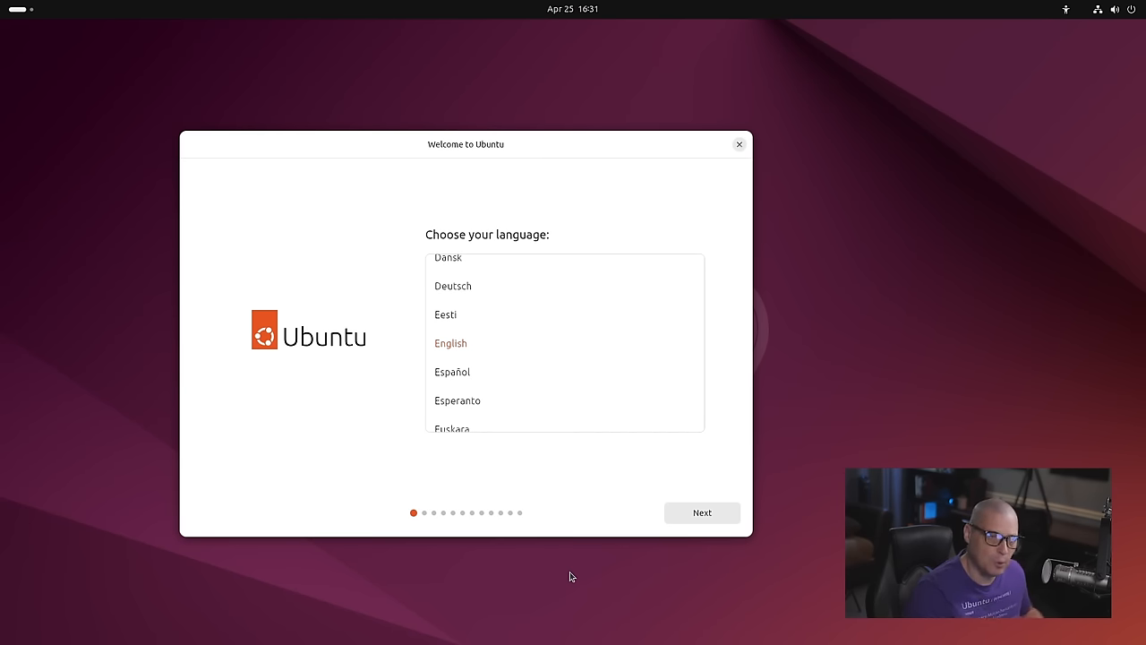
mouse_move(574, 571)
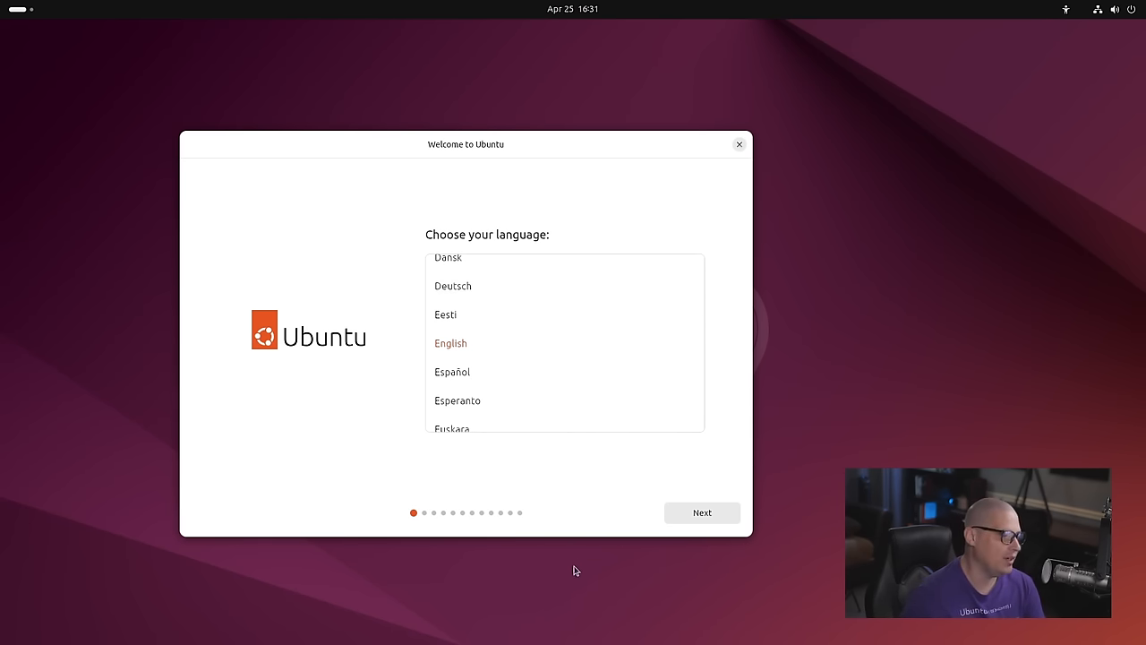
Accept English, skip accessibility options, and keep the English (US) keyboard layout.
click(701, 512)
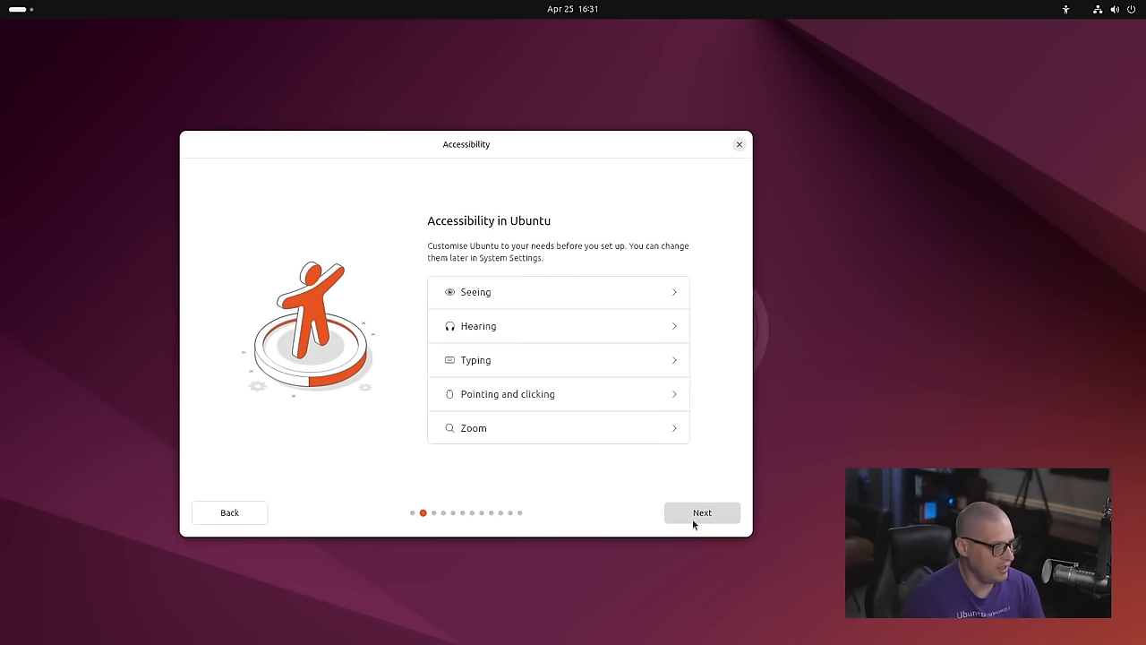
mouse_move(612, 539)
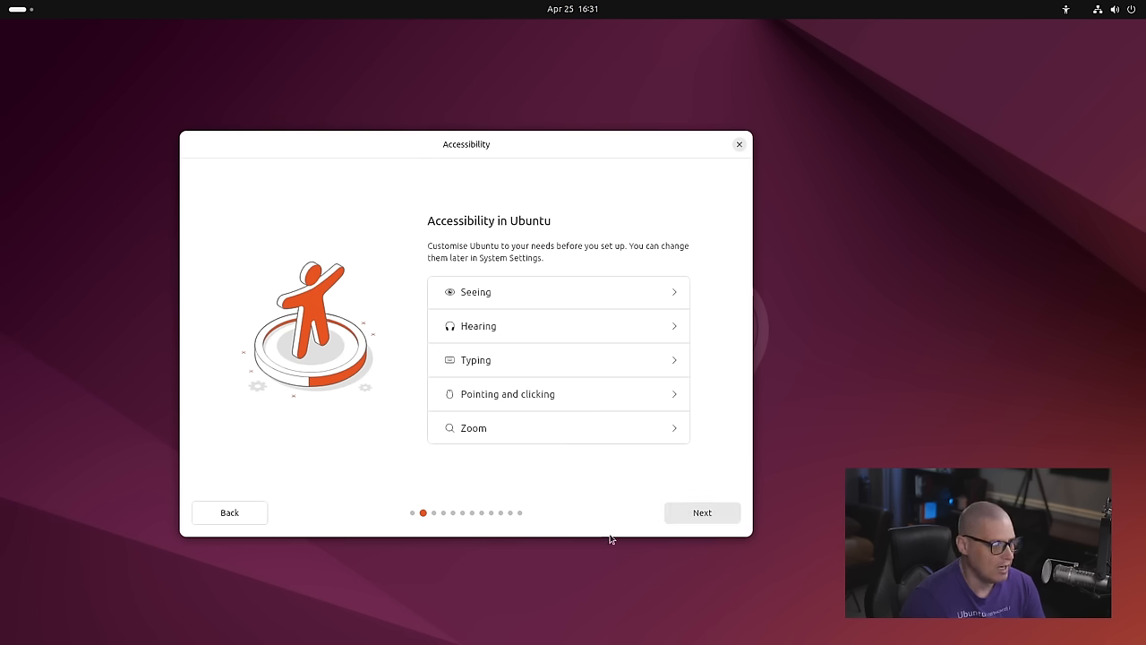
mouse_move(581, 517)
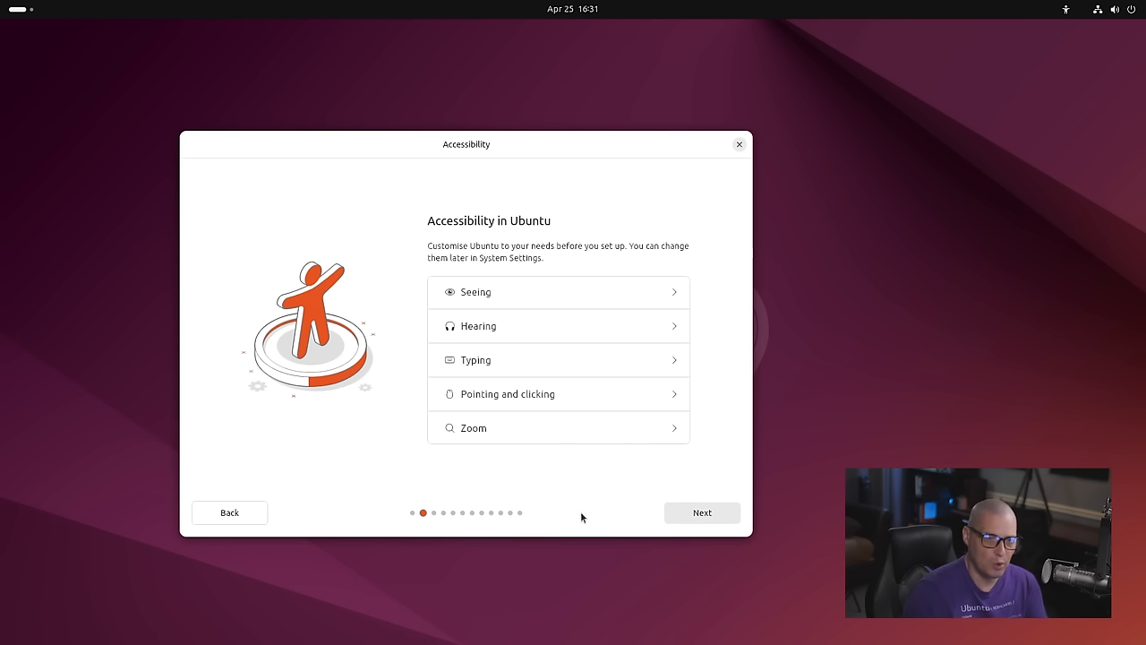
mouse_move(342, 237)
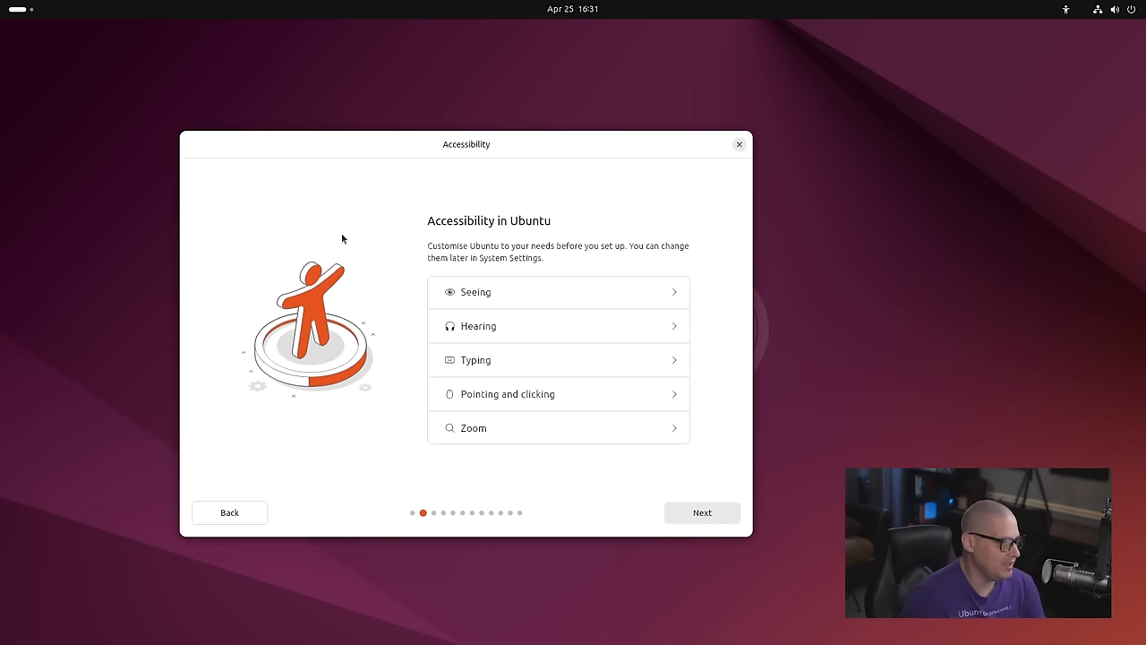
mouse_move(363, 443)
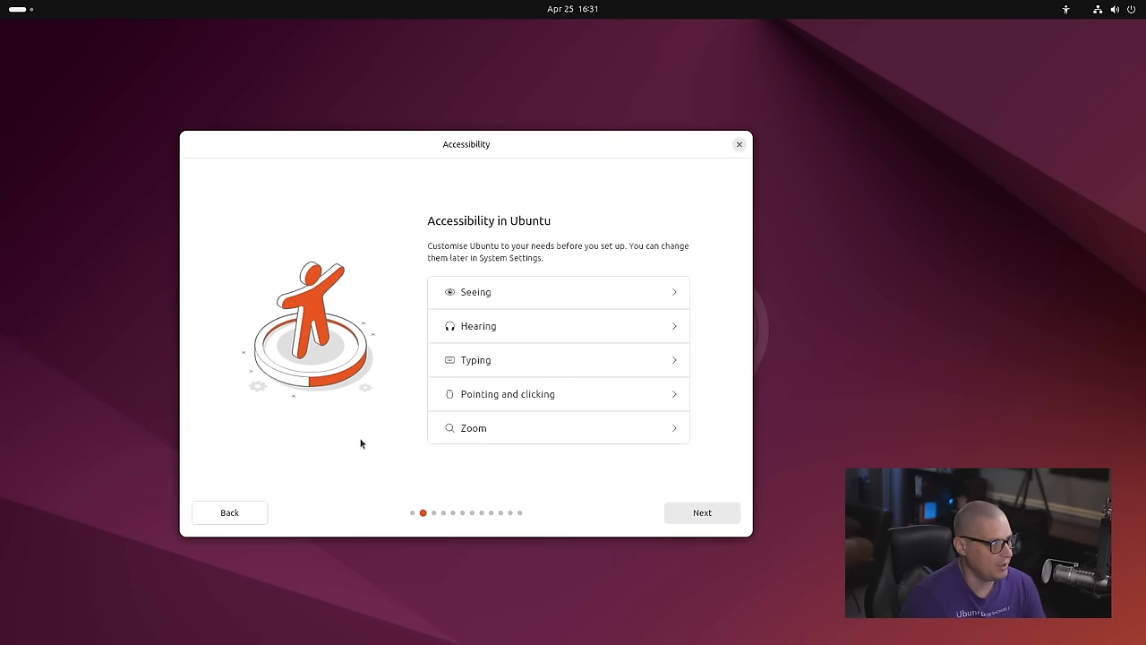
mouse_move(354, 455)
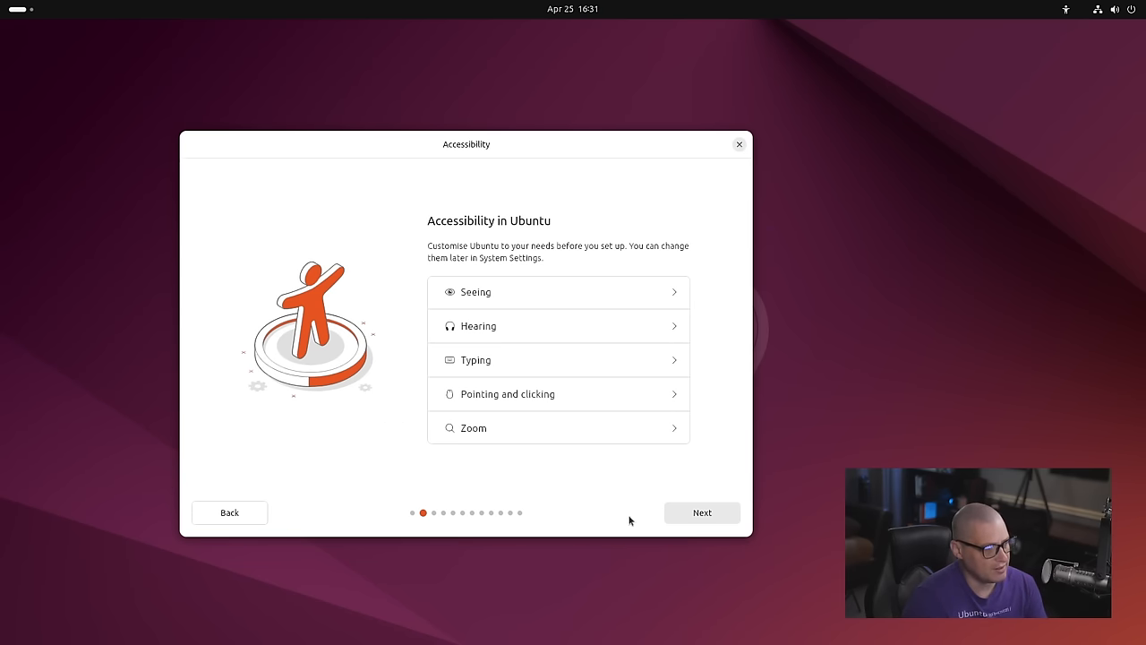
click(702, 513)
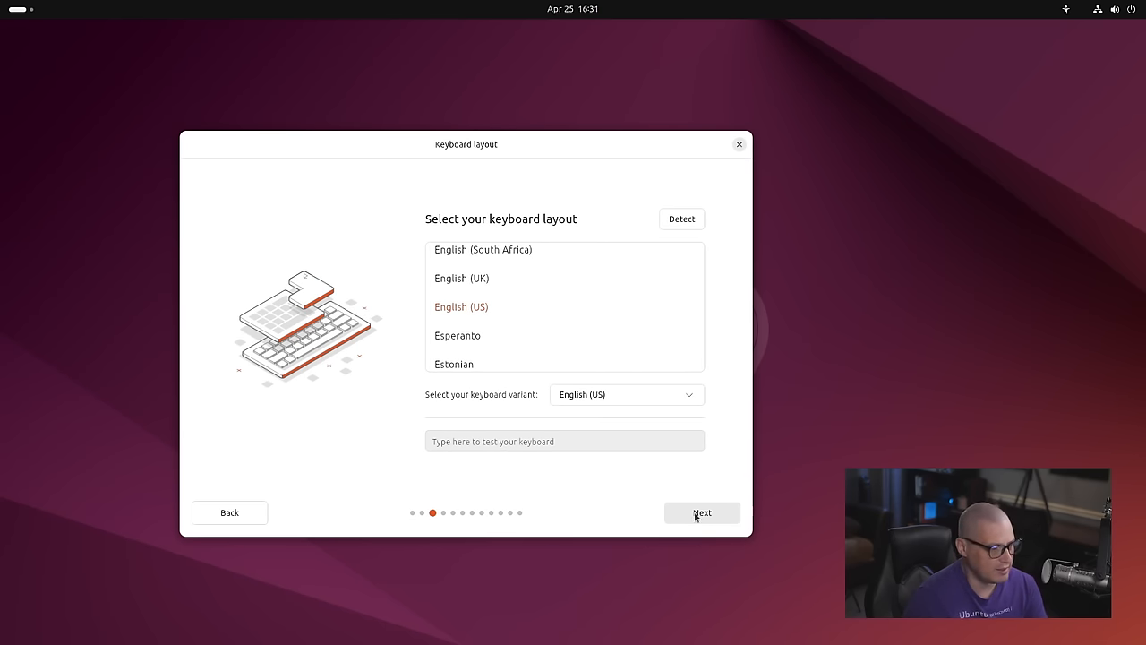
click(702, 512)
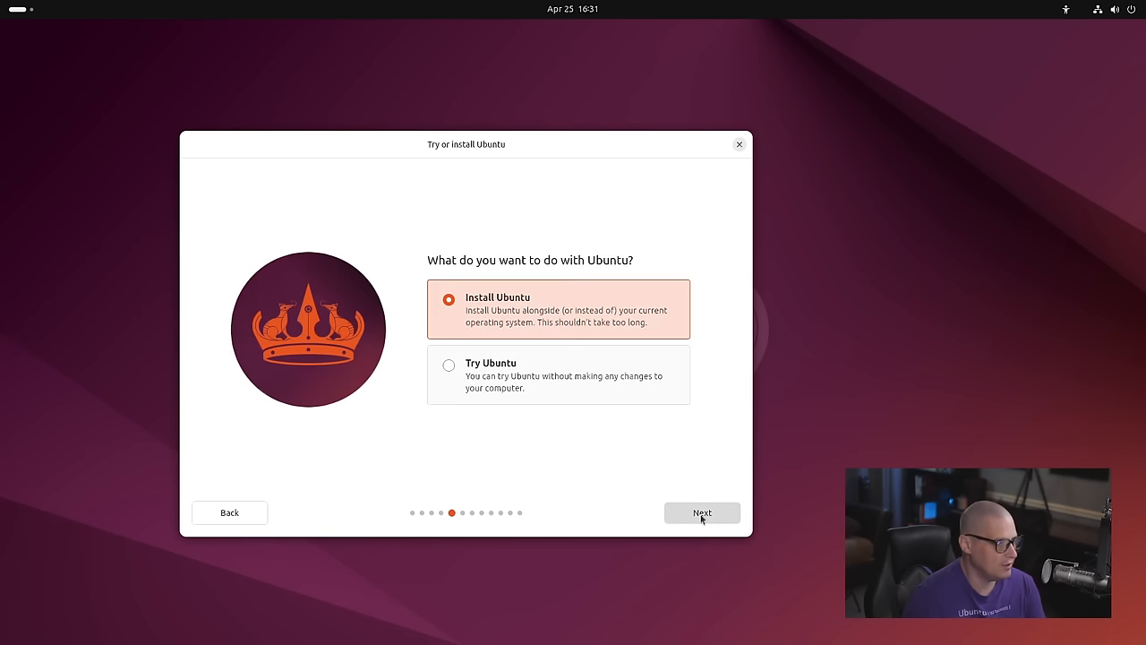
mouse_move(557, 429)
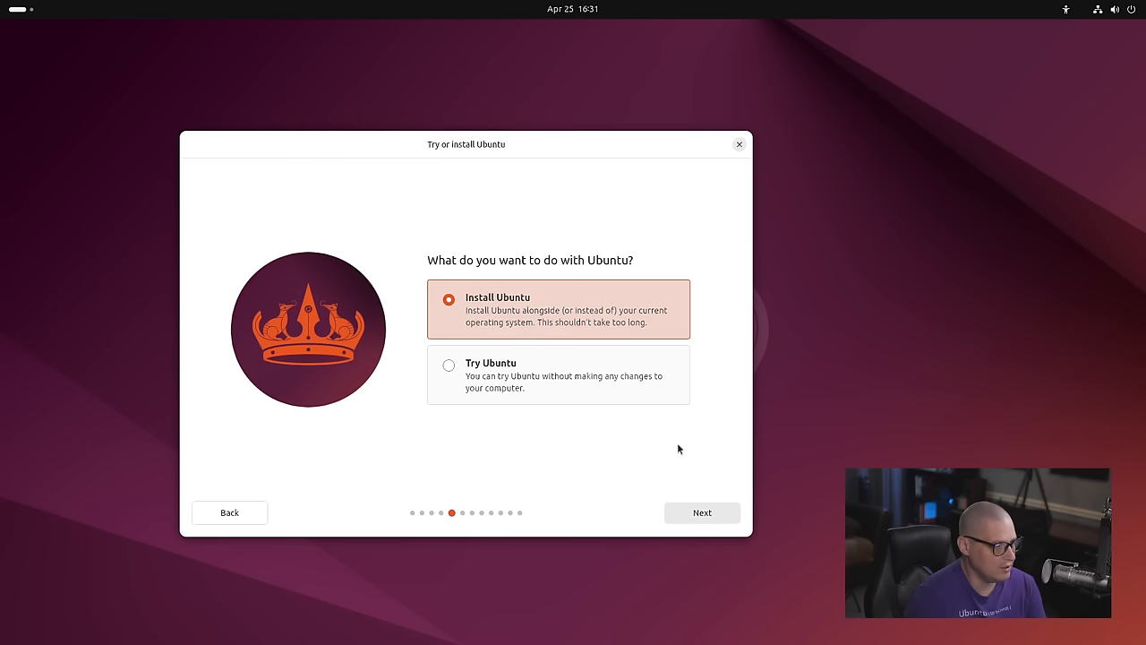
Confirm Install Ubuntu and advance to the Type of installation page.
click(702, 512)
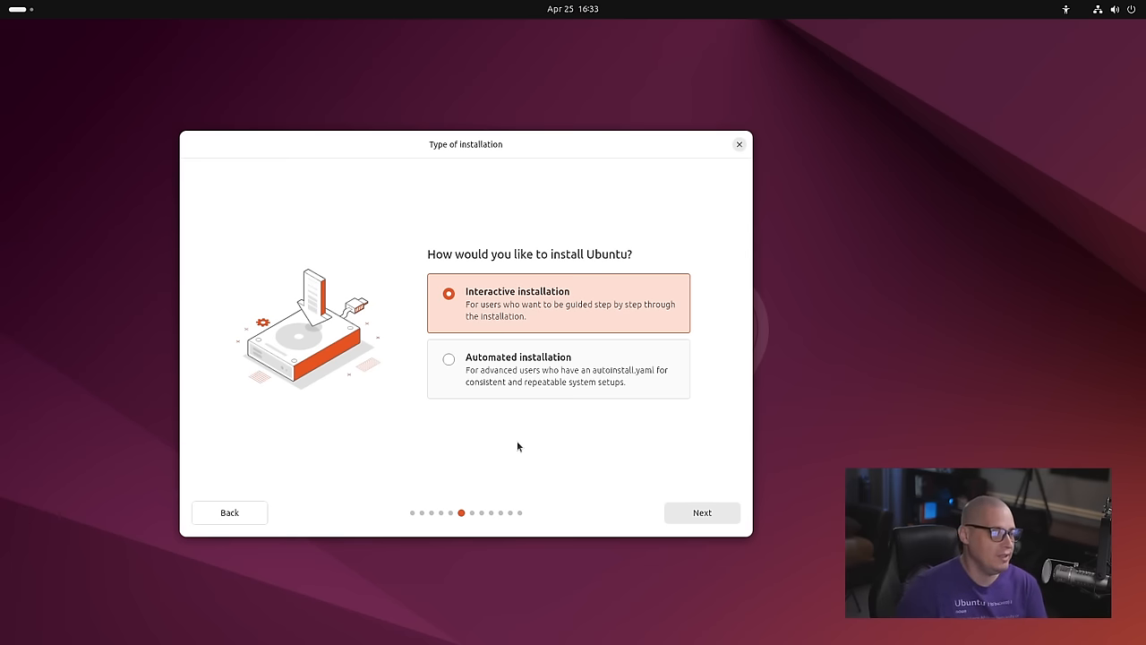
mouse_move(587, 307)
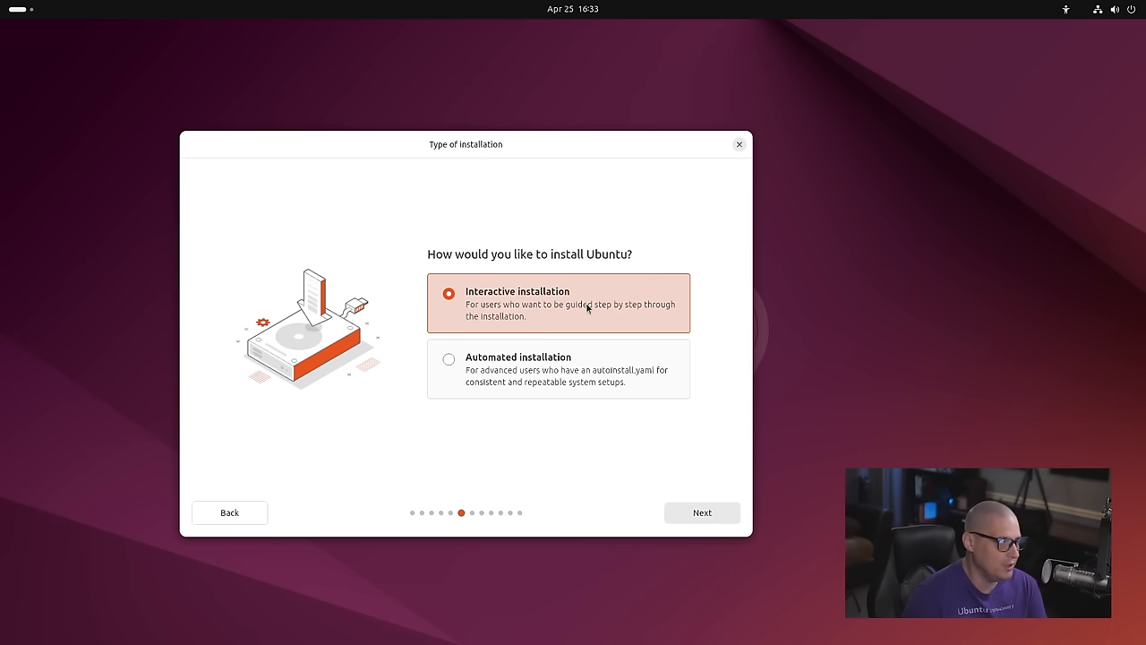
Continue with Interactive installation and pick Extended selection on the Applications page.
click(703, 512)
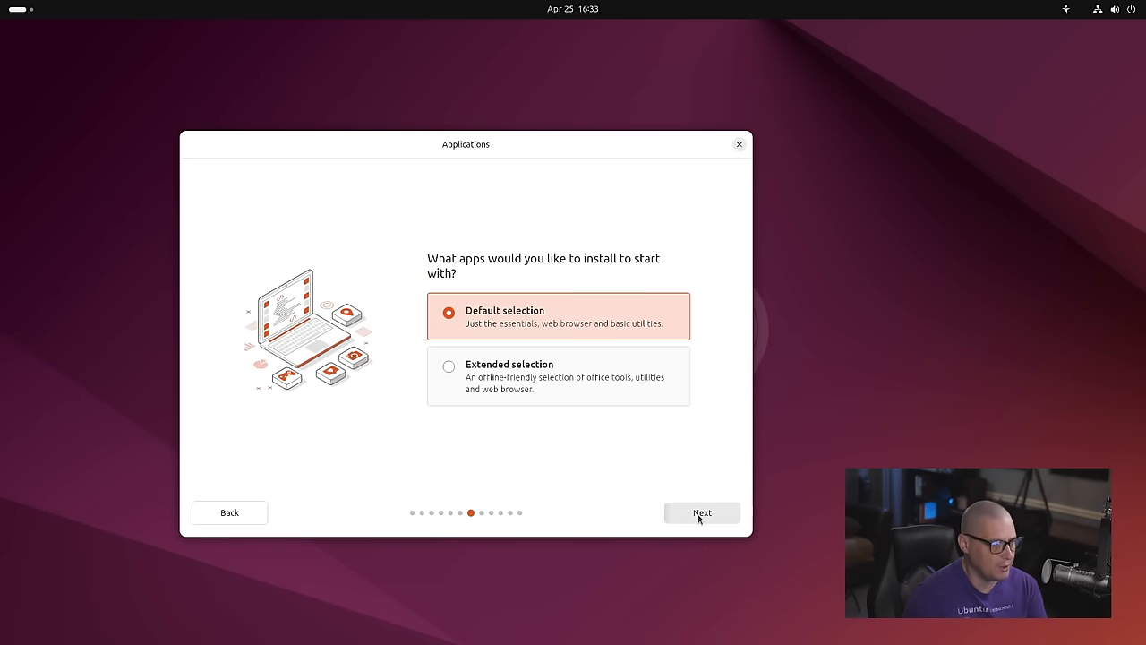
mouse_move(524, 425)
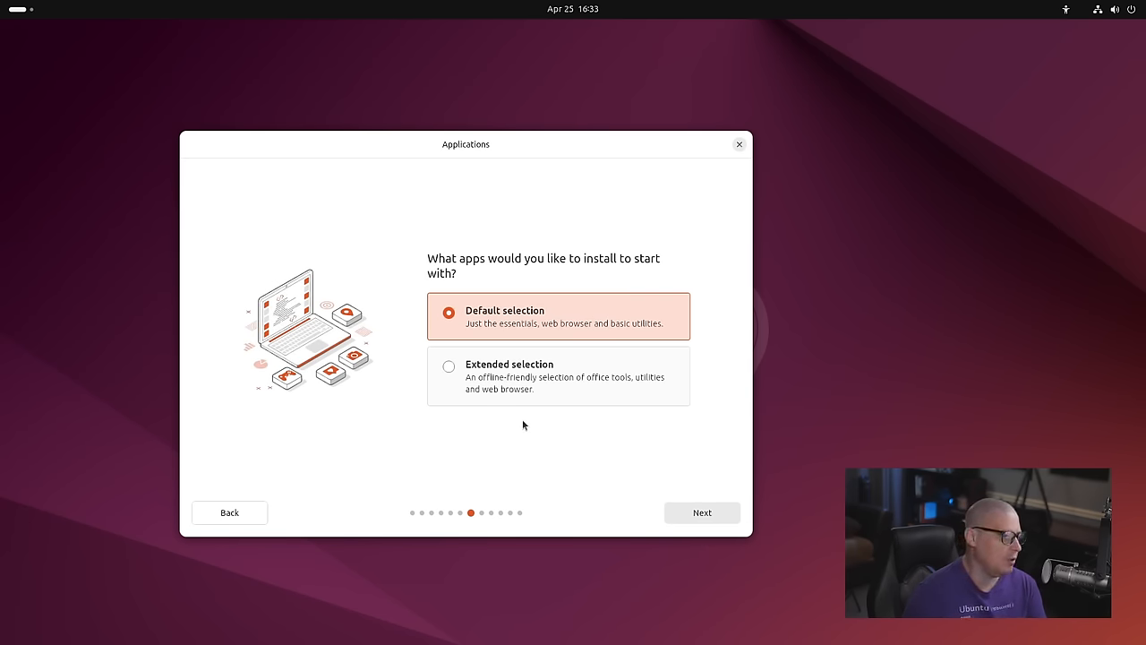
mouse_move(678, 413)
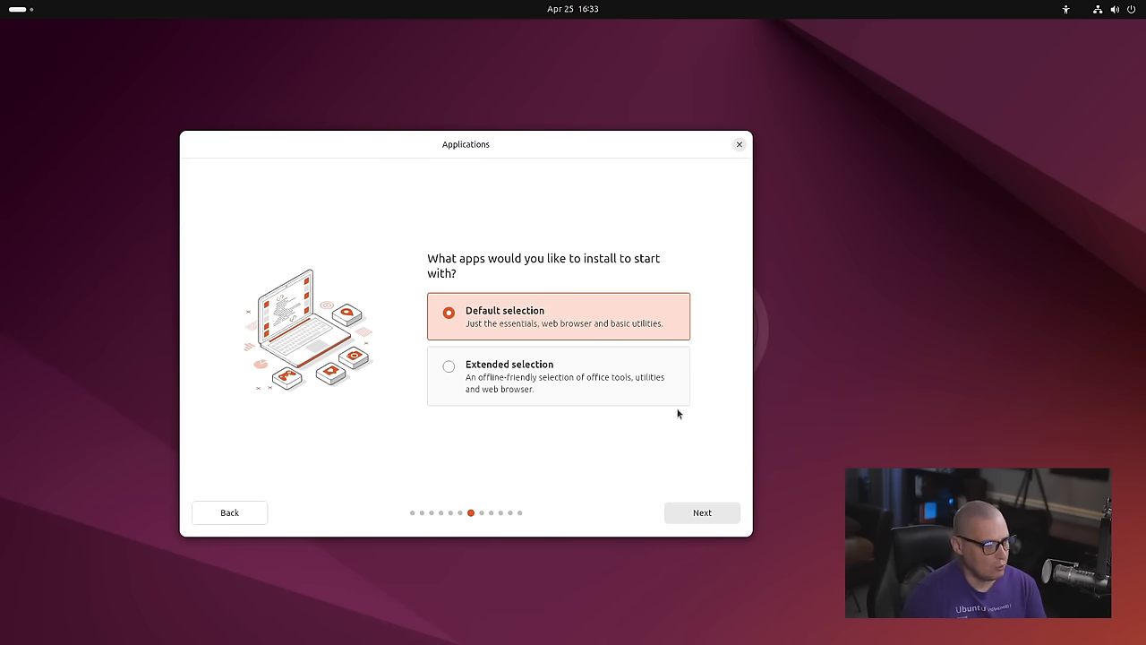
mouse_move(658, 484)
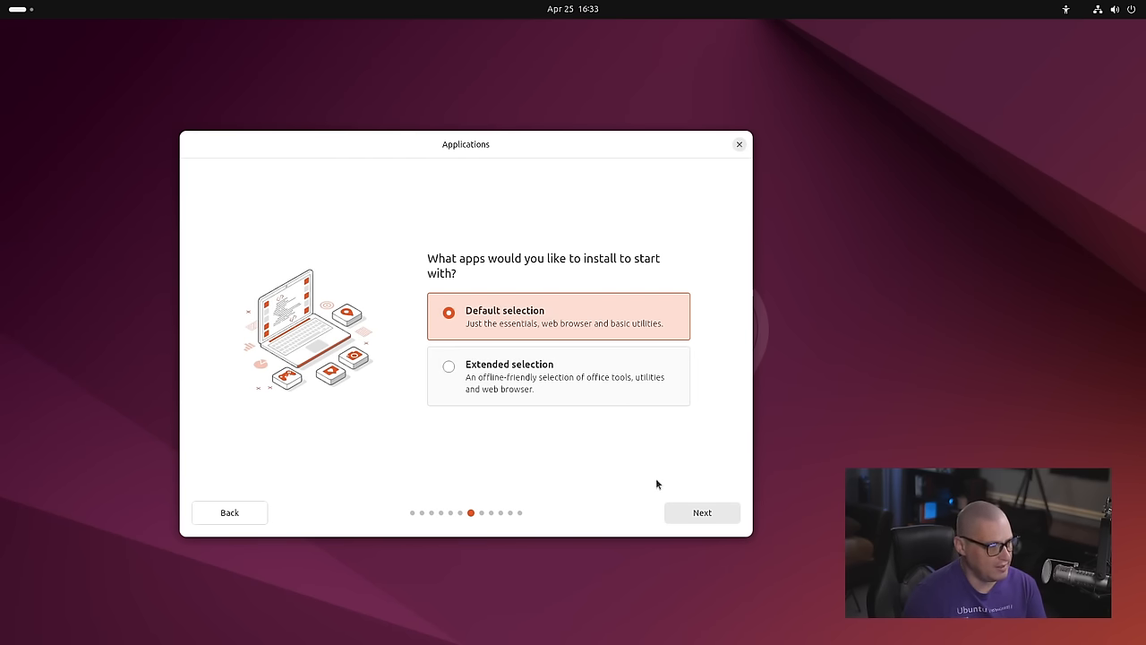
mouse_move(585, 510)
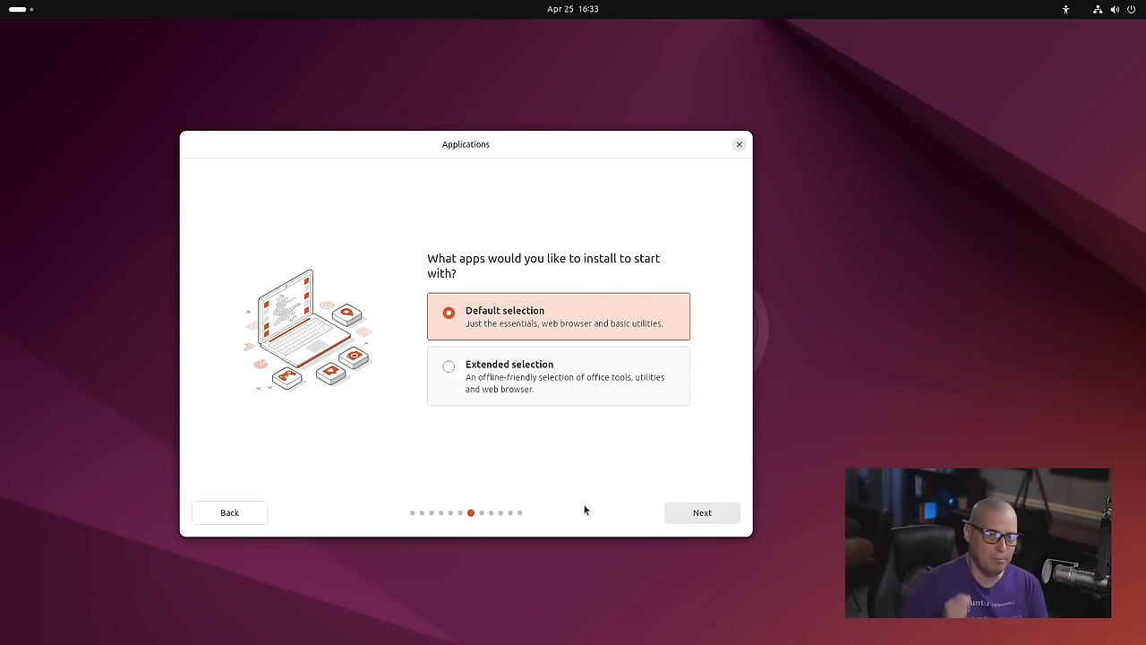
mouse_move(596, 503)
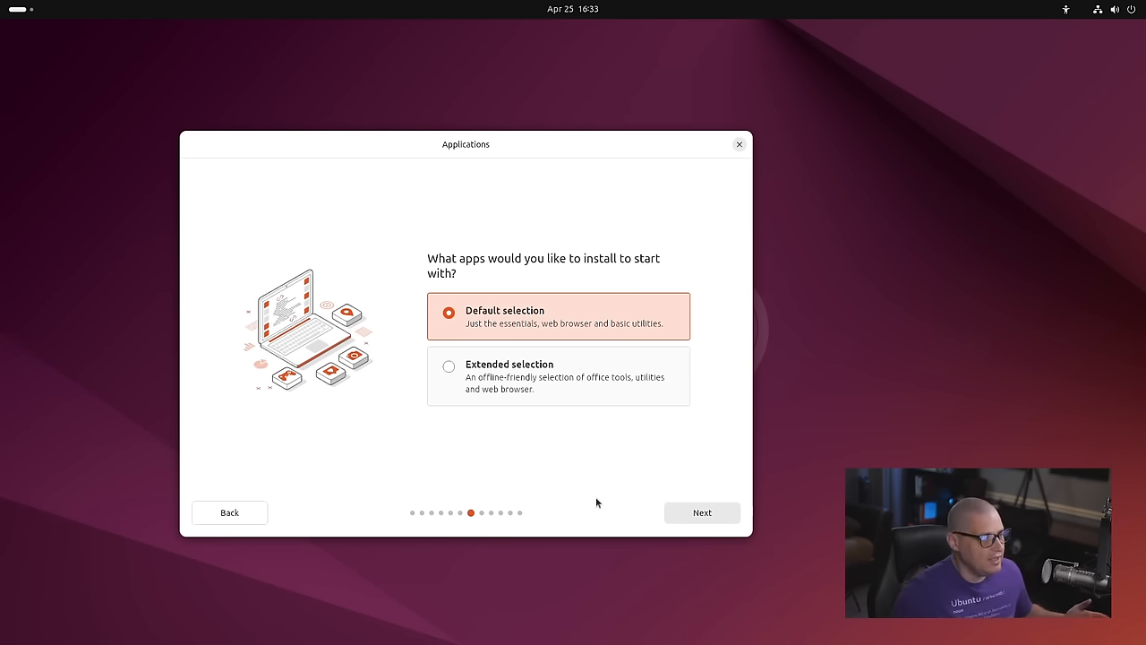
mouse_move(502, 410)
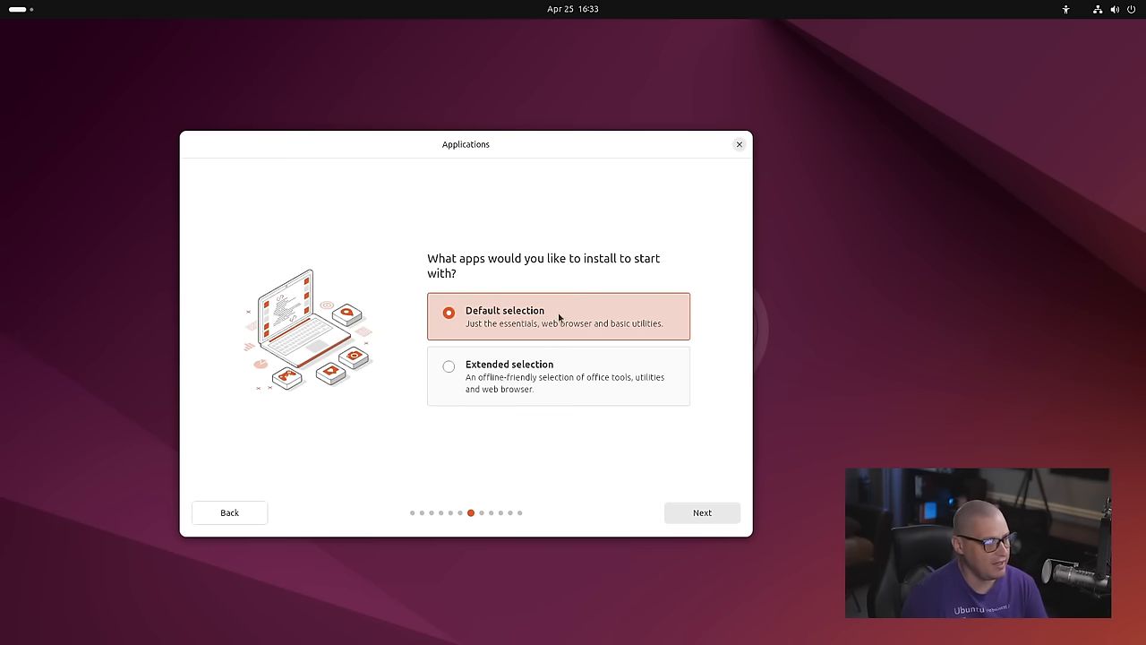
click(449, 365)
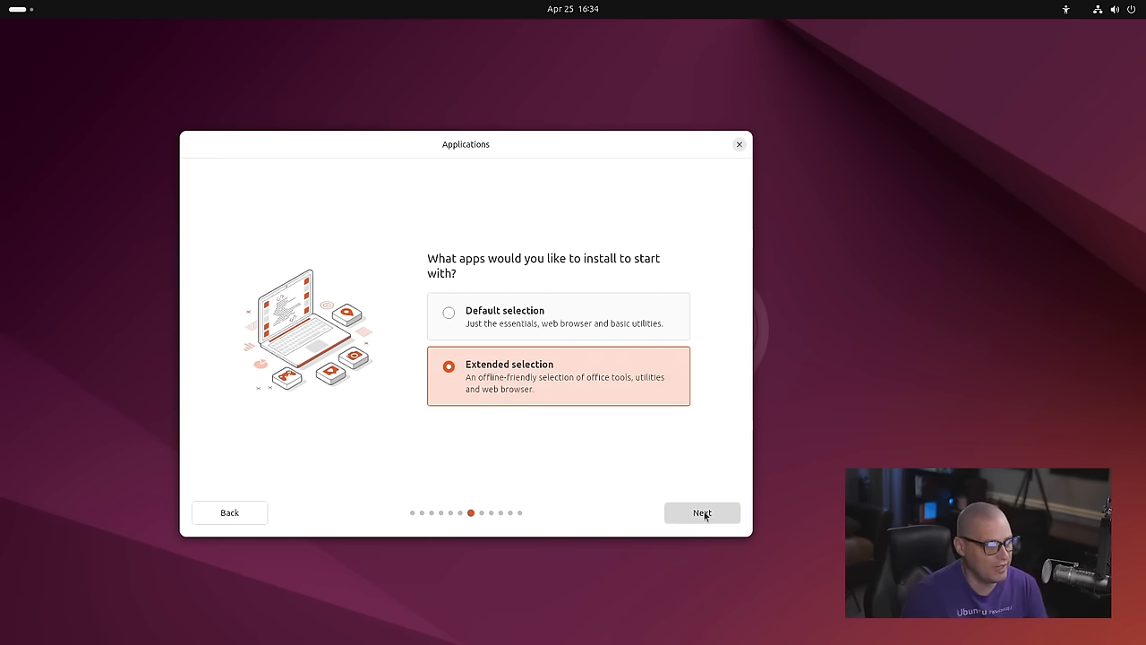
Enable third-party graphics and Wi‑Fi drivers plus additional media format support.
click(702, 513)
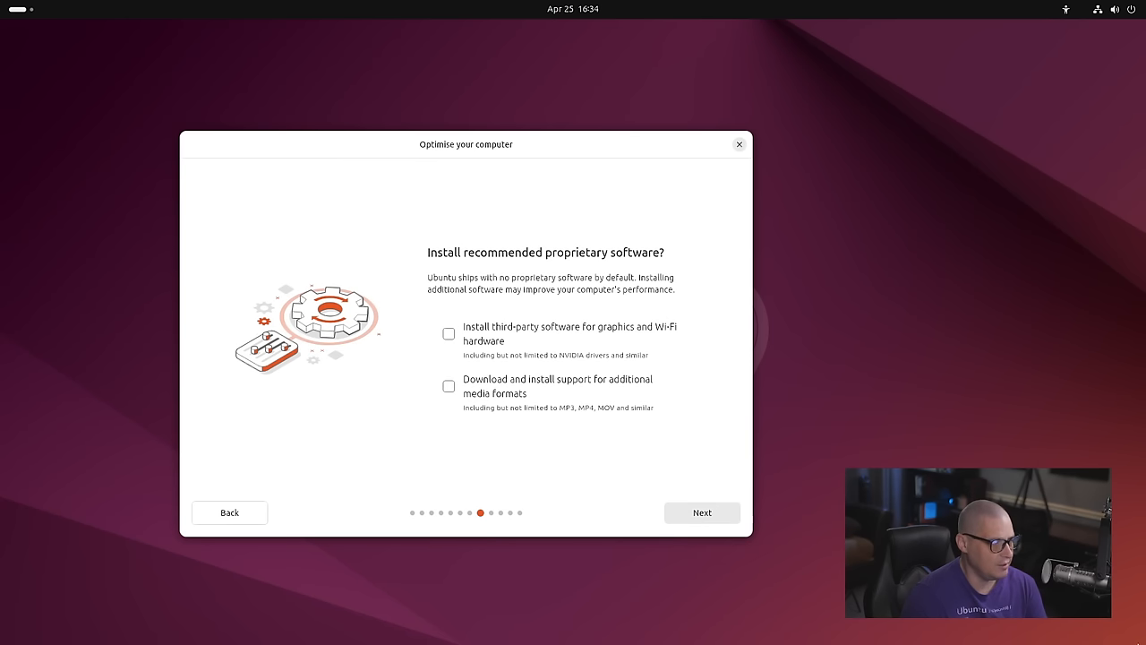
mouse_move(576, 490)
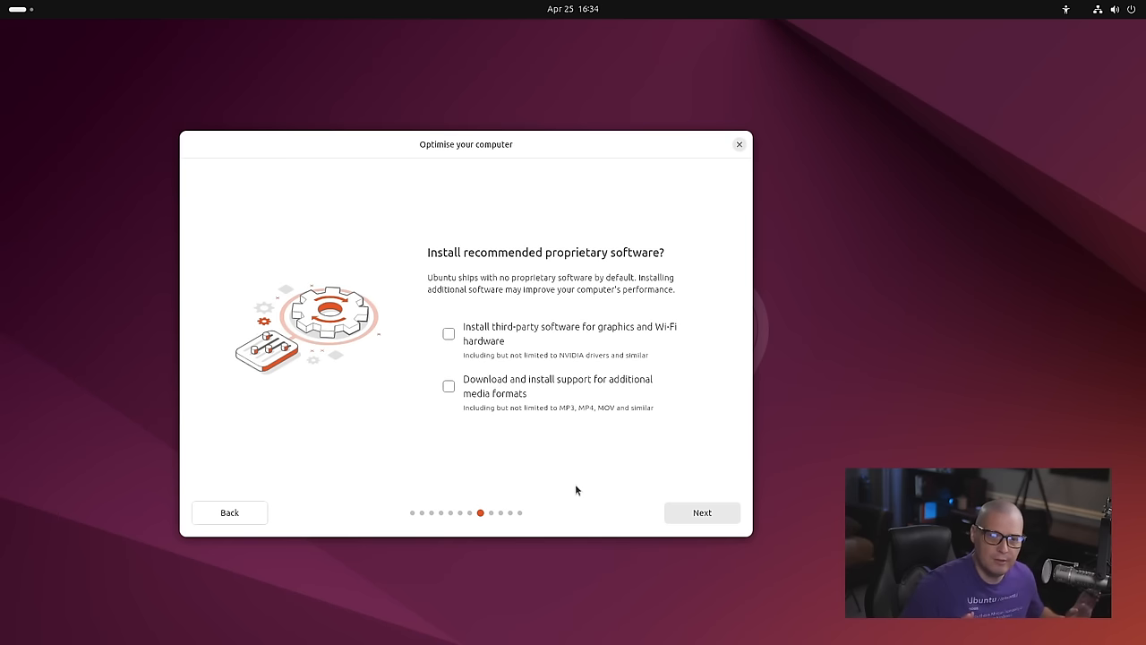
mouse_move(474, 364)
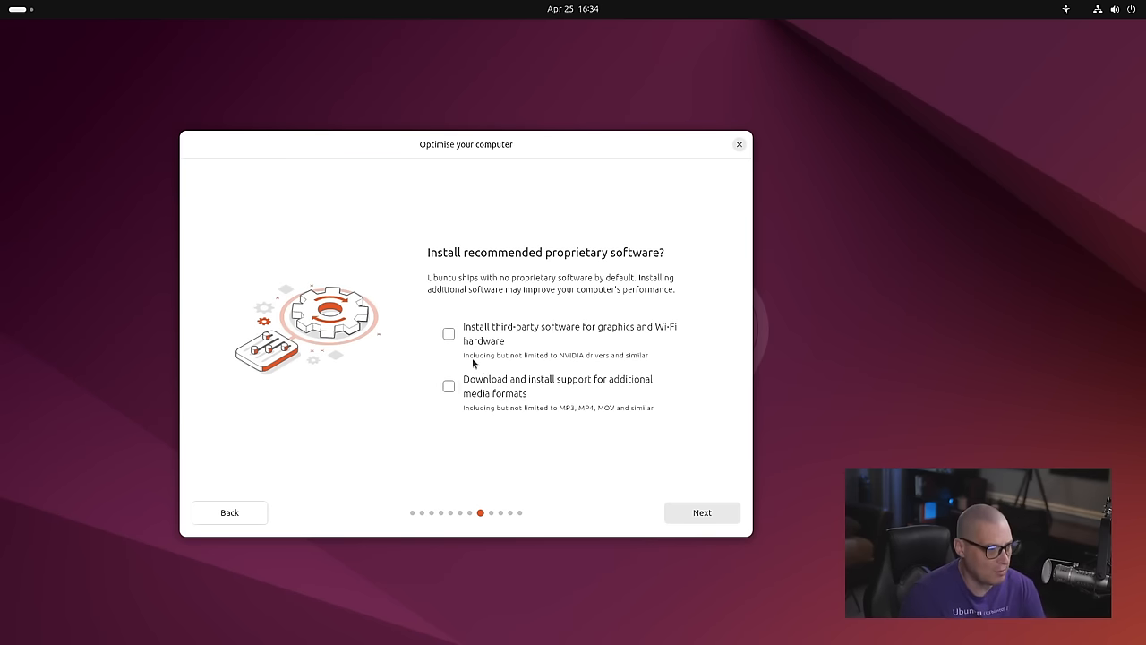
click(449, 333)
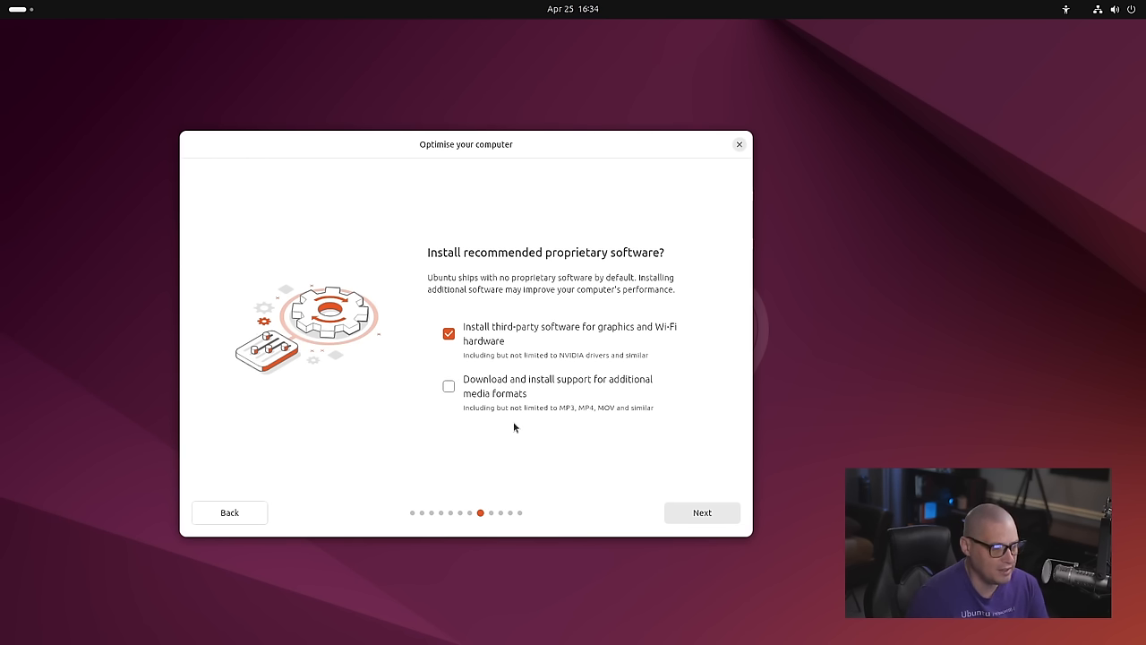
mouse_move(436, 413)
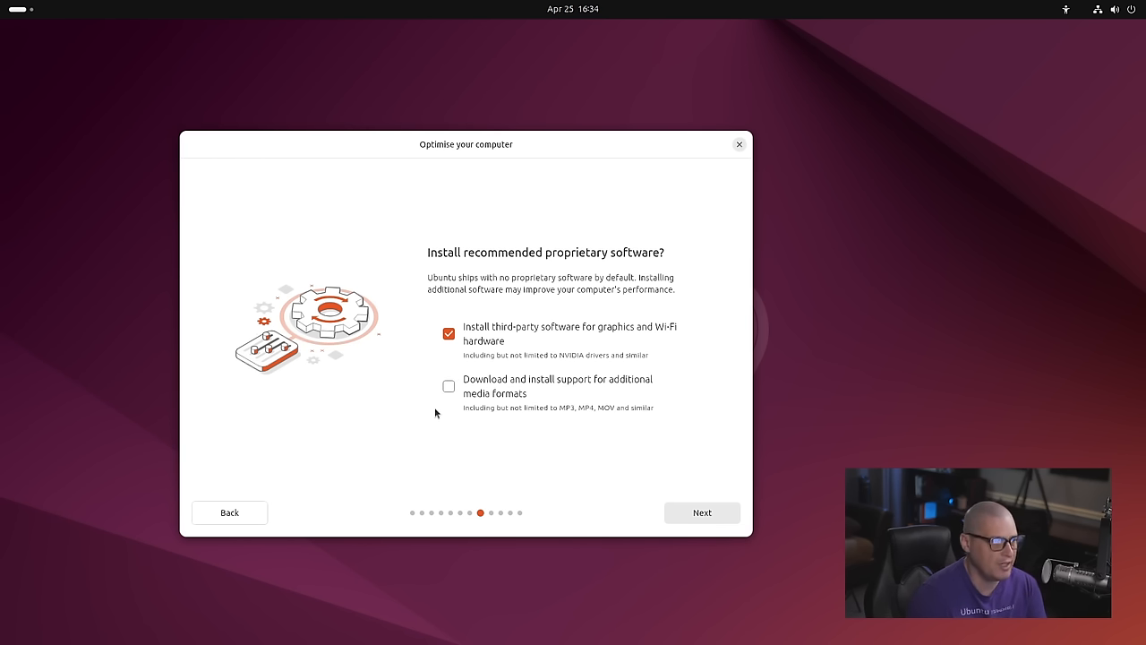
click(447, 386)
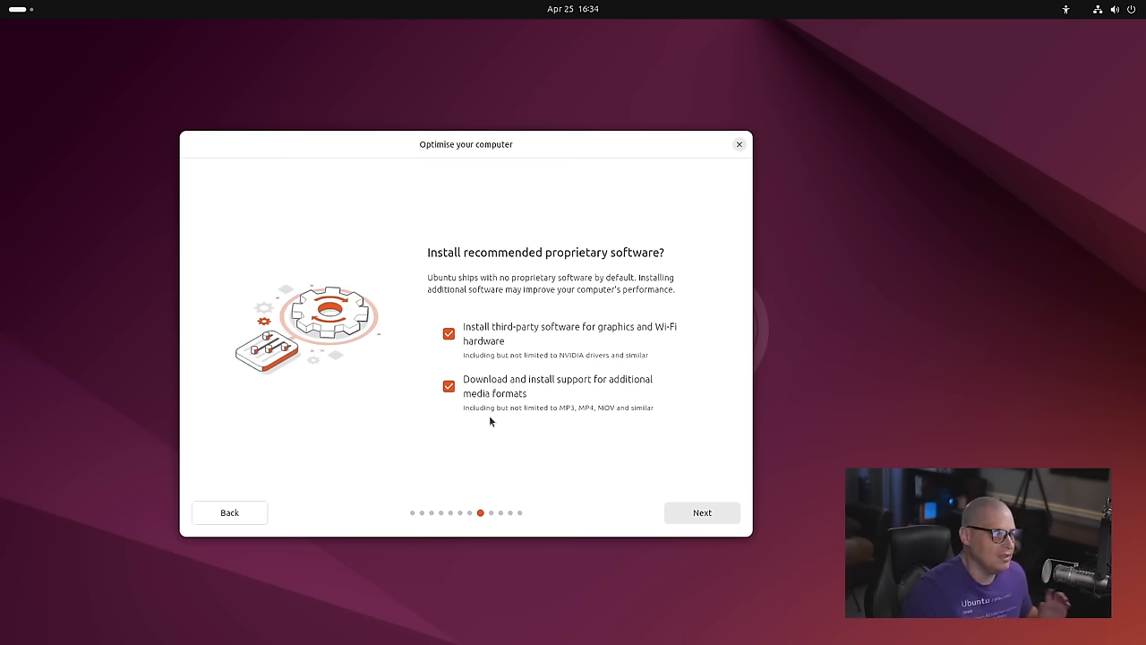
mouse_move(657, 550)
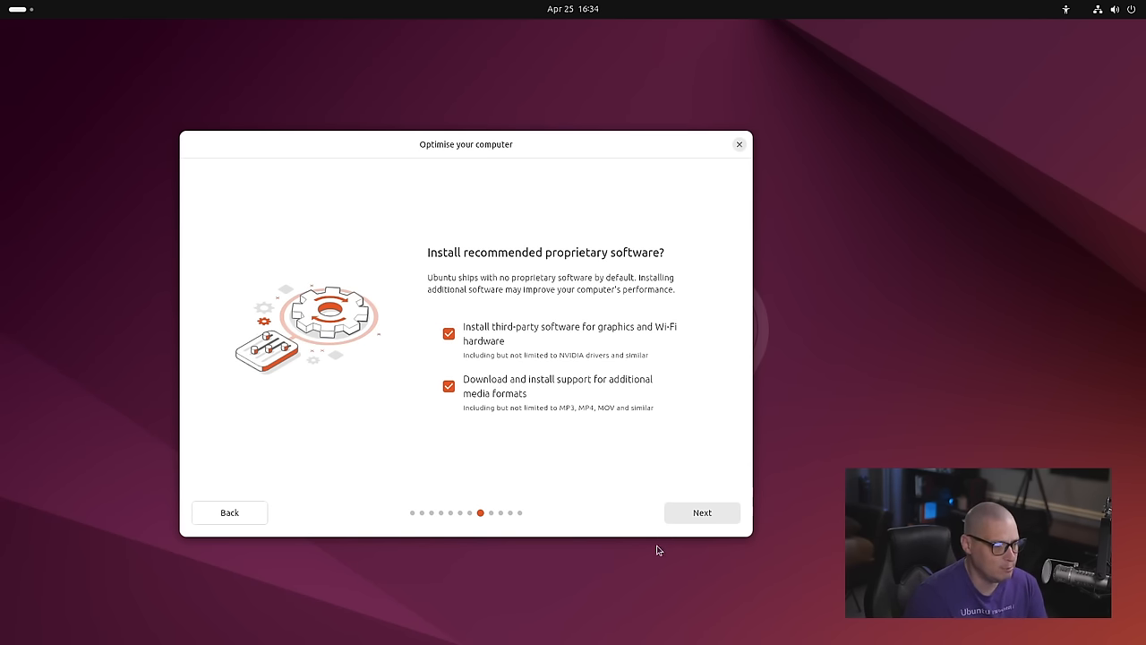
click(702, 511)
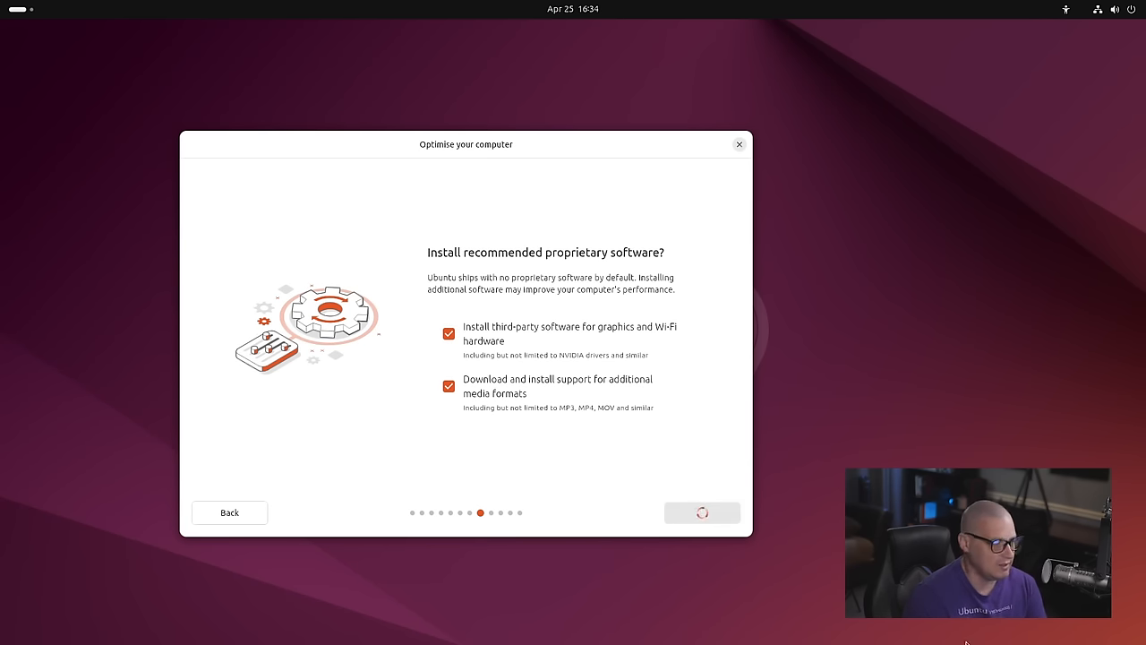
Choose Erase disk and install Ubuntu, leaving Advanced features at None.
click(703, 512)
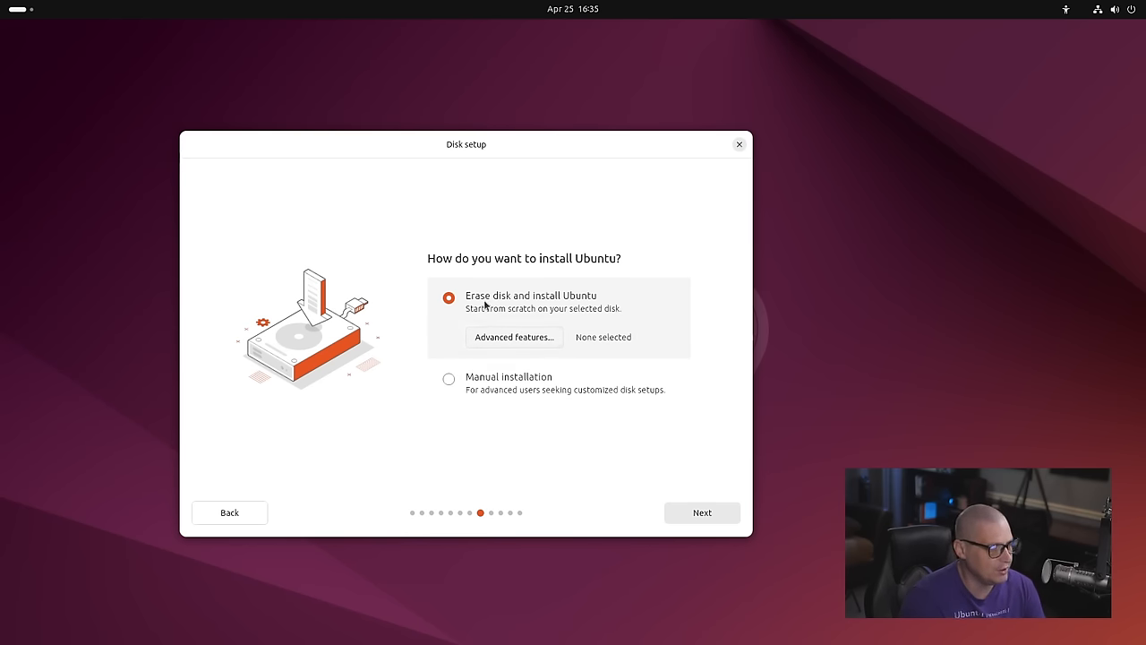
click(513, 337)
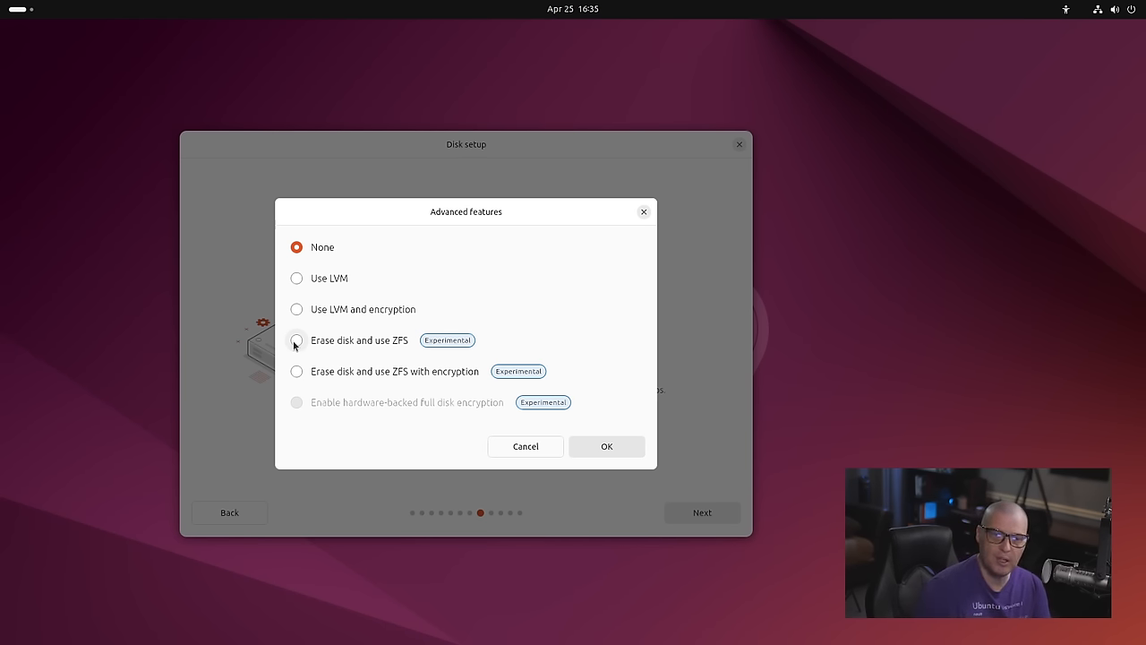
mouse_move(647, 325)
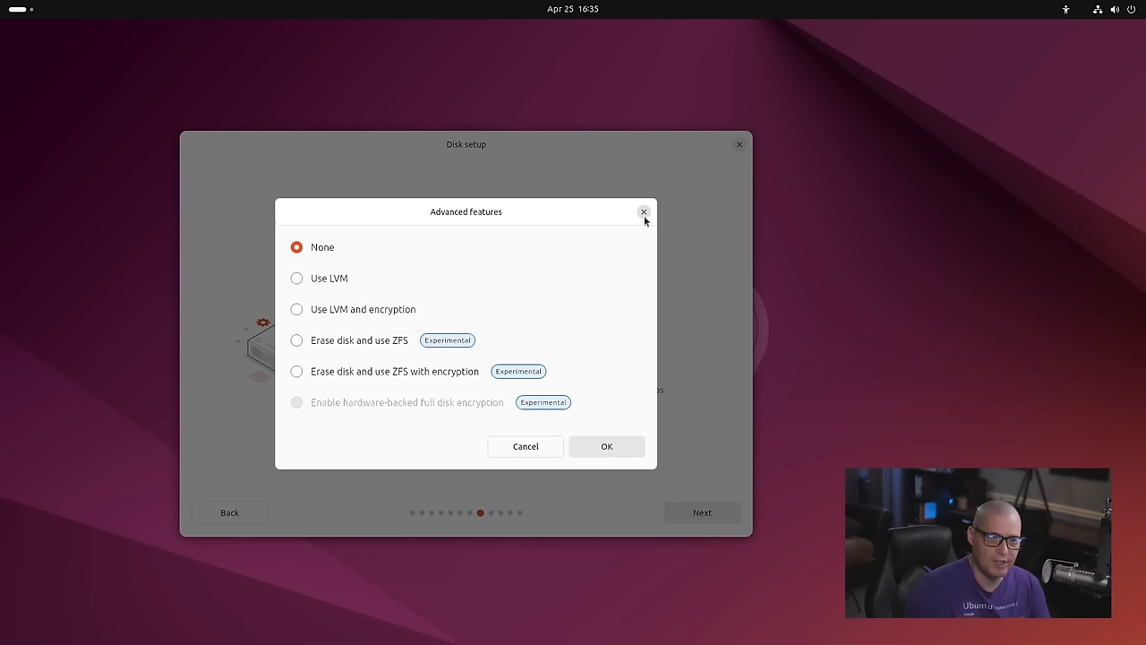
click(642, 211)
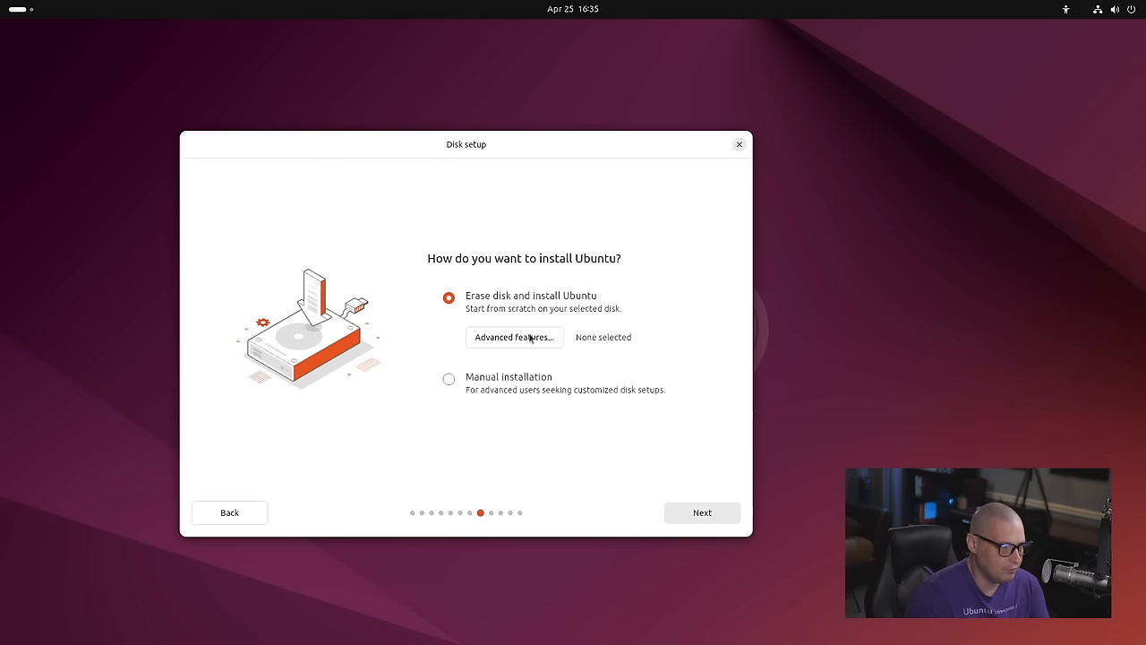
mouse_move(640, 425)
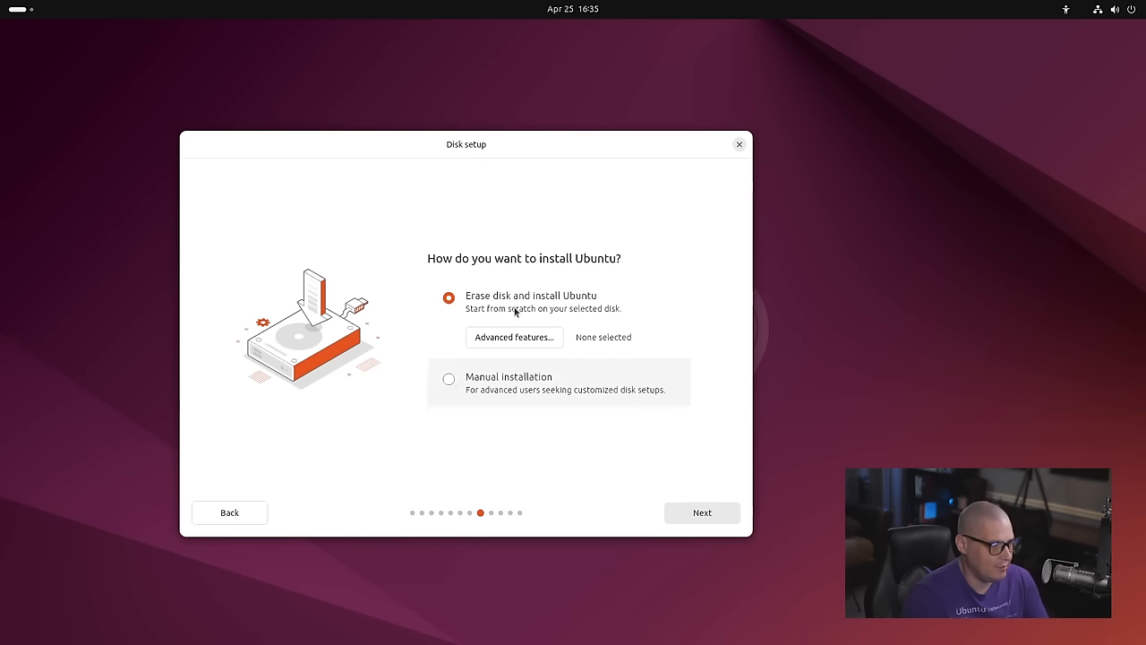
mouse_move(548, 460)
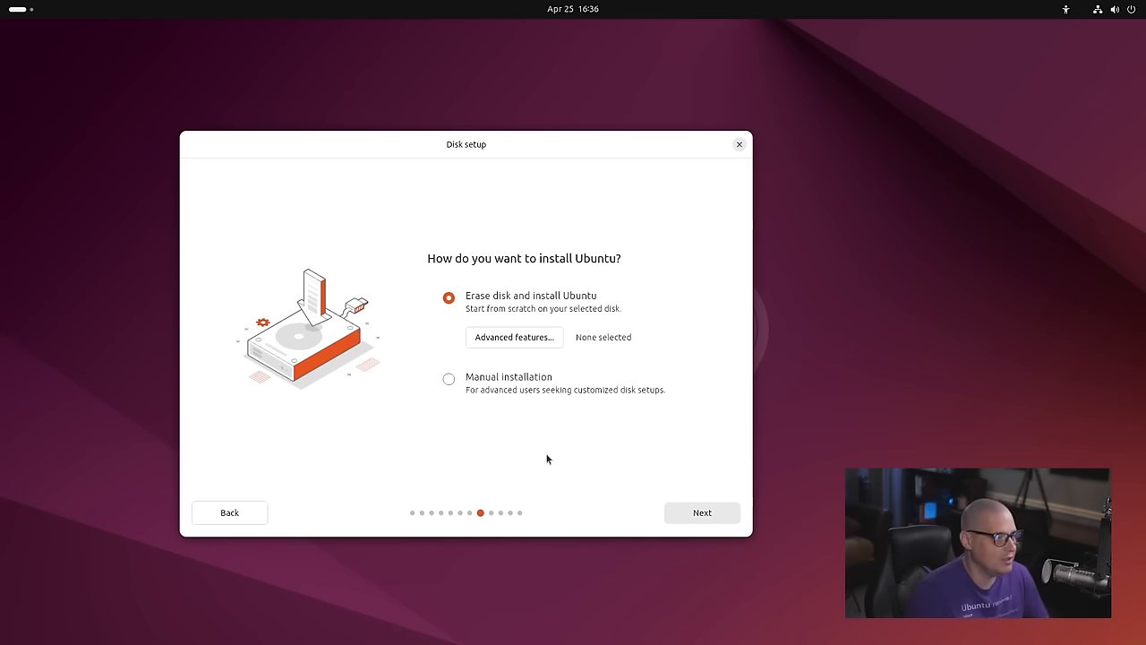
mouse_move(488, 309)
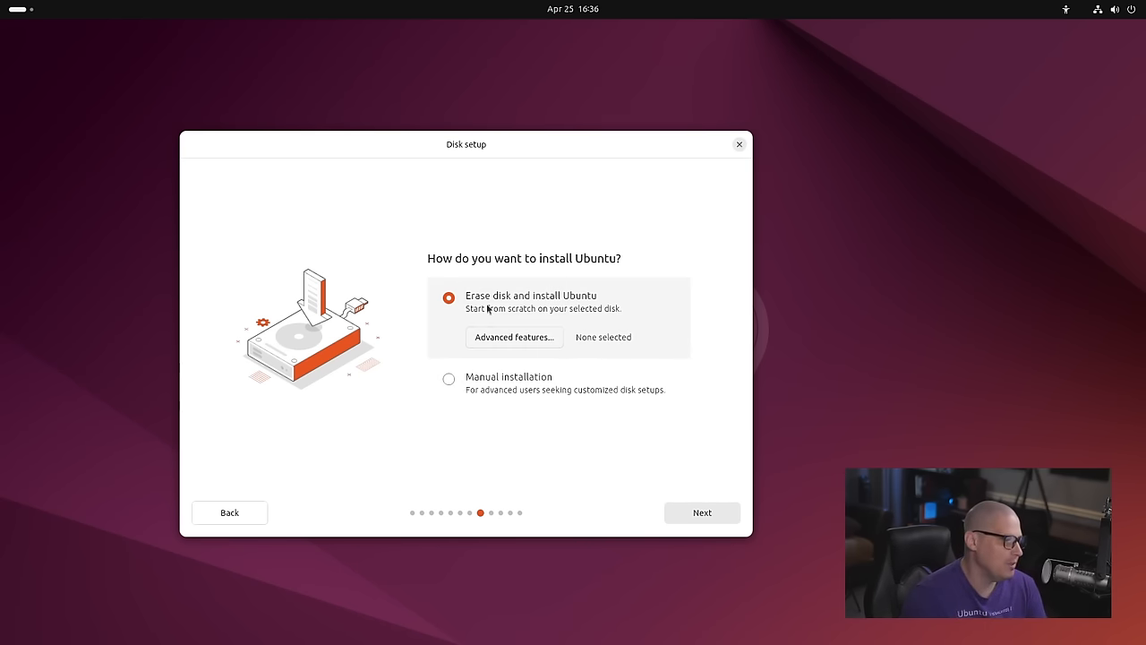
mouse_move(610, 439)
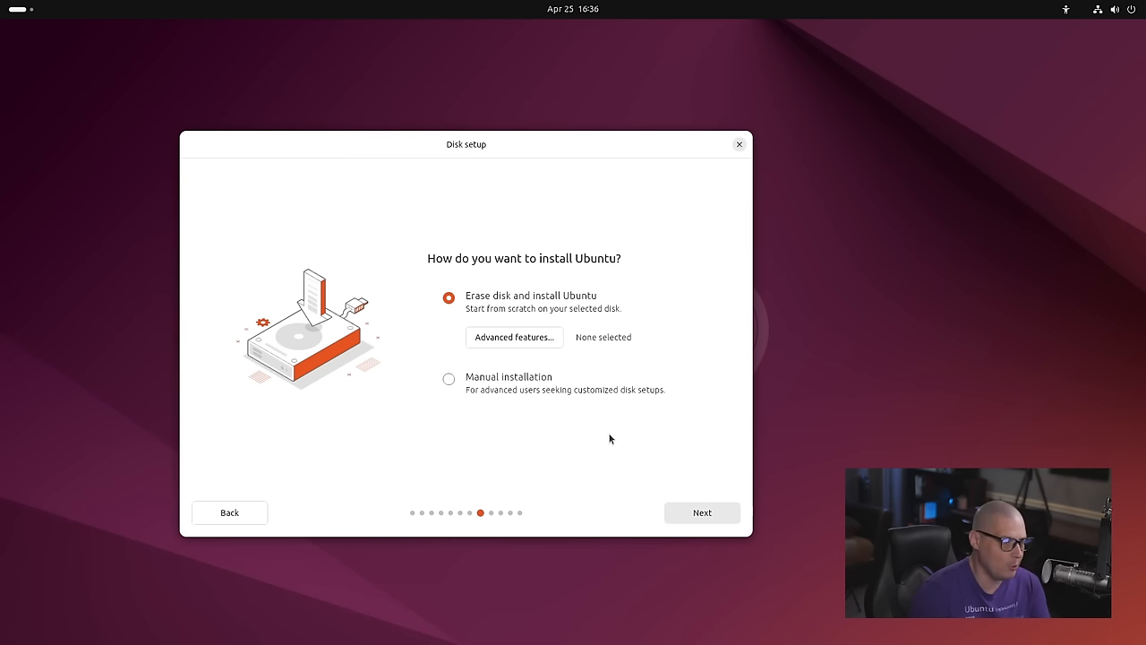
mouse_move(591, 425)
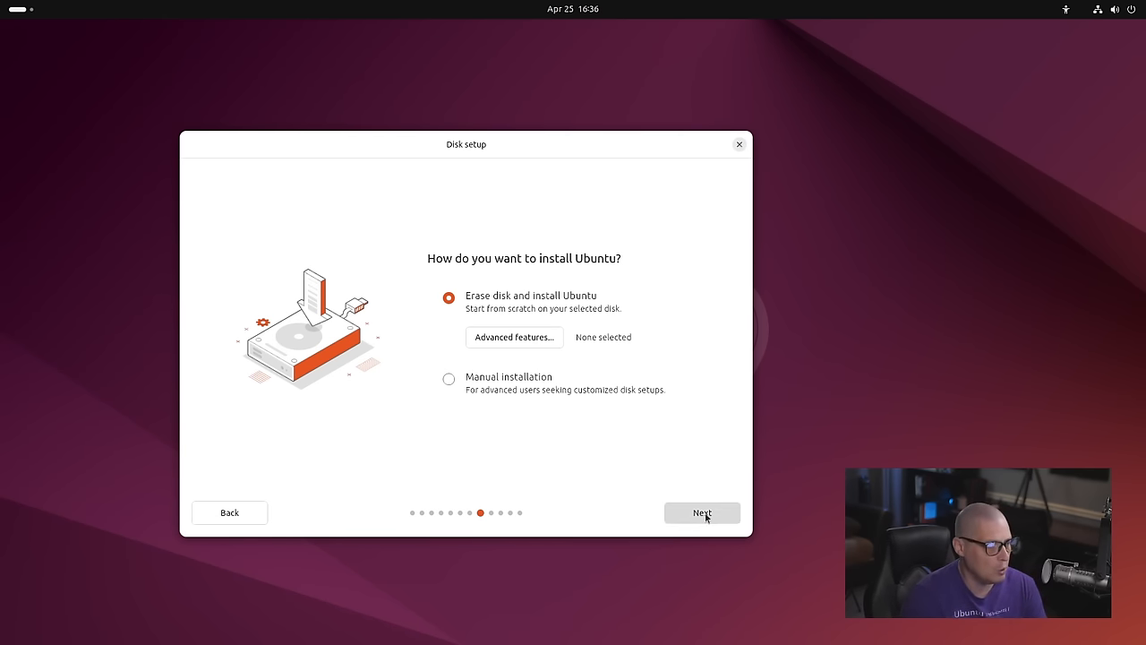
Create account dt with computer name ubuntu-virt and a confirmed password.
click(702, 512)
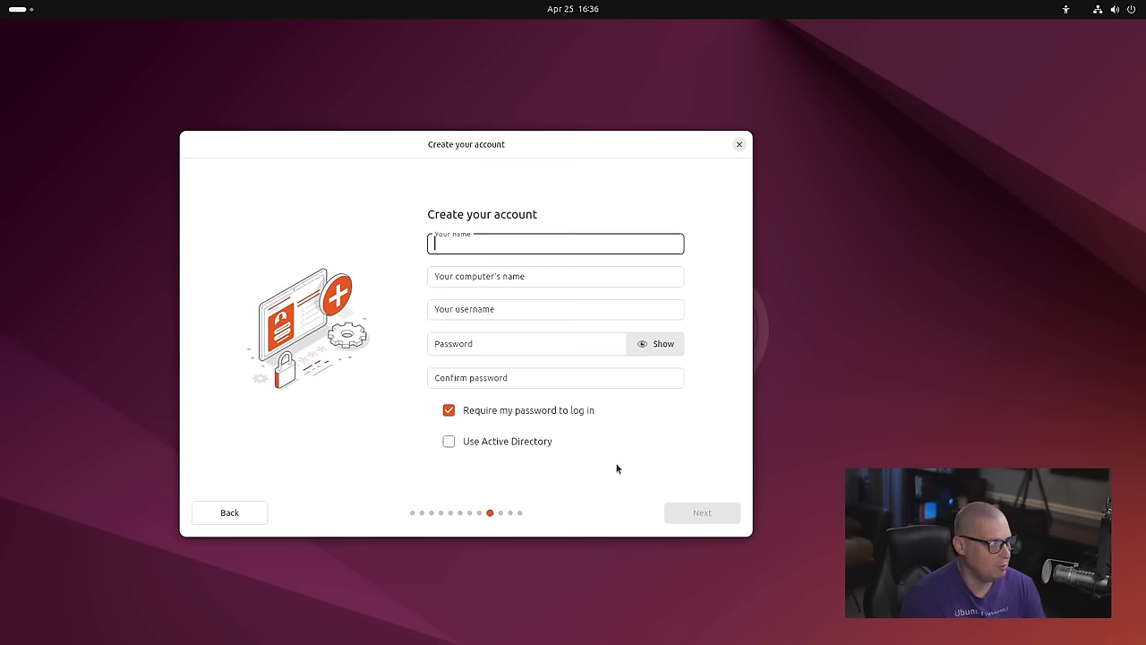
text(dt)
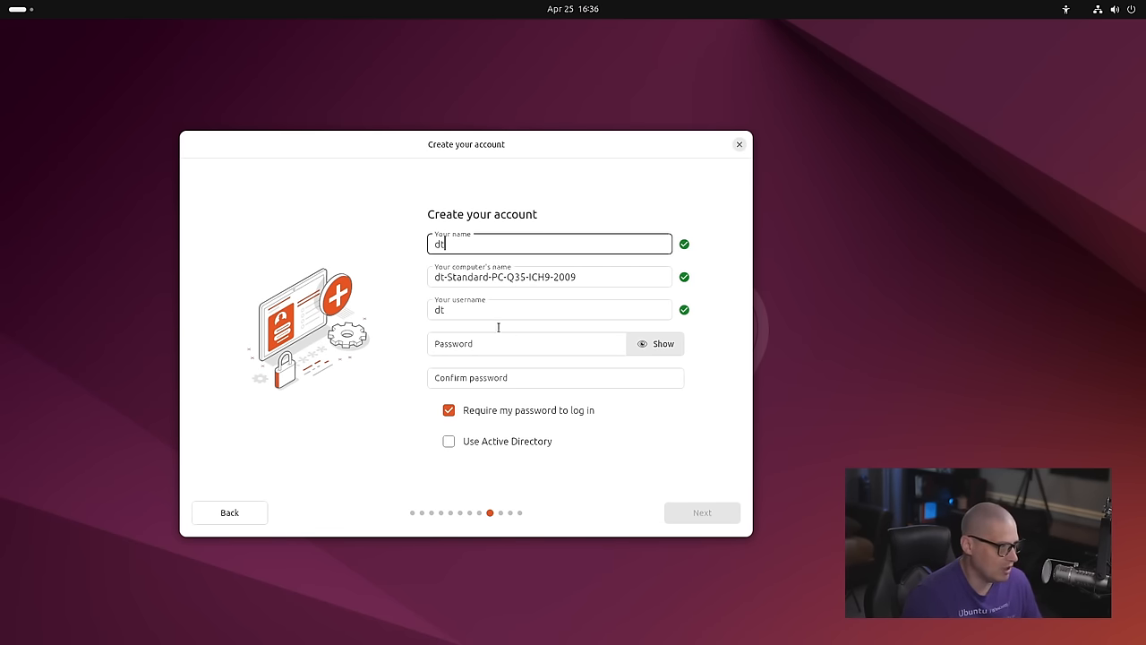
triple_click(549, 276)
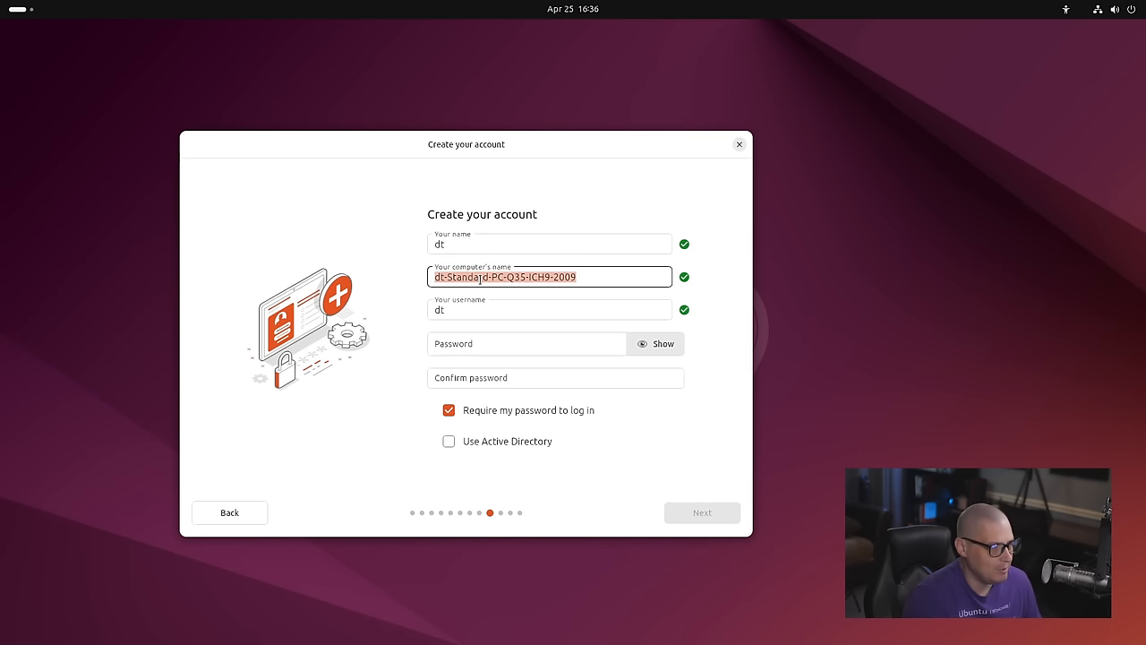
text(ubuntu-virt)
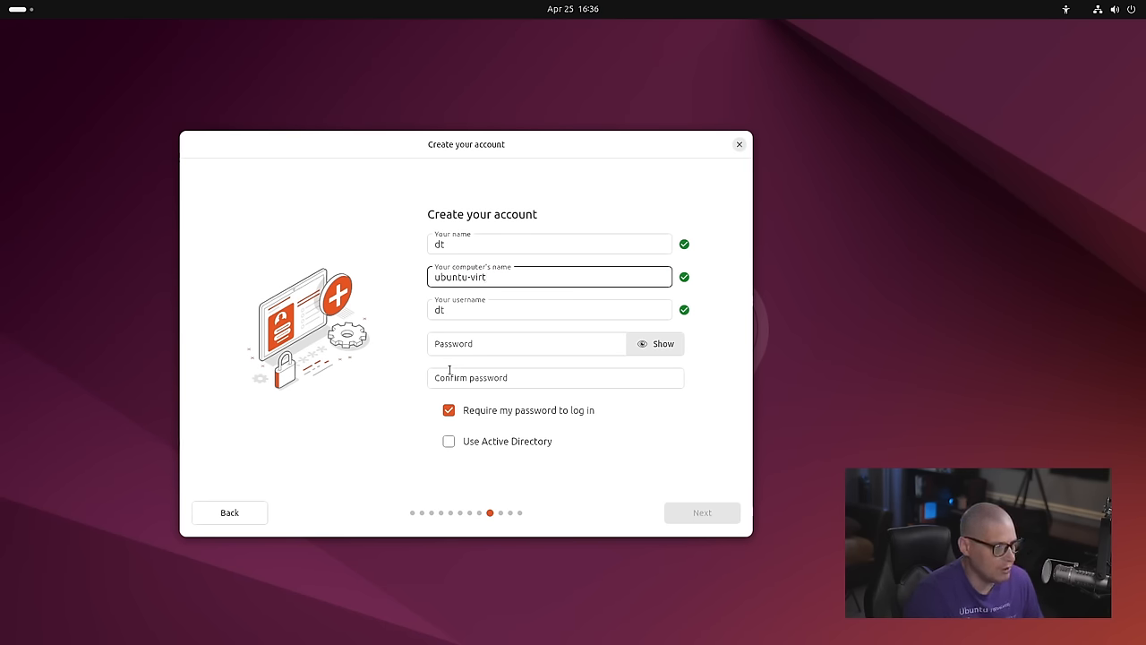
click(527, 344)
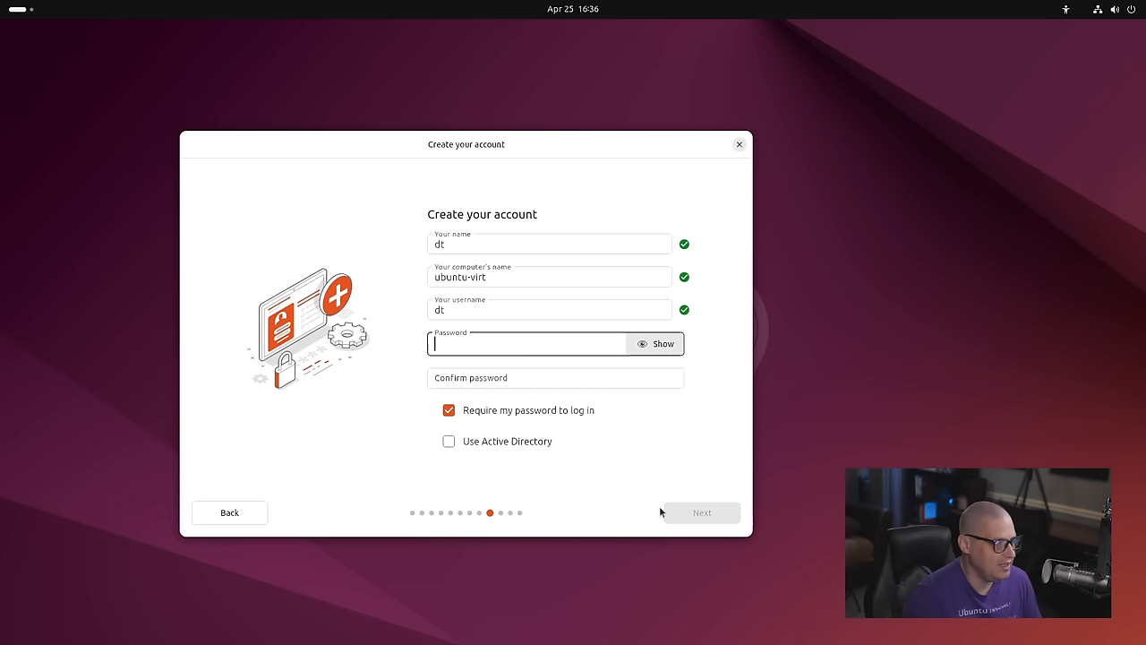
mouse_move(588, 464)
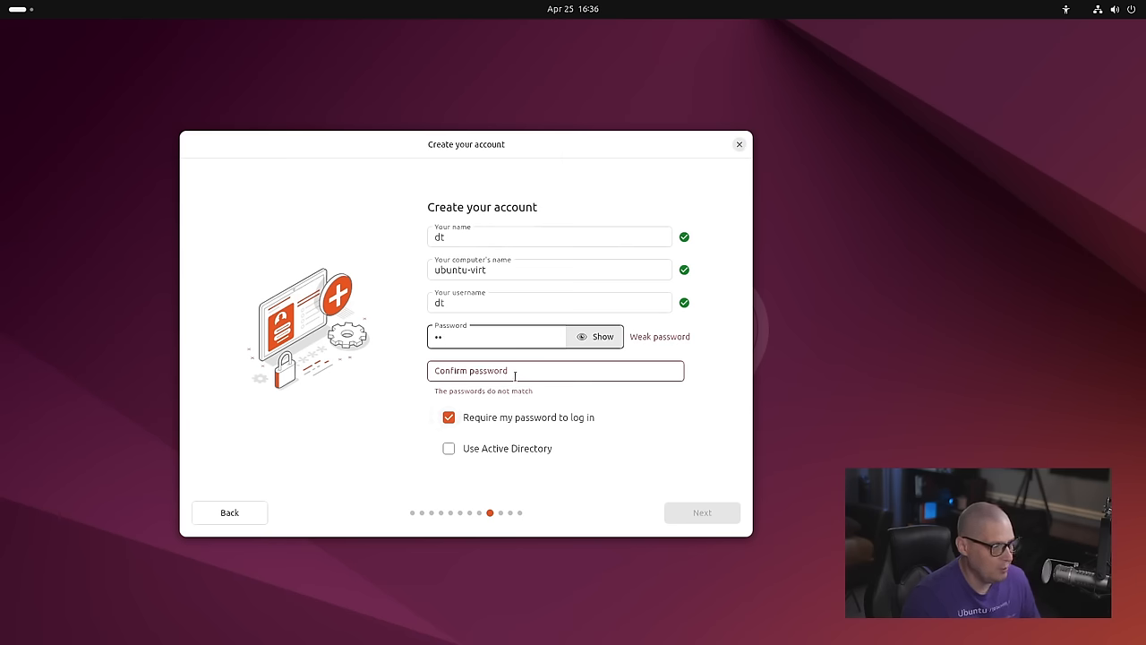
text(••)
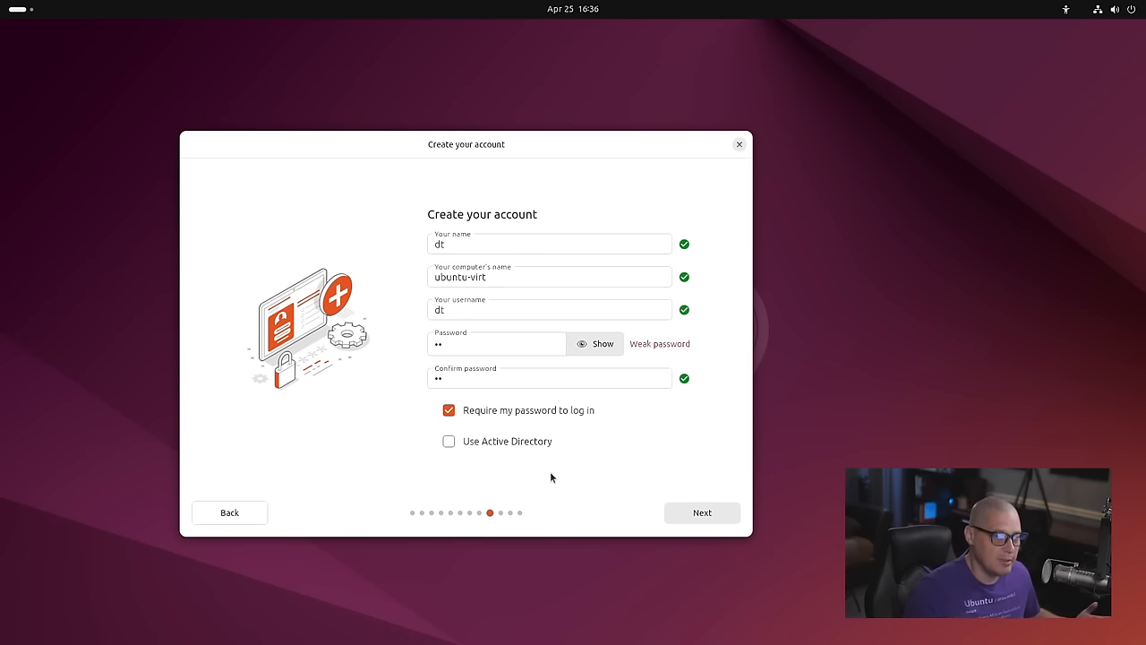
mouse_move(538, 489)
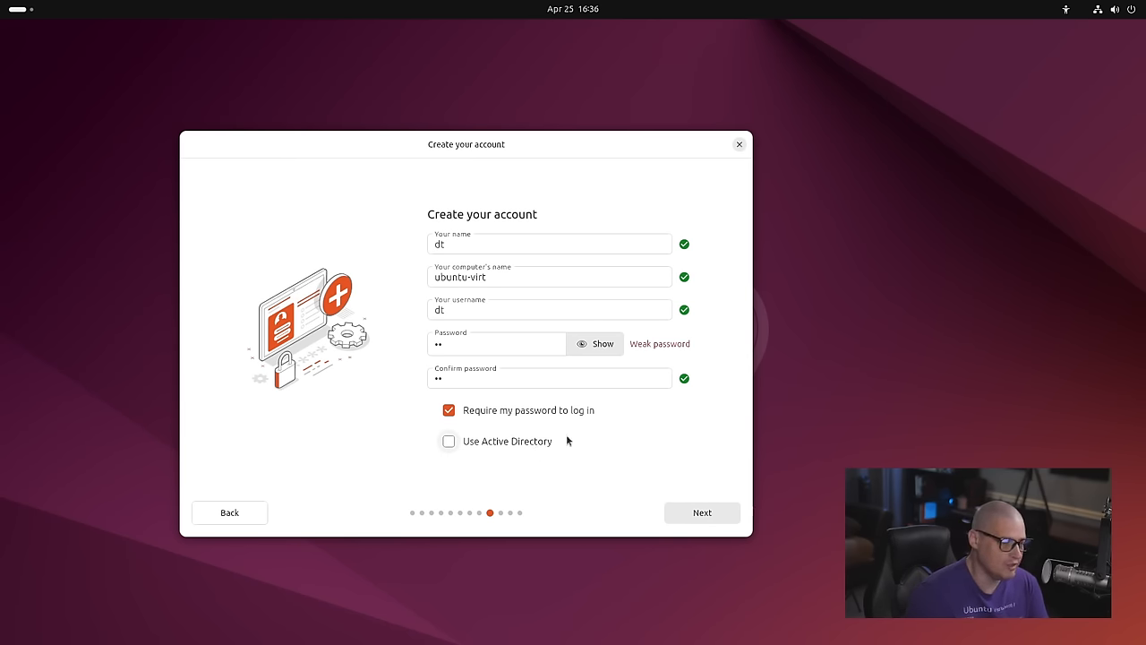
Accept the account details and the America/Chicago timezone to reach Ready to install.
click(702, 512)
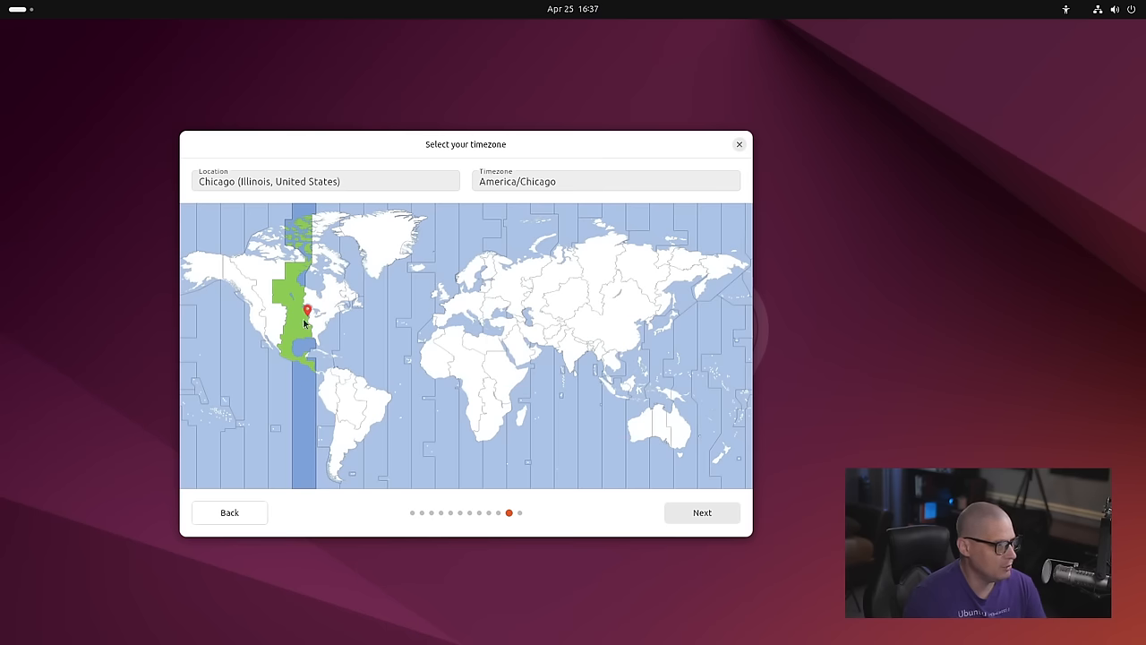
mouse_move(702, 512)
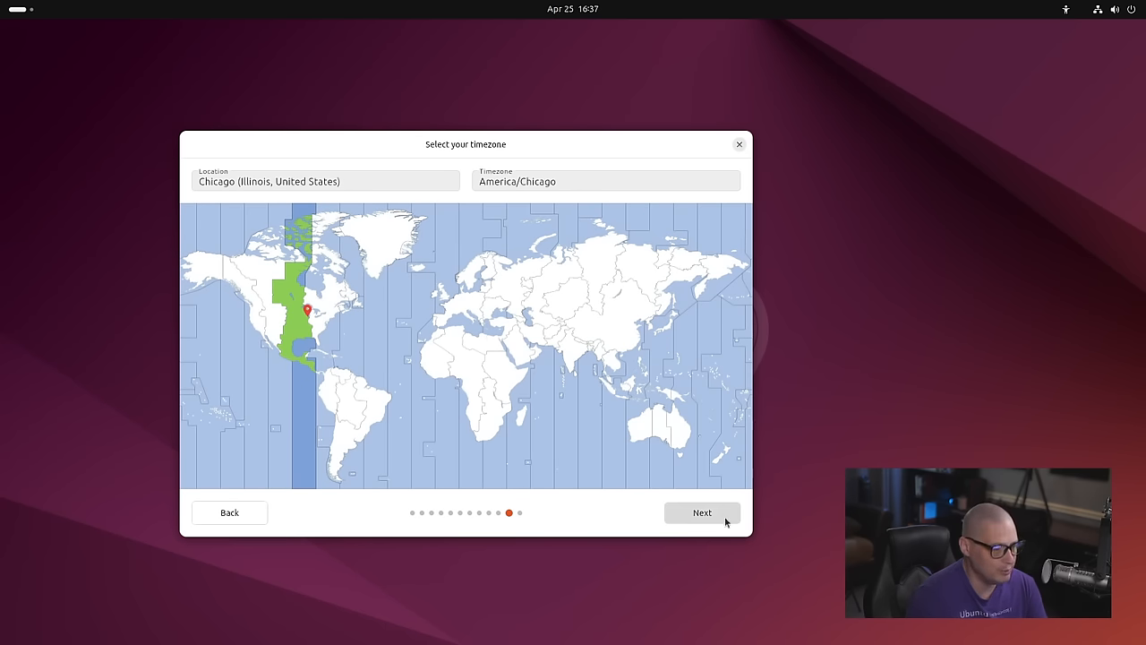
click(702, 512)
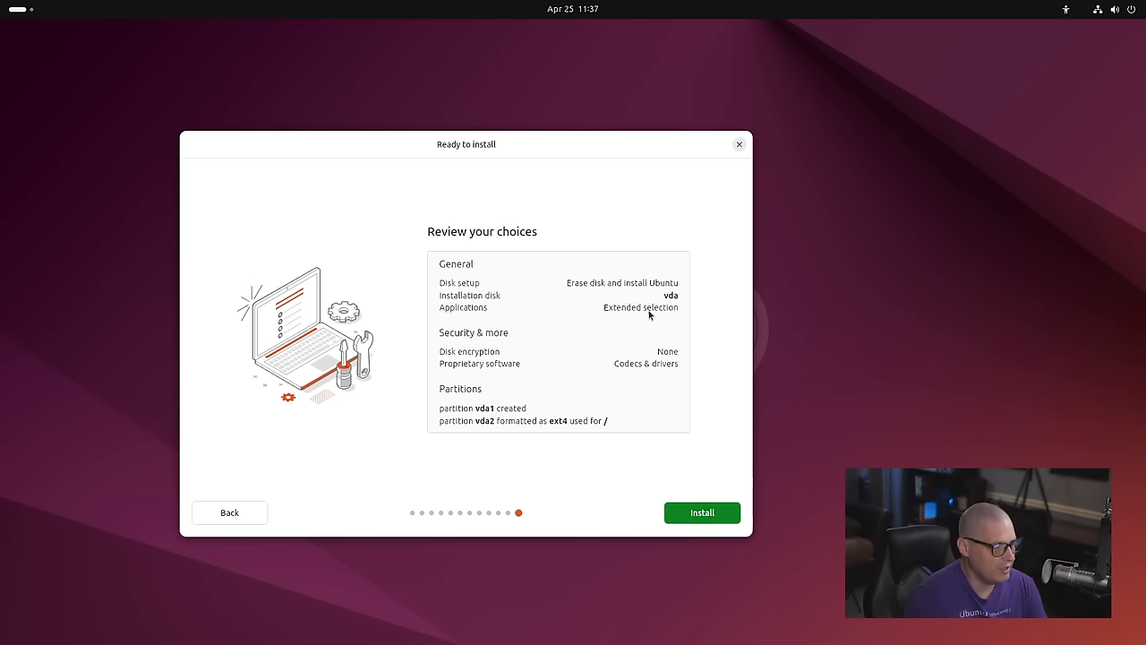
mouse_move(618, 497)
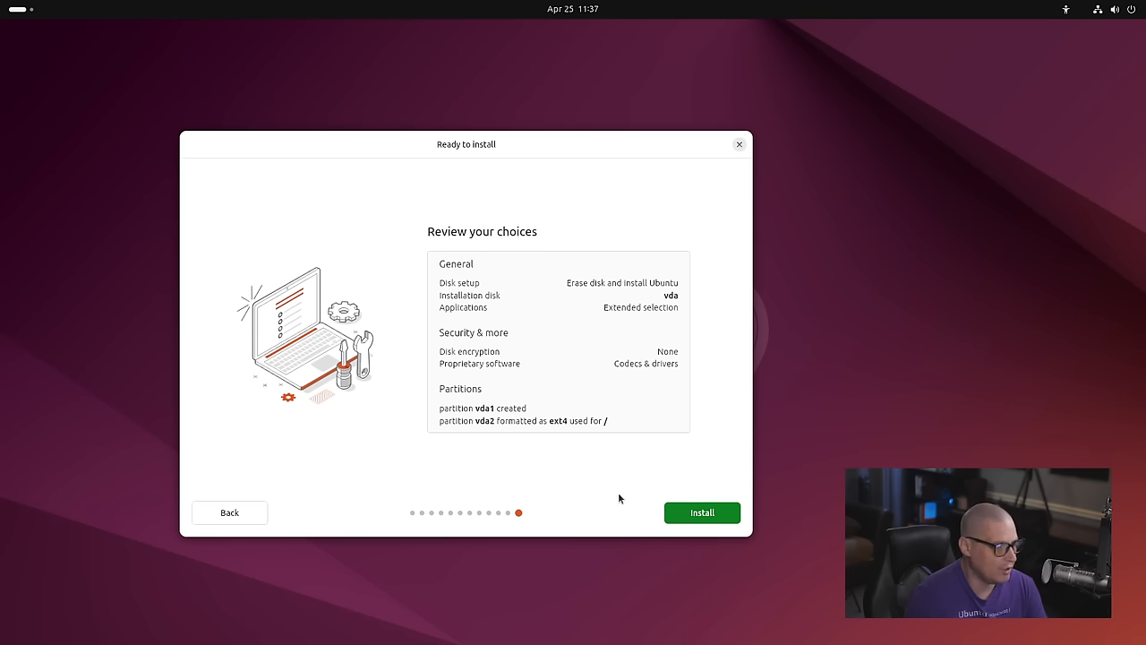
mouse_move(702, 512)
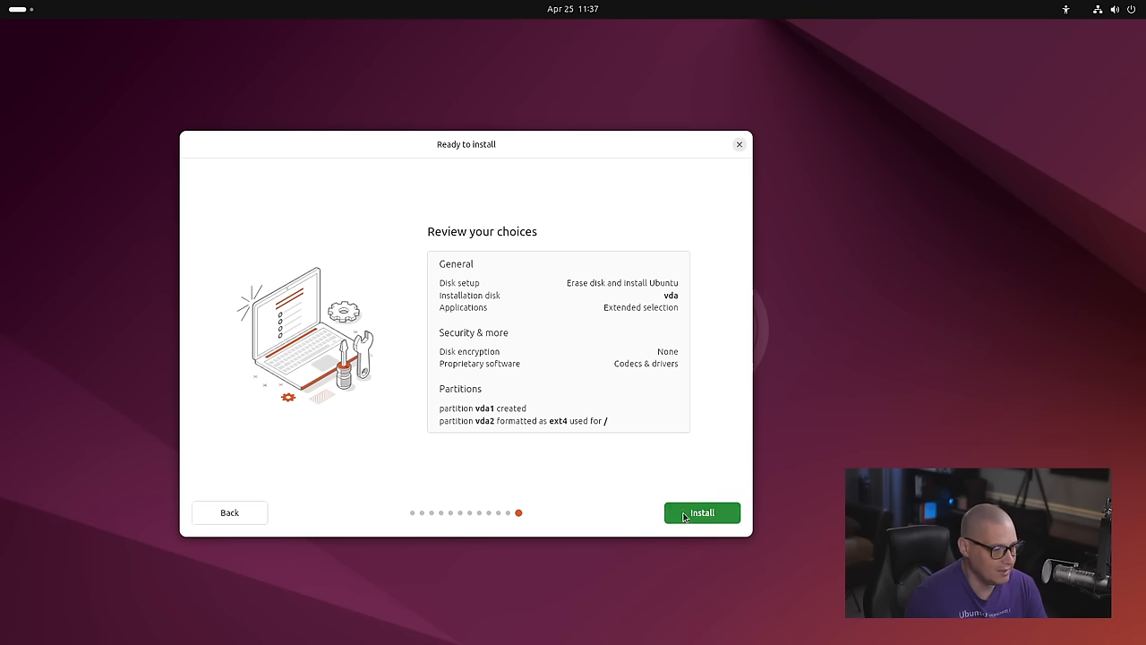
Install Ubuntu 24.04 LTS, then restart when installation completes.
click(702, 512)
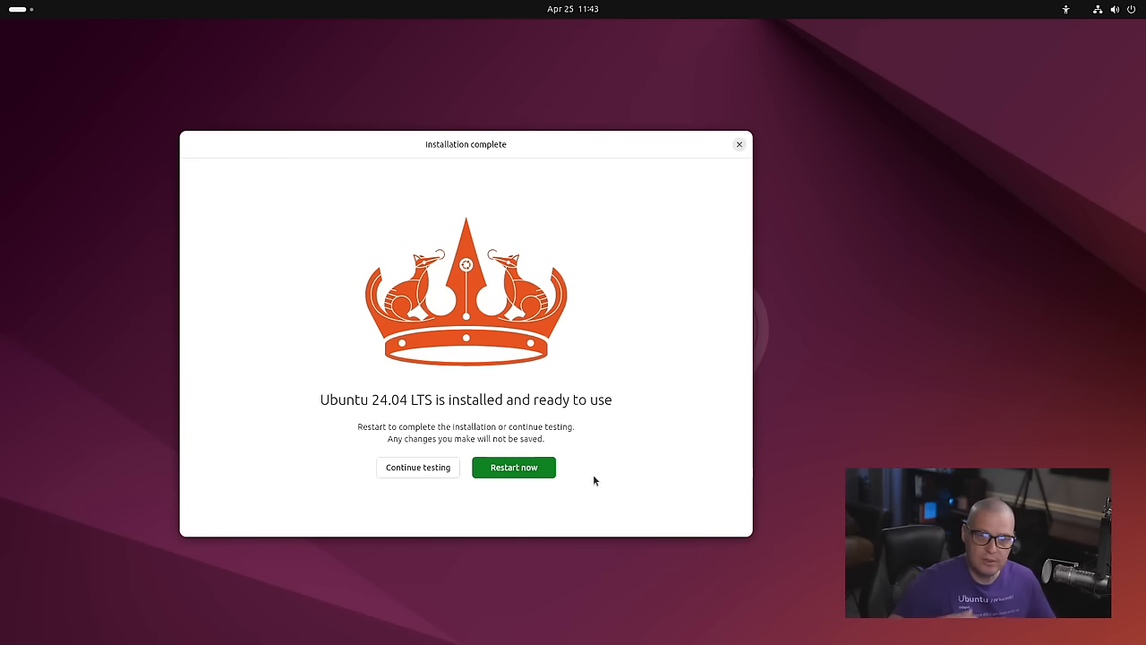
mouse_move(533, 521)
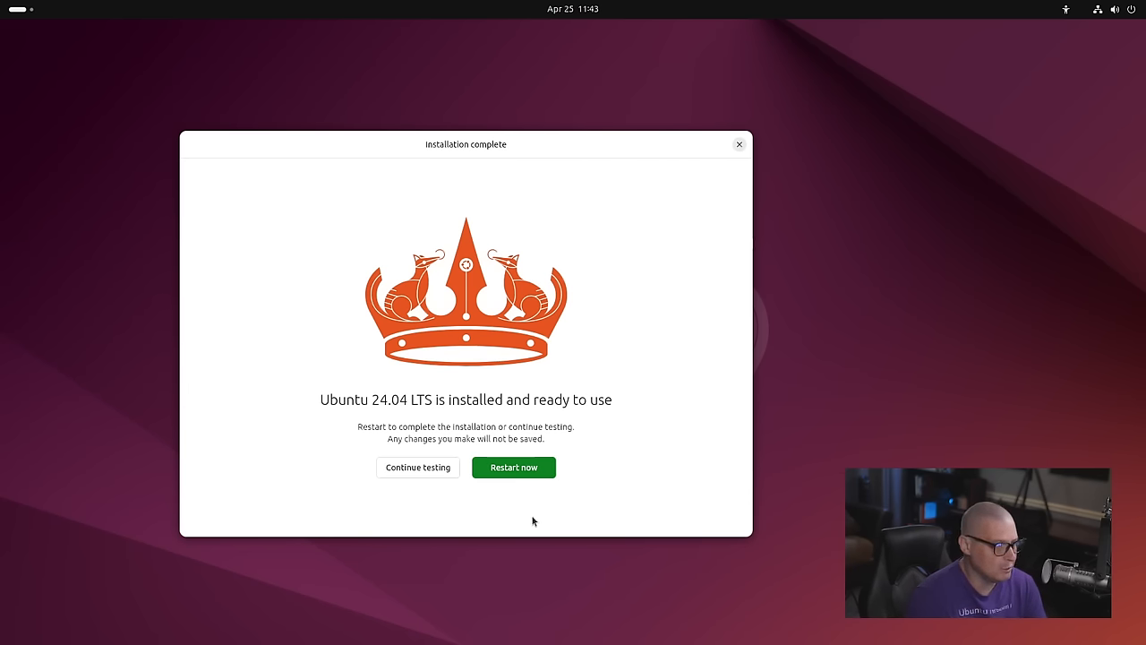
mouse_move(513, 467)
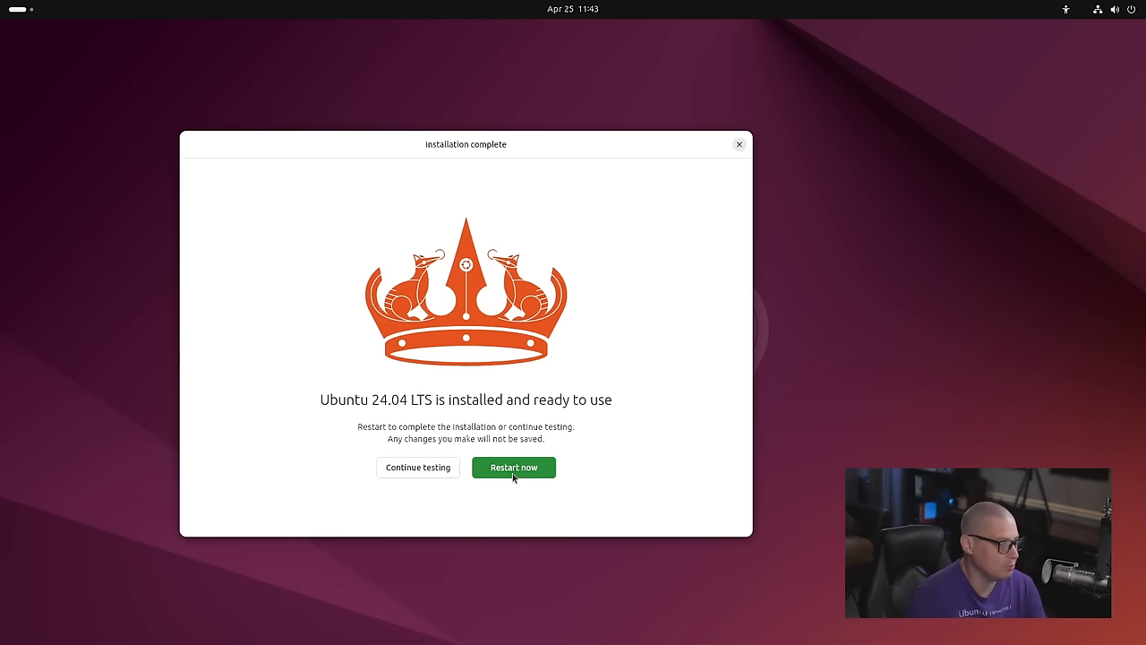
click(513, 467)
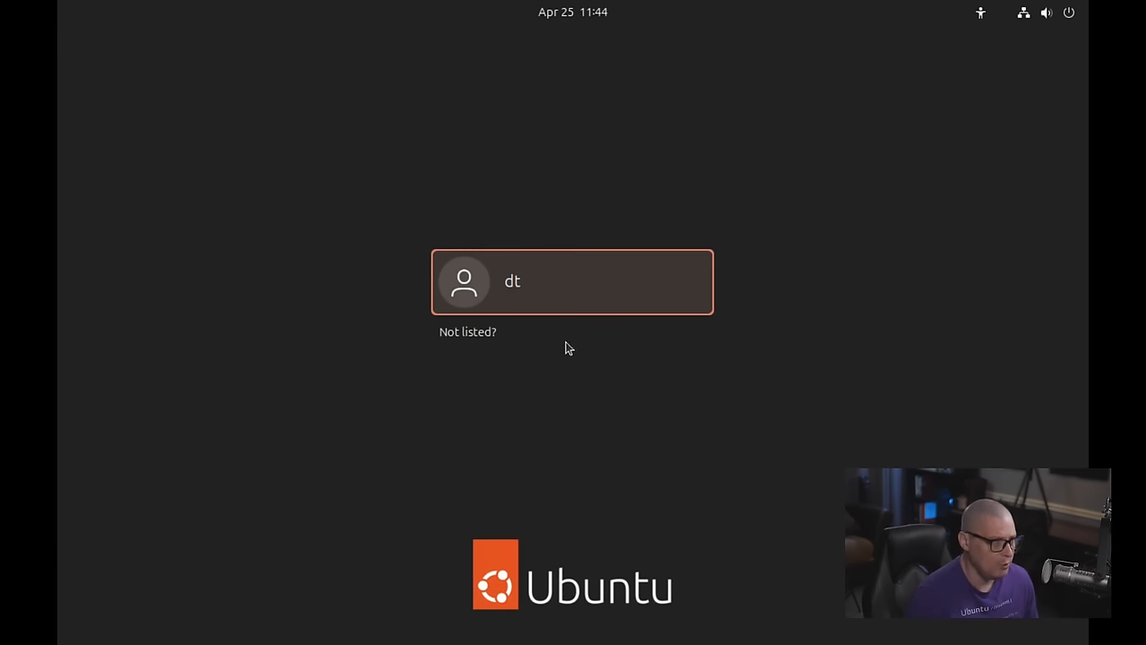
Select user dt on the login screen and log in with the password.
click(572, 281)
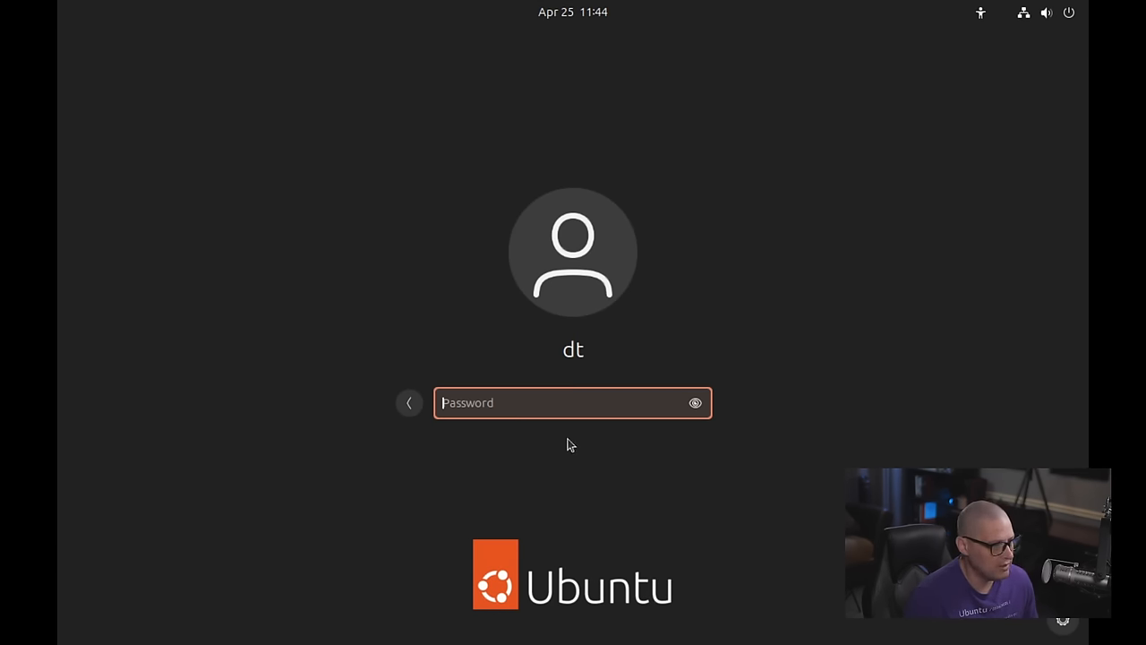
mouse_move(1019, 631)
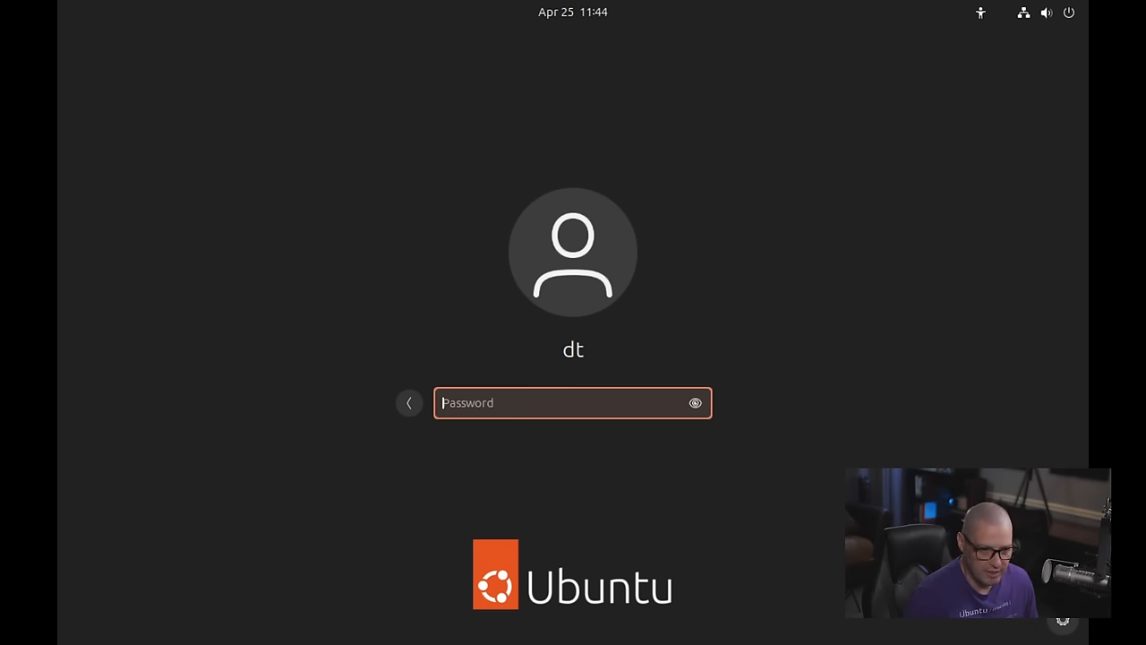
click(1062, 618)
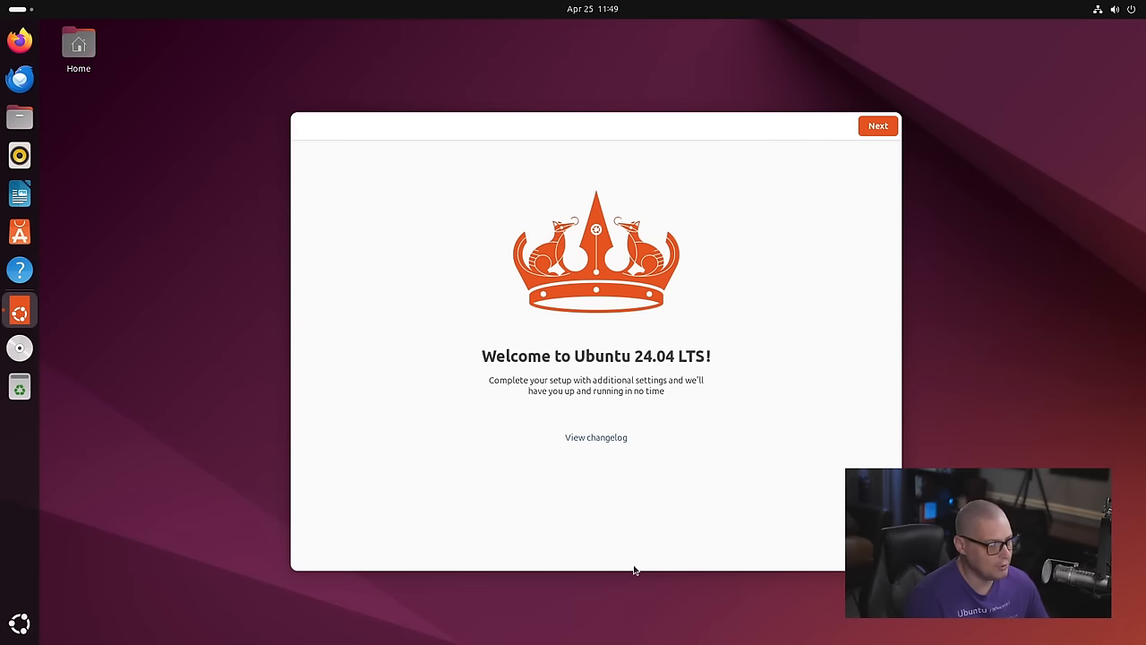
click(877, 125)
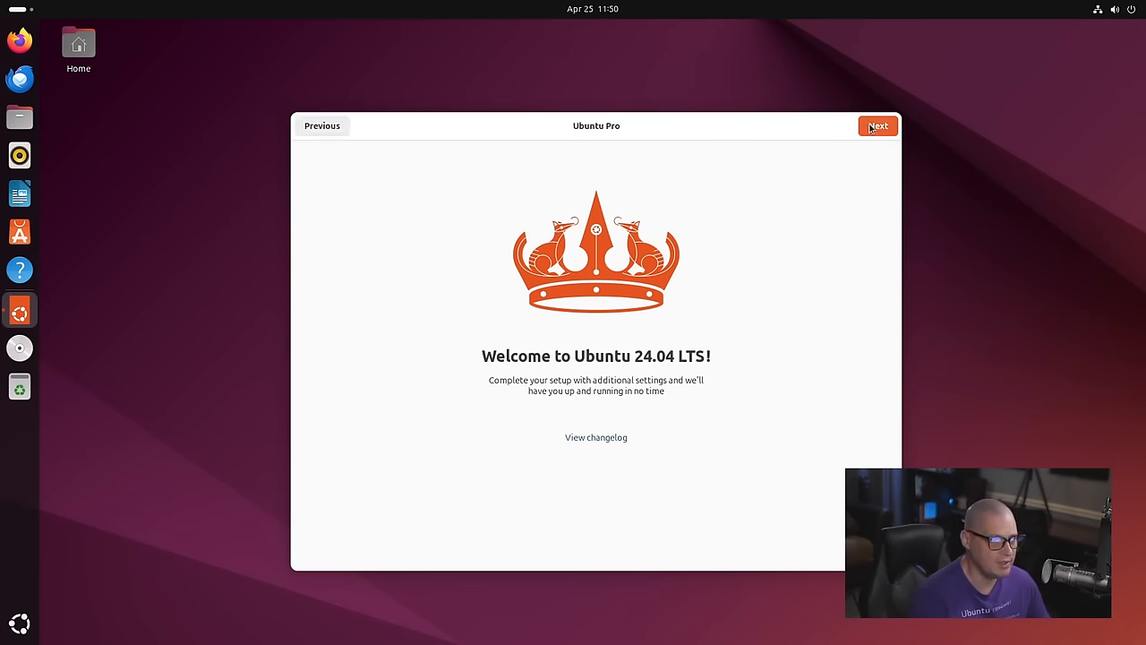
click(878, 126)
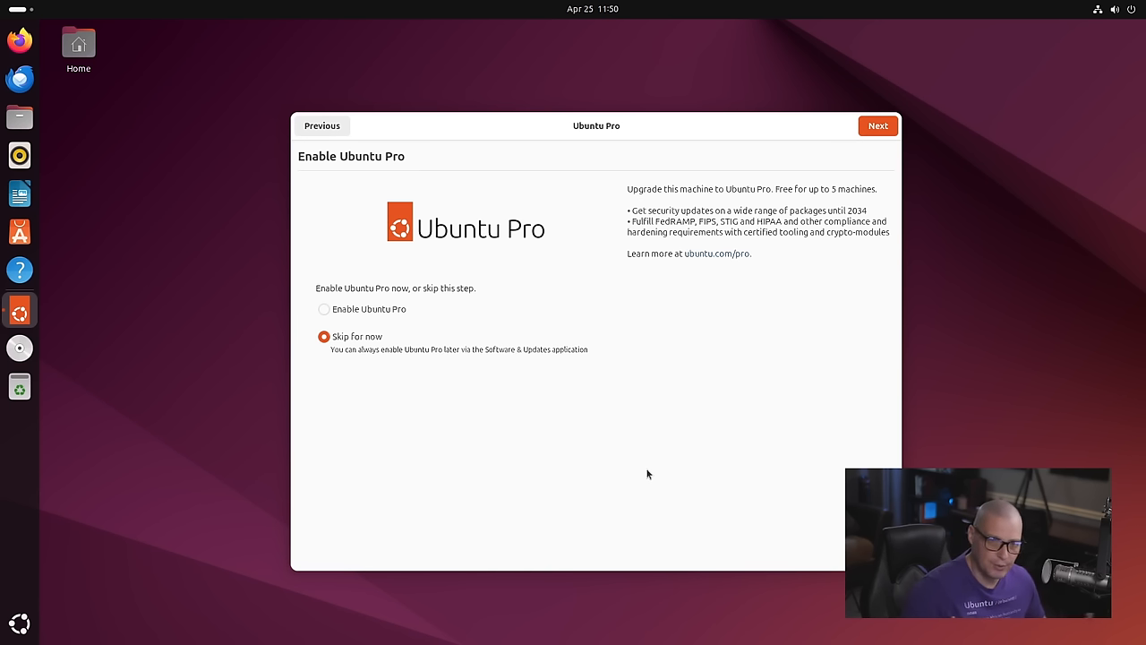
mouse_move(677, 388)
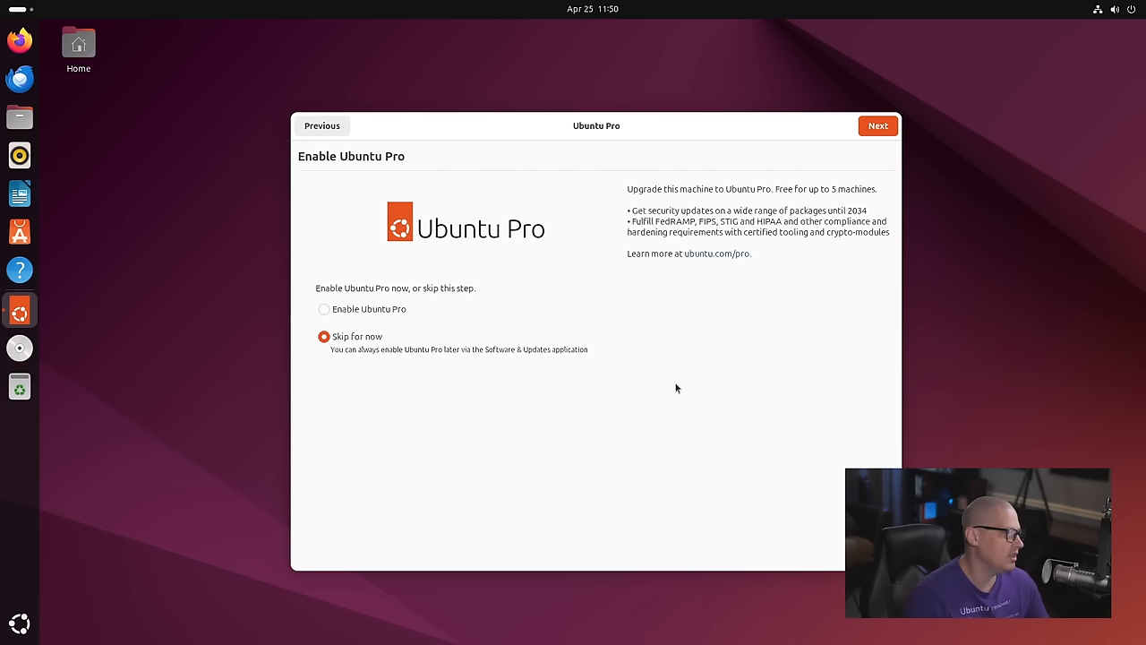
mouse_move(517, 558)
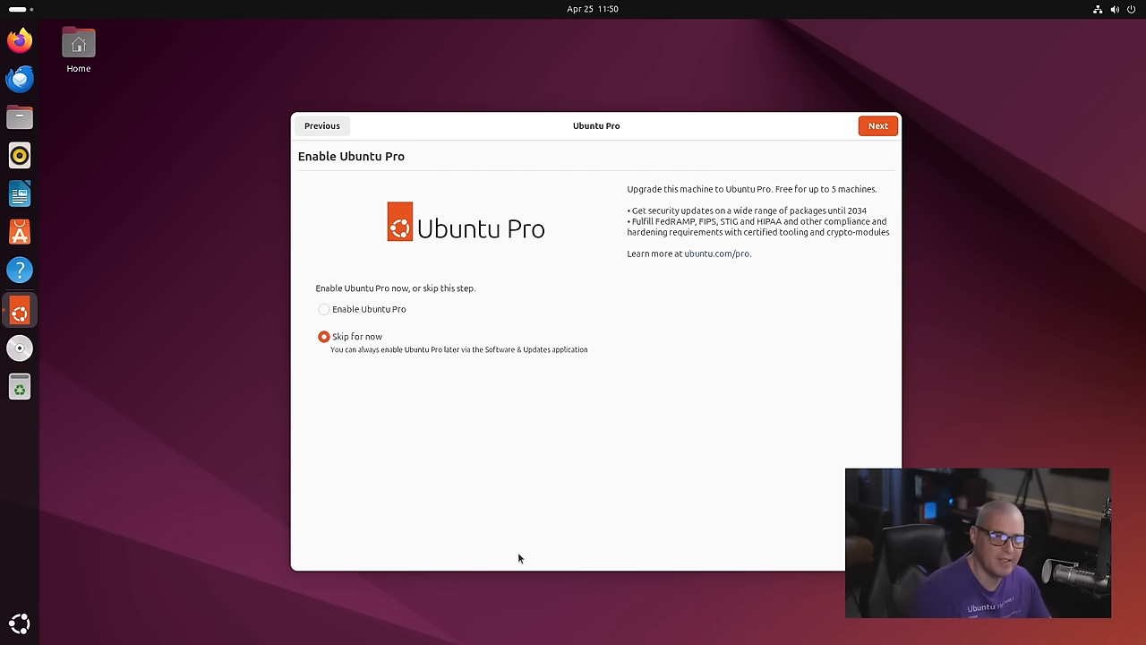
mouse_move(480, 515)
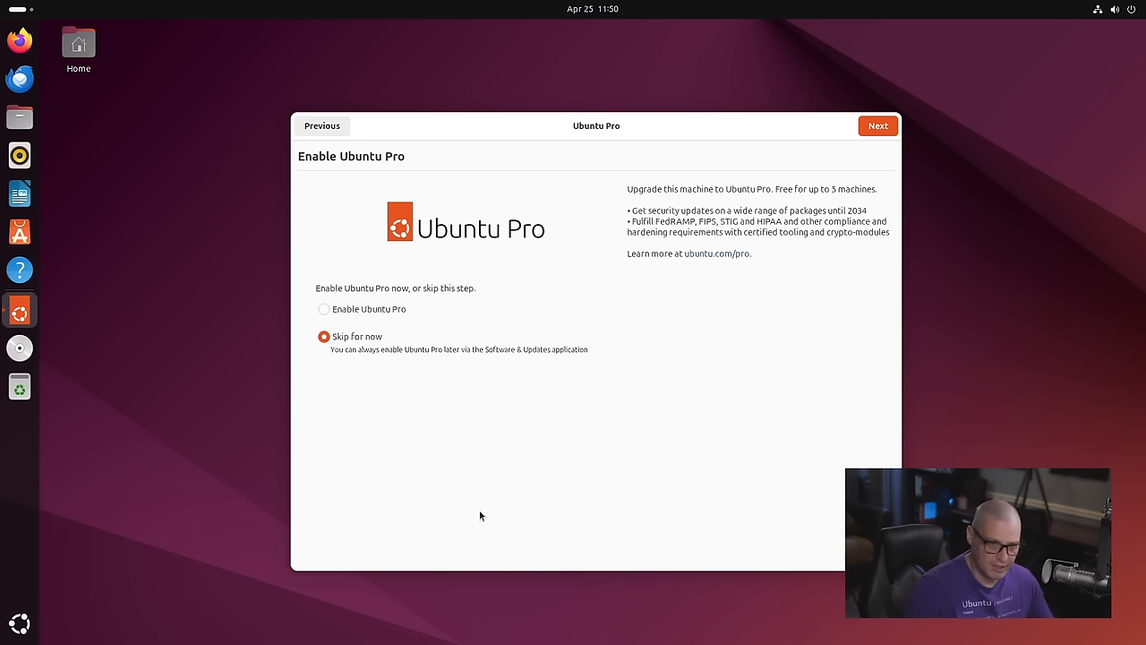
mouse_move(472, 498)
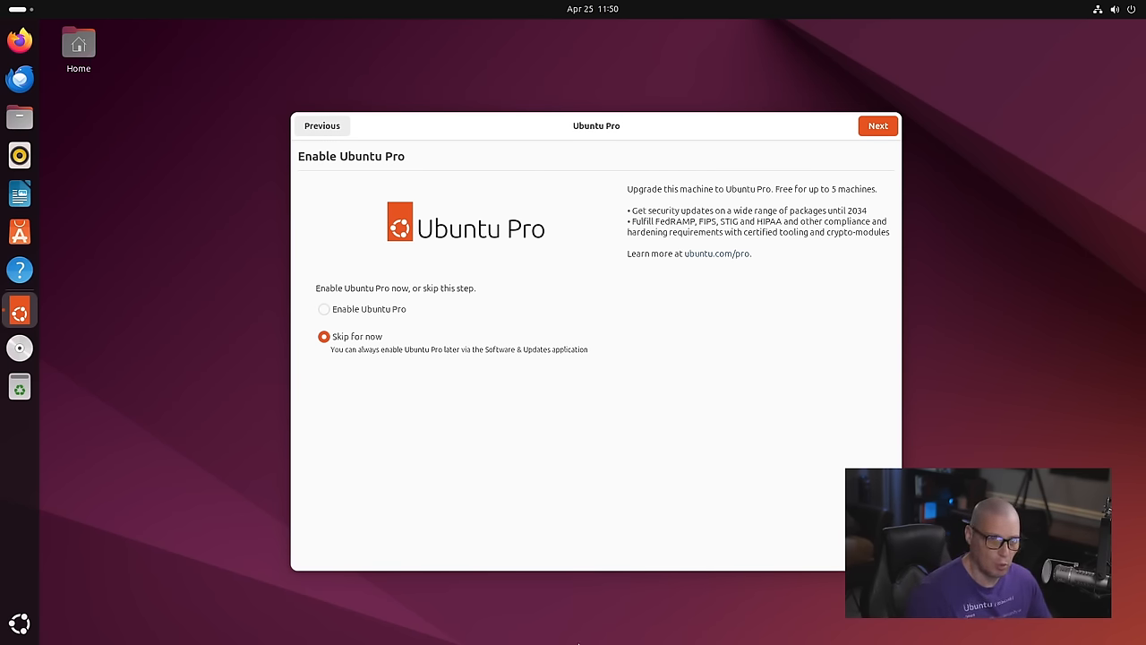
Skip Ubuntu Pro and keep 'Yes, share system data' to reach Ready to go.
click(878, 125)
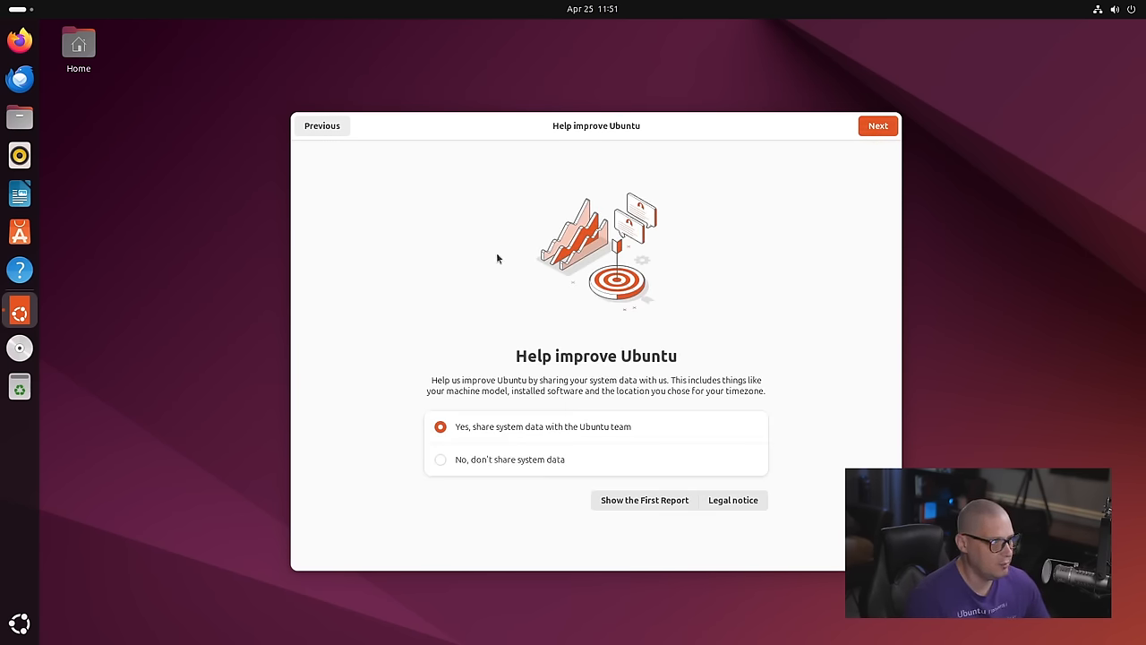
mouse_move(682, 332)
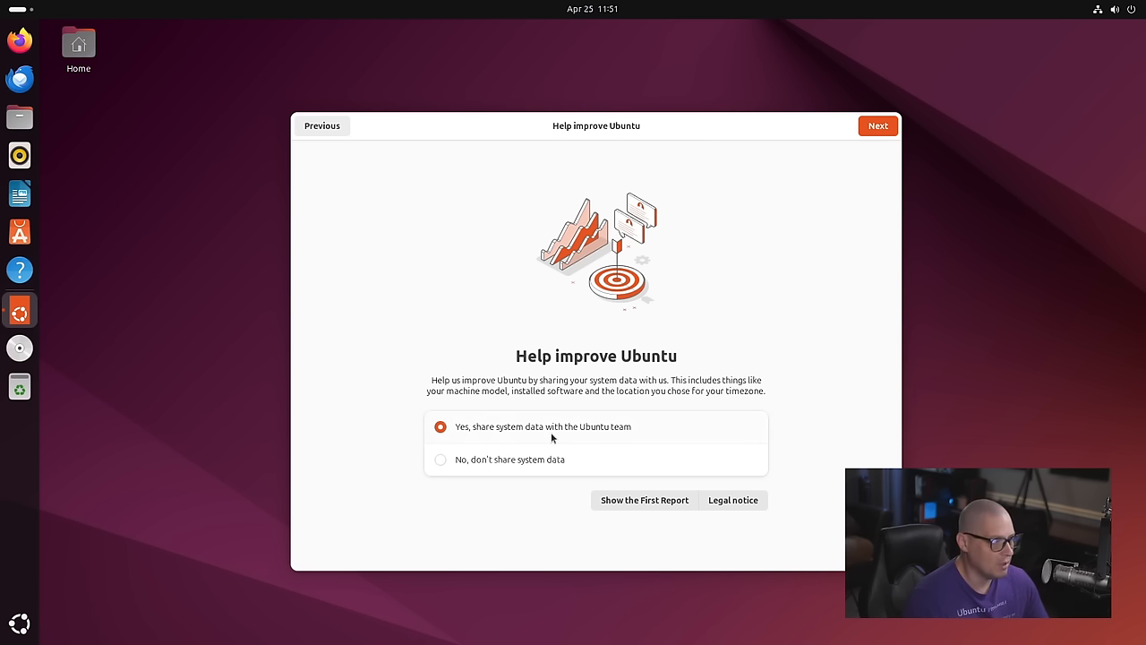
mouse_move(502, 445)
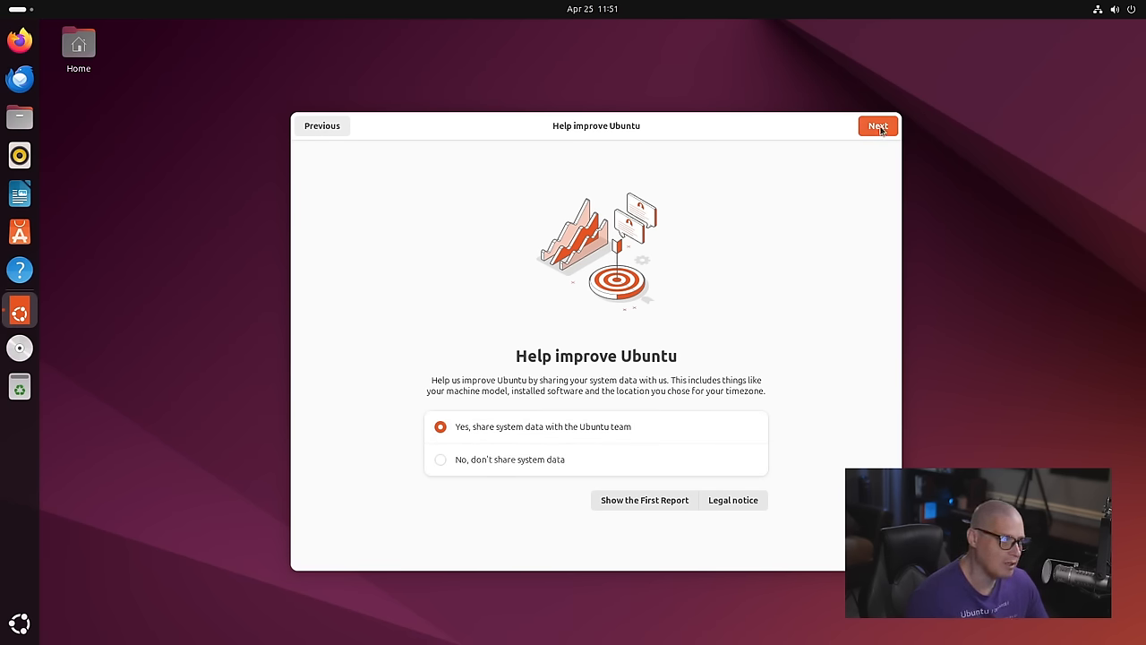
click(877, 126)
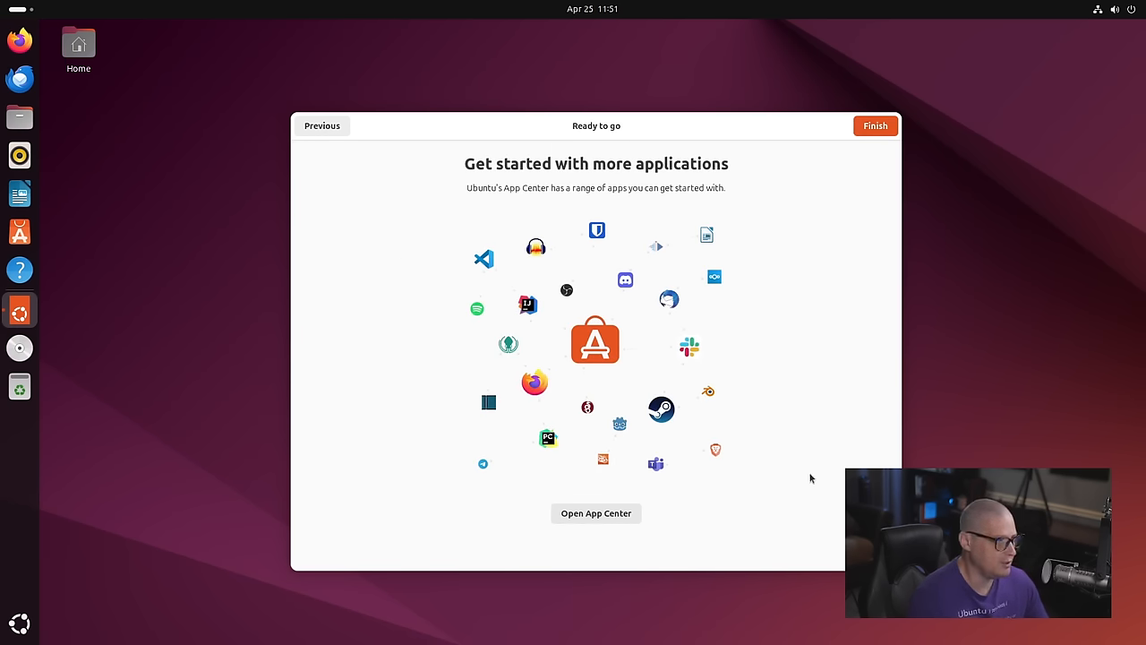
mouse_move(596, 513)
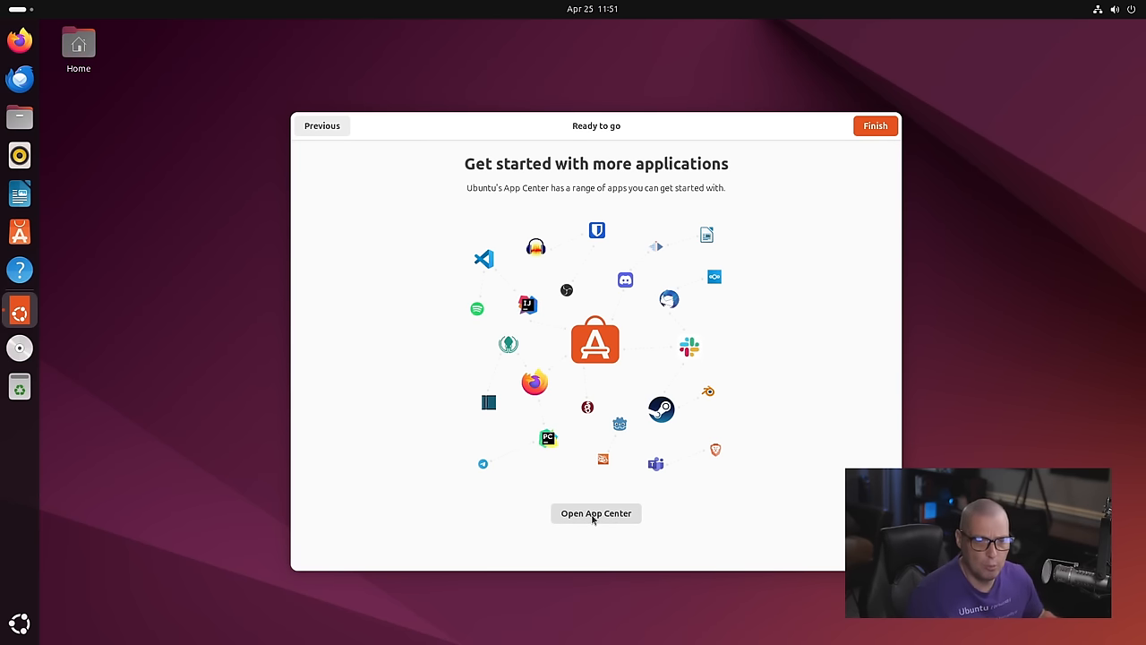
mouse_move(627, 552)
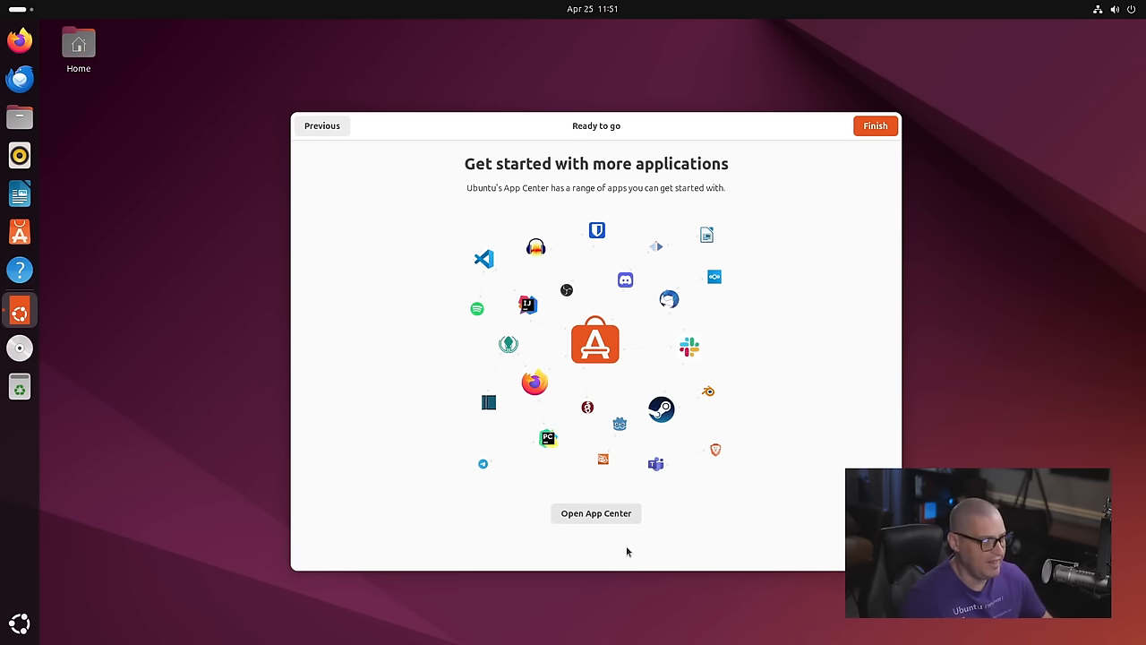
mouse_move(596, 513)
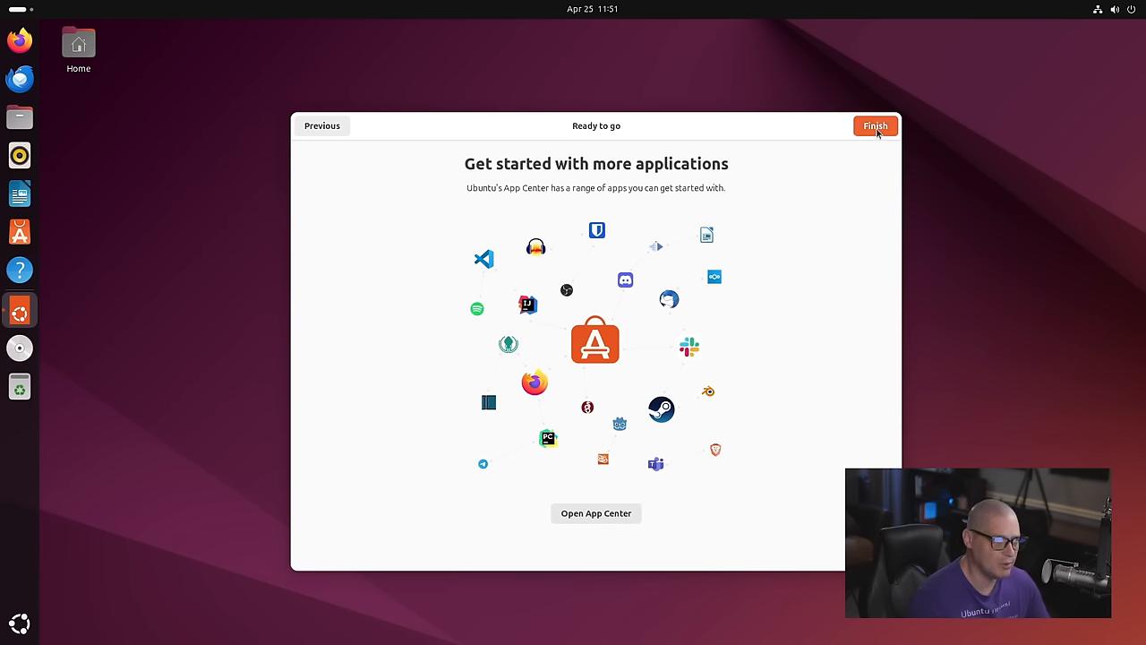
Finish the Ubuntu welcome wizard, then open the overview and launch an app from the dock.
click(875, 126)
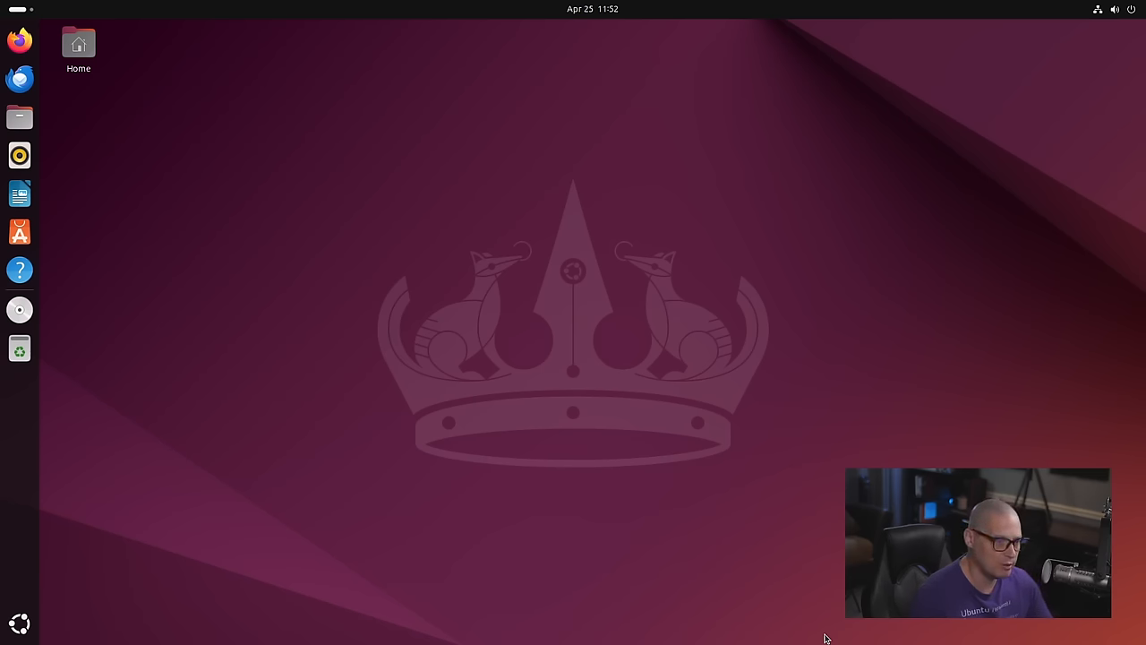
mouse_move(731, 624)
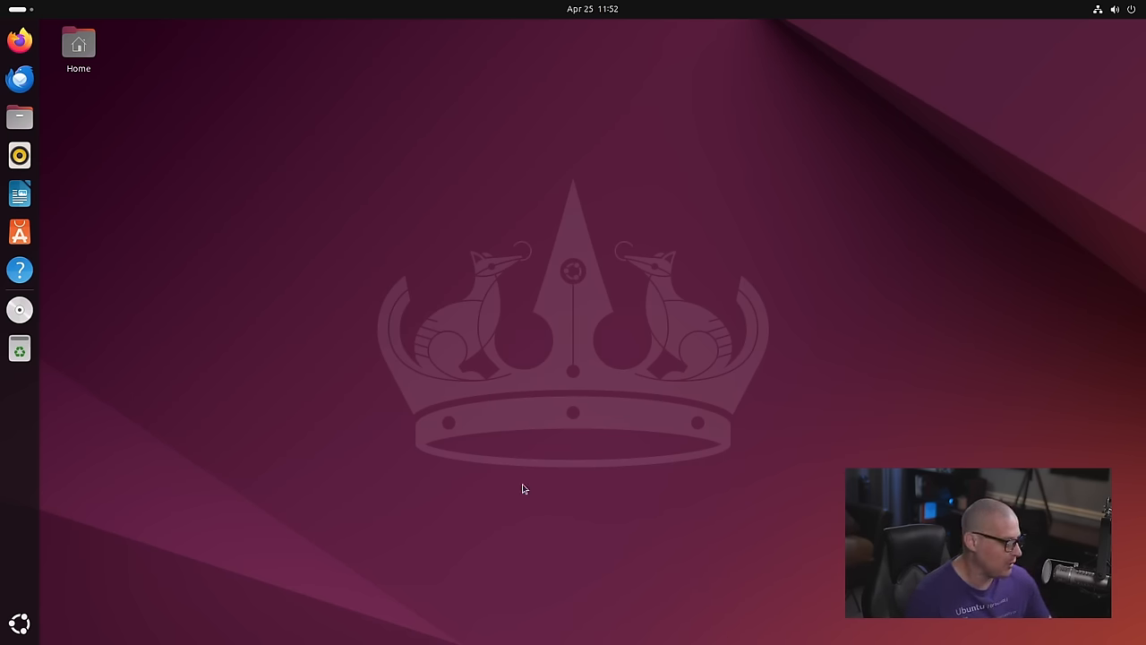
mouse_move(366, 349)
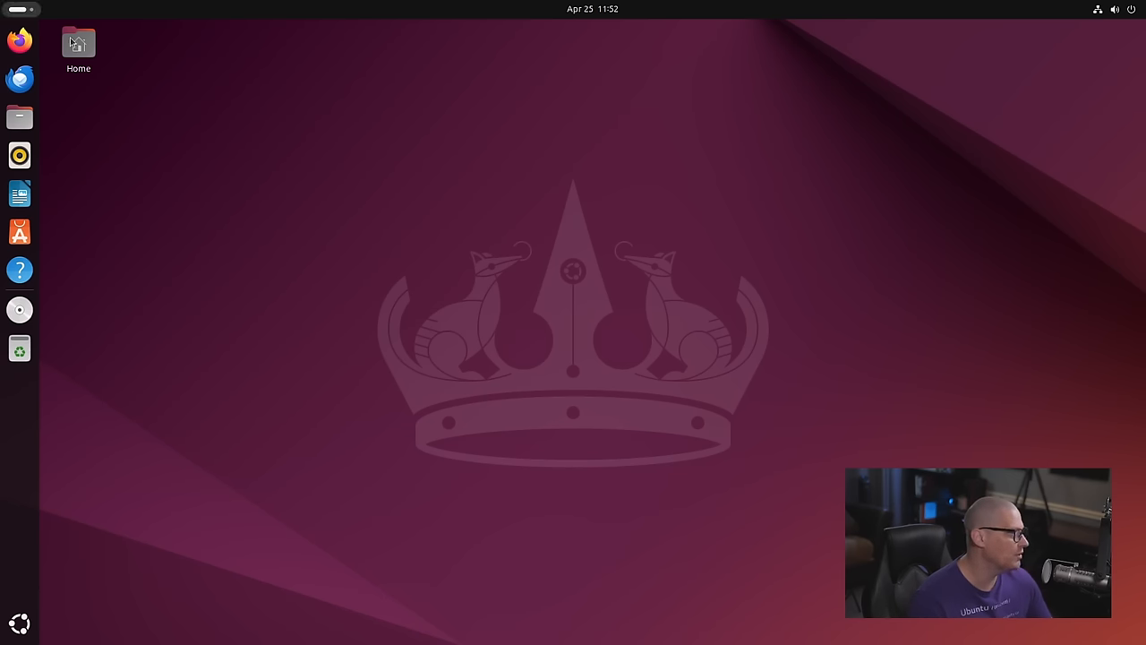
mouse_move(389, 458)
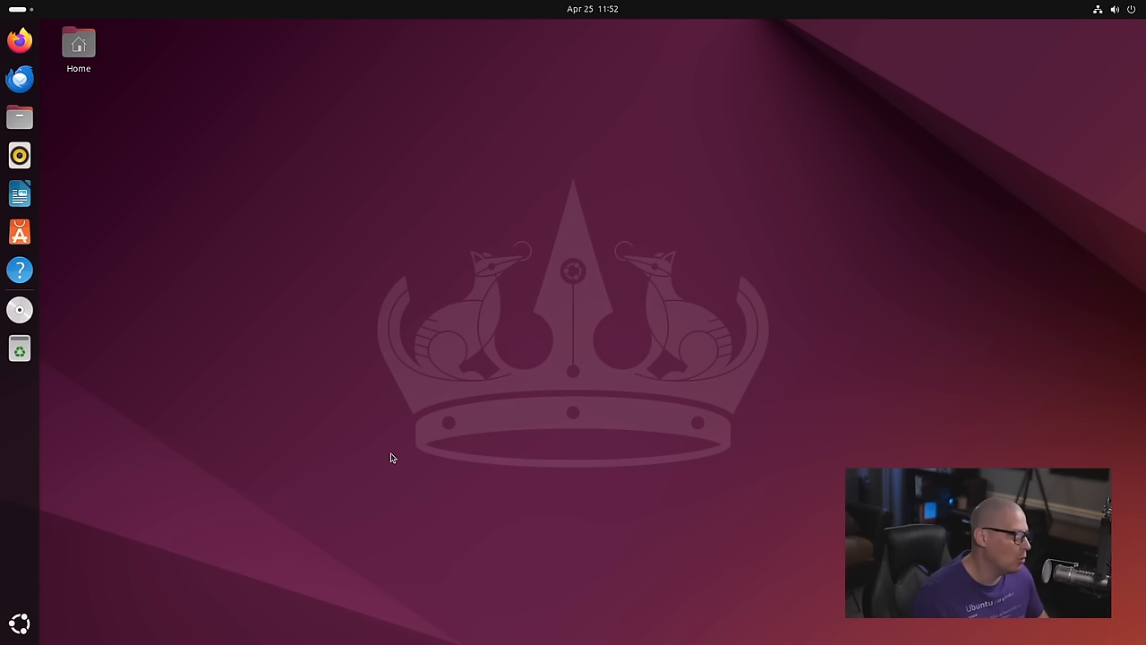
mouse_move(466, 302)
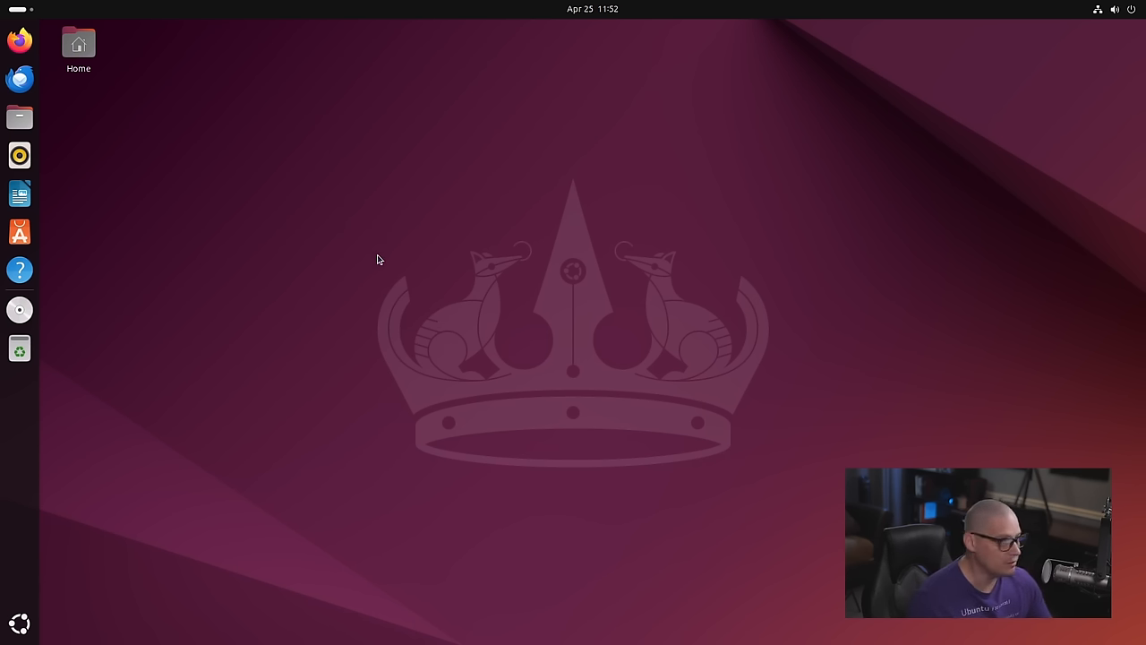
mouse_move(396, 358)
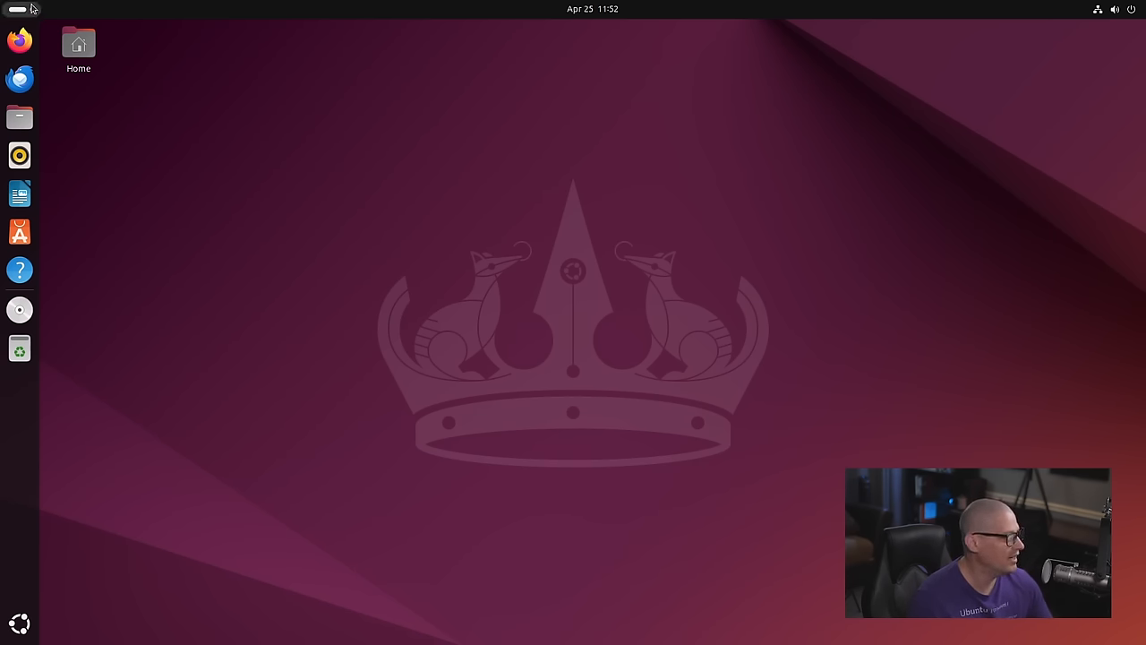
key(Super)
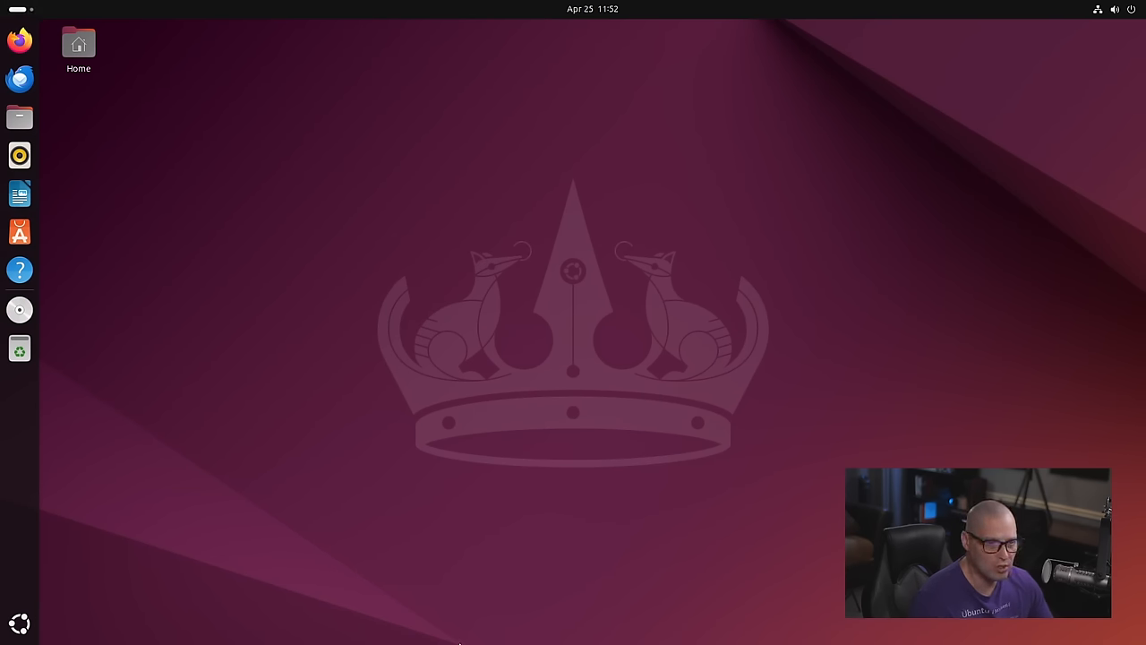
click(19, 116)
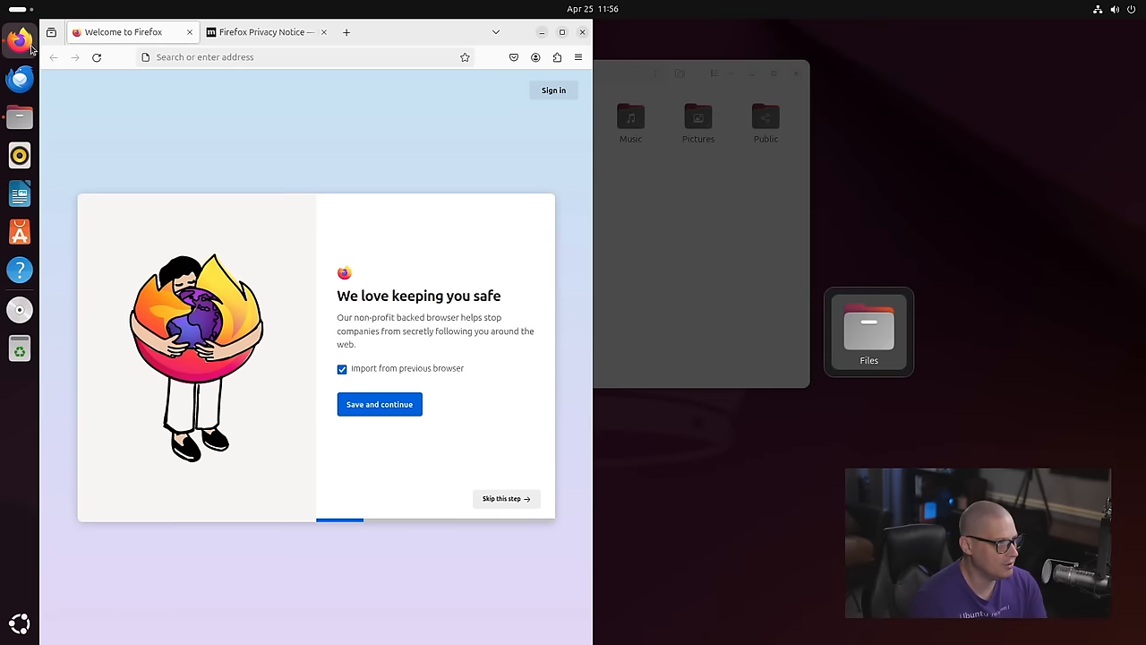
mouse_move(328, 121)
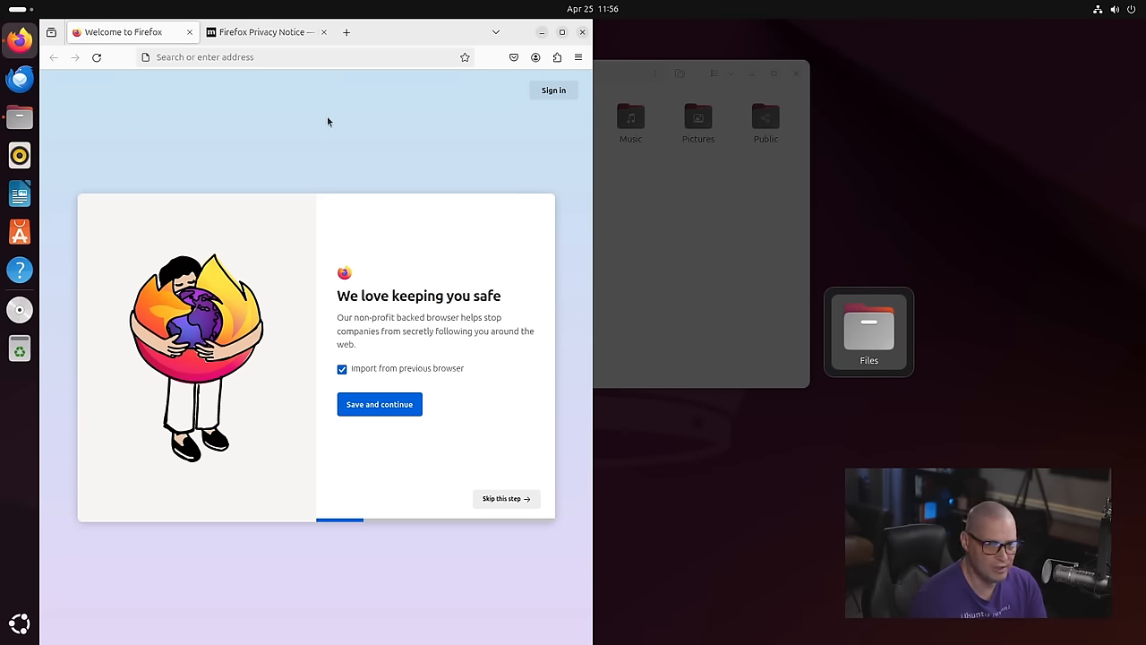
mouse_move(901, 328)
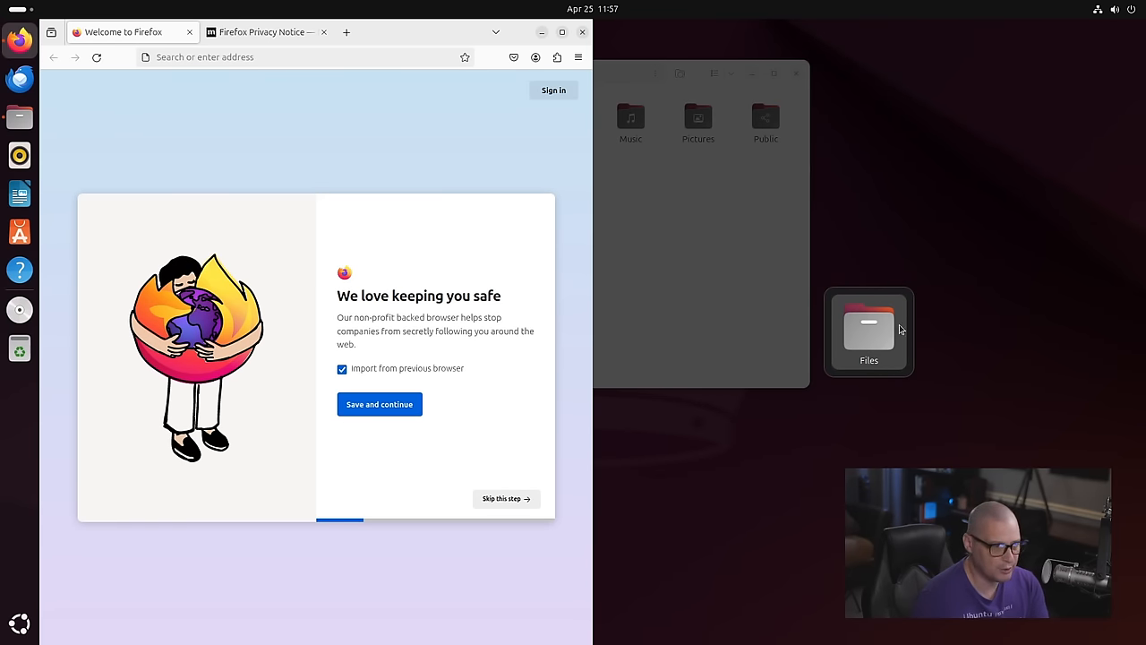
mouse_move(898, 329)
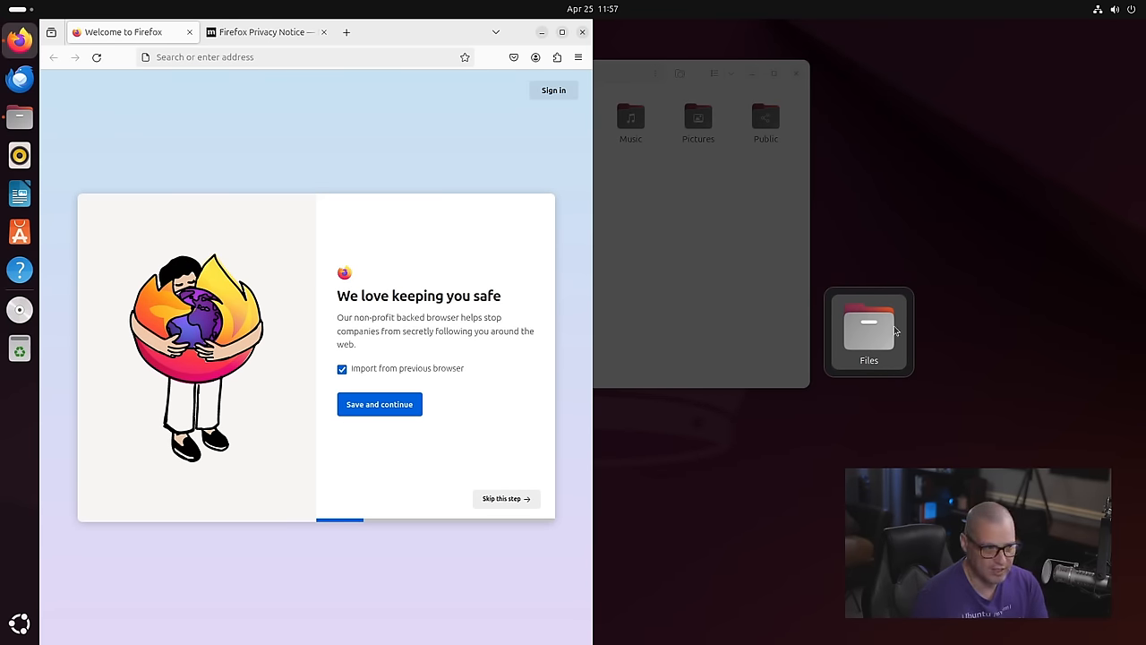
mouse_move(701, 333)
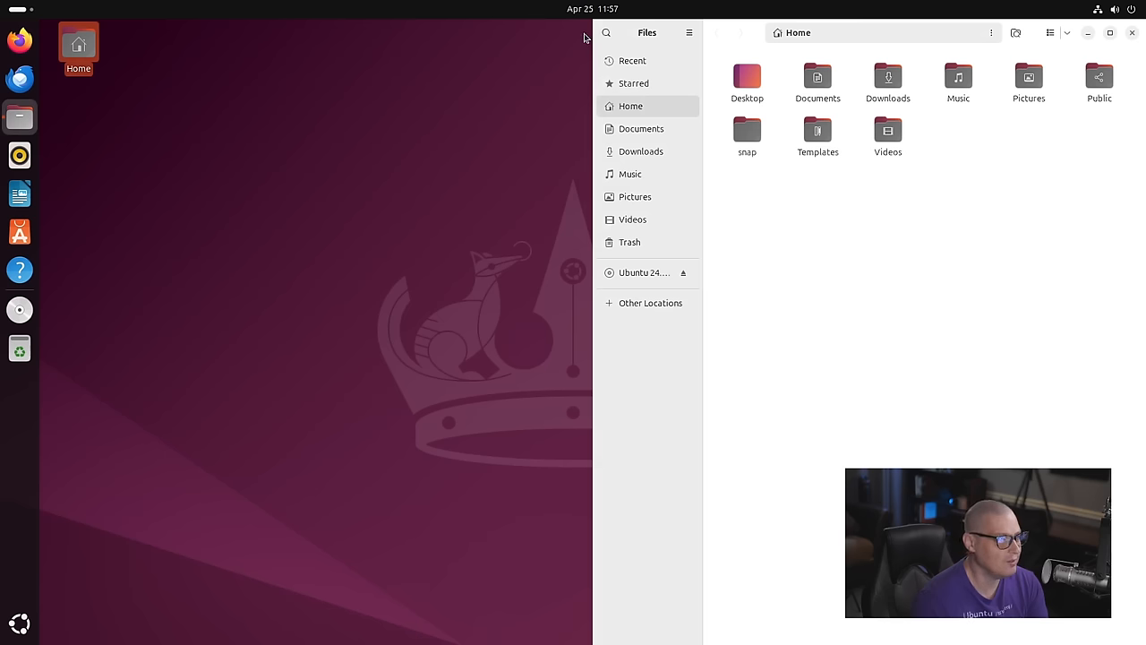
click(1132, 32)
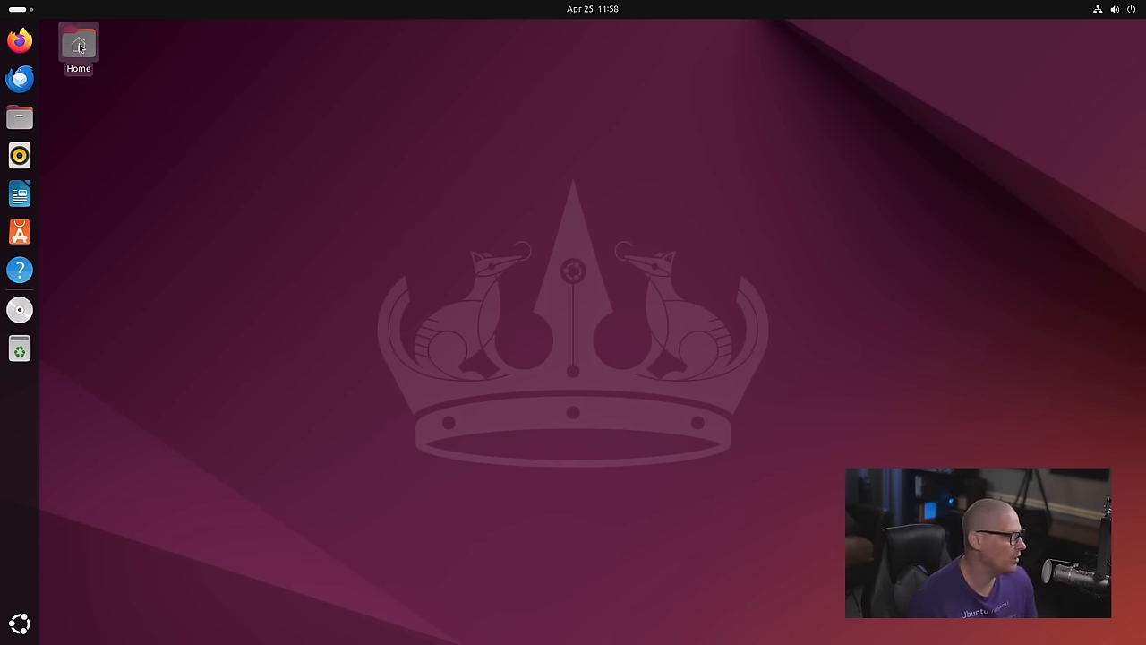
click(78, 45)
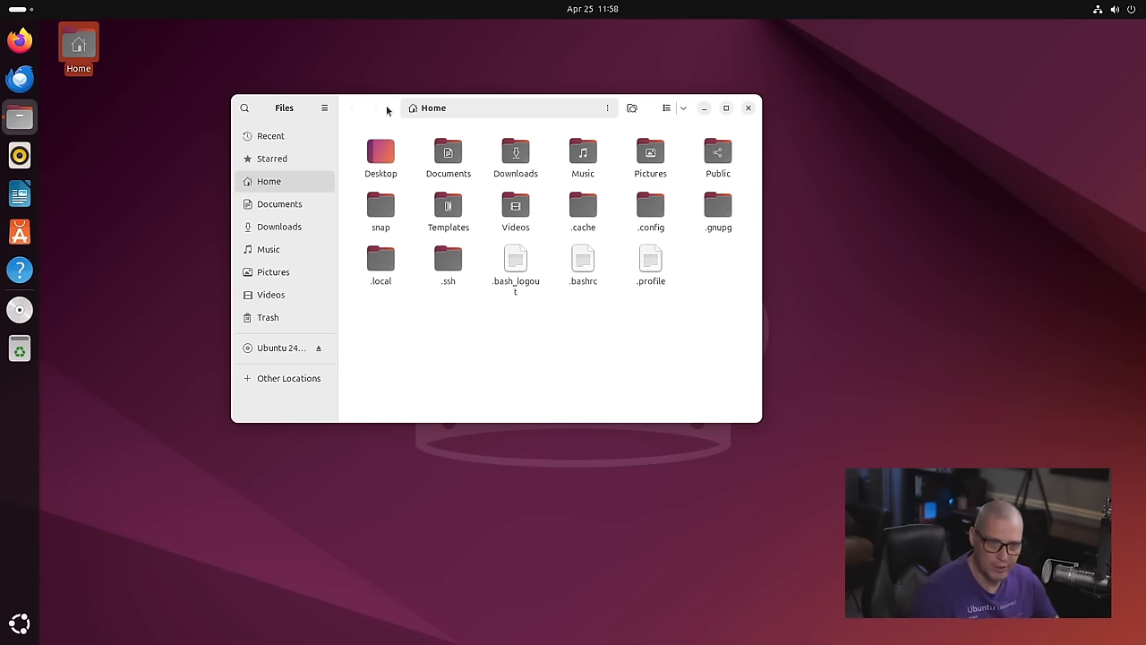
mouse_move(513, 372)
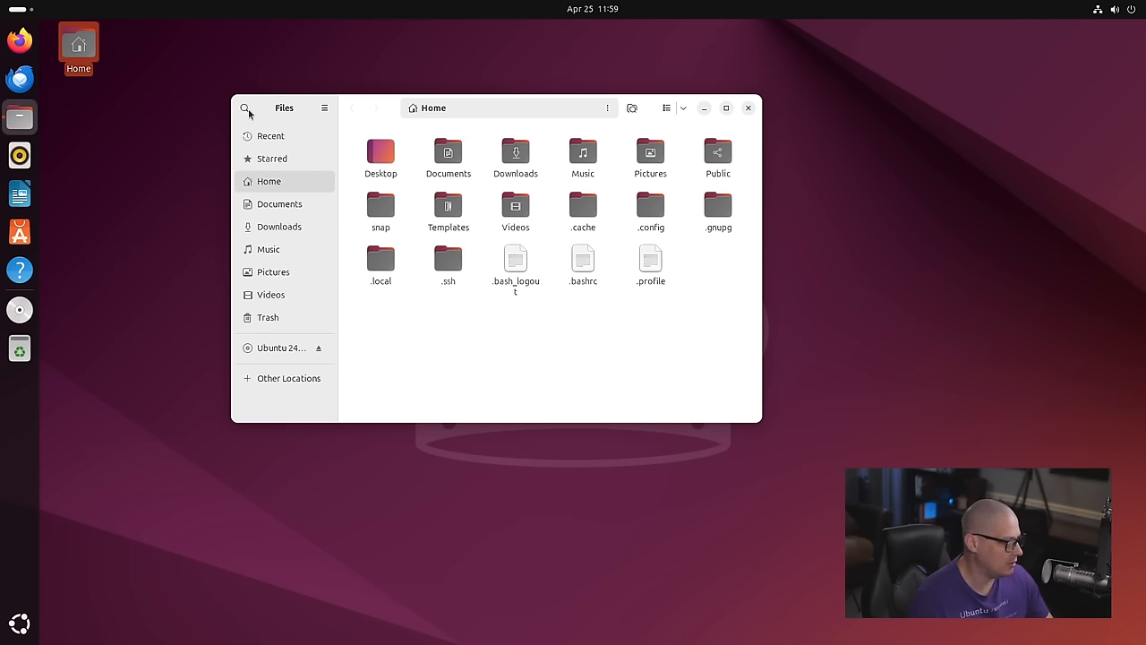
Start and cancel a file search, then close the Home folder window.
click(244, 108)
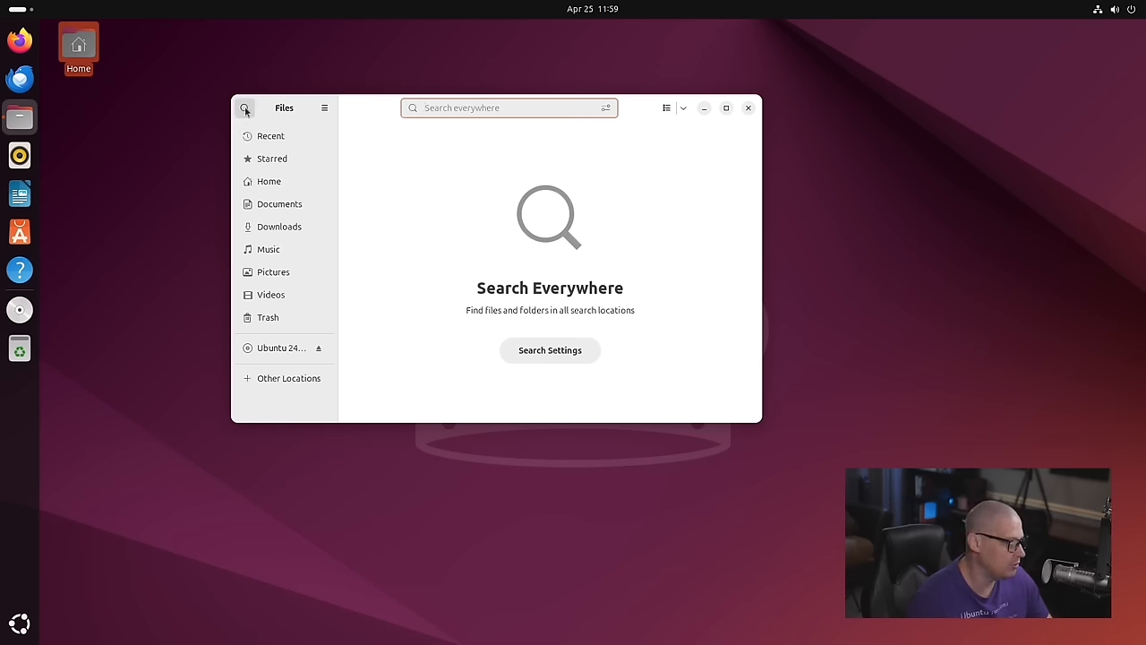
click(244, 108)
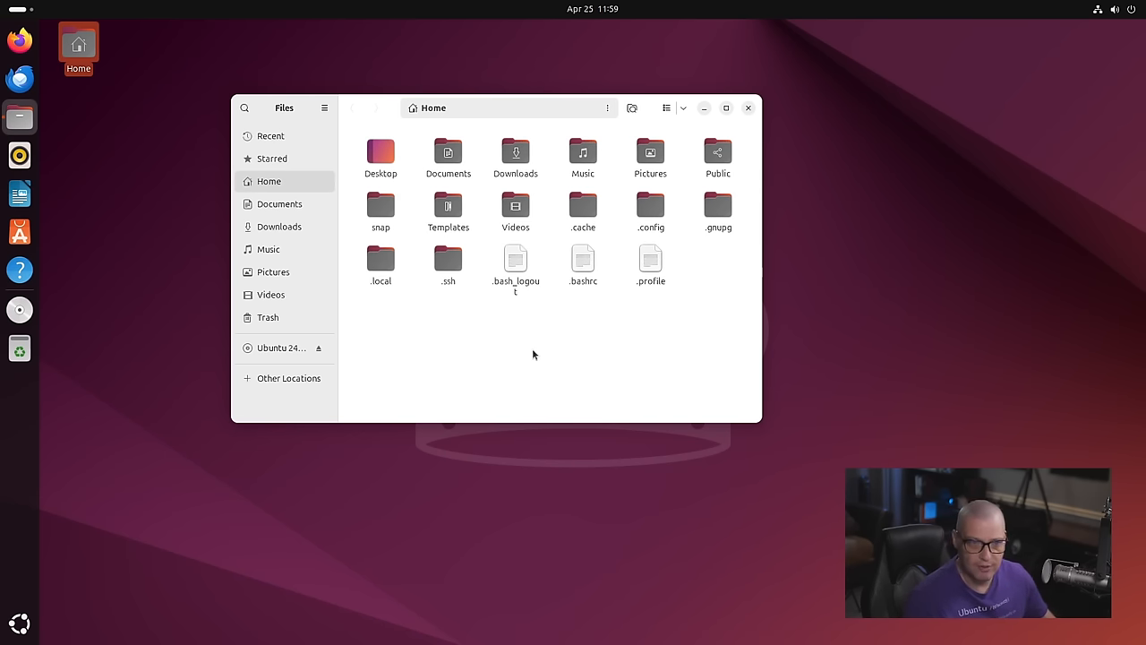
mouse_move(673, 542)
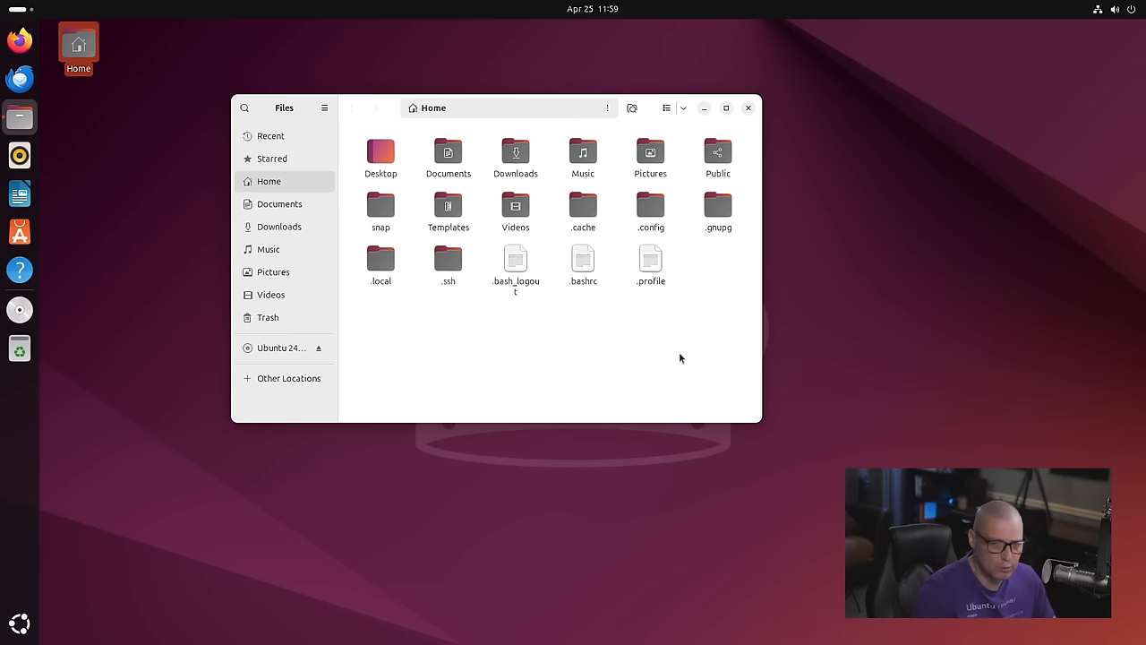
mouse_move(557, 341)
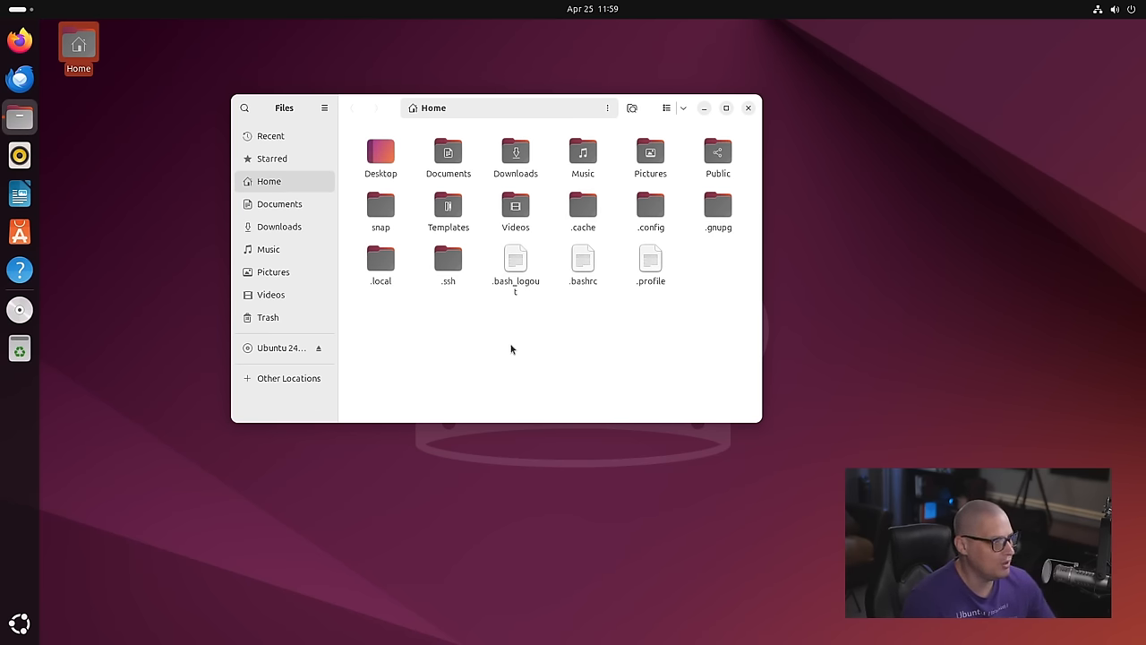
mouse_move(239, 411)
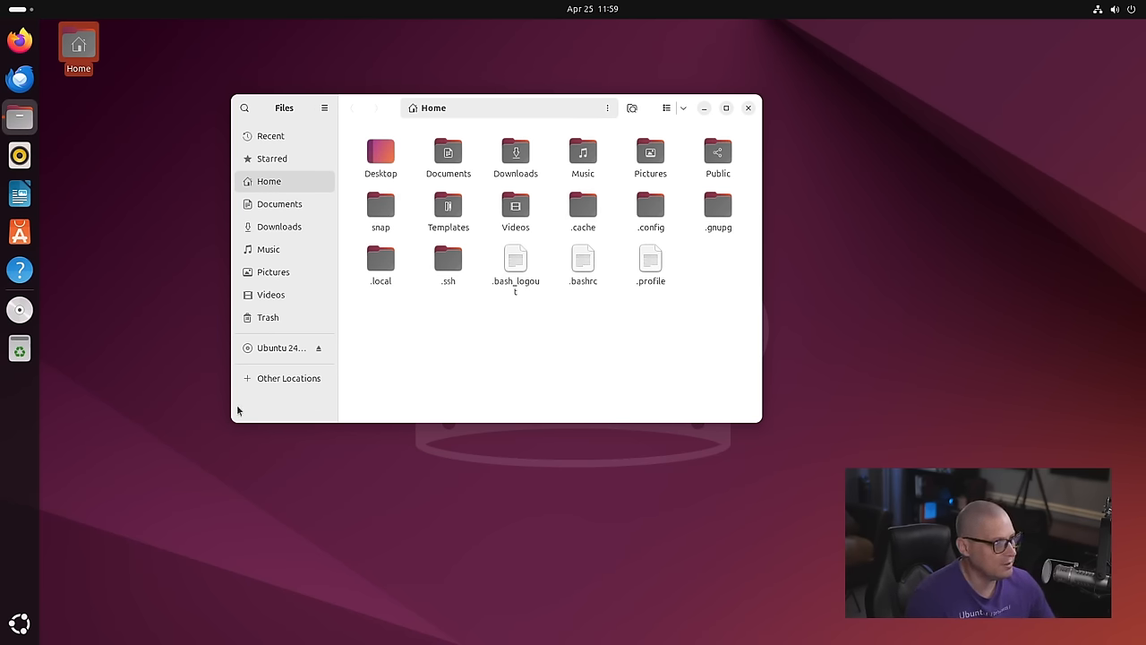
mouse_move(280, 414)
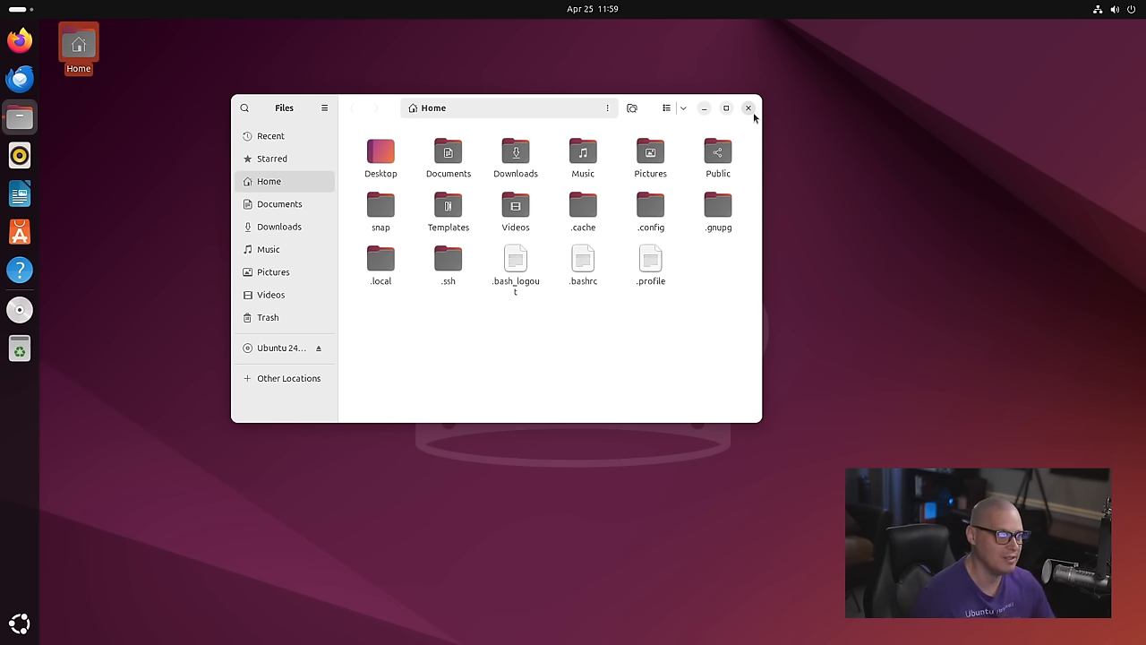
mouse_move(758, 109)
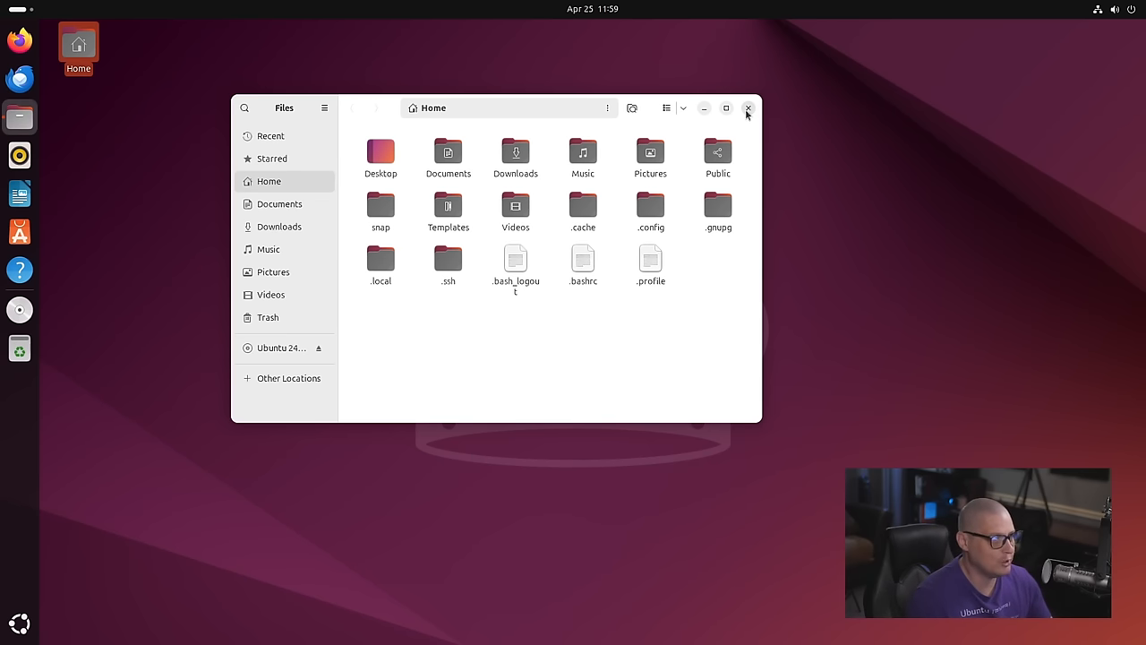
click(749, 108)
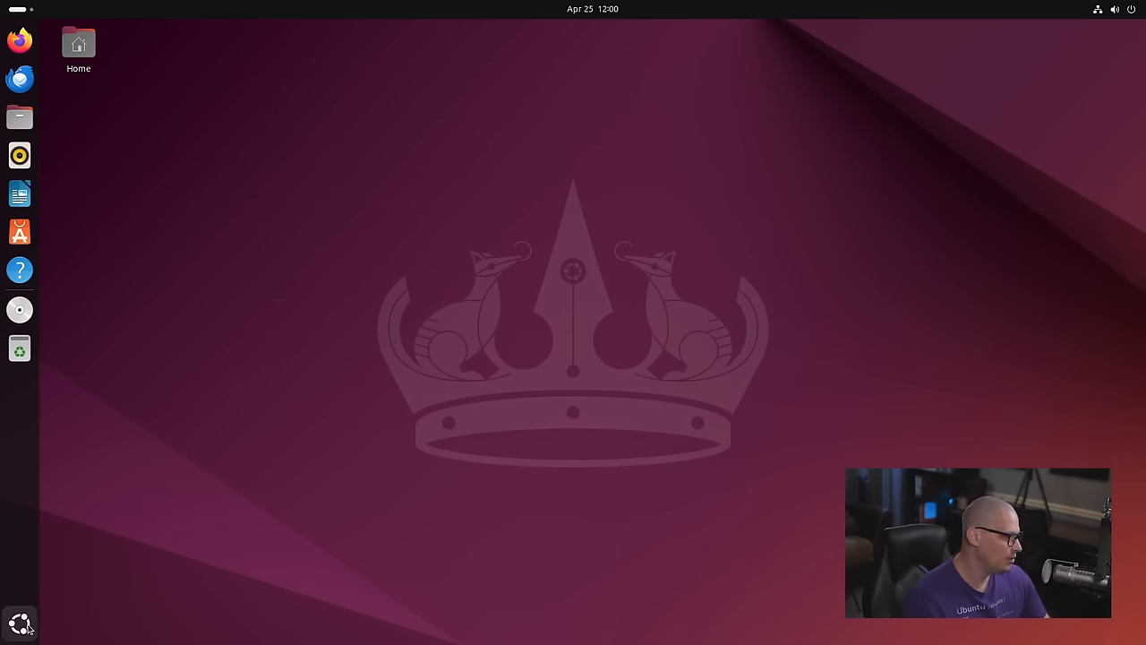
click(20, 623)
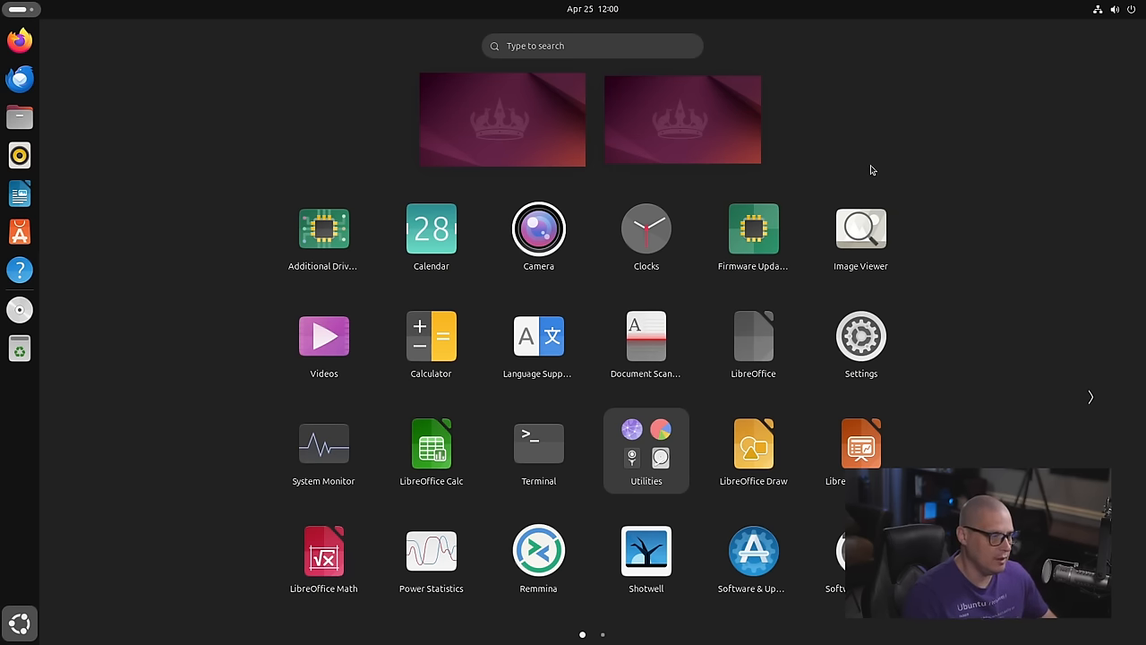
mouse_move(824, 397)
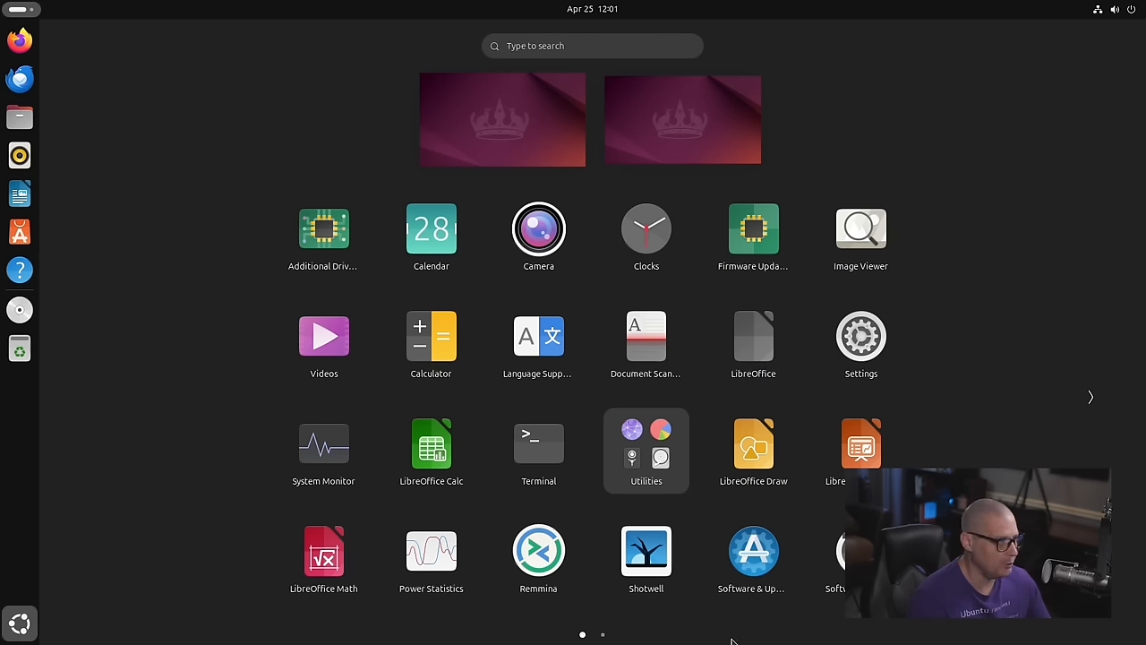
mouse_move(323, 238)
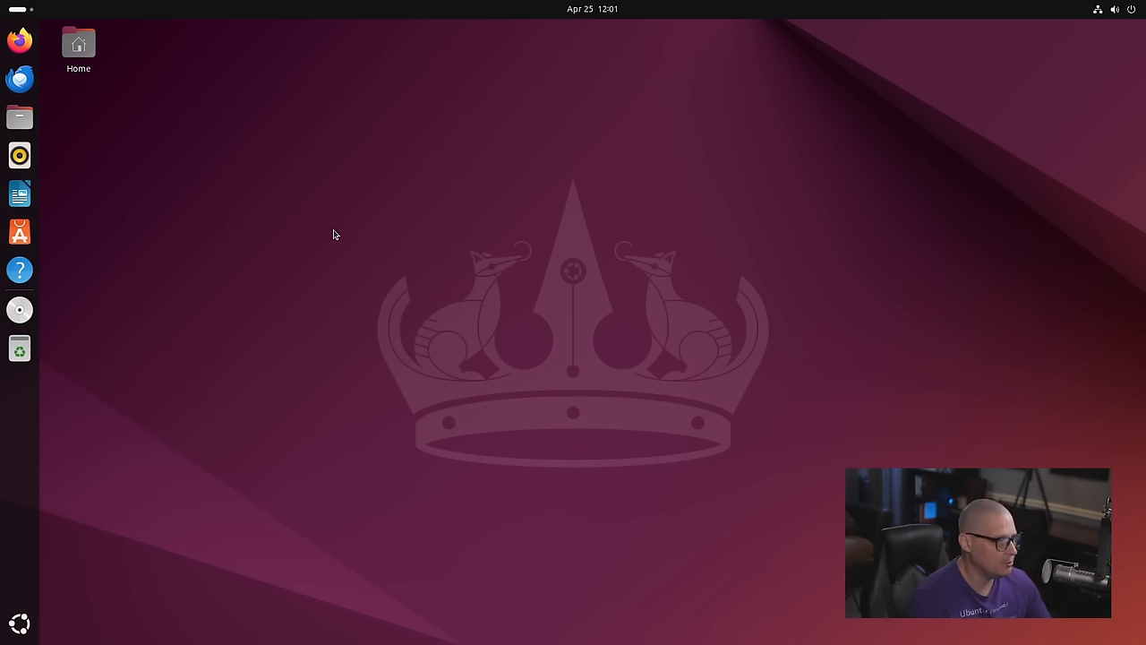
mouse_move(600, 369)
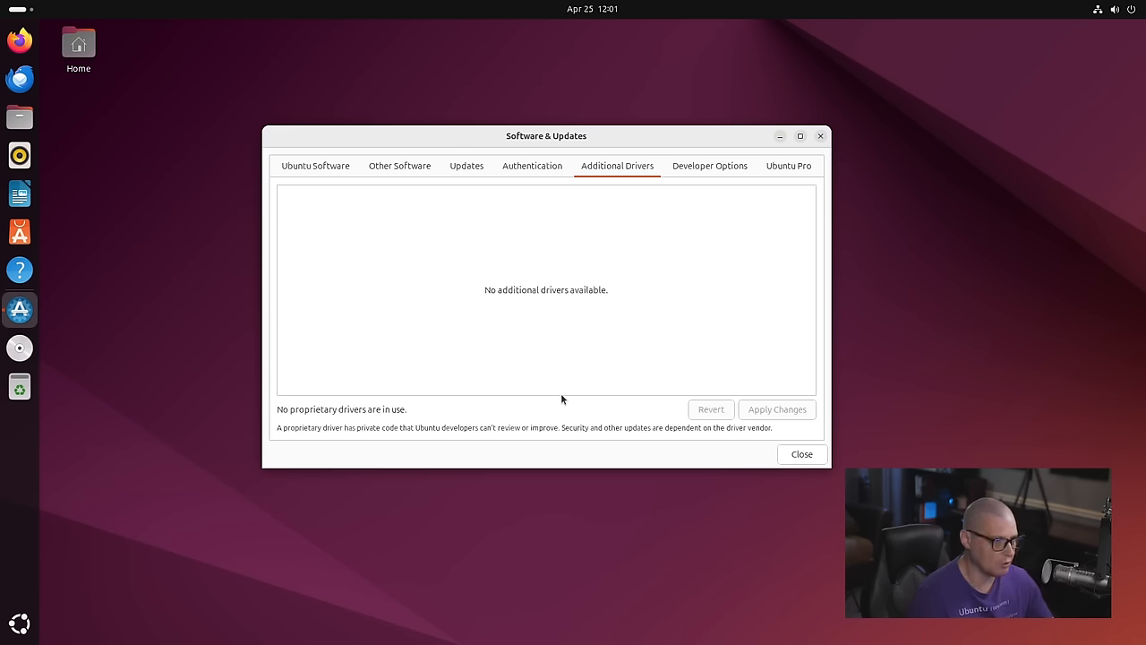
mouse_move(579, 293)
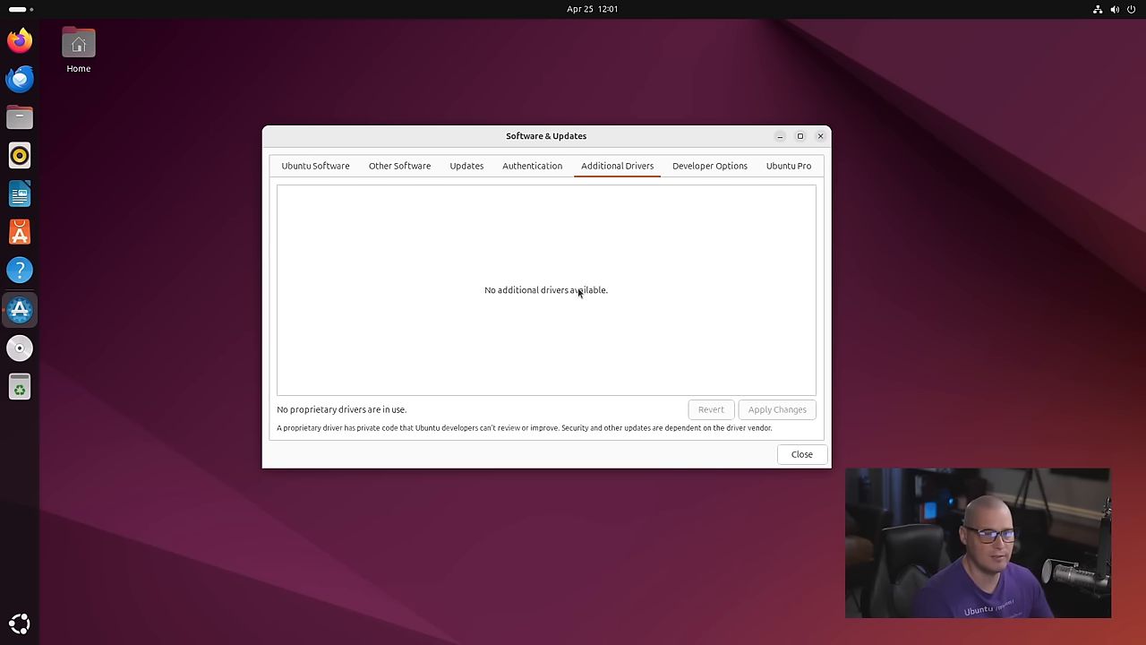
mouse_move(818, 136)
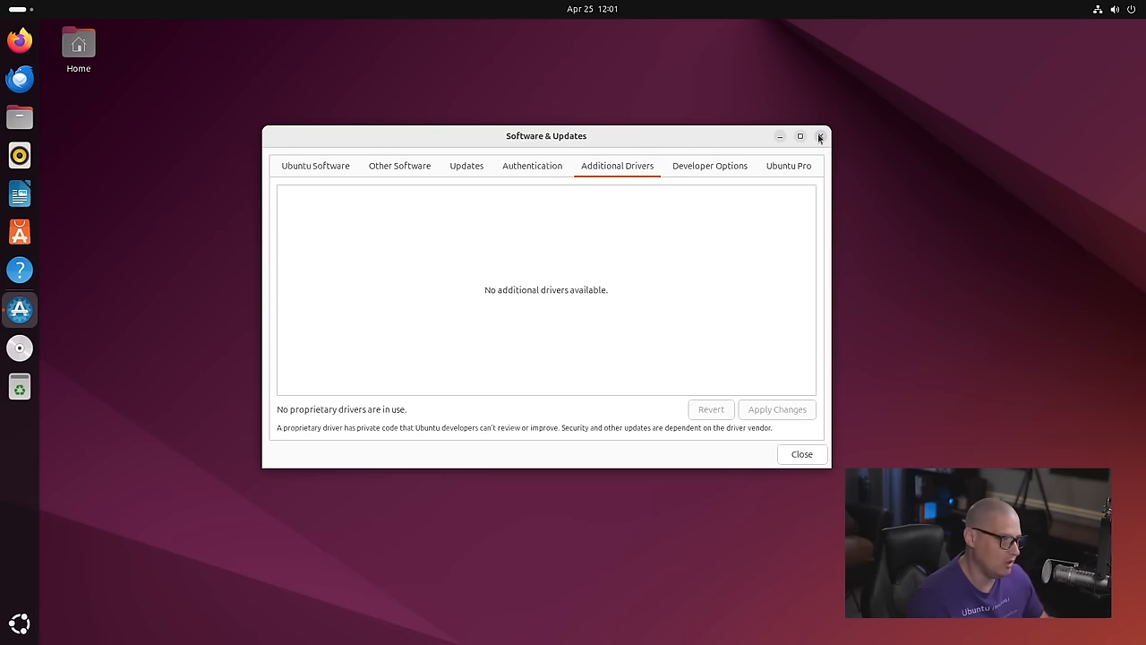
click(818, 136)
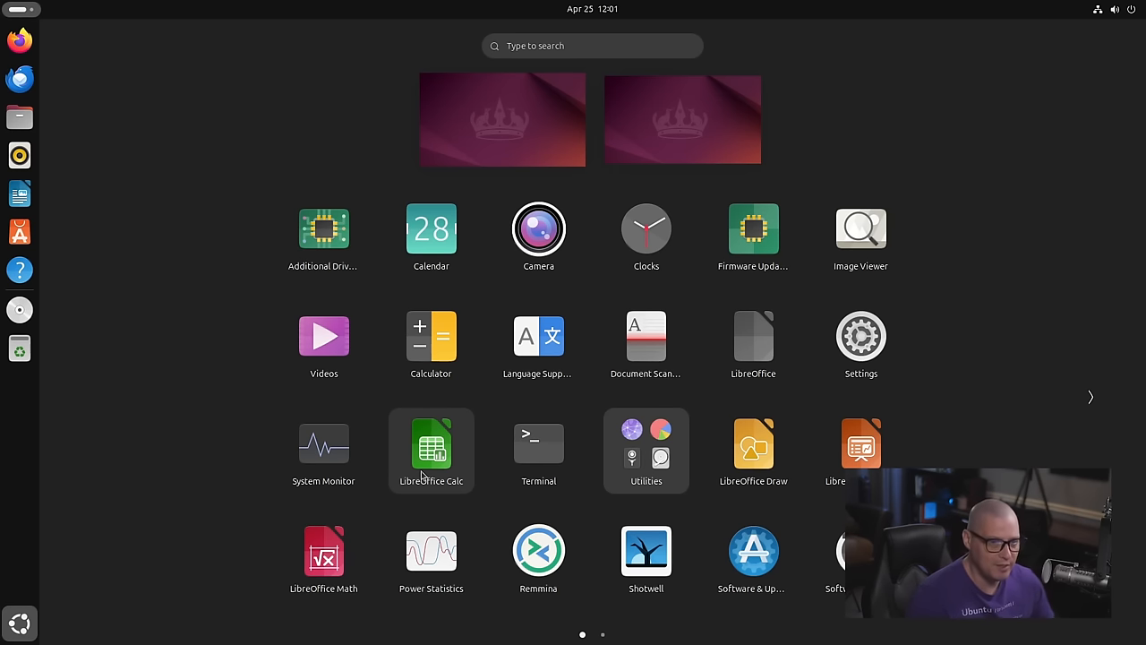
mouse_move(324, 229)
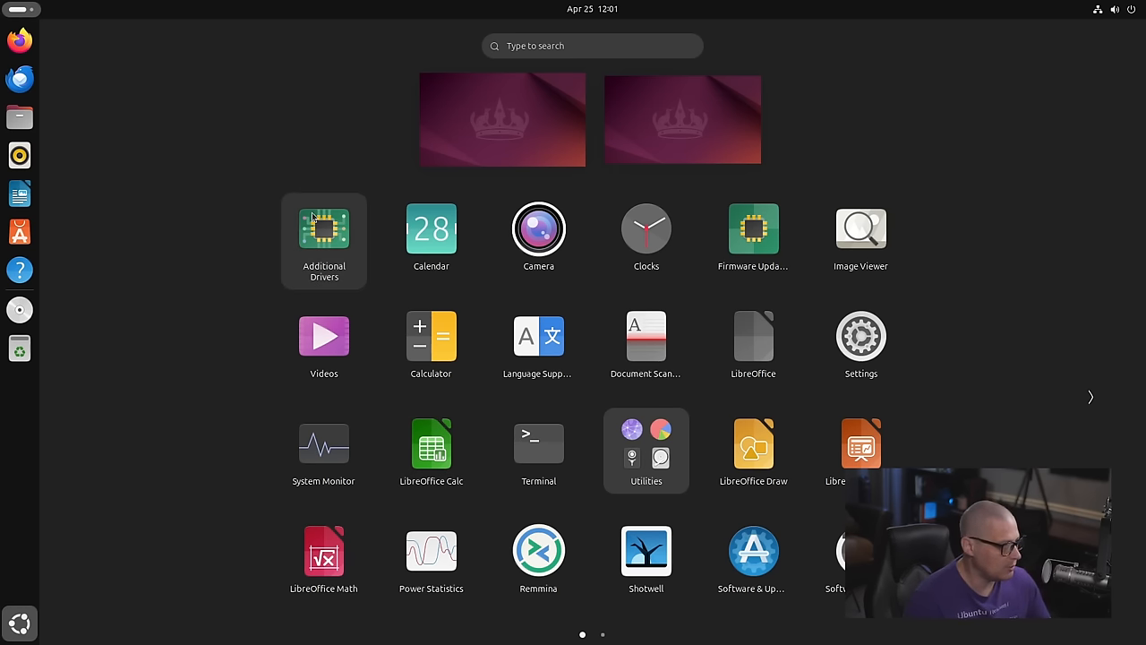
mouse_move(466, 640)
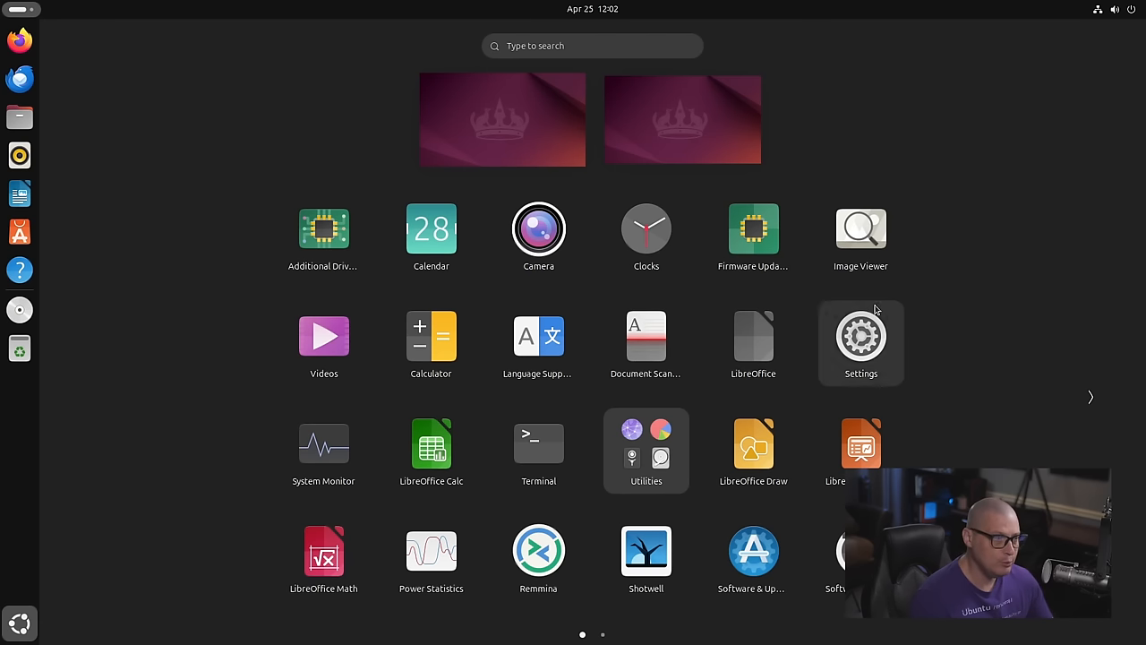
mouse_move(754, 227)
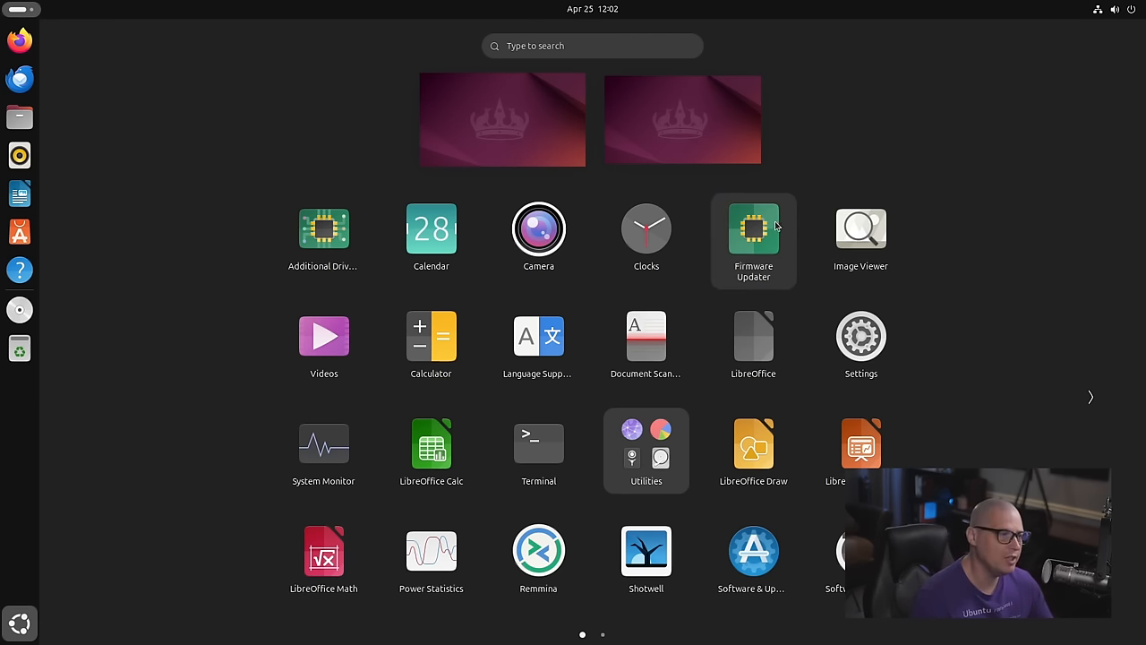
mouse_move(757, 228)
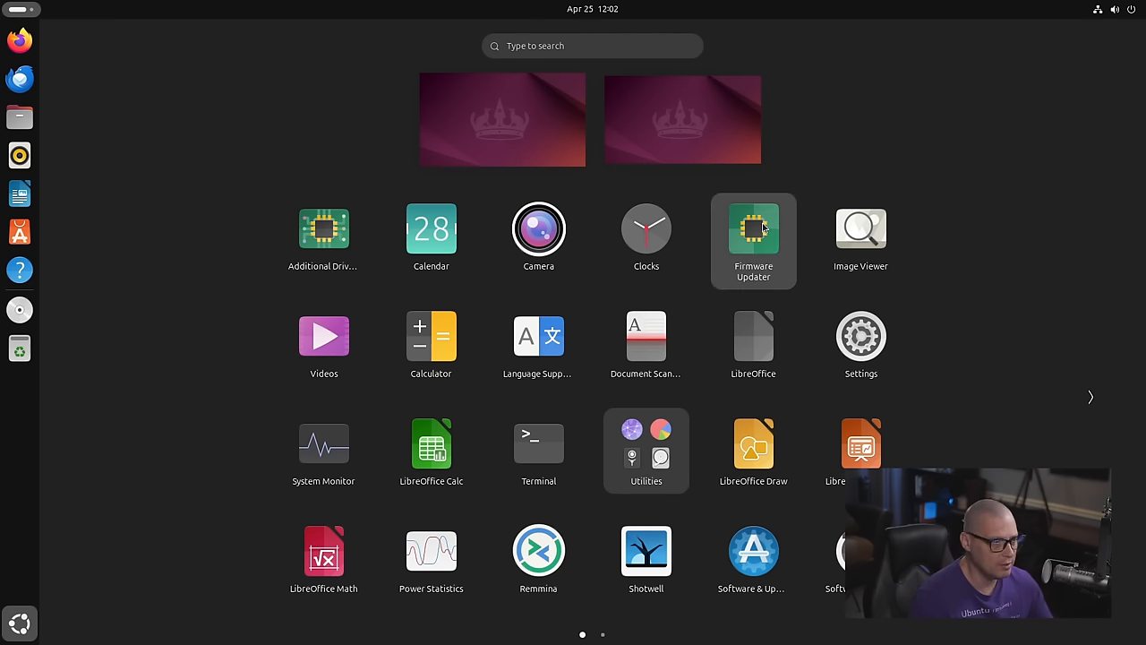
double_click(753, 229)
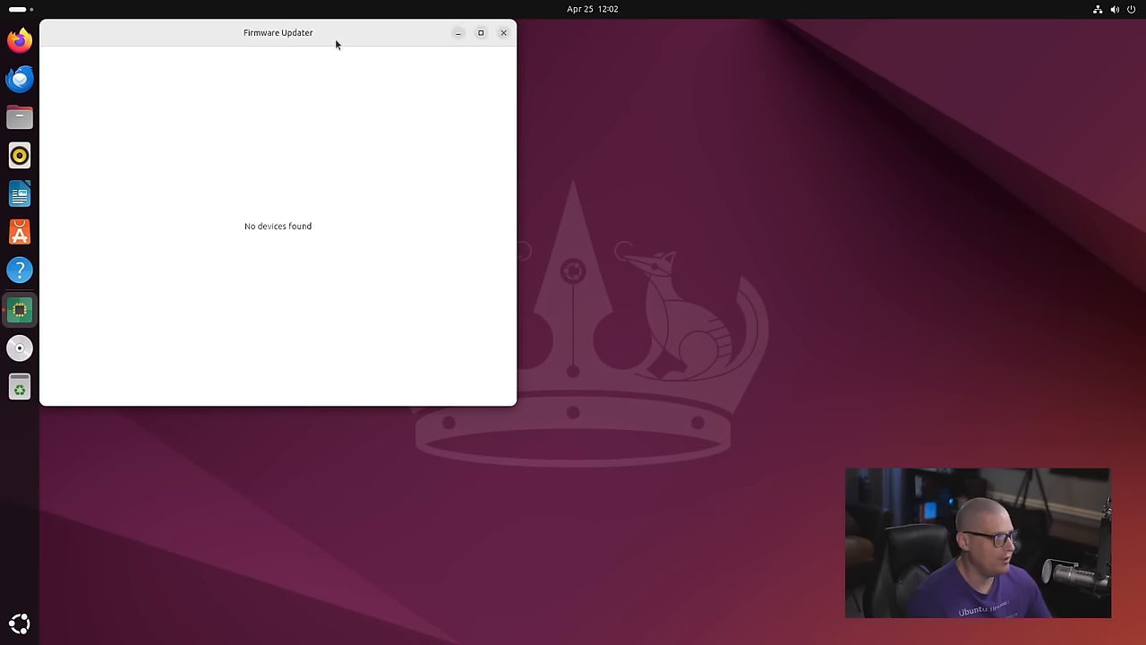
drag(278, 32, 566, 137)
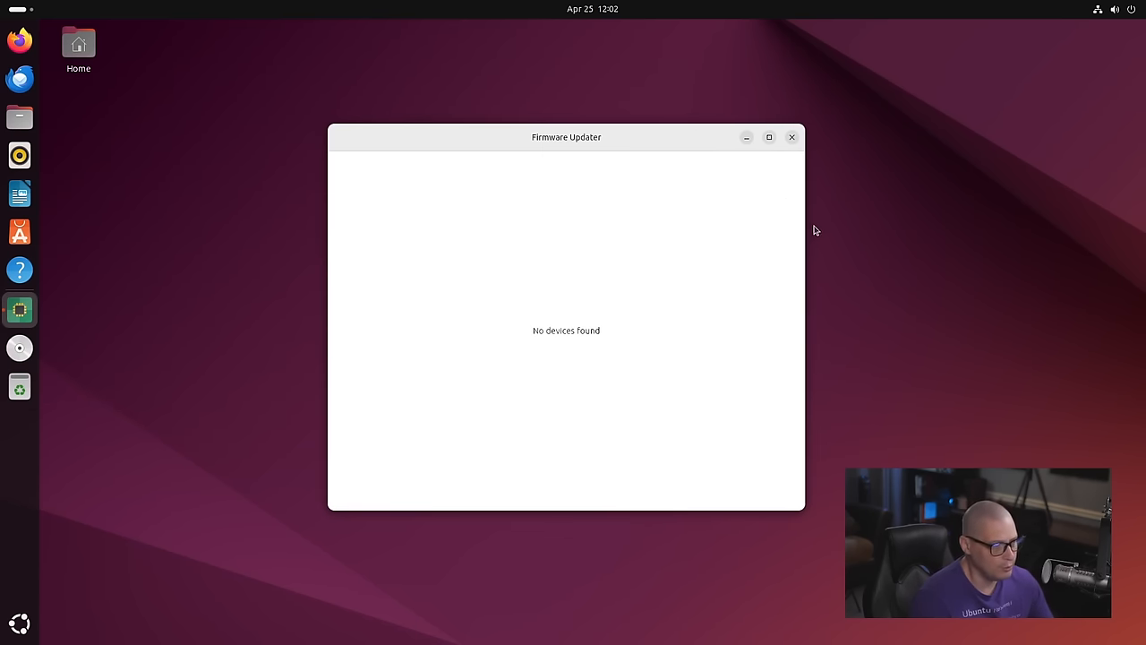
mouse_move(785, 157)
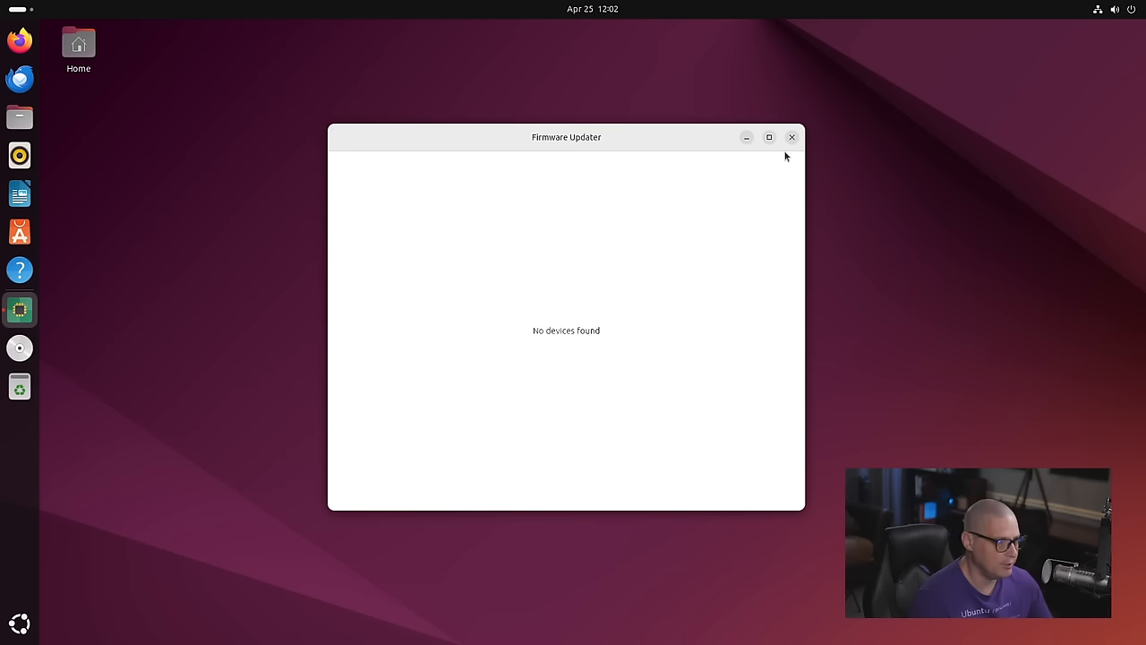
click(791, 137)
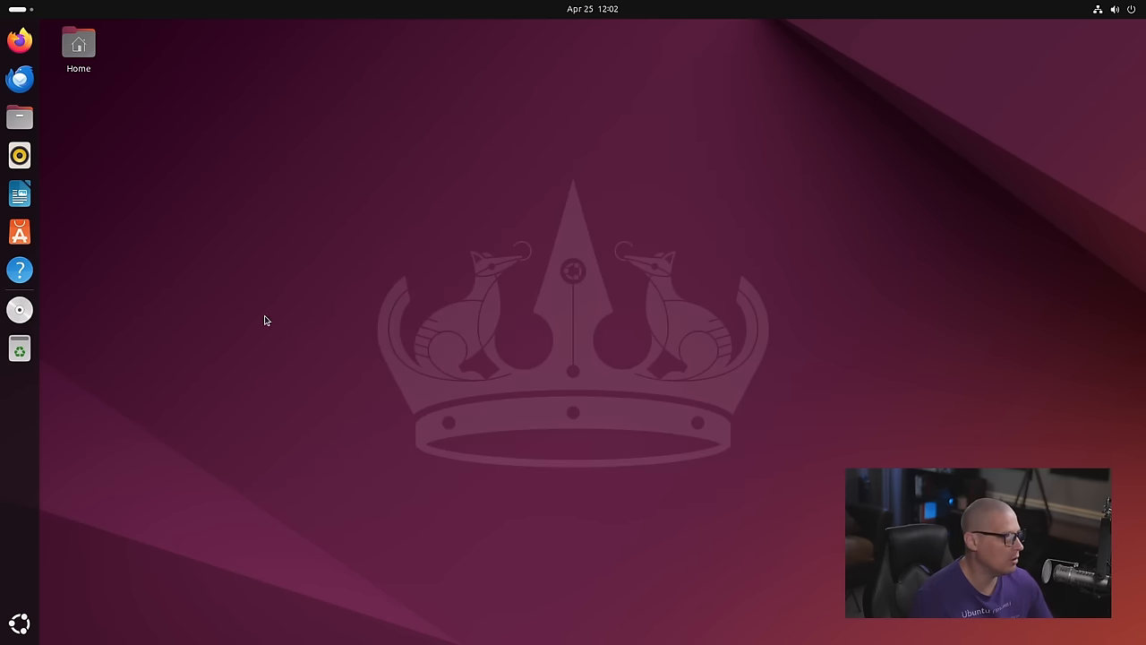
Launch Camera from the app grid and view its About dialog showing version 46.2.
click(19, 624)
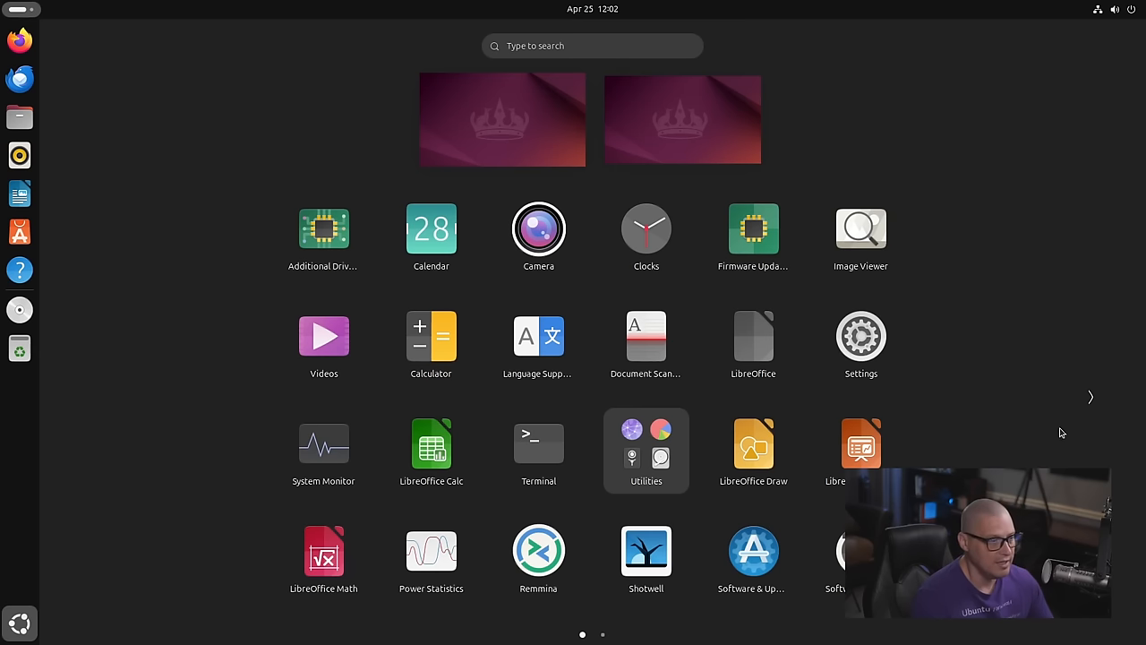
mouse_move(753, 340)
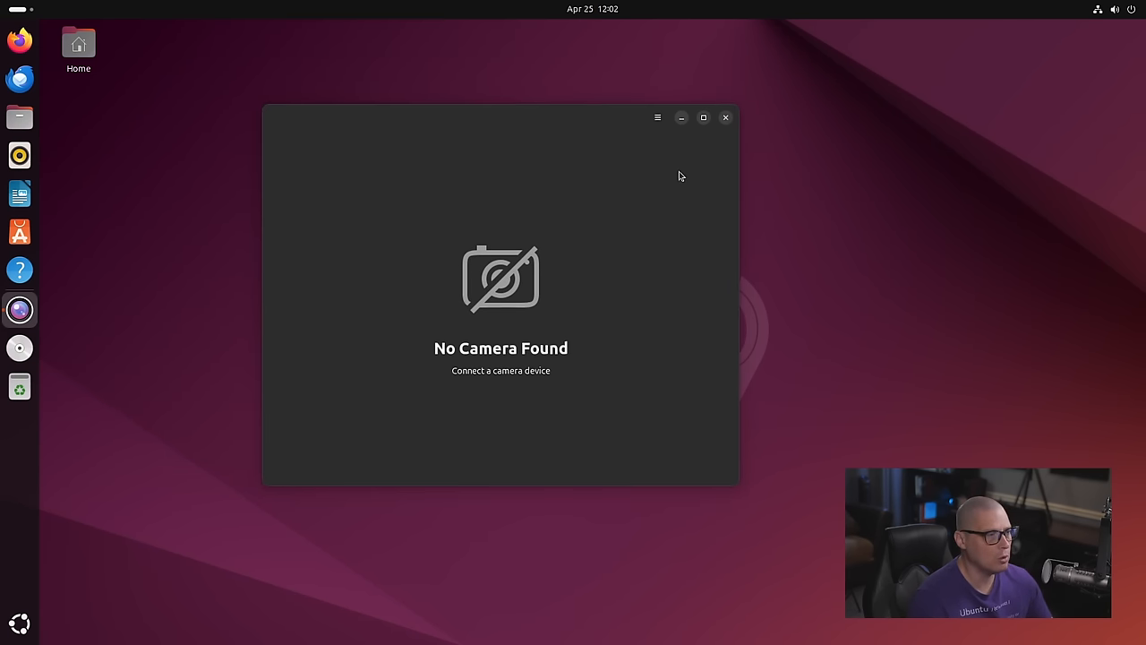
mouse_move(658, 118)
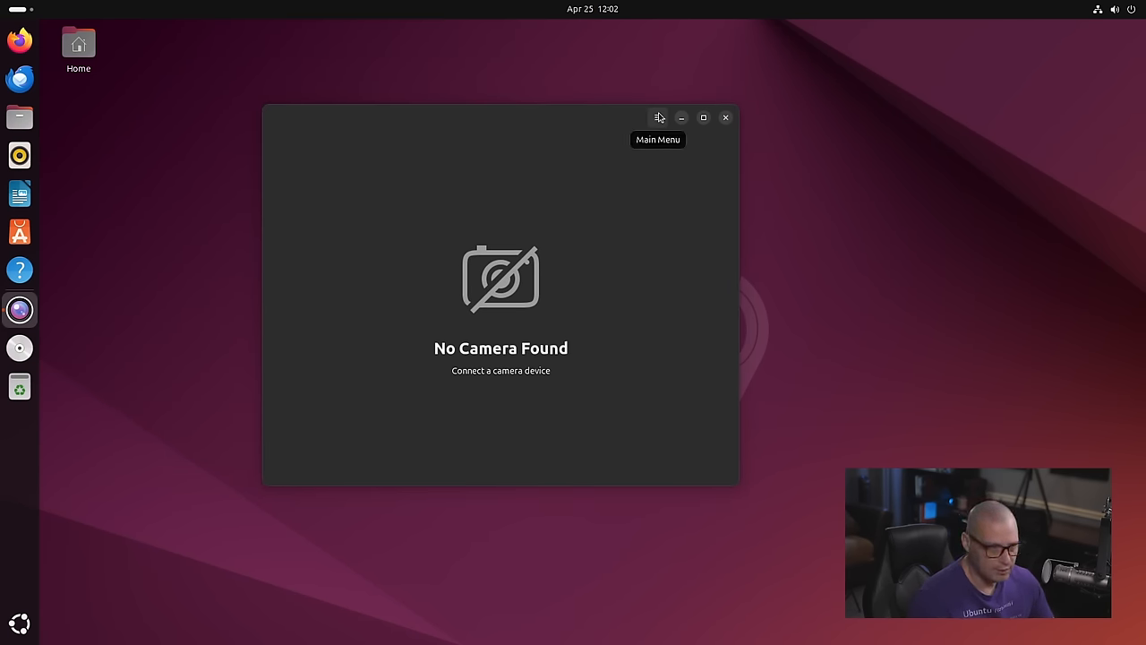
click(658, 117)
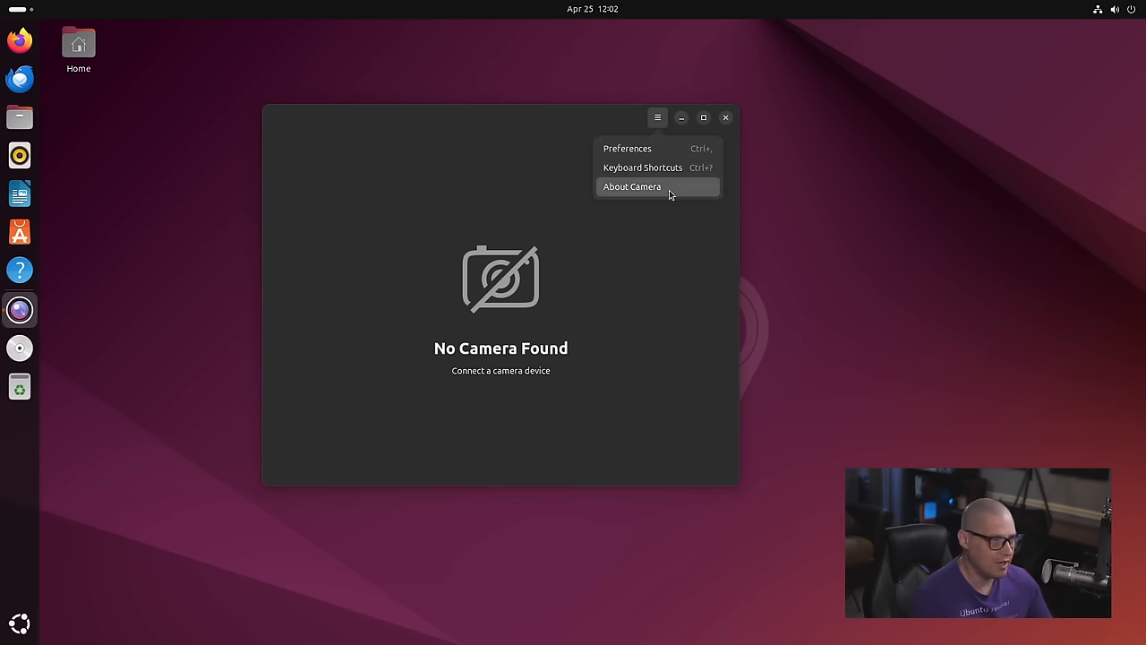
click(632, 187)
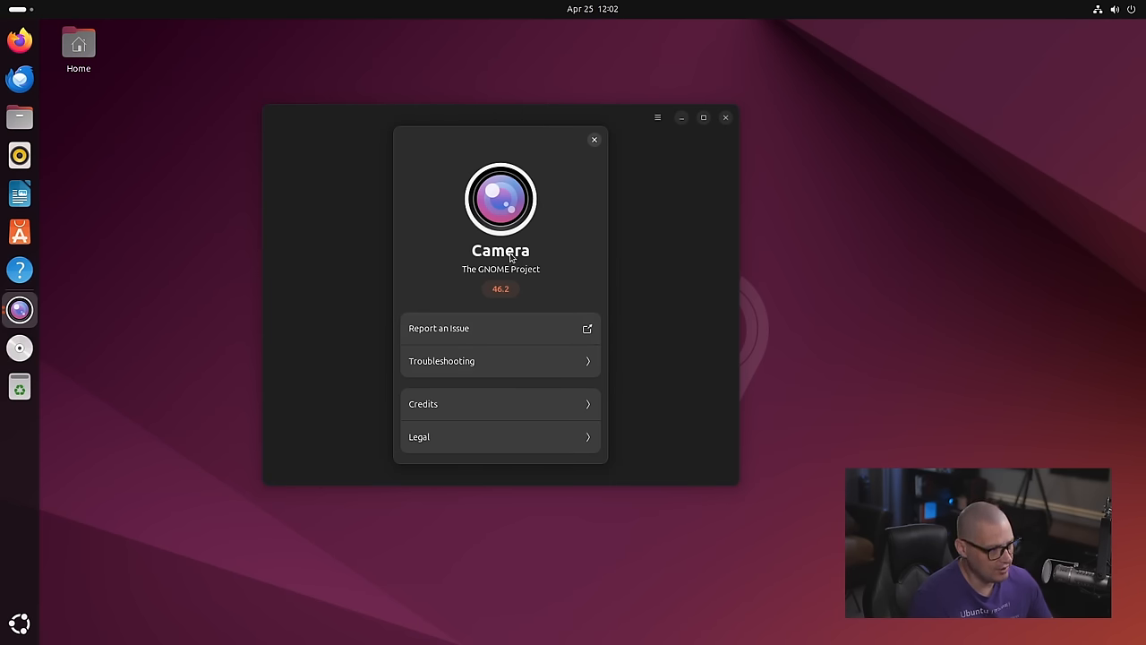
mouse_move(488, 222)
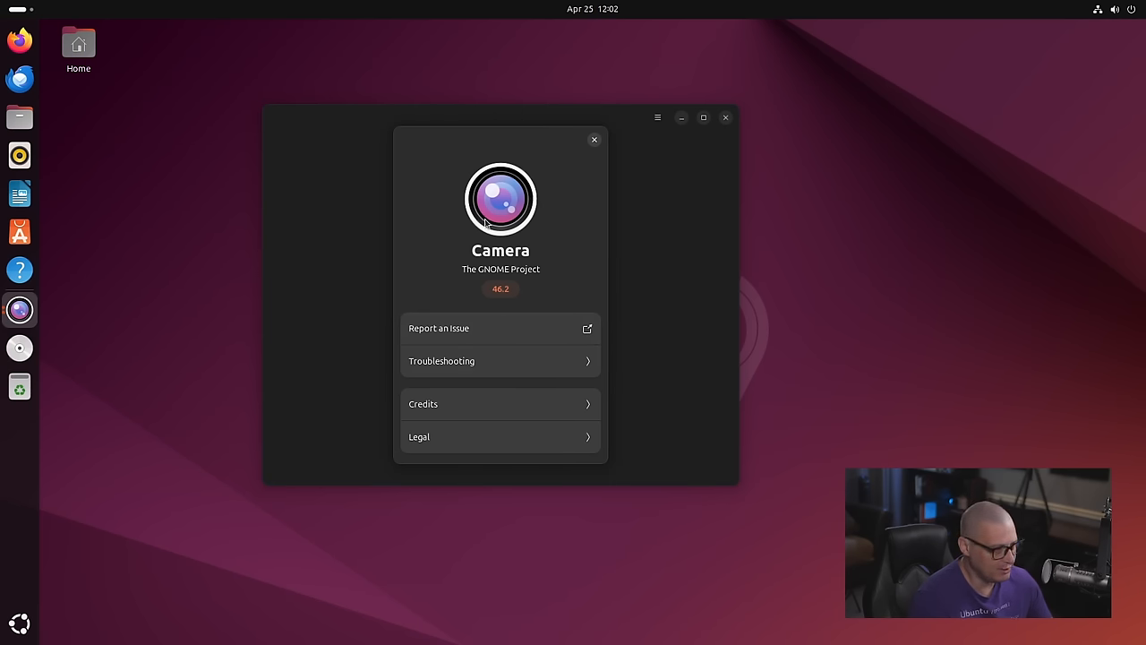
click(594, 140)
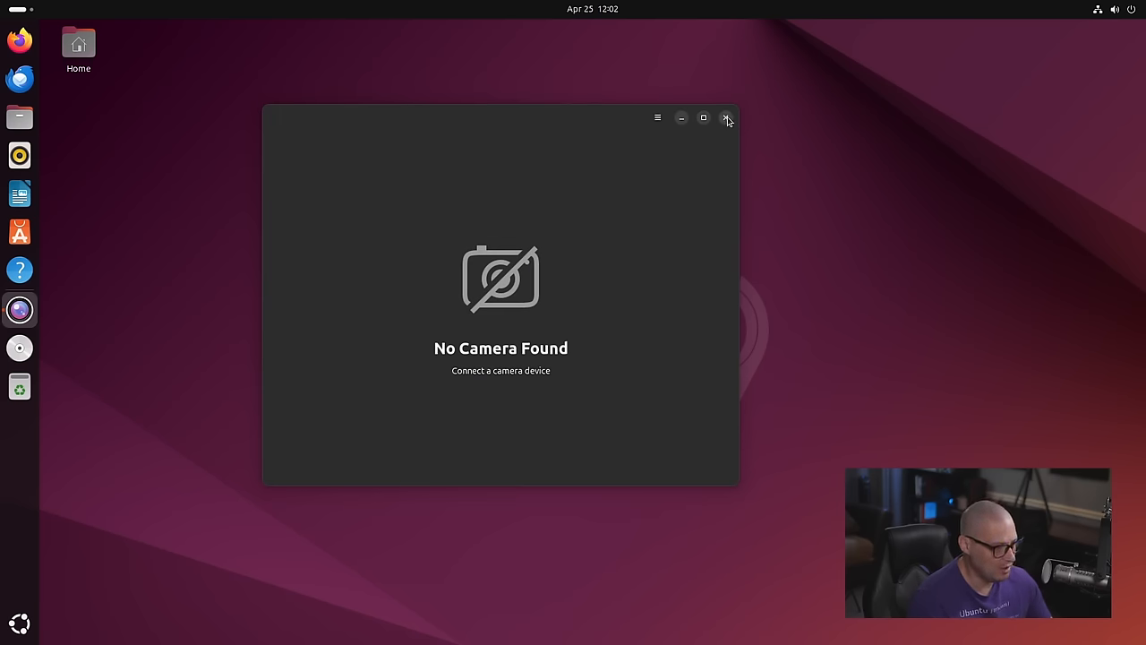
Close Camera, relaunch it from Terminal with the snapshot command, then close it.
click(726, 117)
text(snap)
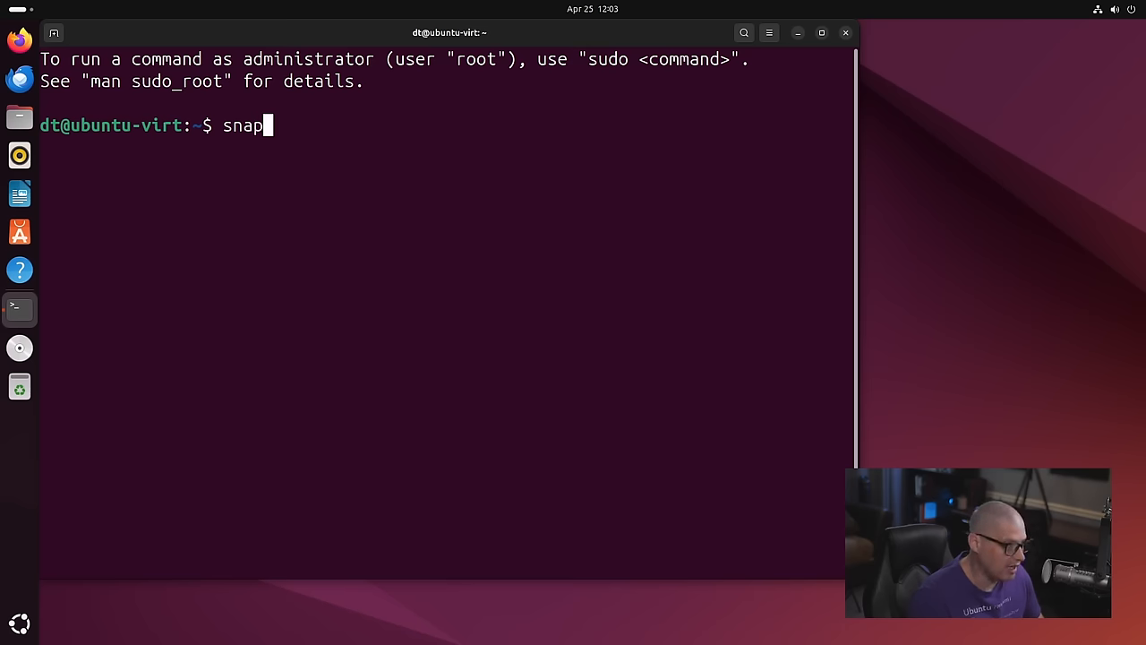
click(19, 347)
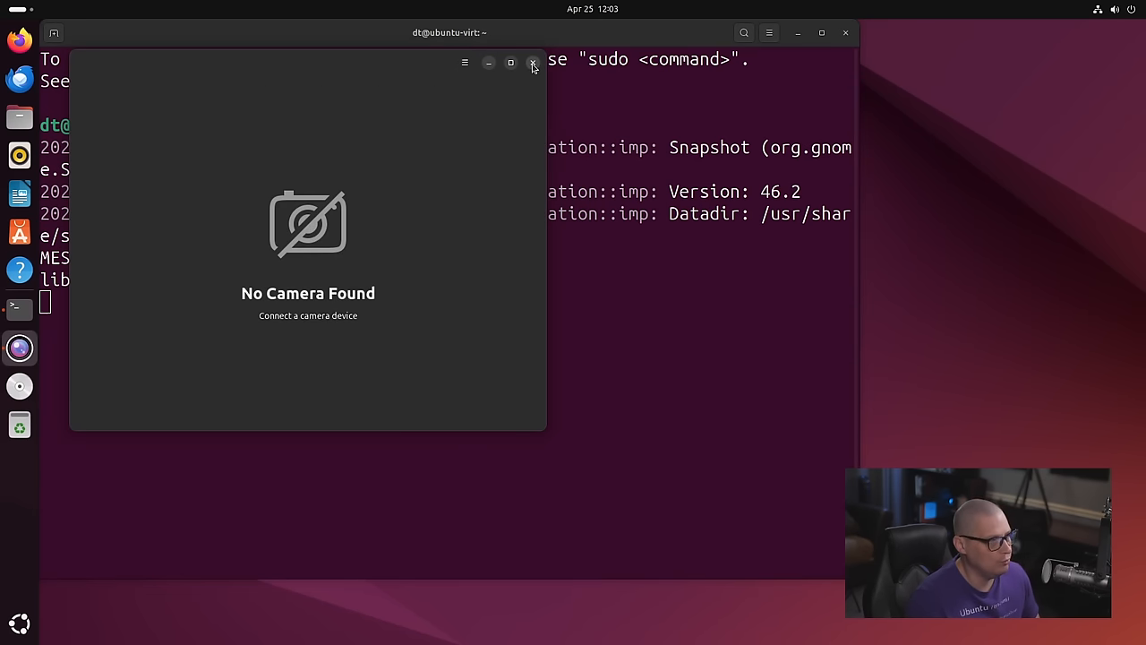
click(533, 63)
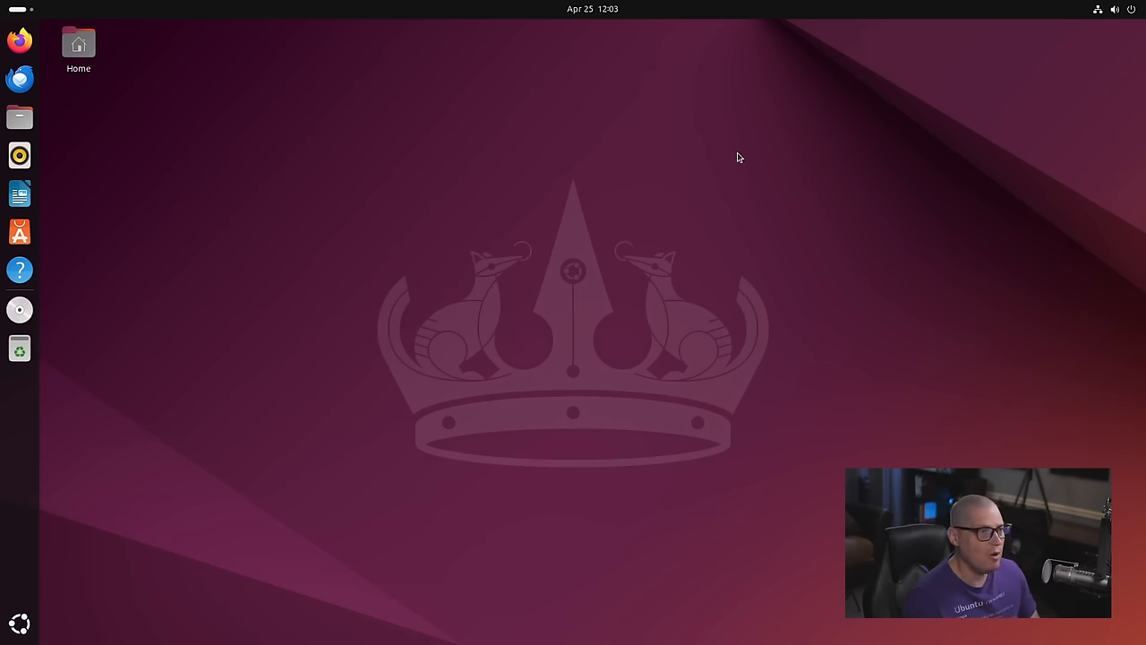
mouse_move(405, 499)
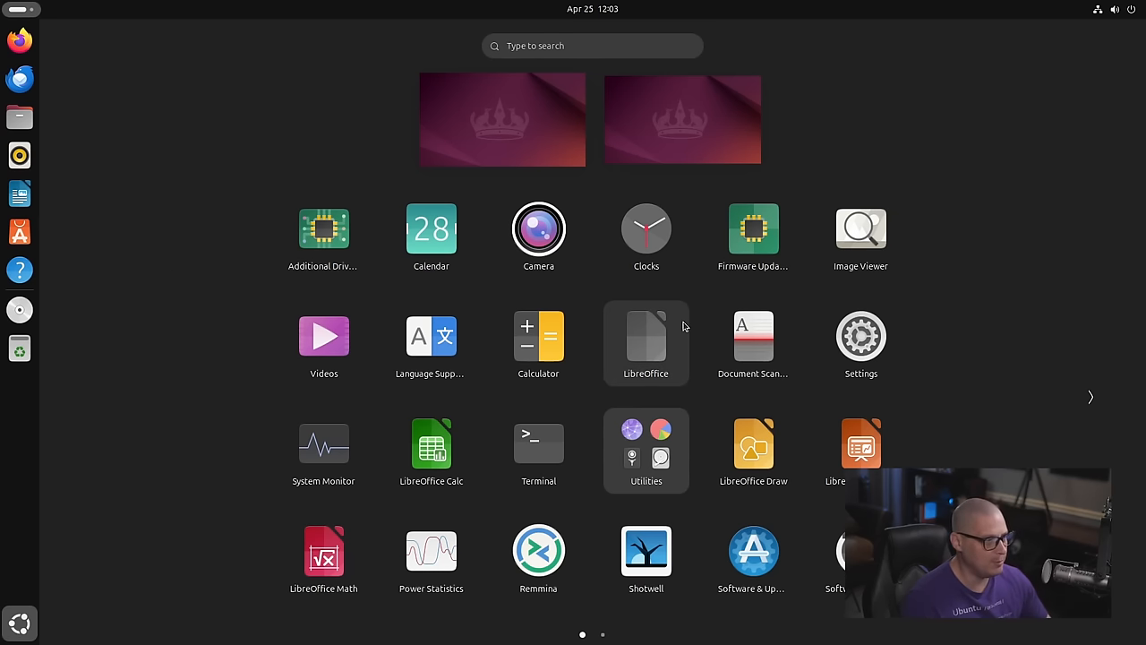
mouse_move(622, 406)
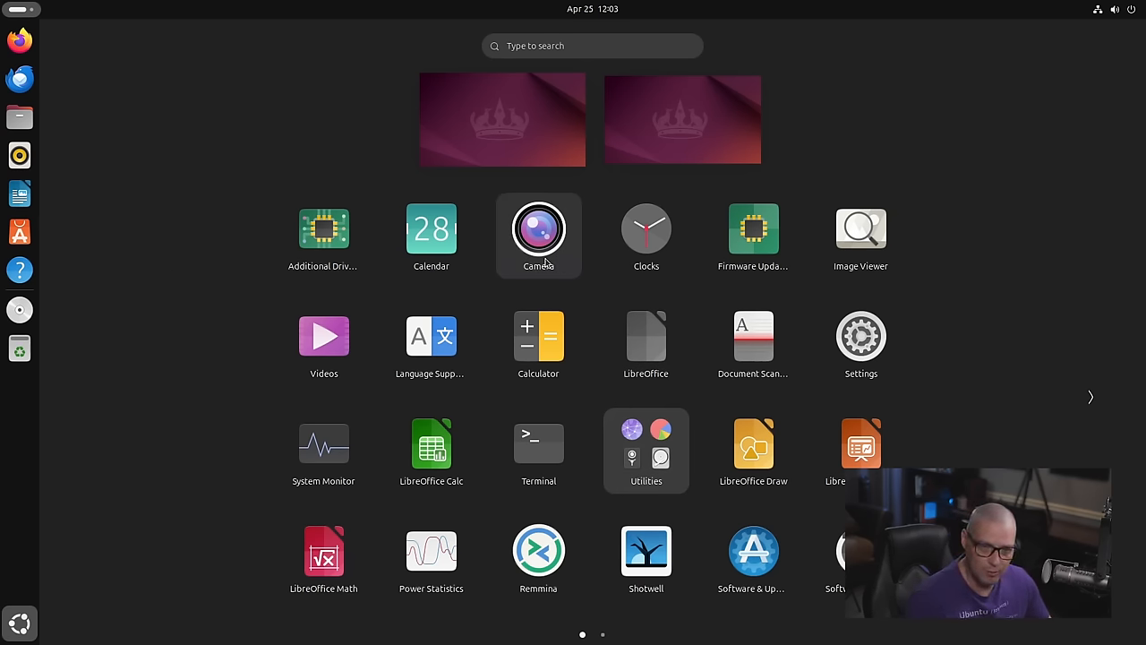
mouse_move(323, 343)
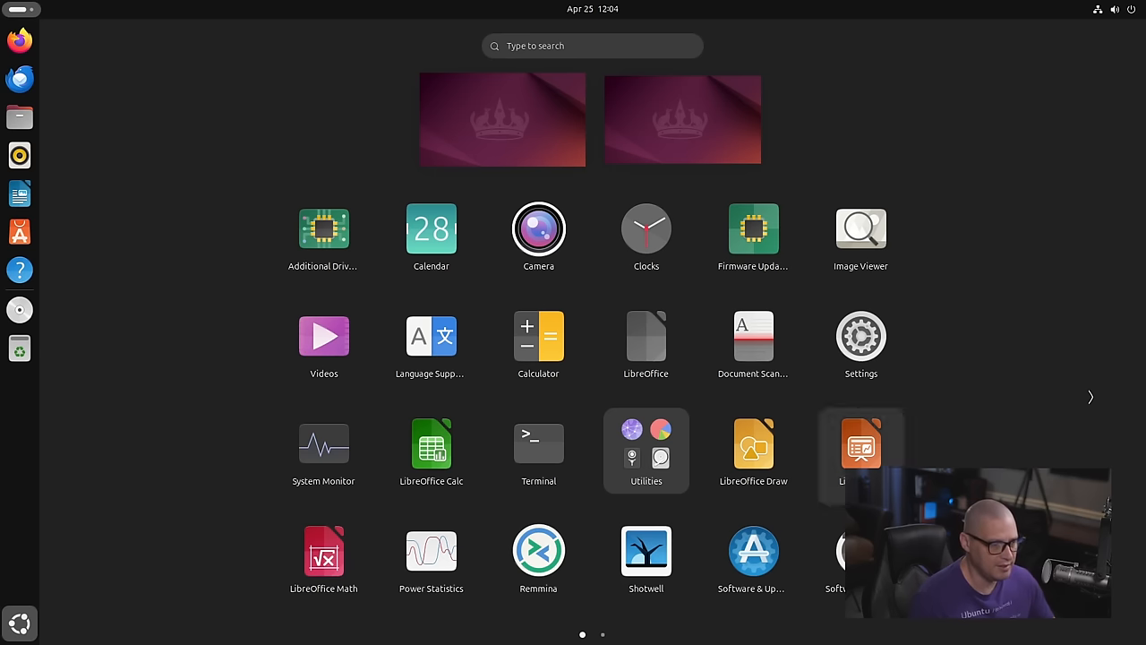
mouse_move(674, 624)
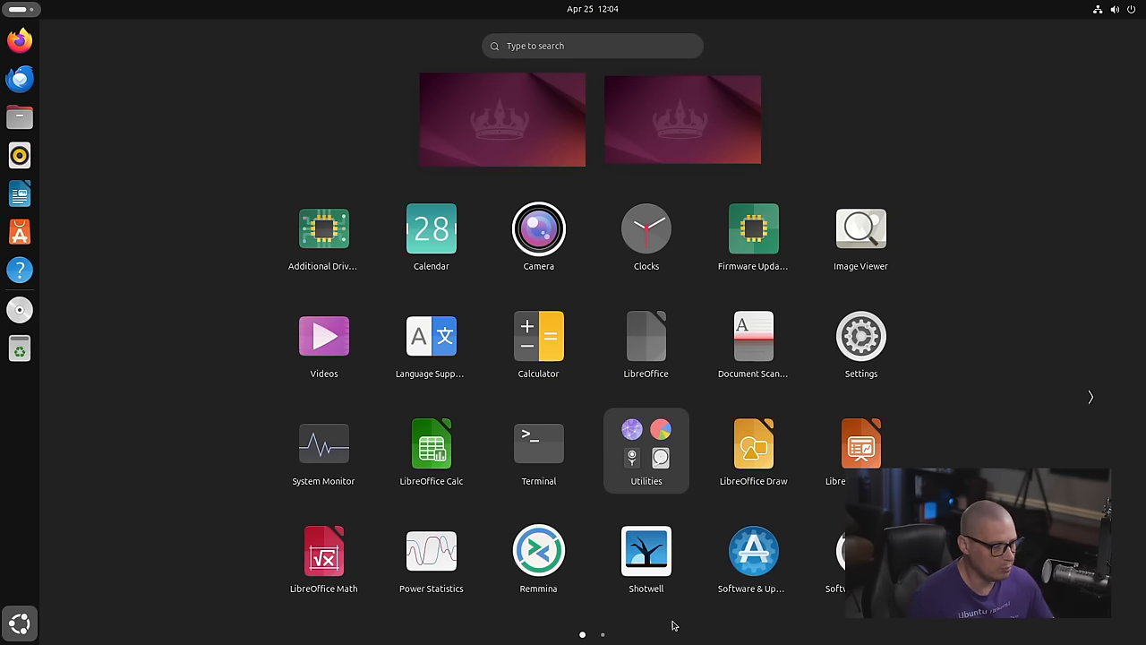
Scroll the app grid to its second page, then return to the first page.
scroll(left, 3)
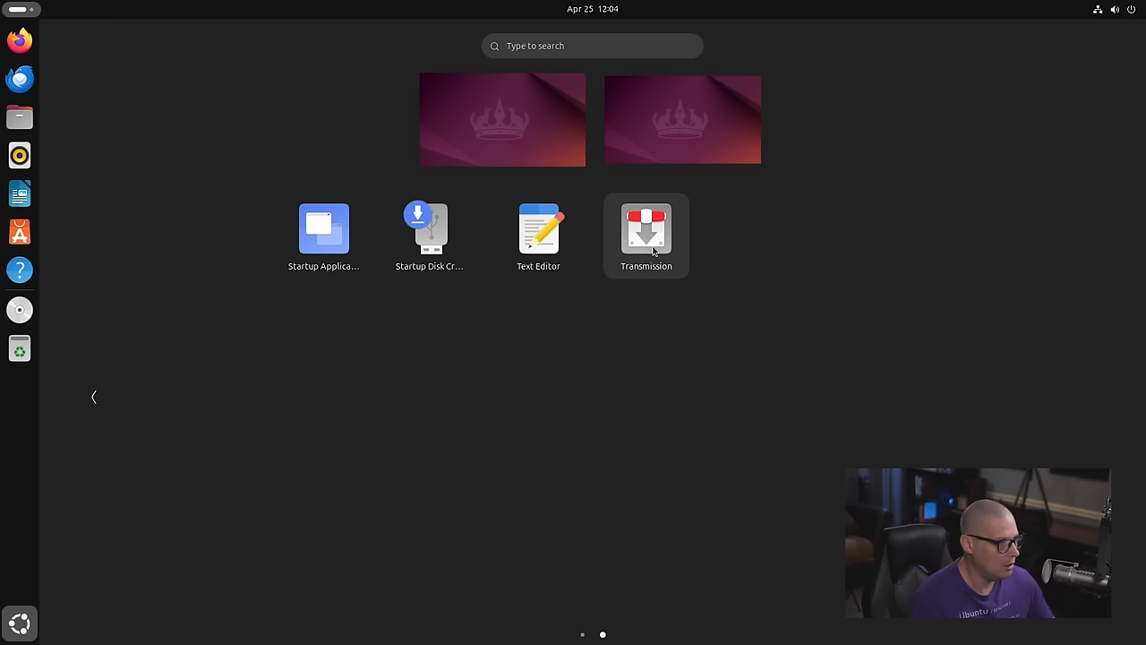
click(583, 635)
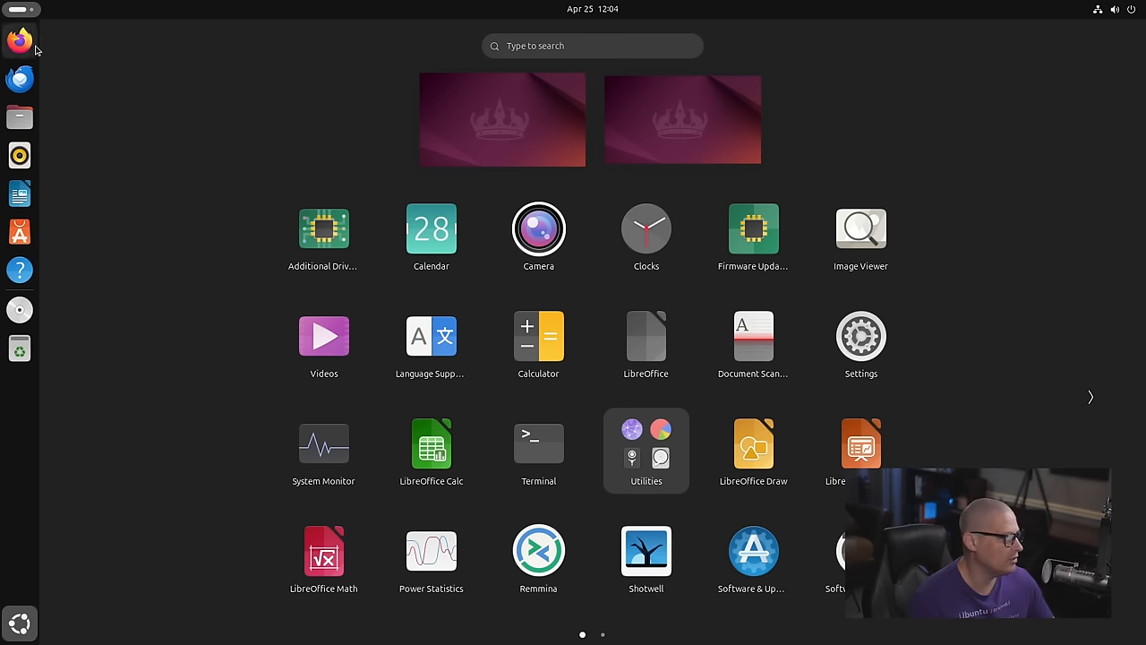
mouse_move(164, 233)
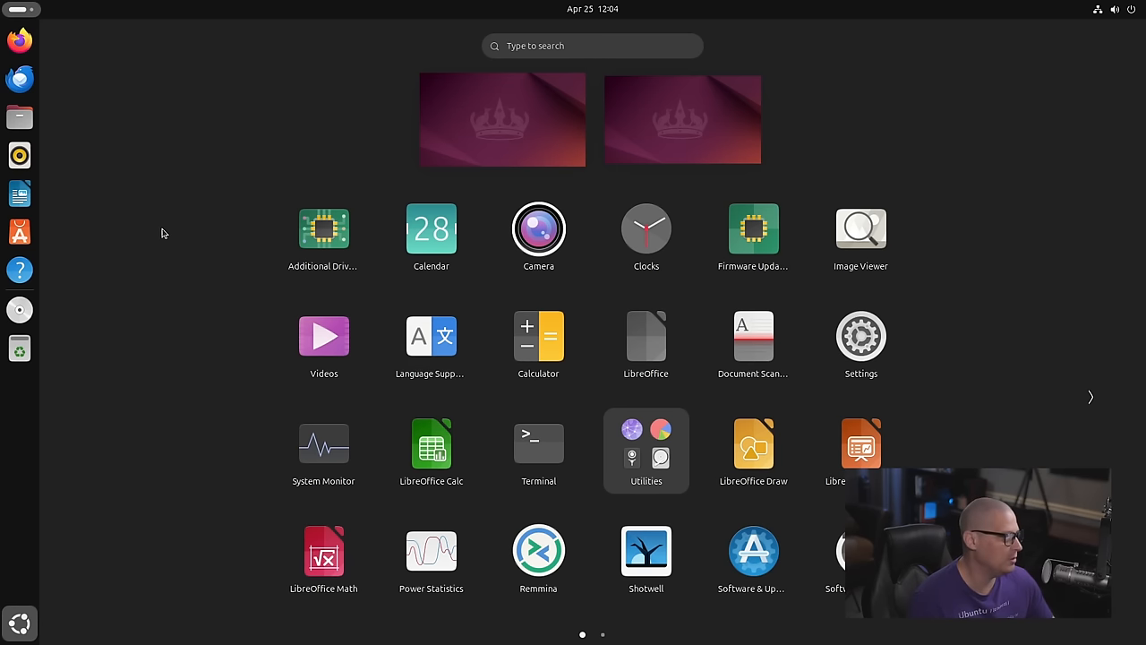
mouse_move(797, 149)
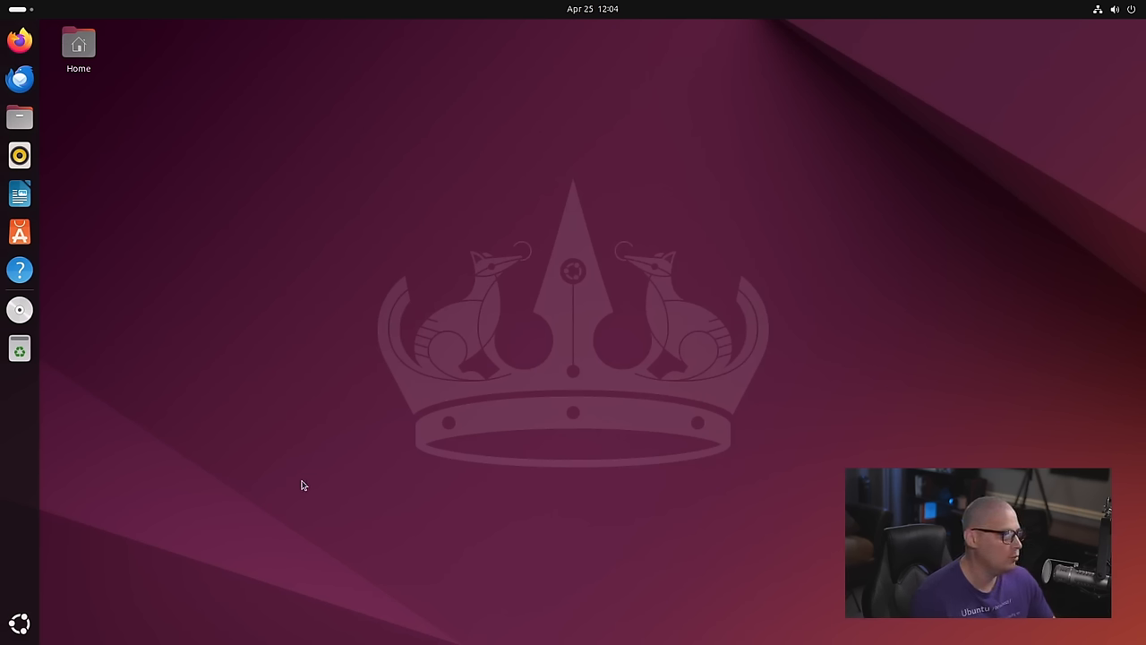
Launch Firefox and browse the More tools section of its main menu.
click(19, 624)
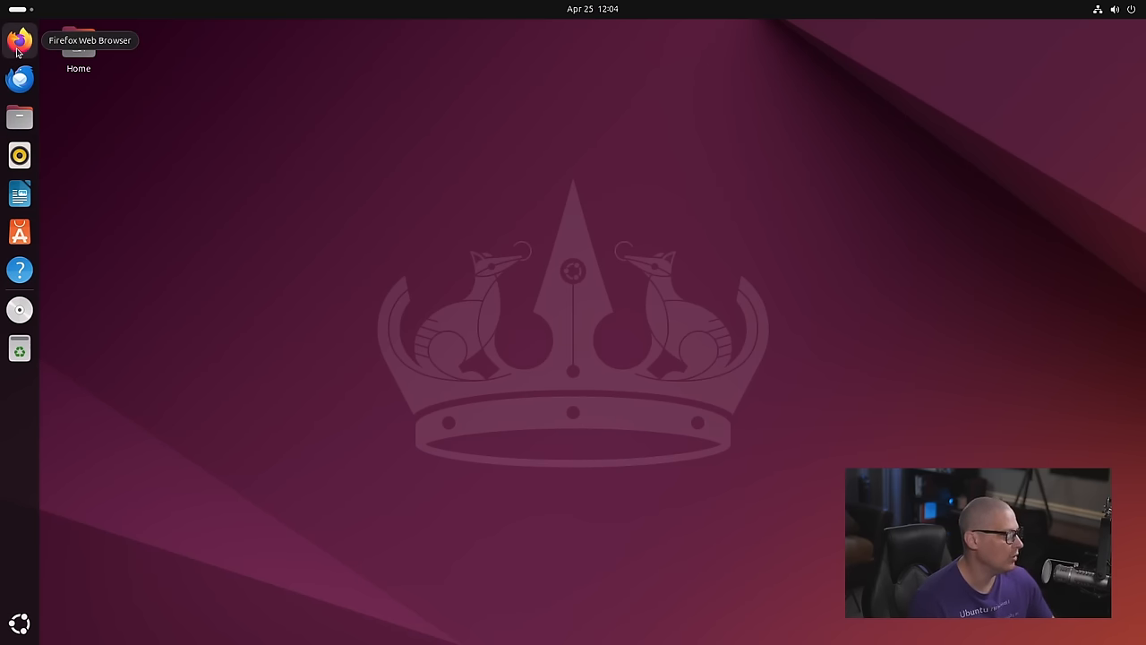
mouse_move(662, 98)
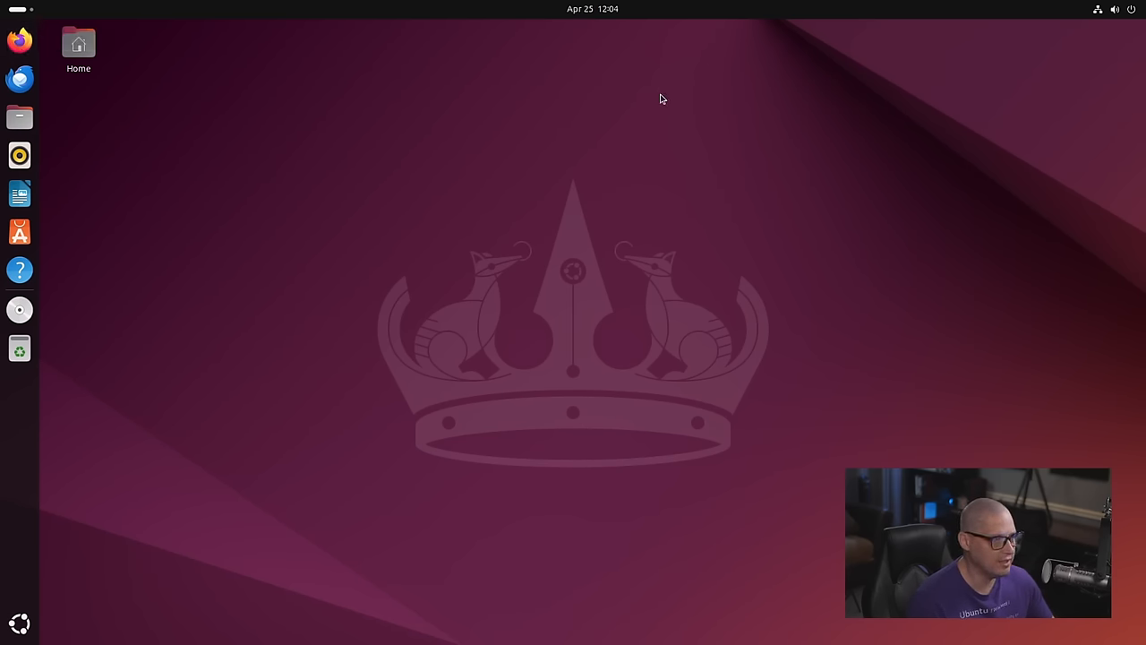
click(18, 40)
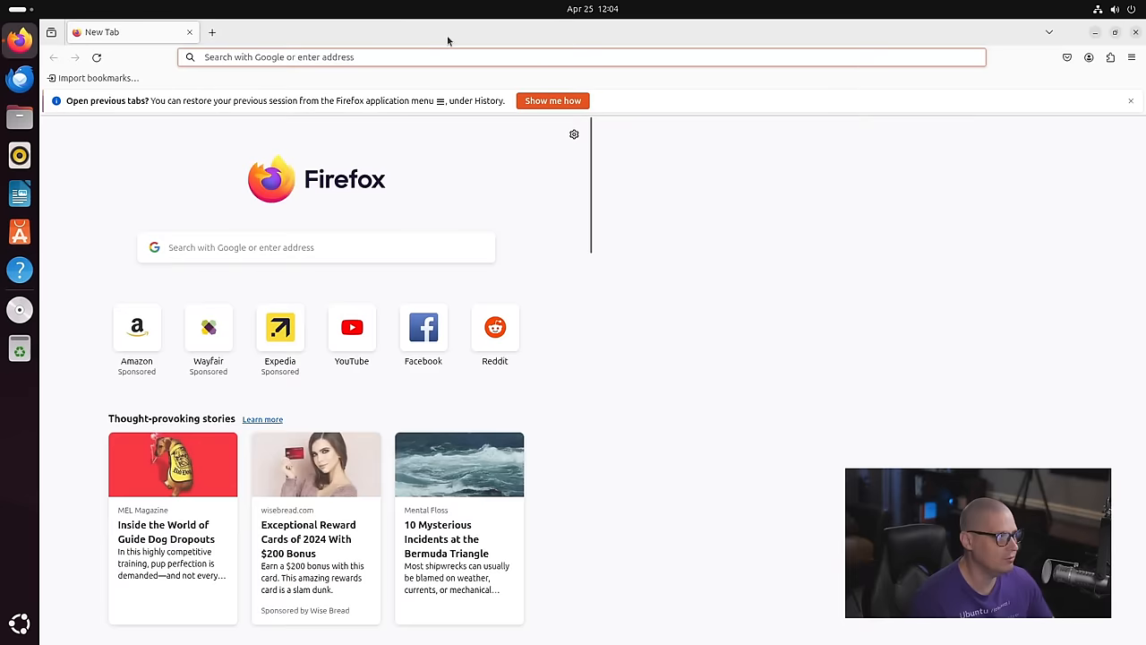
click(1131, 56)
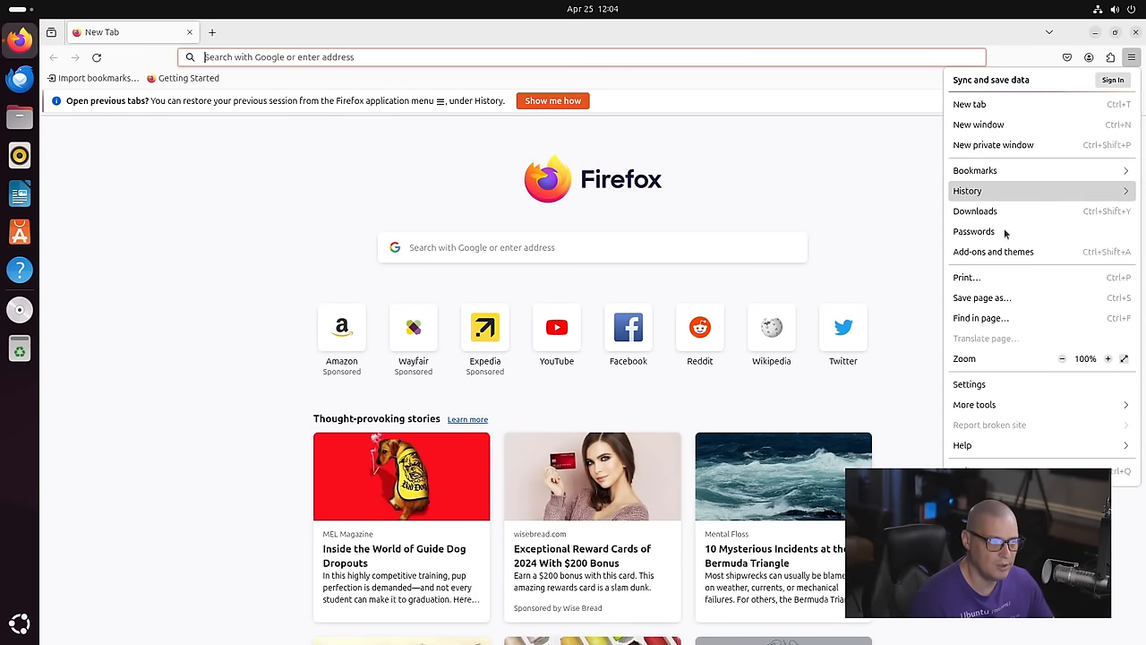
click(974, 404)
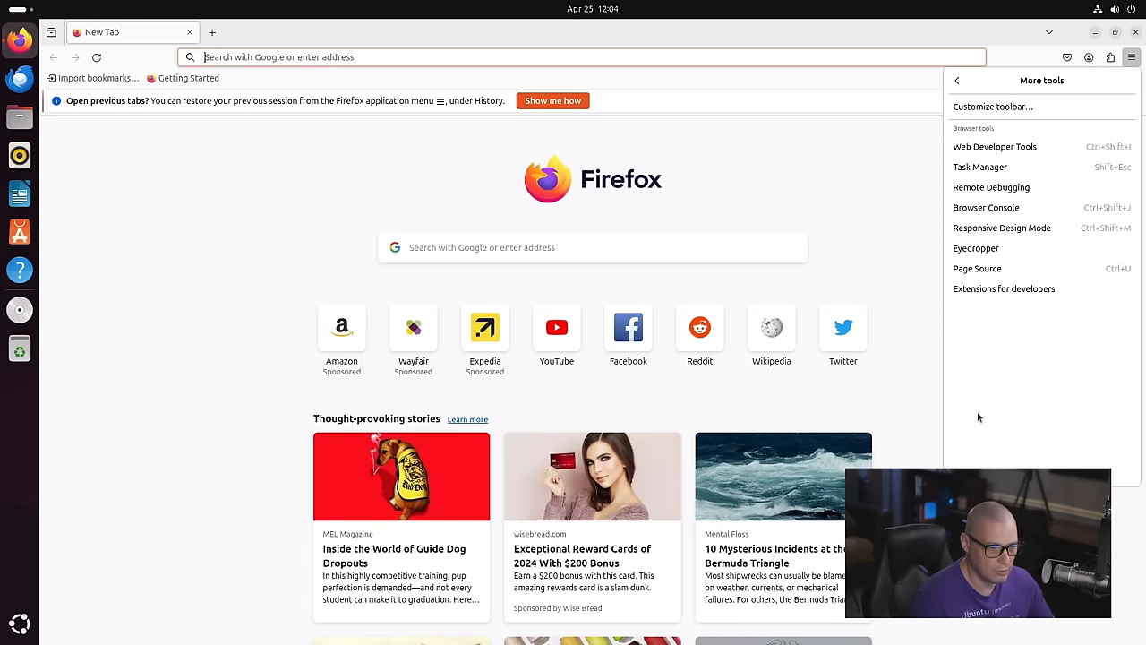
click(1131, 57)
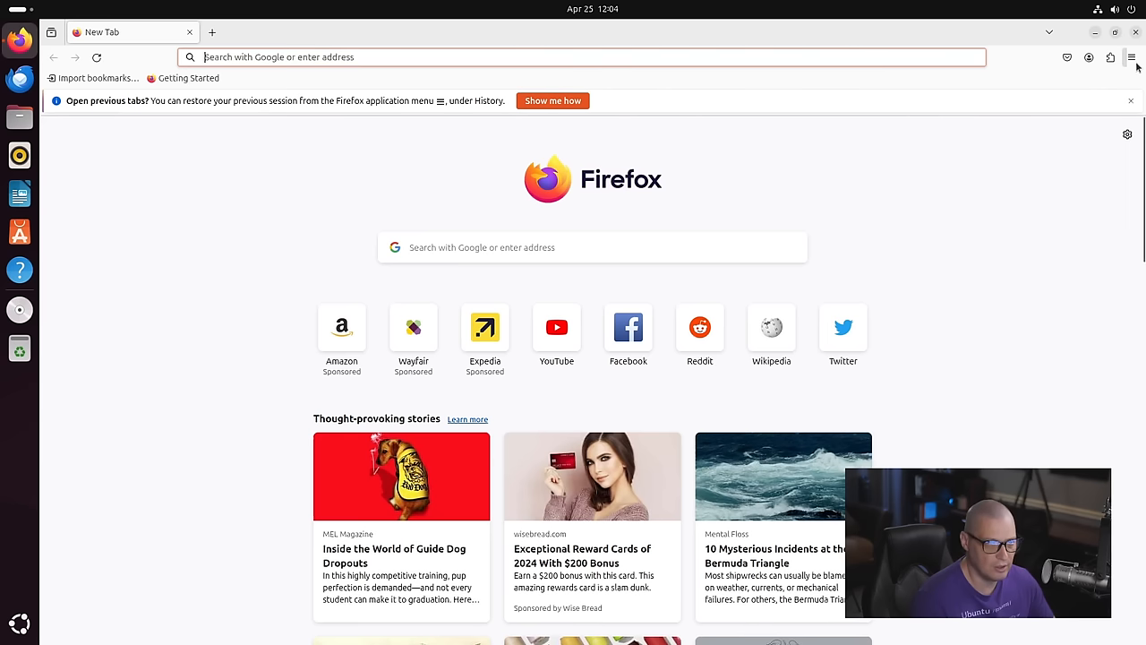
View About Firefox (version 125.0.2), then close the dialog and the browser.
click(1131, 57)
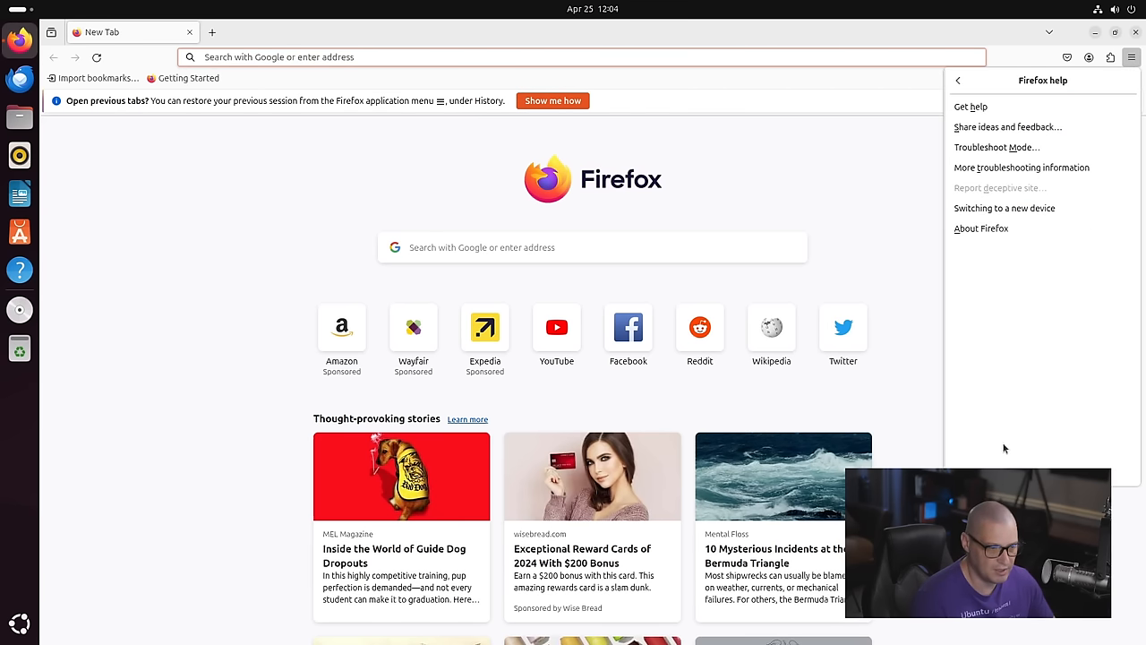
click(981, 227)
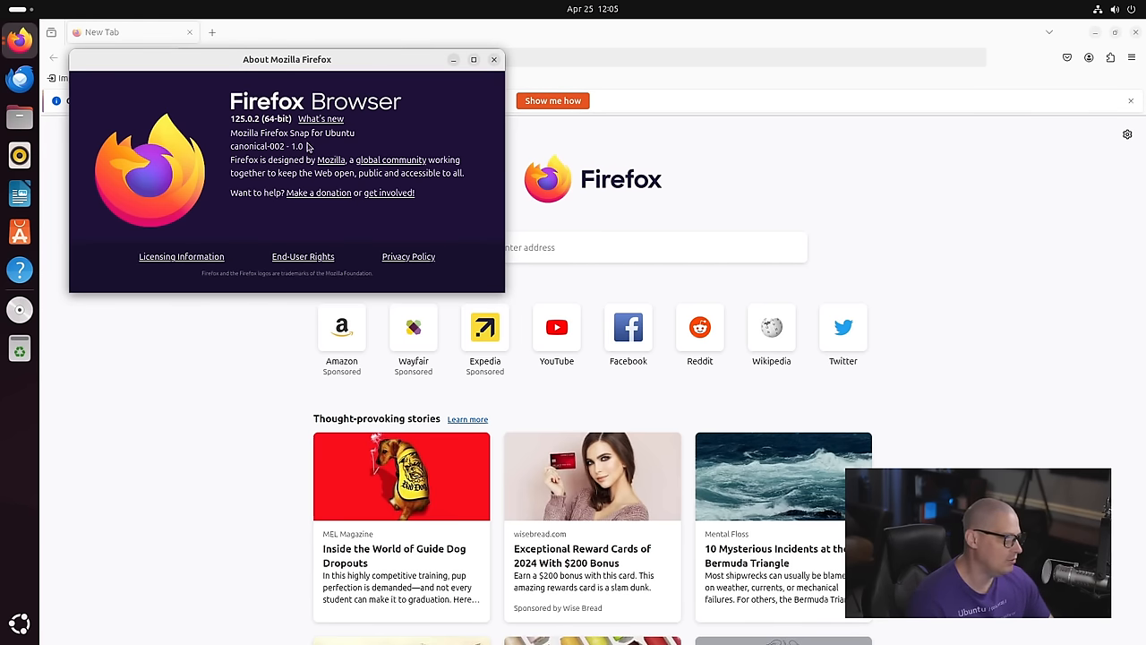
click(493, 59)
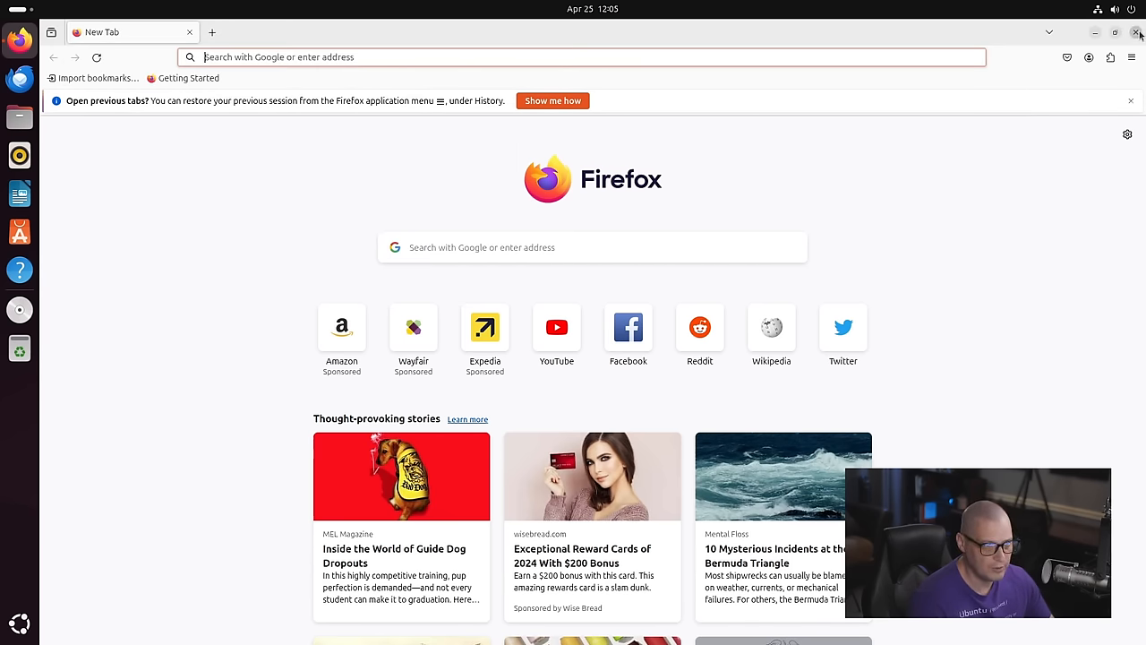
click(1137, 33)
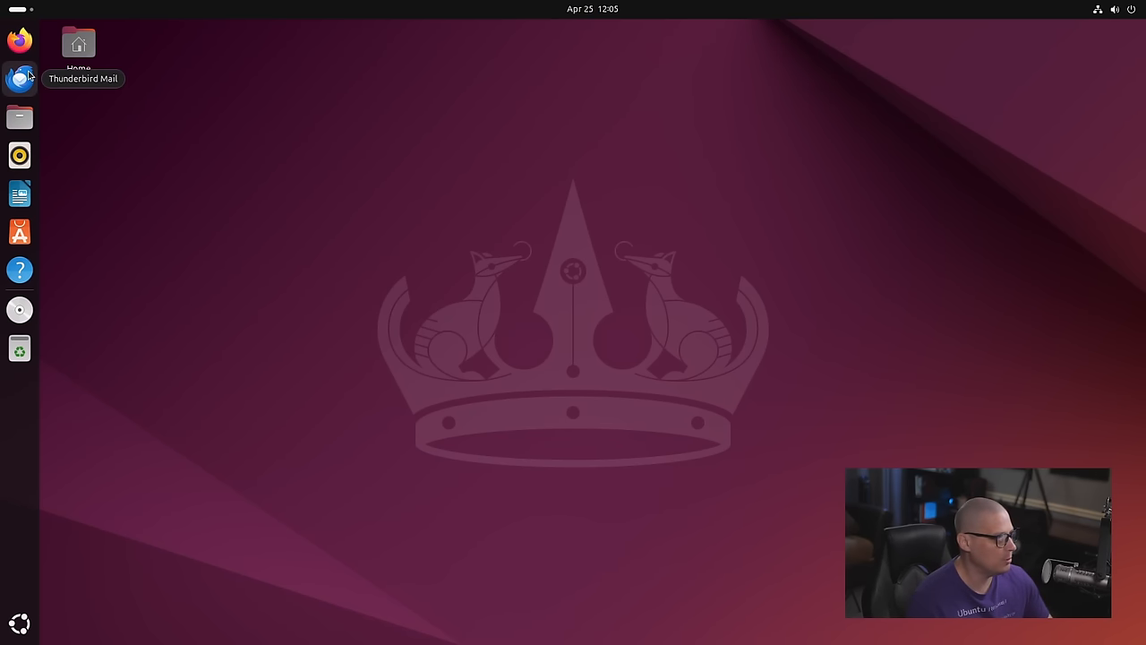
mouse_move(47, 109)
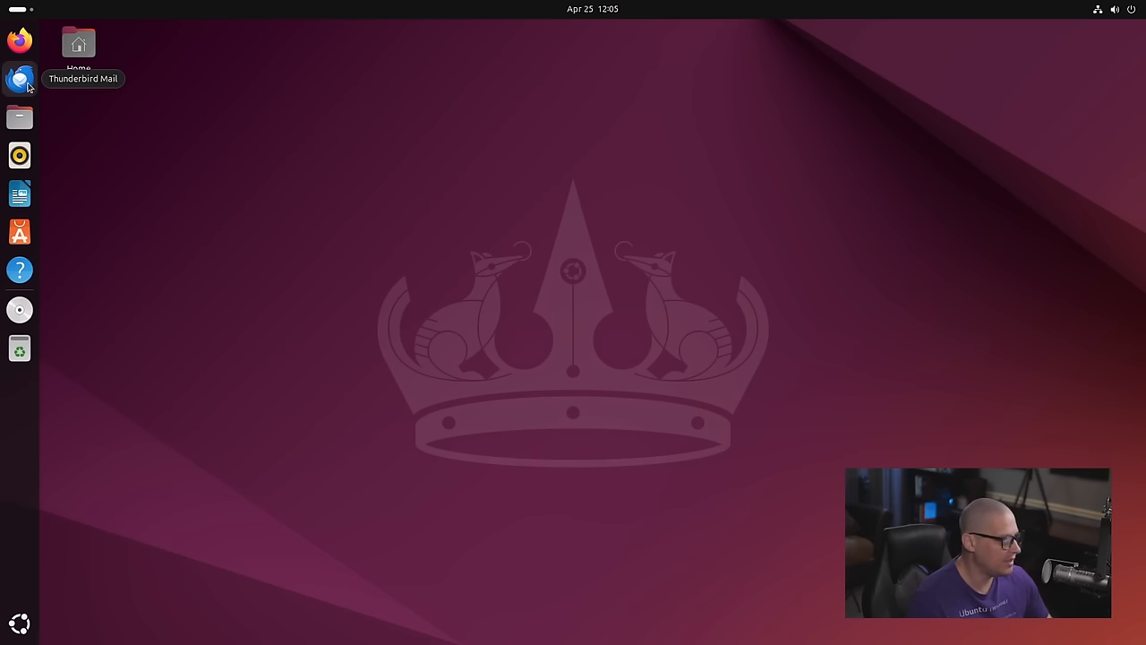
mouse_move(105, 289)
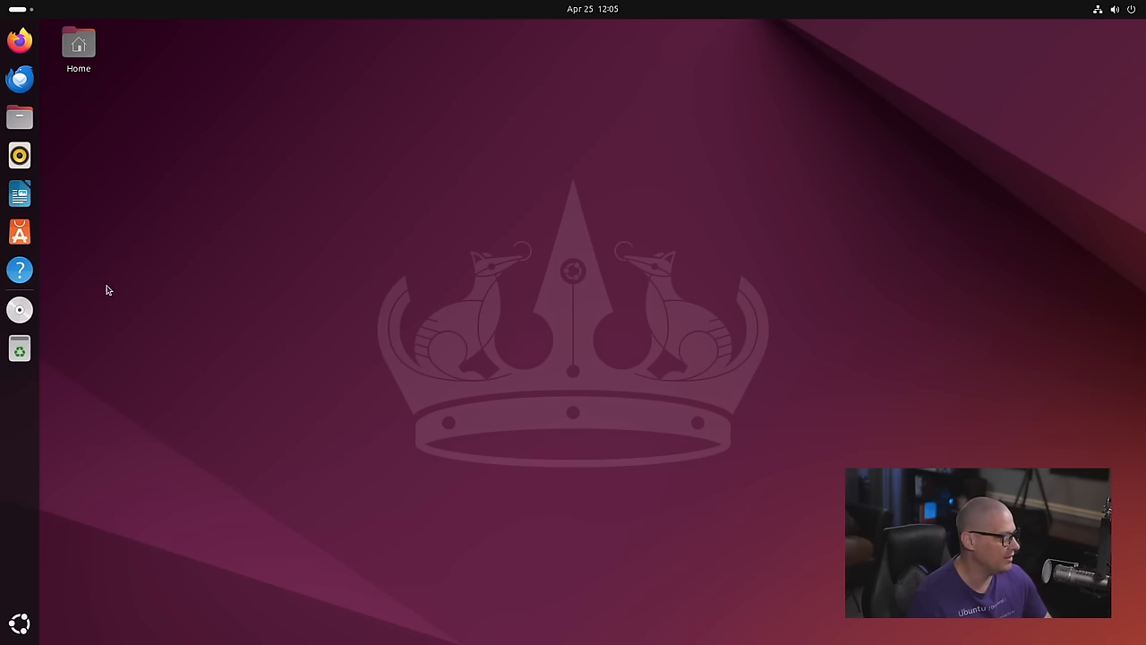
mouse_move(20, 155)
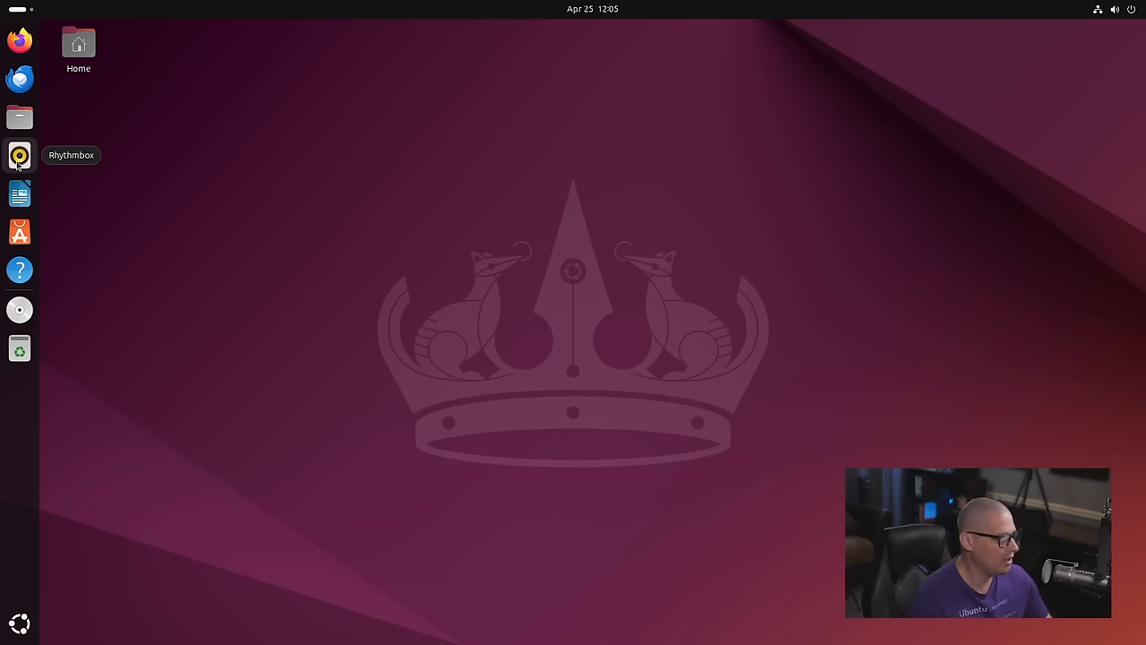
click(19, 155)
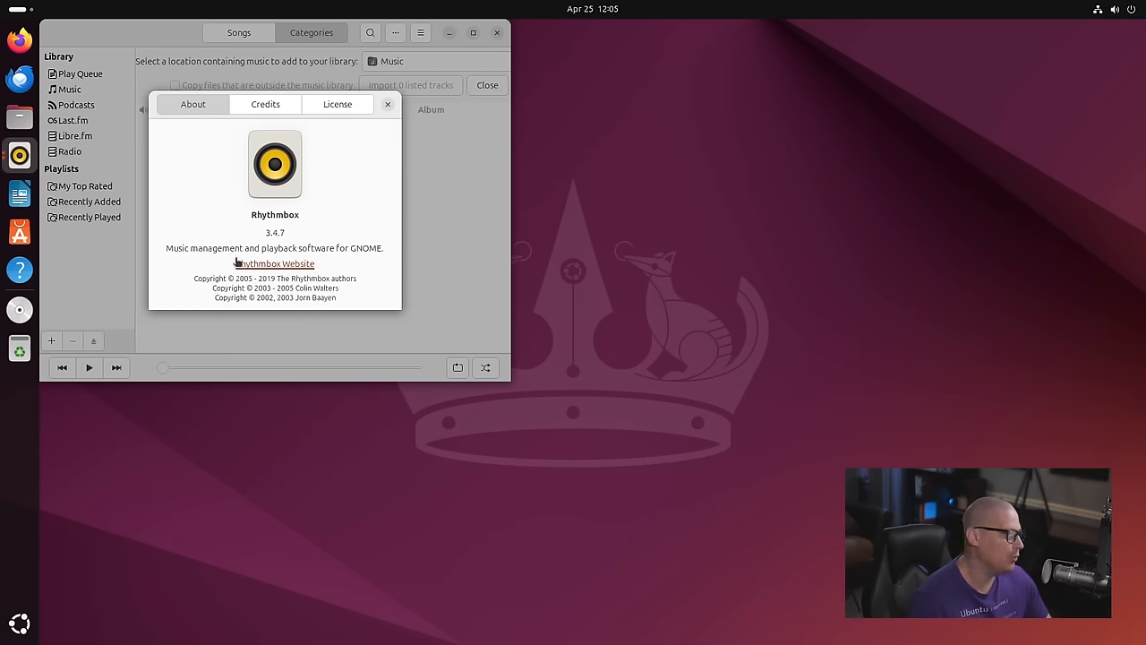
click(388, 104)
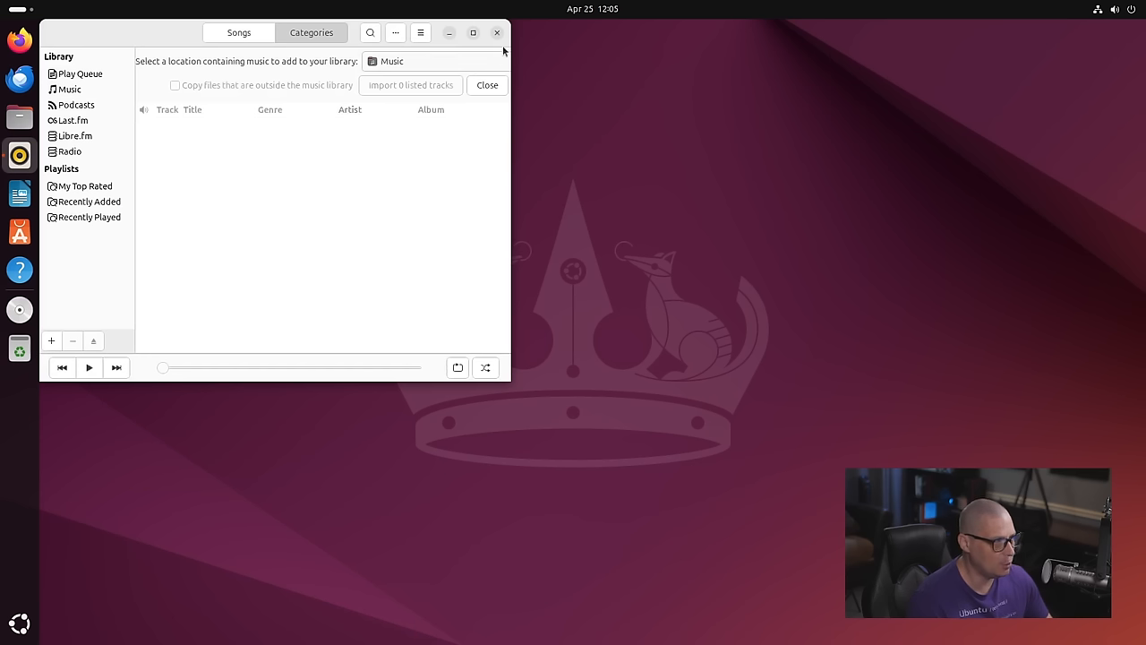
click(497, 33)
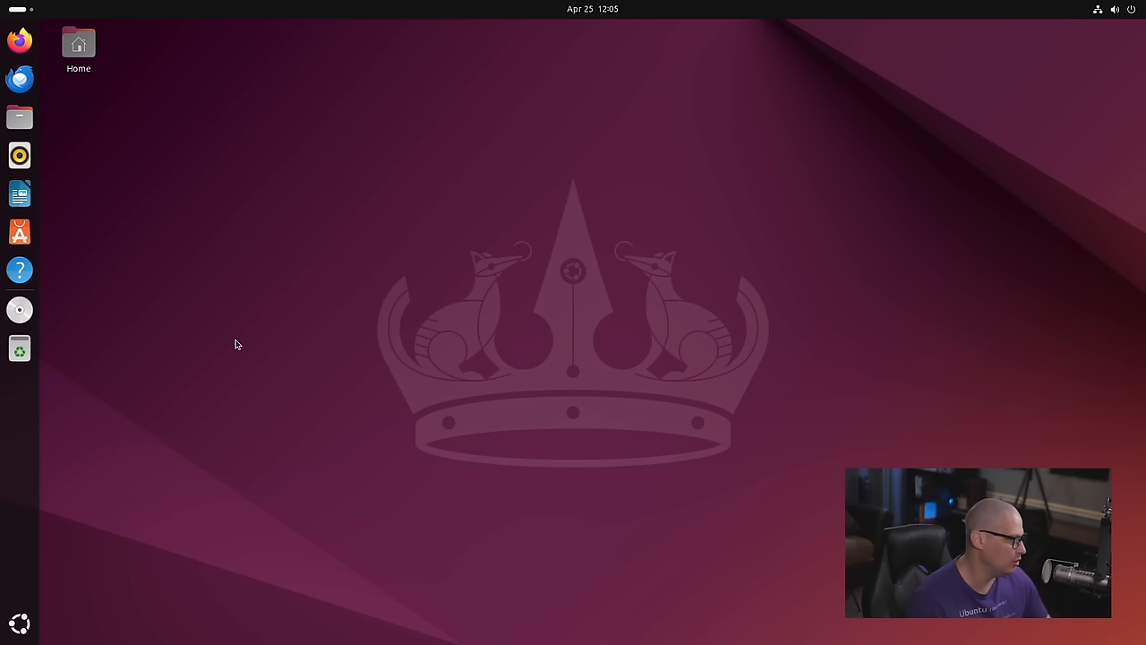
mouse_move(316, 269)
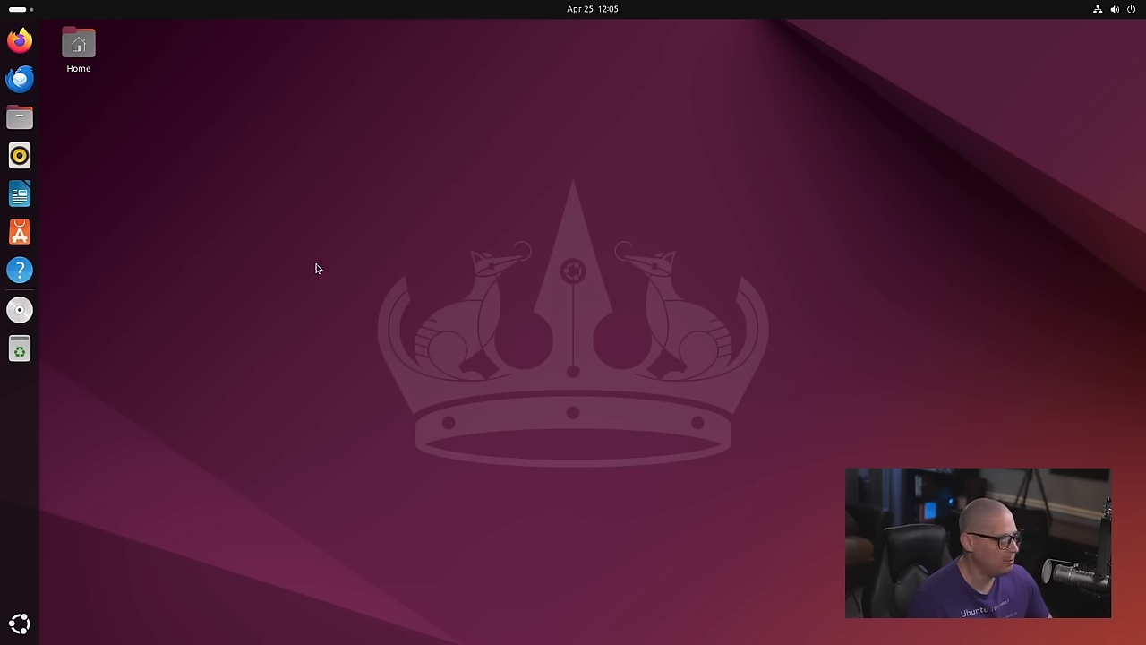
Search App Center for 'discord', view its release channels, then close App Center.
click(18, 232)
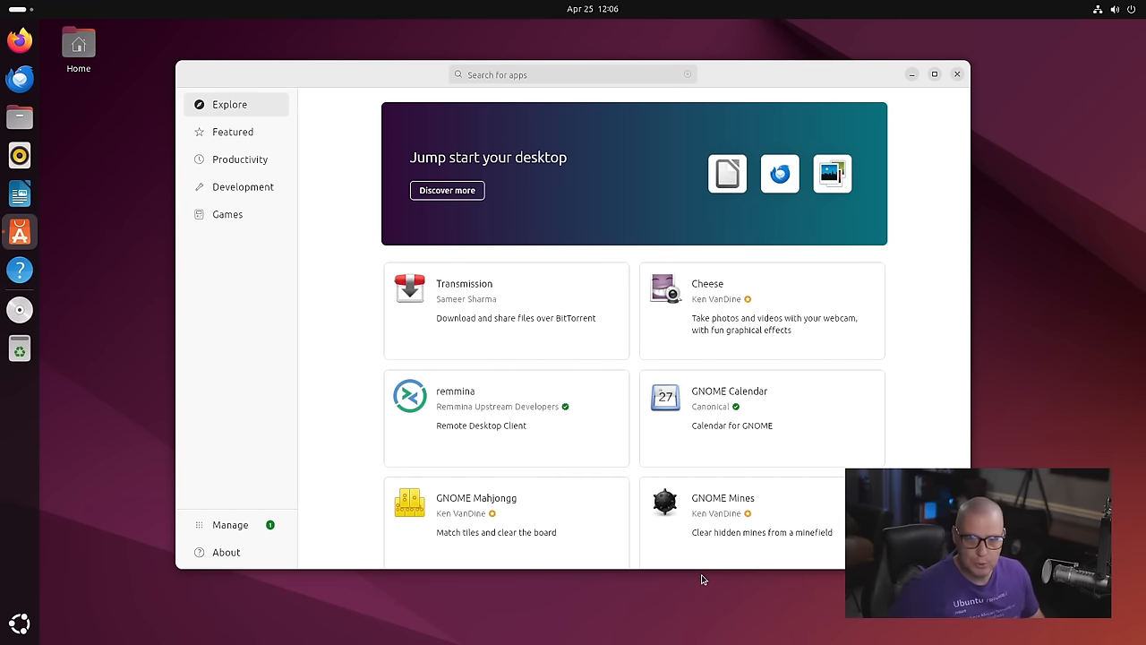
mouse_move(511, 341)
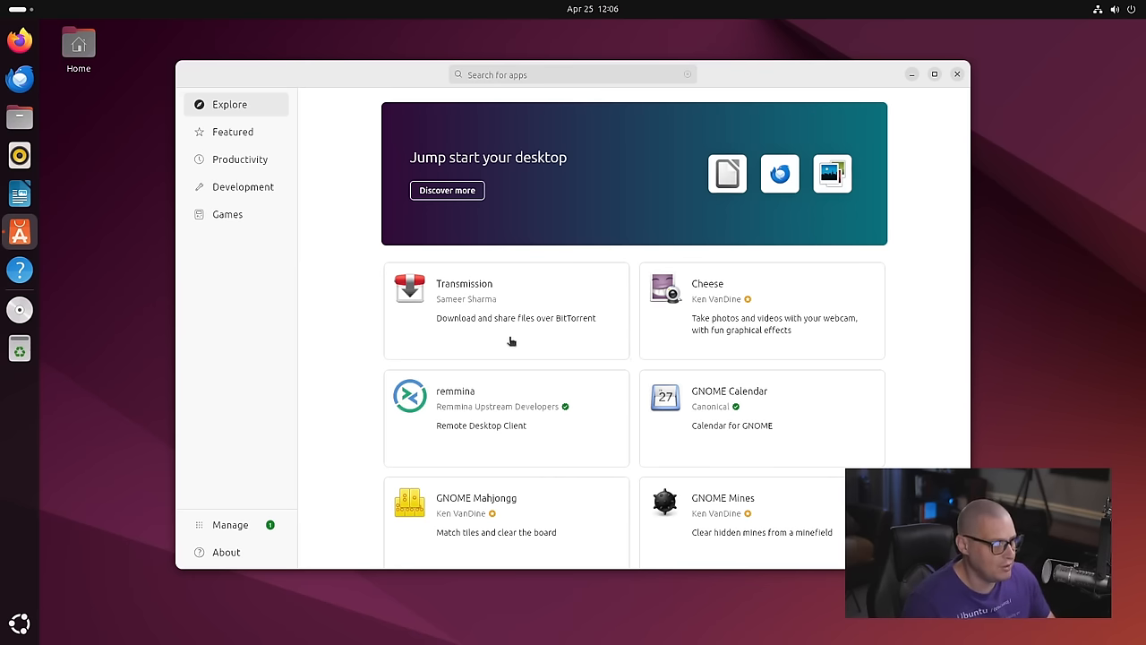
scroll(down, 3)
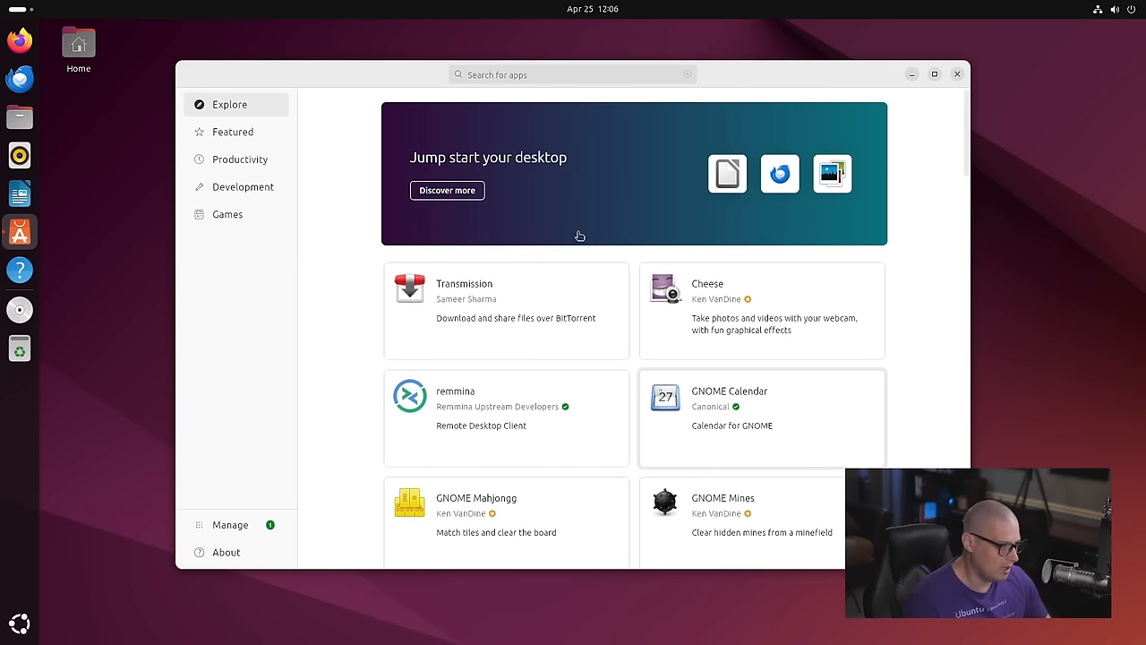
click(572, 74)
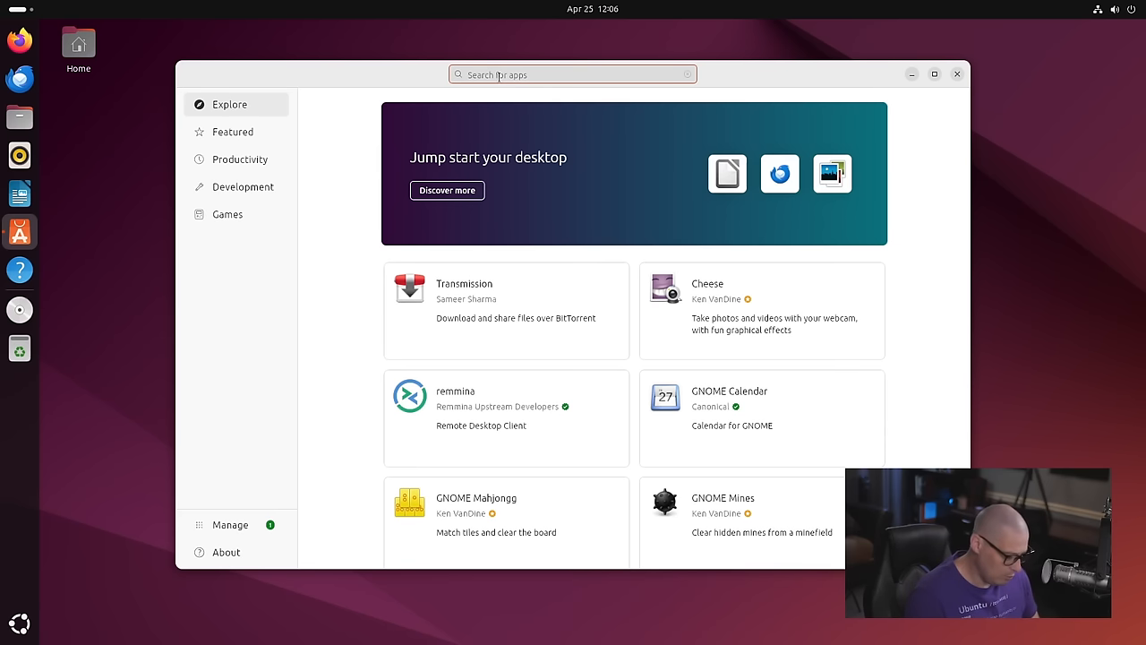
text(discord)
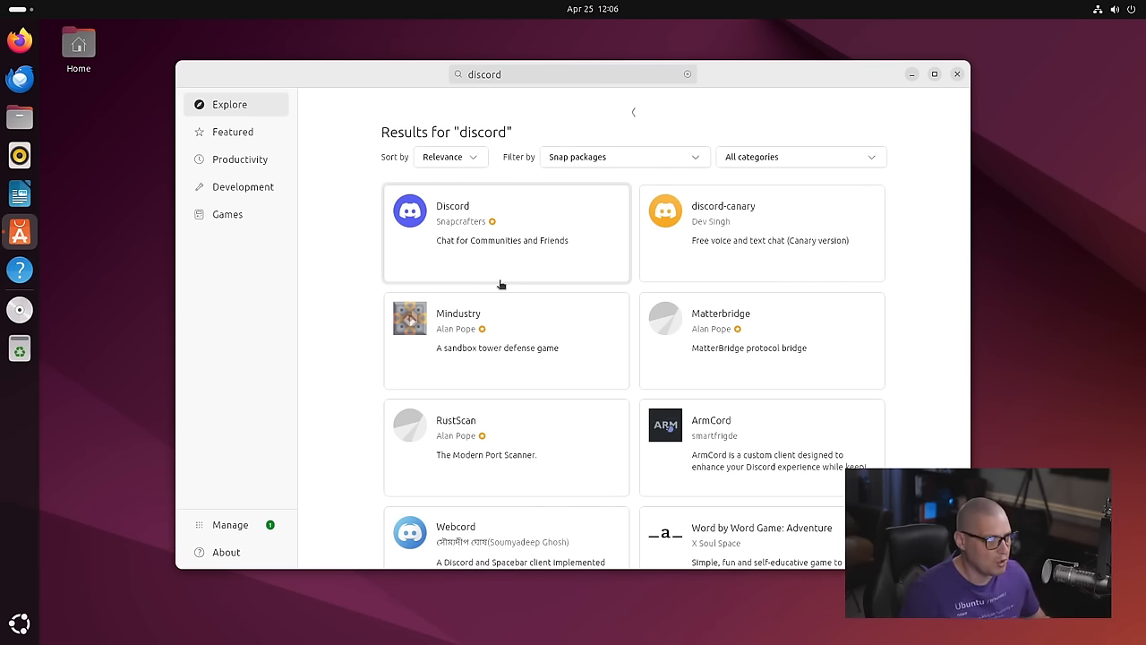
mouse_move(486, 265)
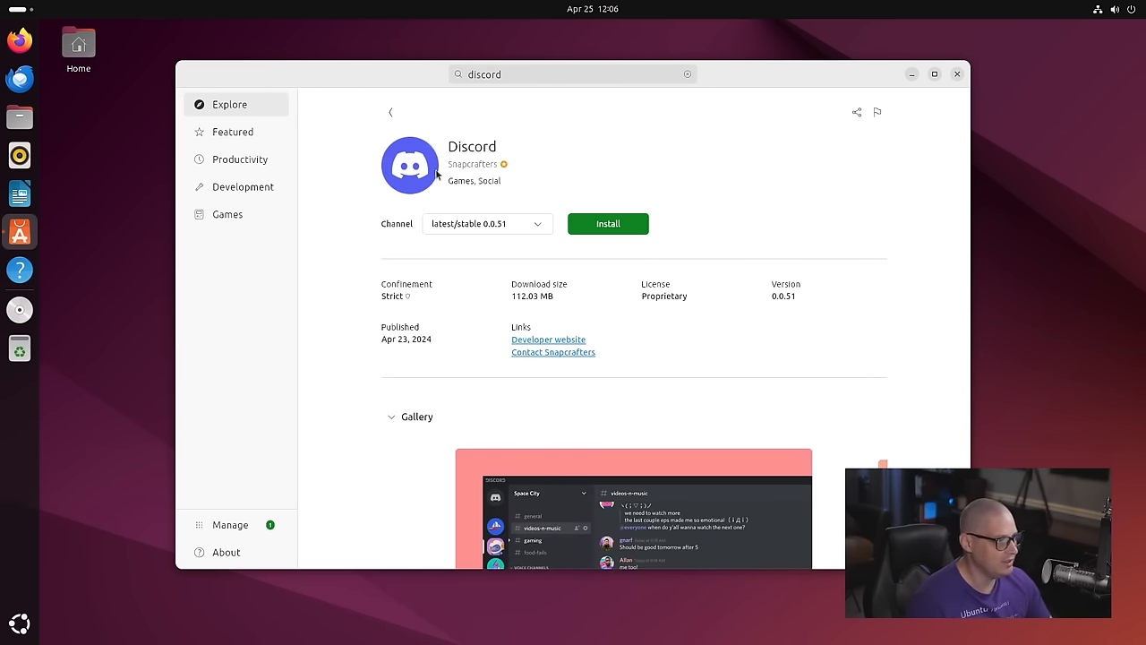
click(487, 223)
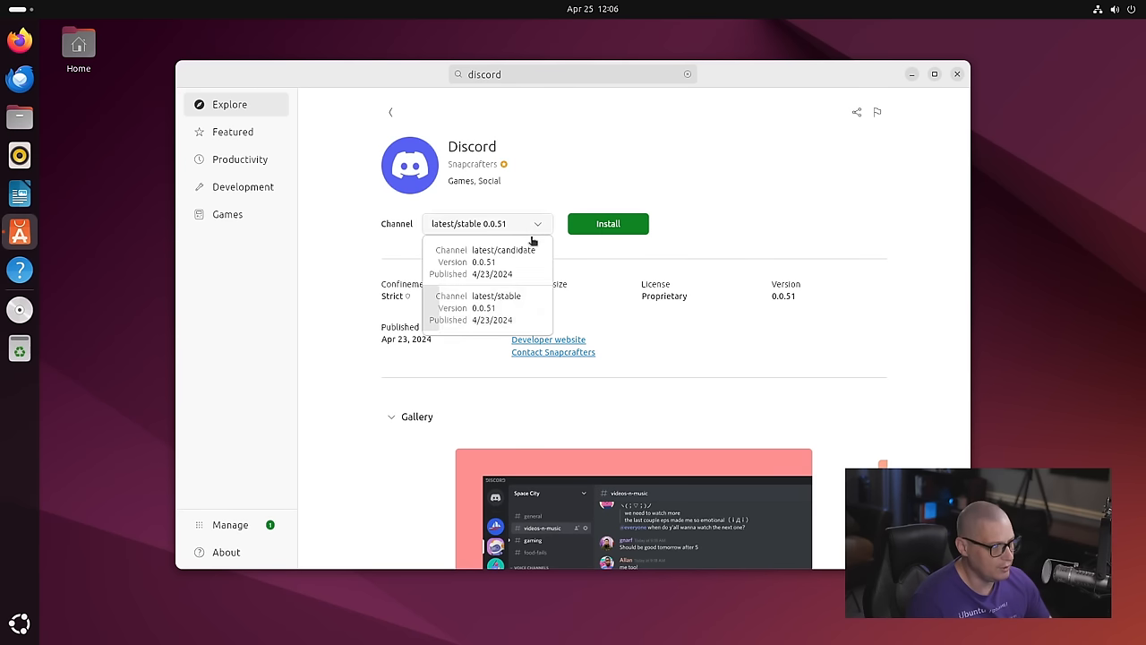
mouse_move(715, 240)
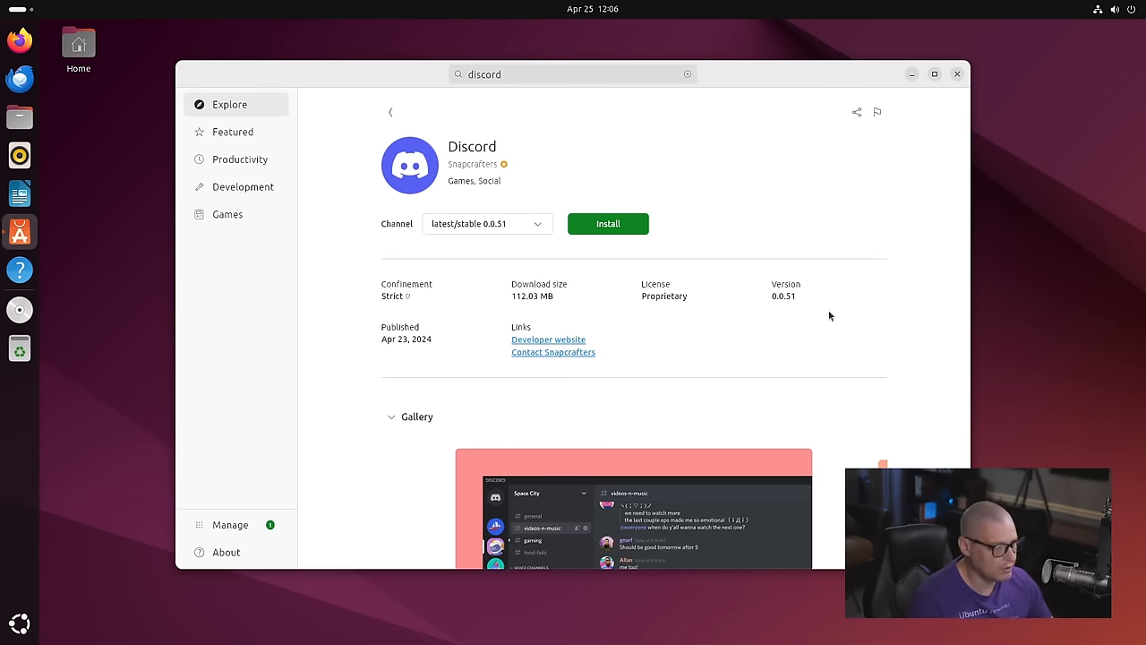
mouse_move(855, 187)
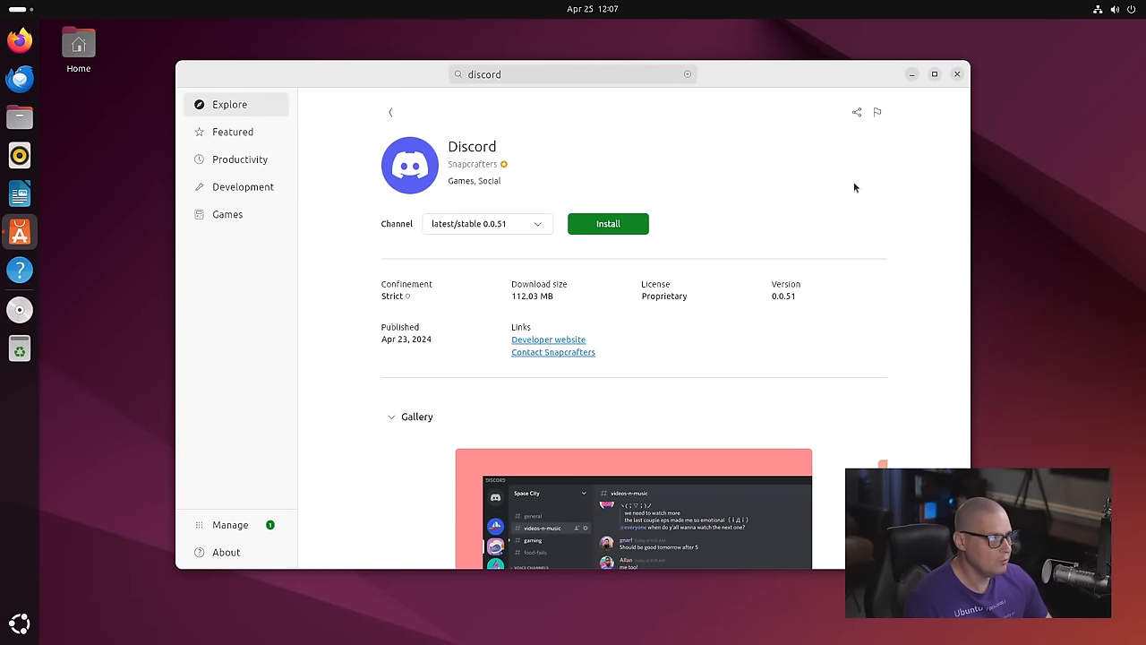
mouse_move(857, 164)
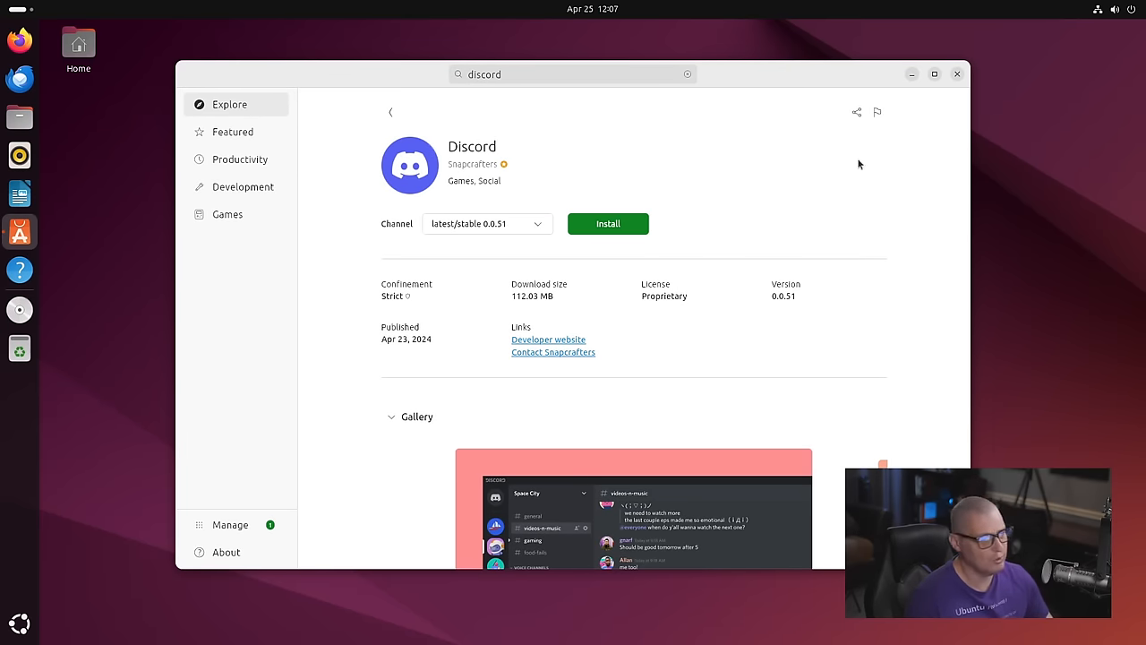
mouse_move(876, 151)
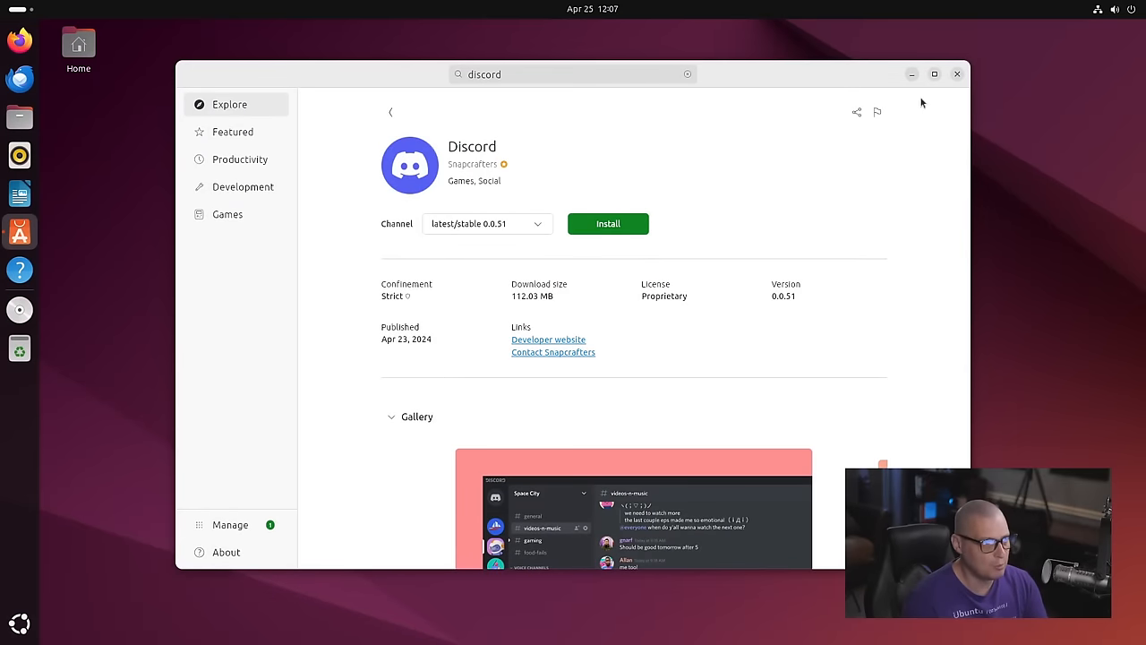
click(956, 73)
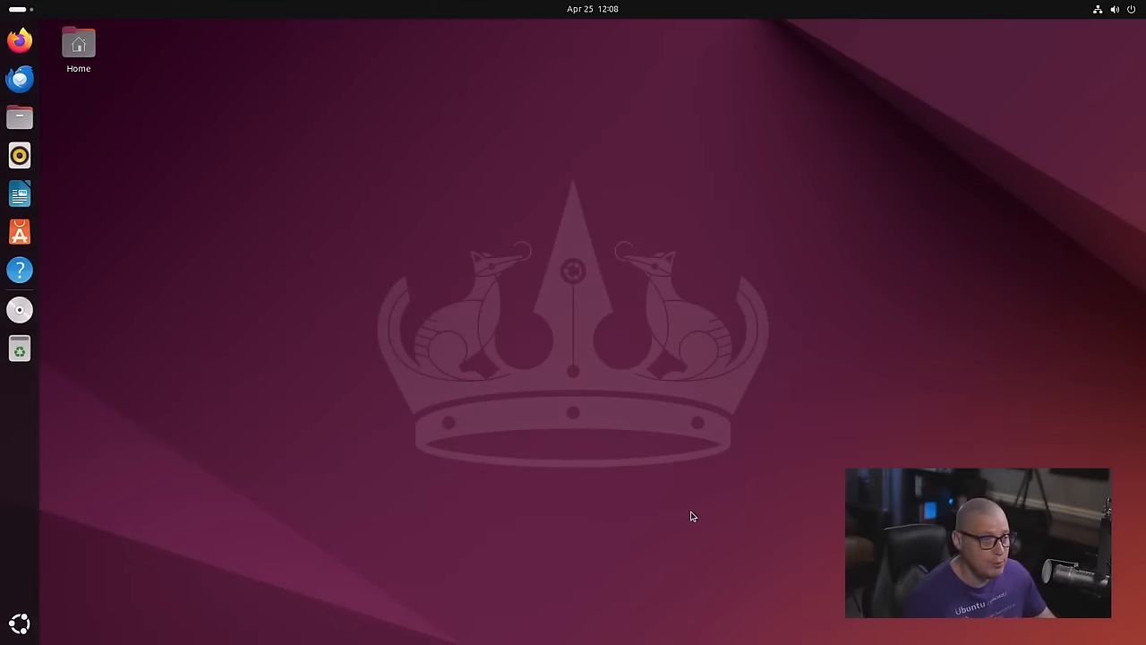
mouse_move(251, 314)
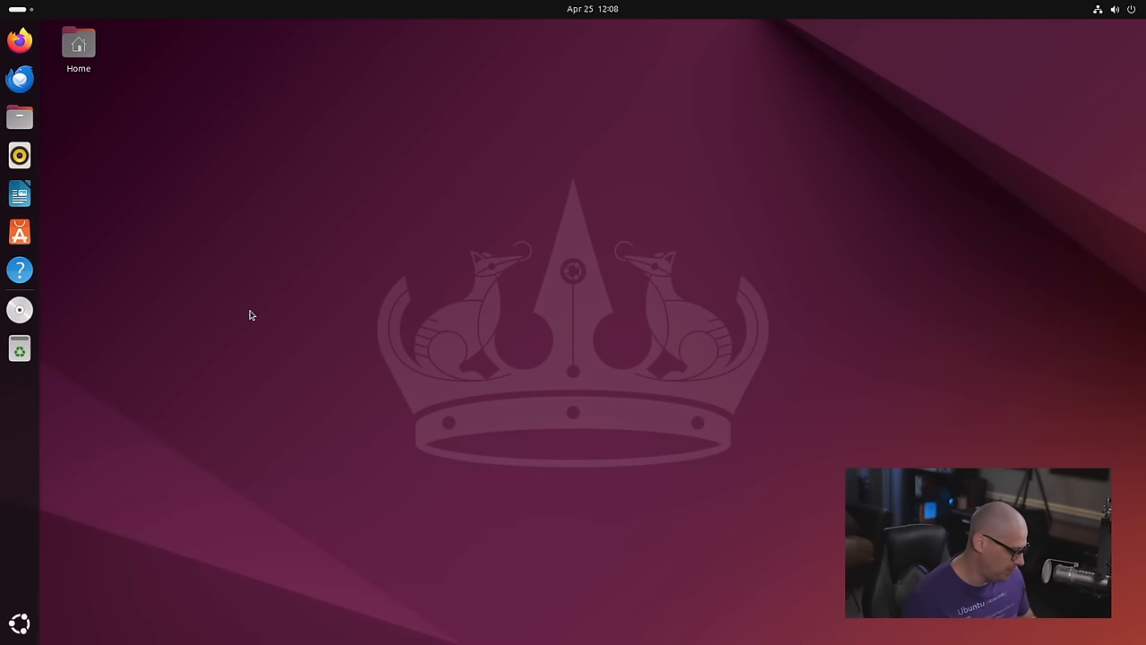
click(19, 309)
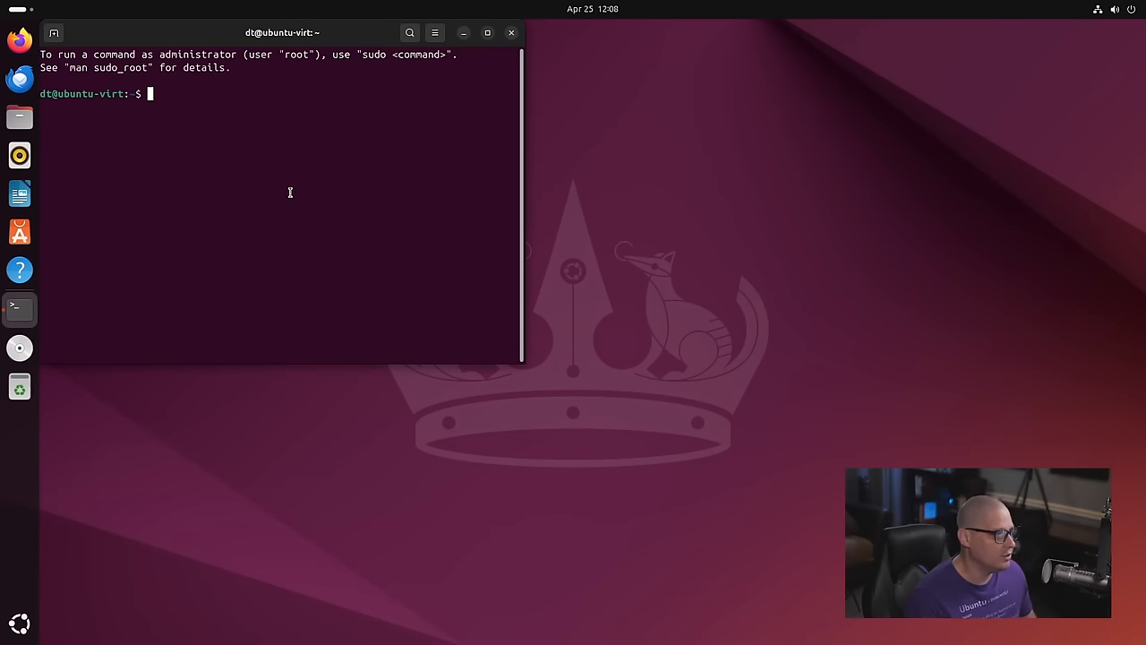
text(====)
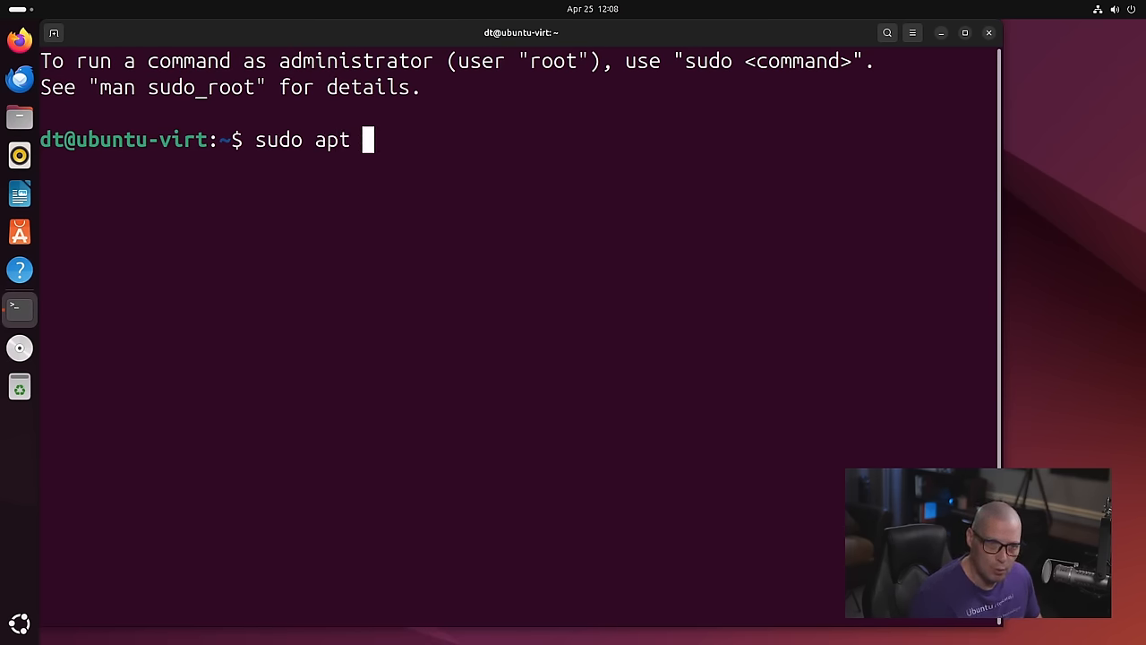
text(install)
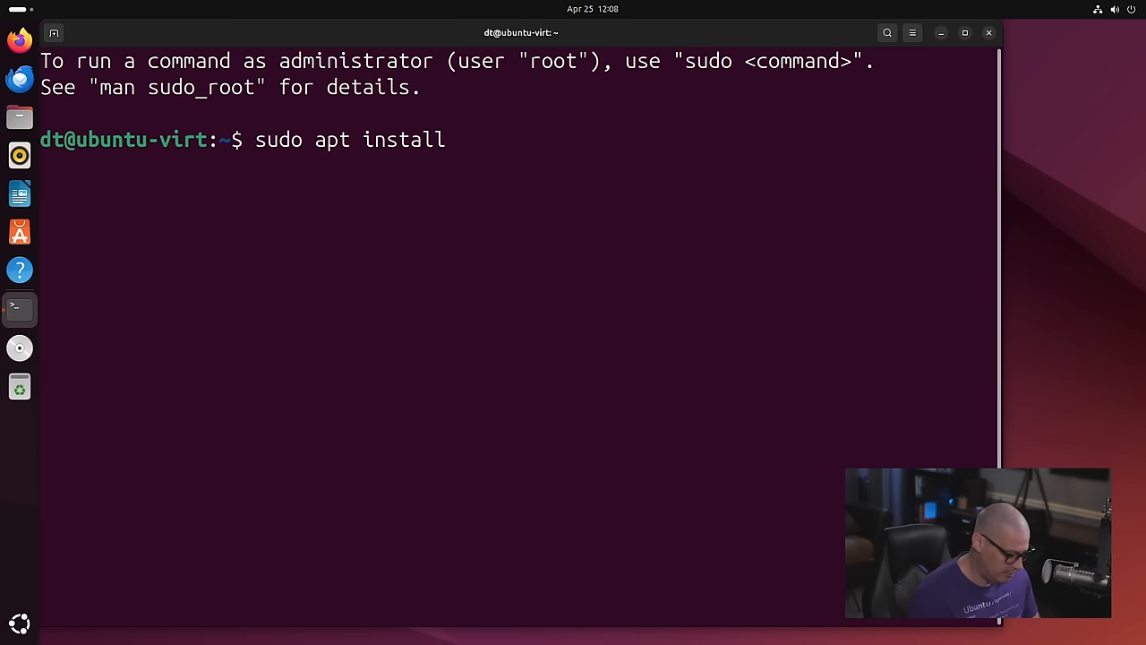
text(gdebi)
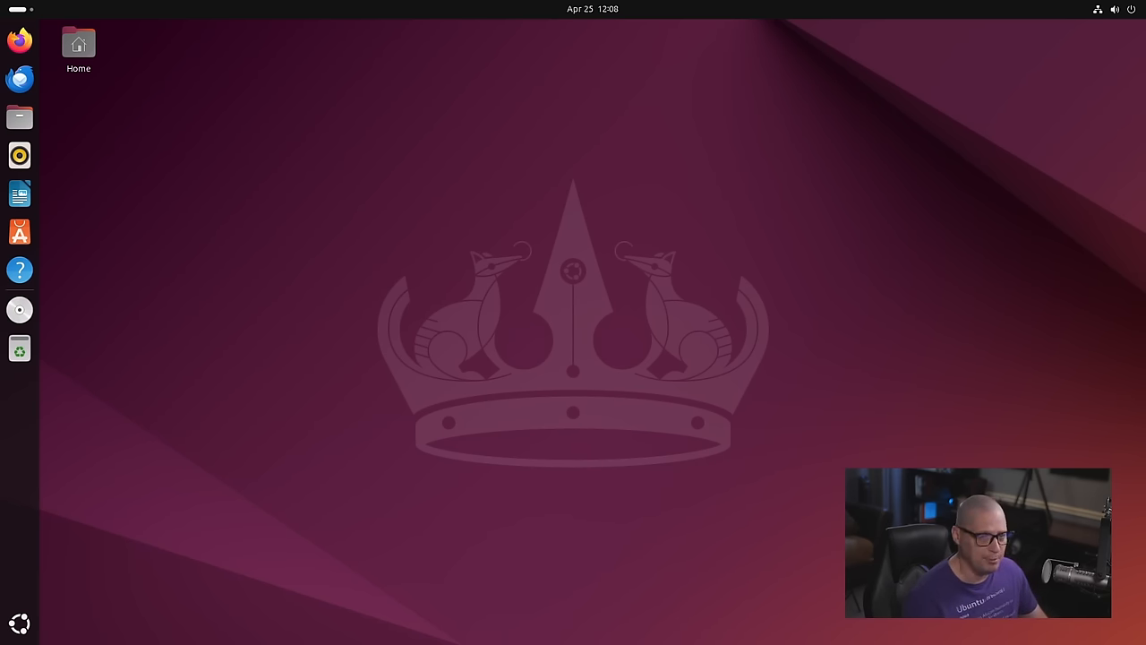
Open Settings from an Activities search for 'settings' and browse Accessibility > Seeing.
text(settings)
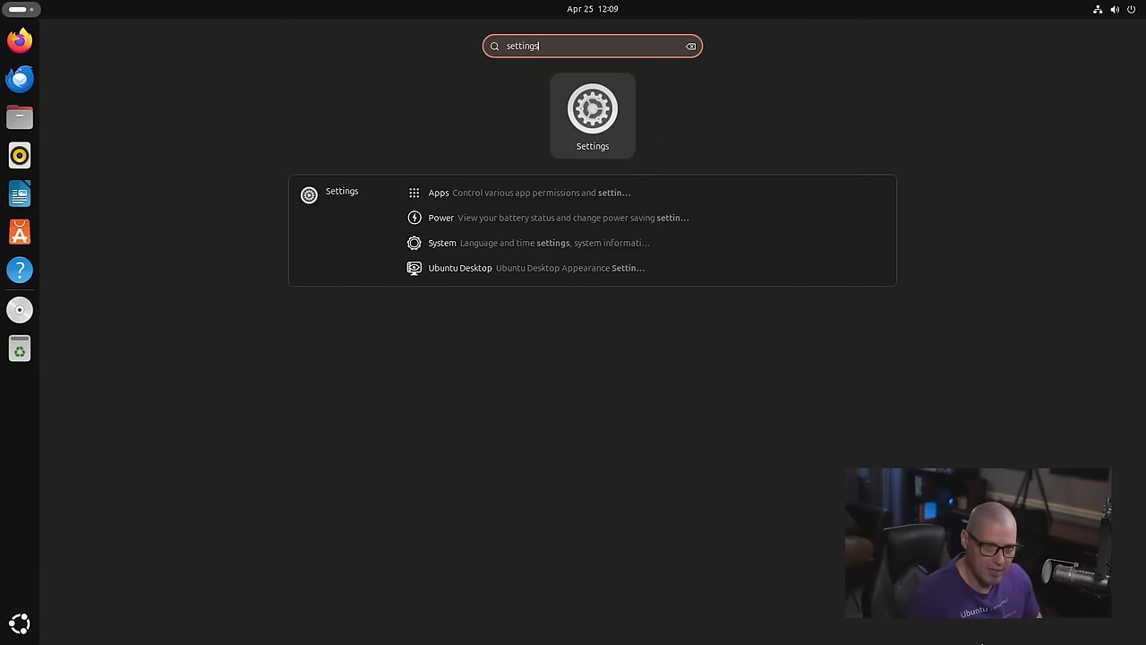
click(592, 109)
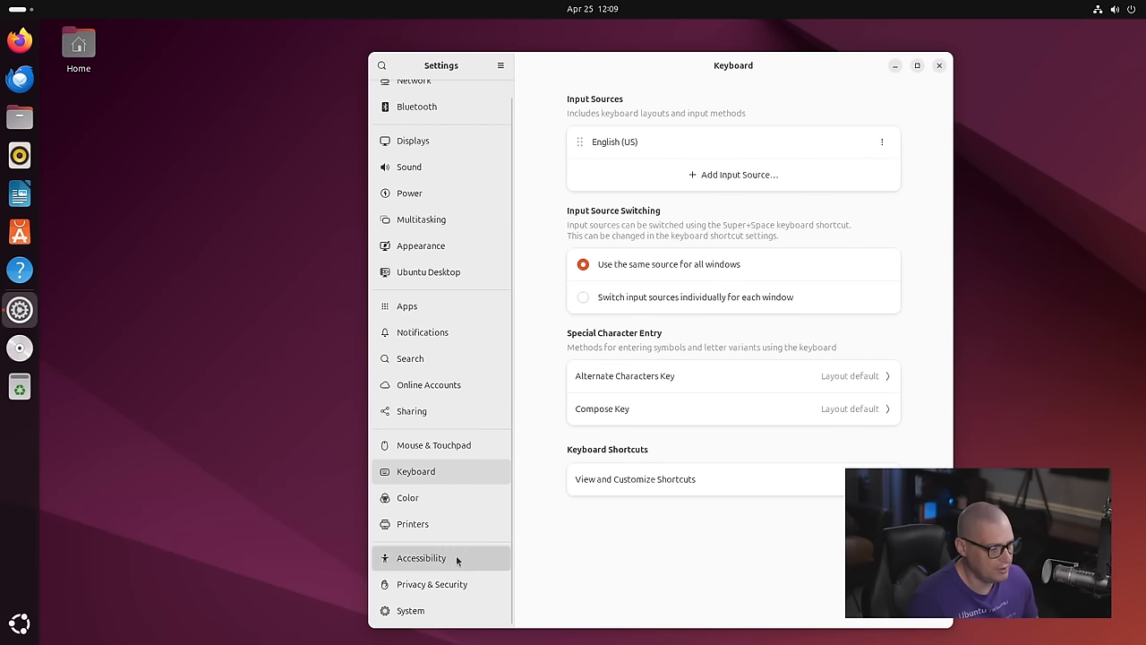
click(420, 557)
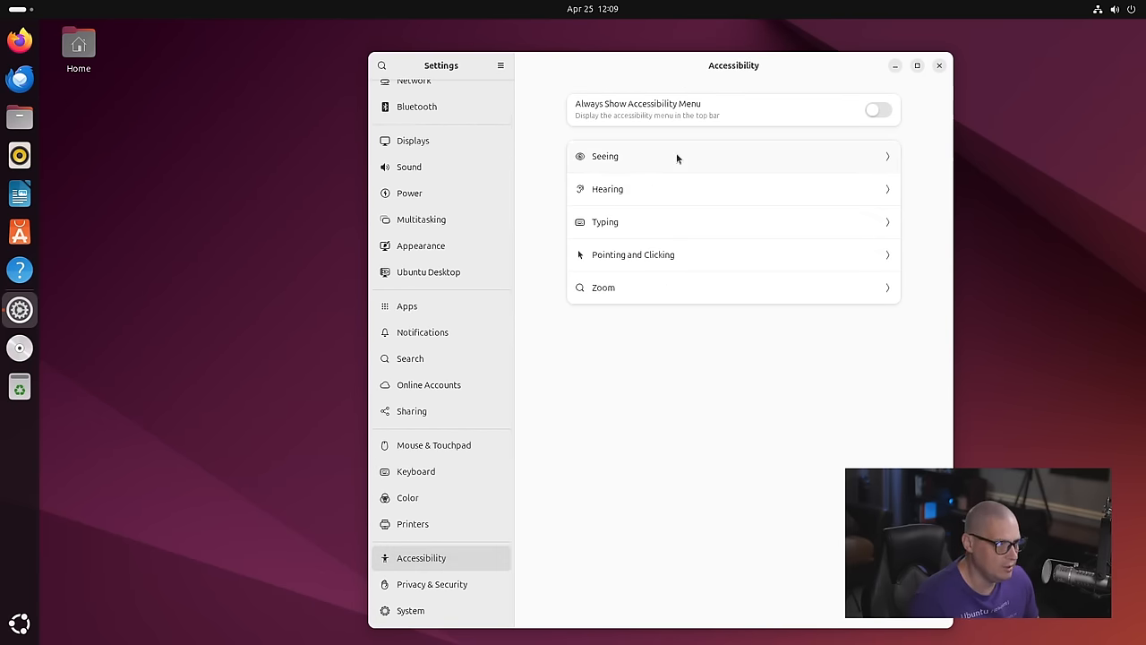
click(605, 155)
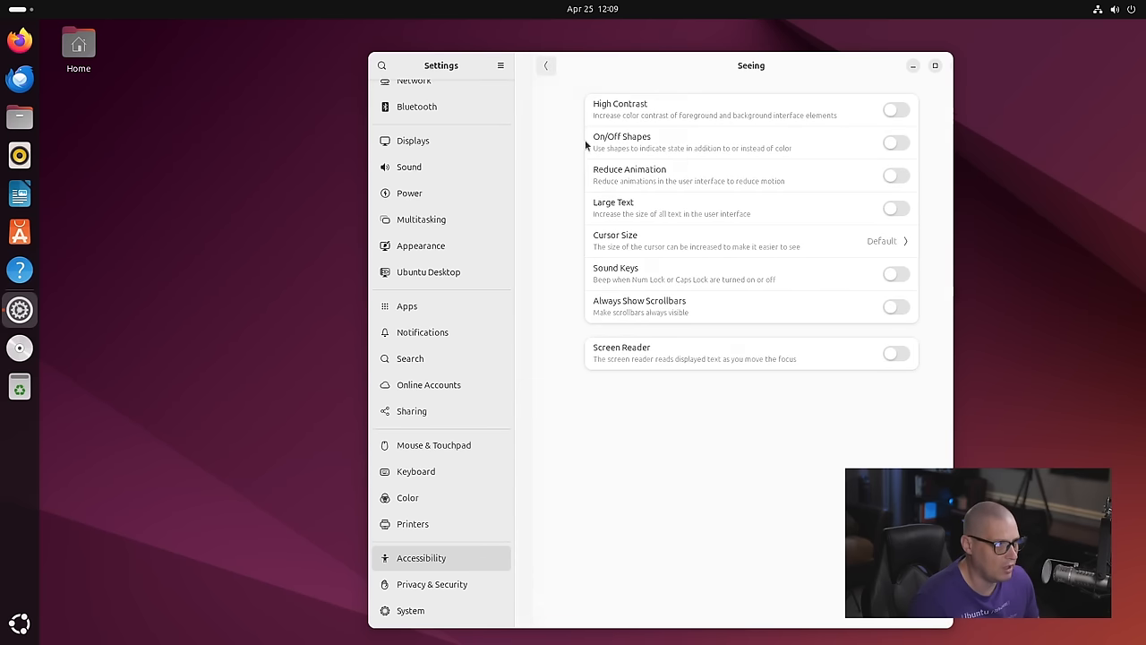
click(545, 66)
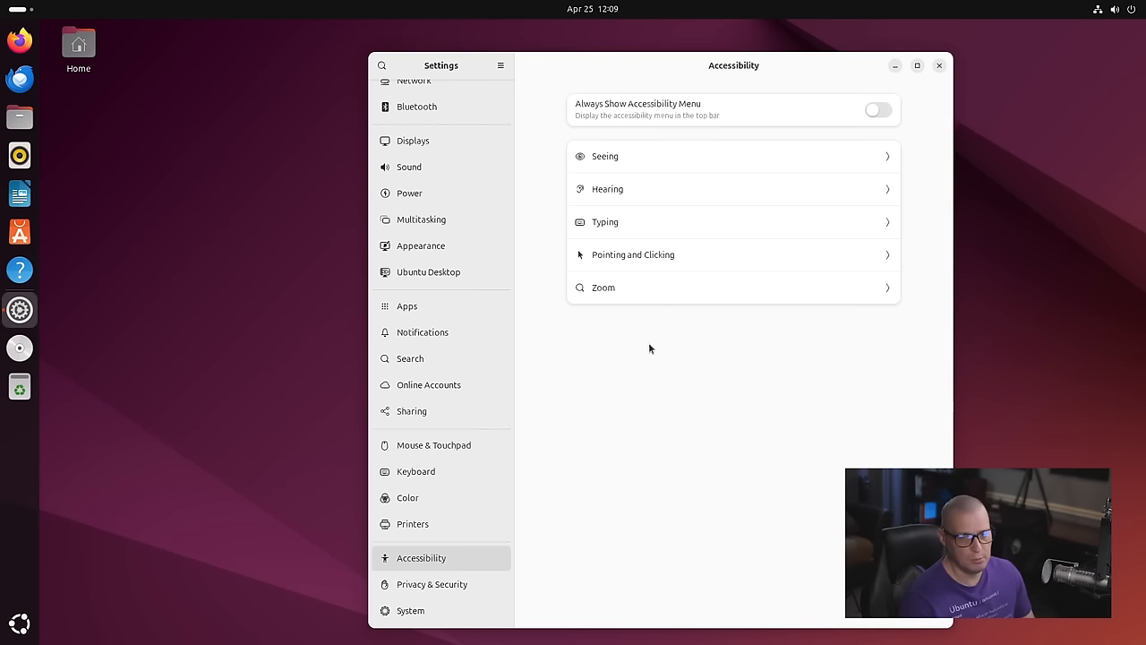
mouse_move(679, 386)
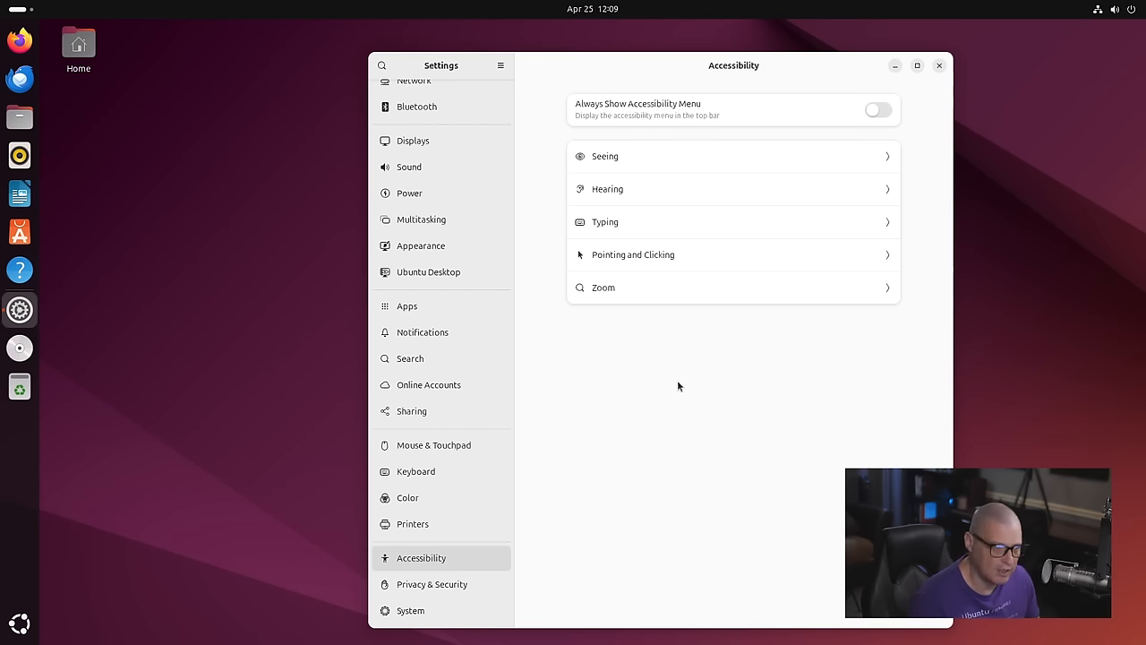
mouse_move(1132, 417)
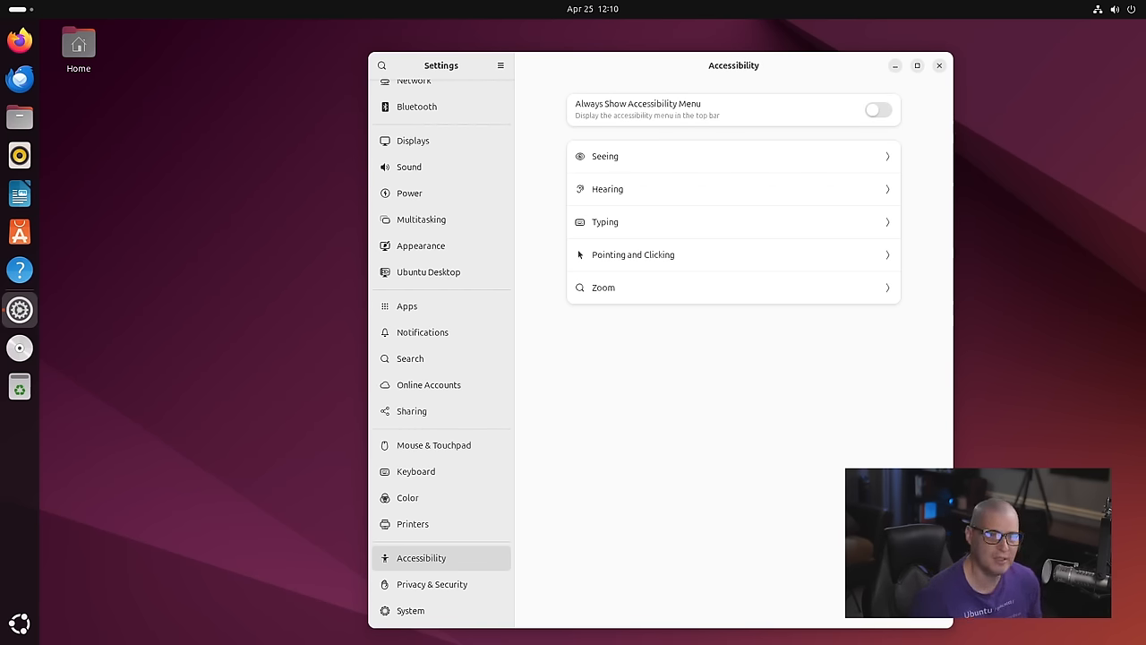
mouse_move(702, 158)
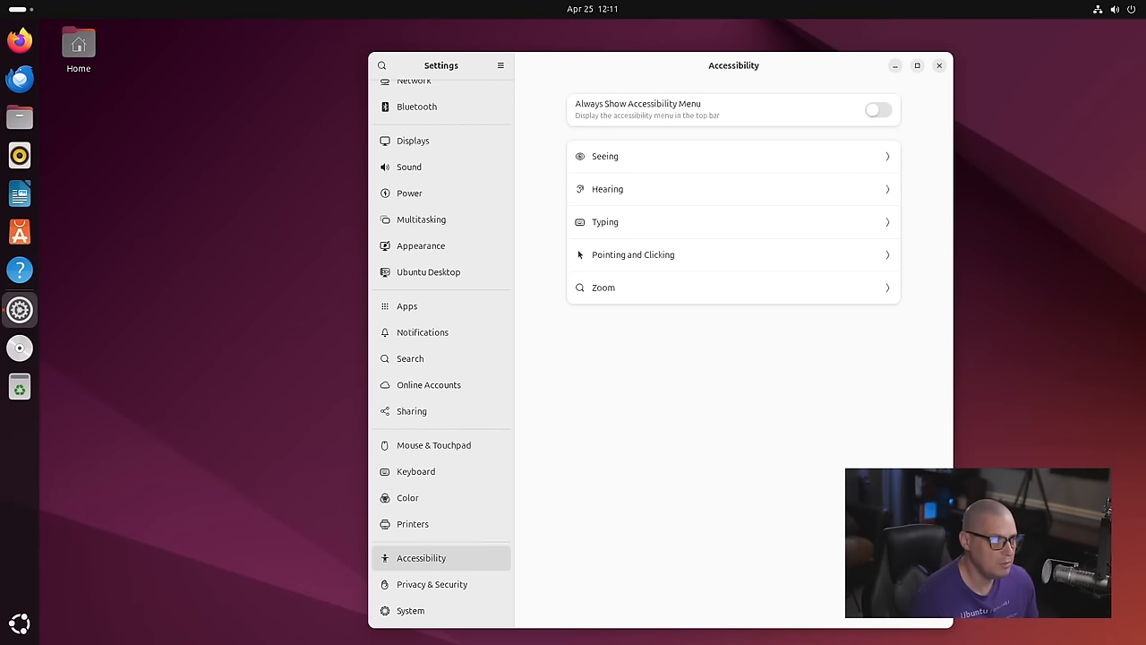
Open the Sharing page and view, then dismiss, the Media Sharing options.
click(412, 411)
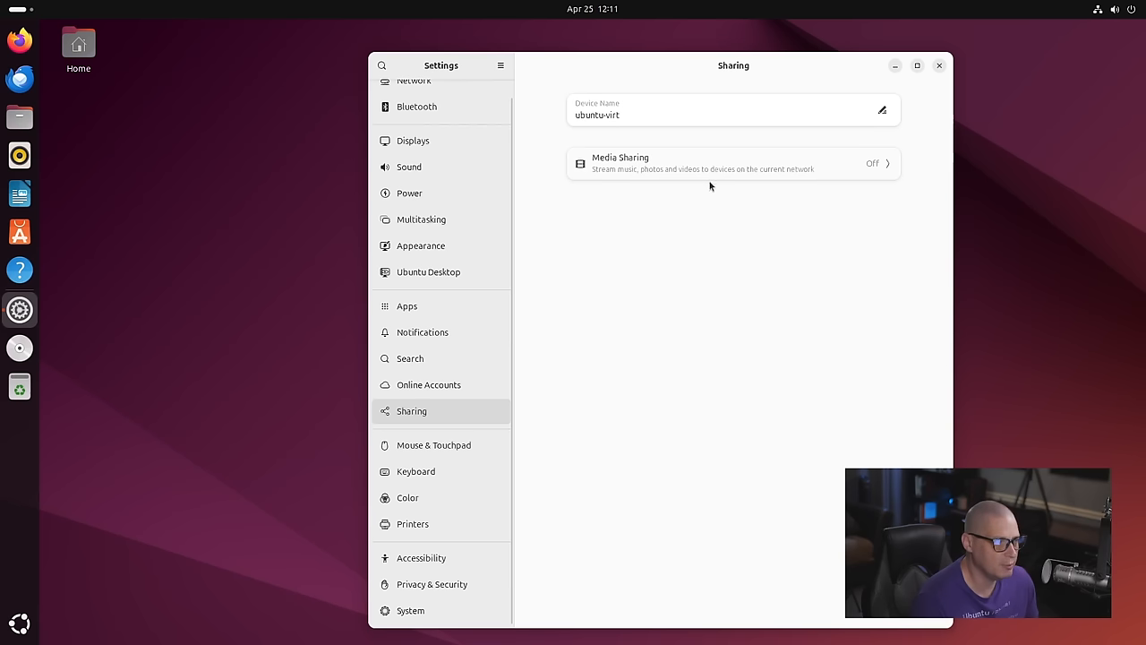
click(733, 163)
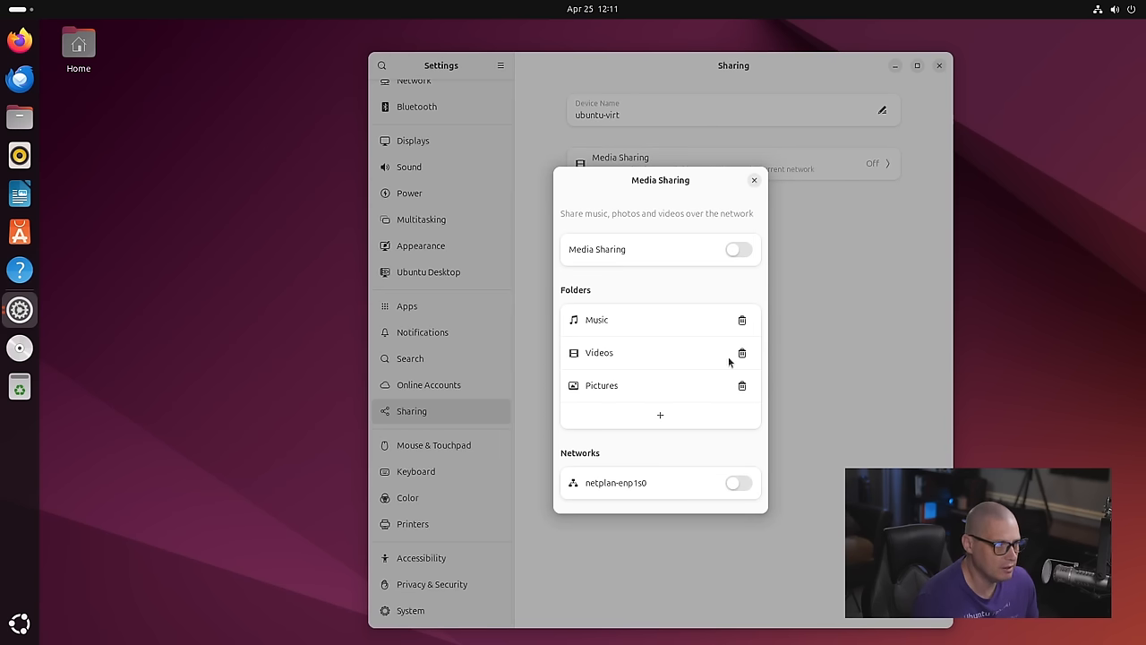
click(754, 180)
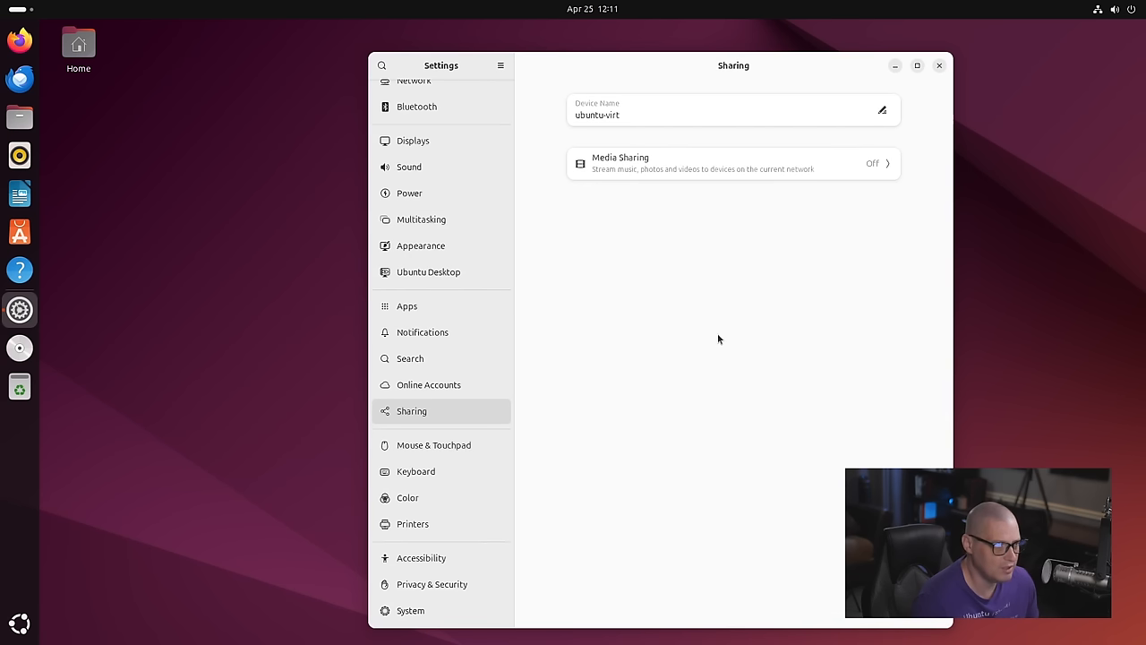
mouse_move(718, 360)
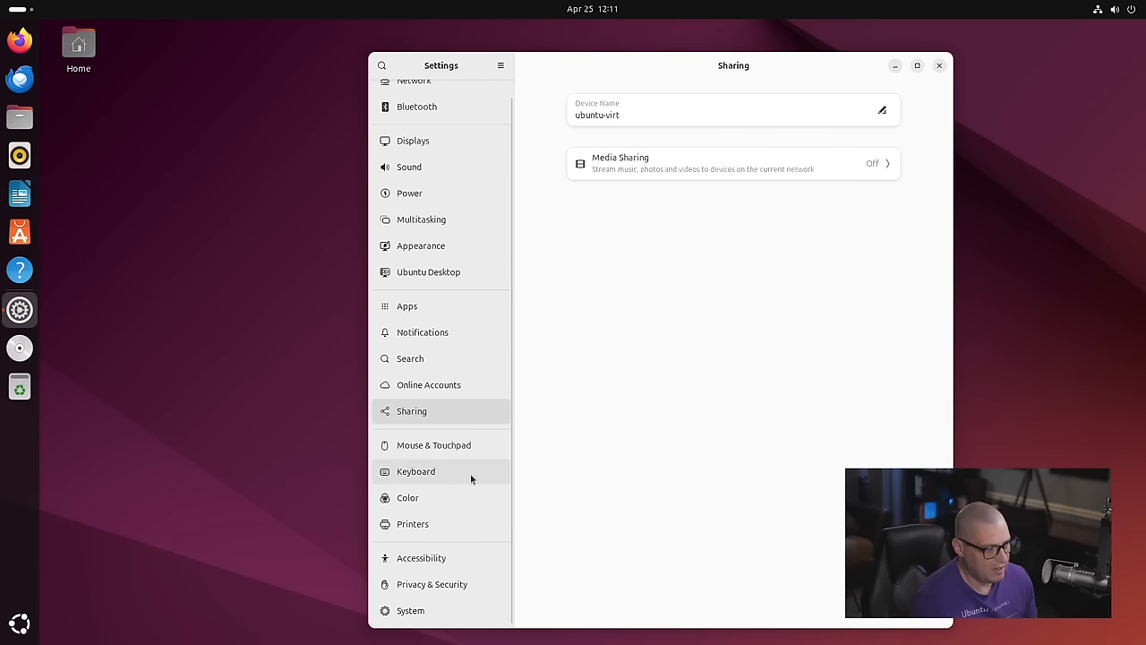
Visit Mouse & Touchpad, then open Displays showing 1920 × 1080 at 60 Hz.
click(434, 445)
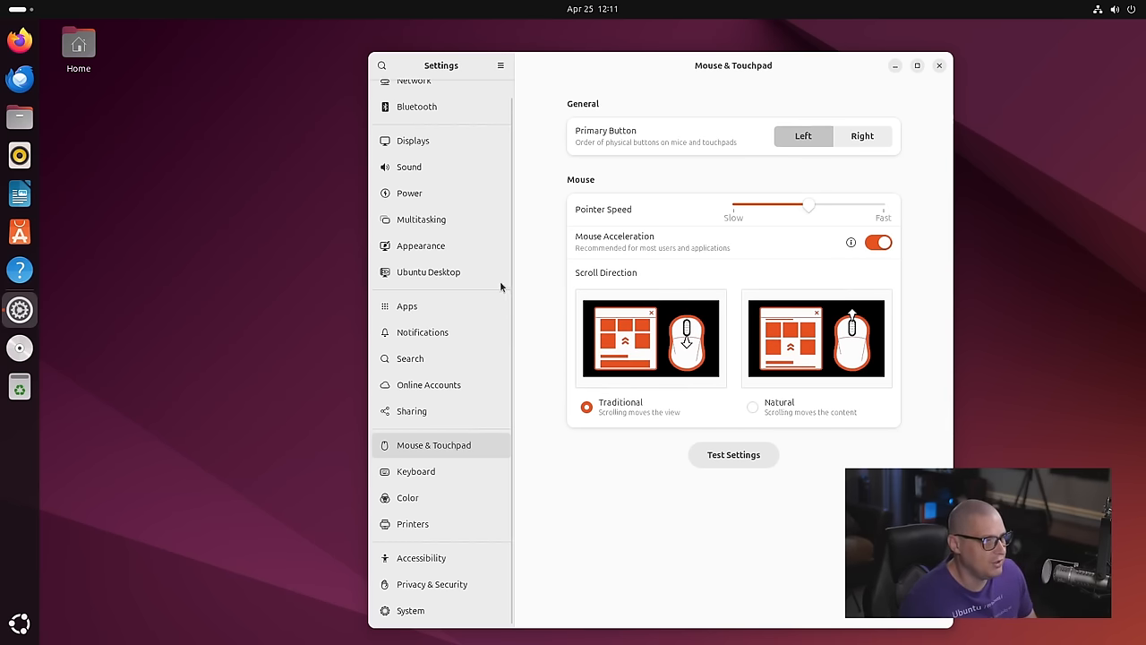
scroll(down, 3)
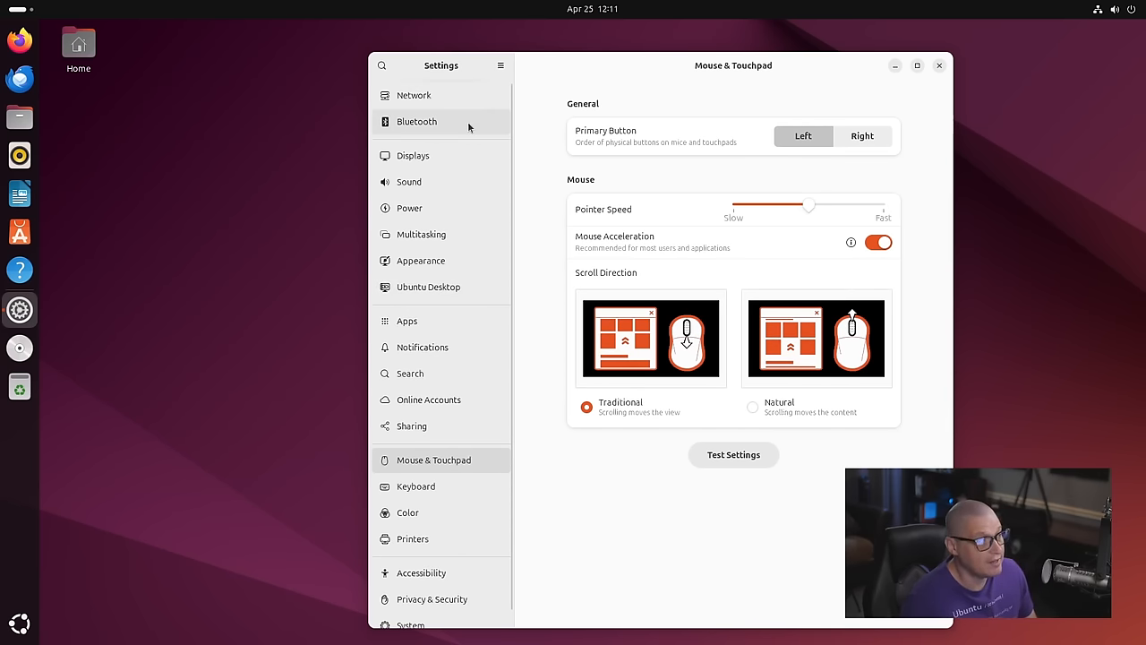
click(413, 154)
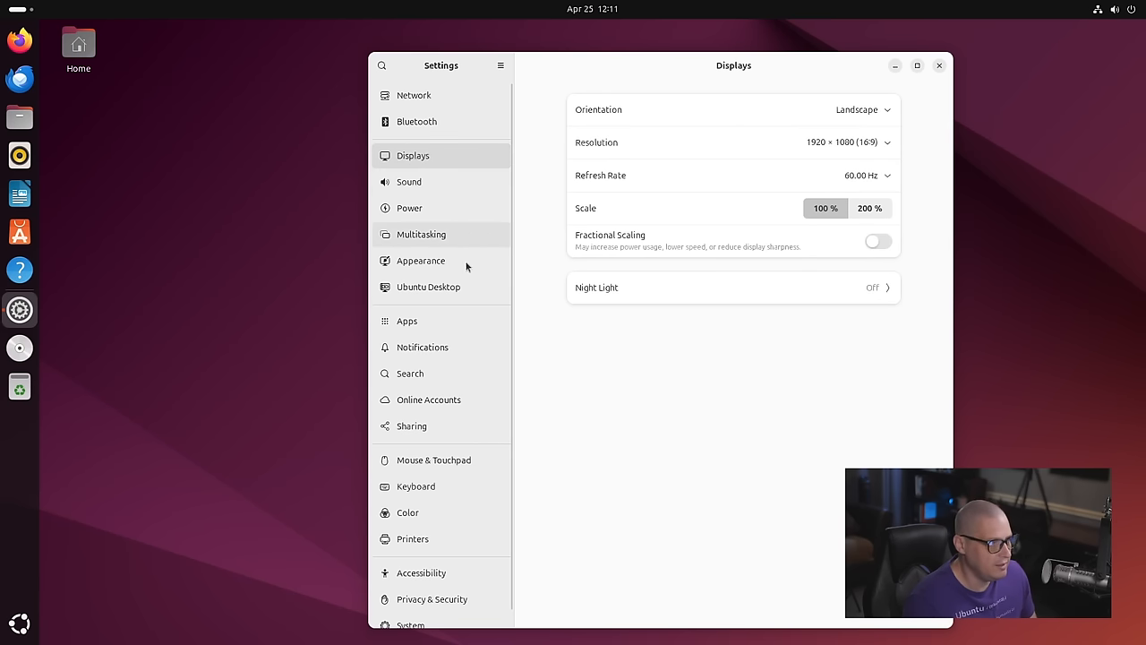
Open the Appearance page and choose the Dark style tile.
click(421, 260)
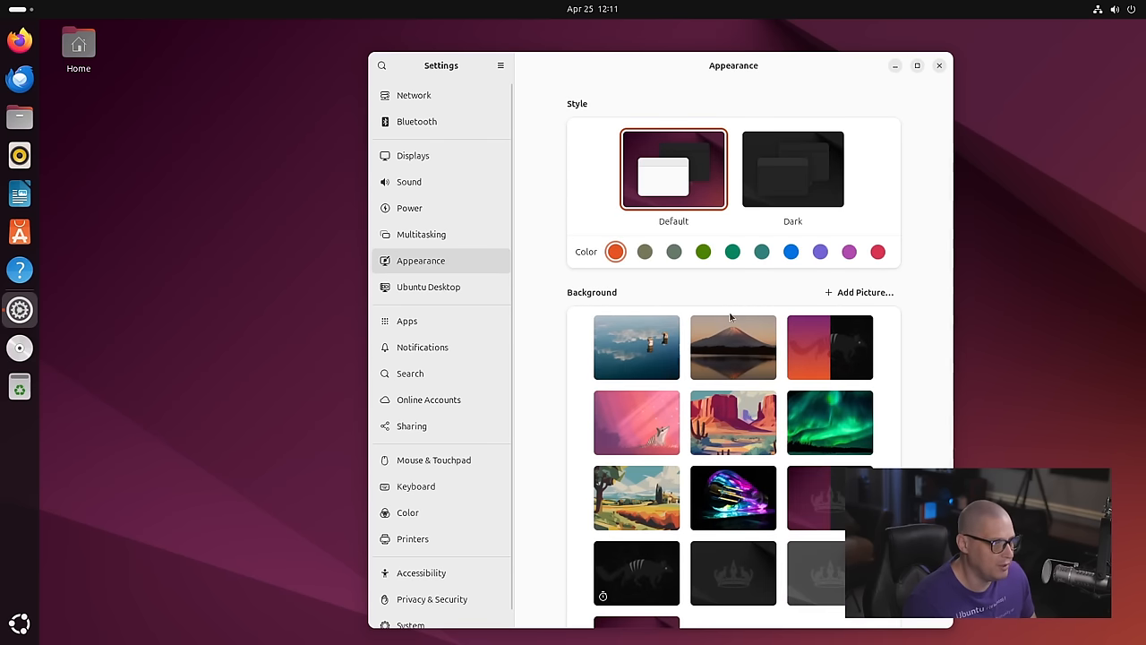
mouse_move(688, 207)
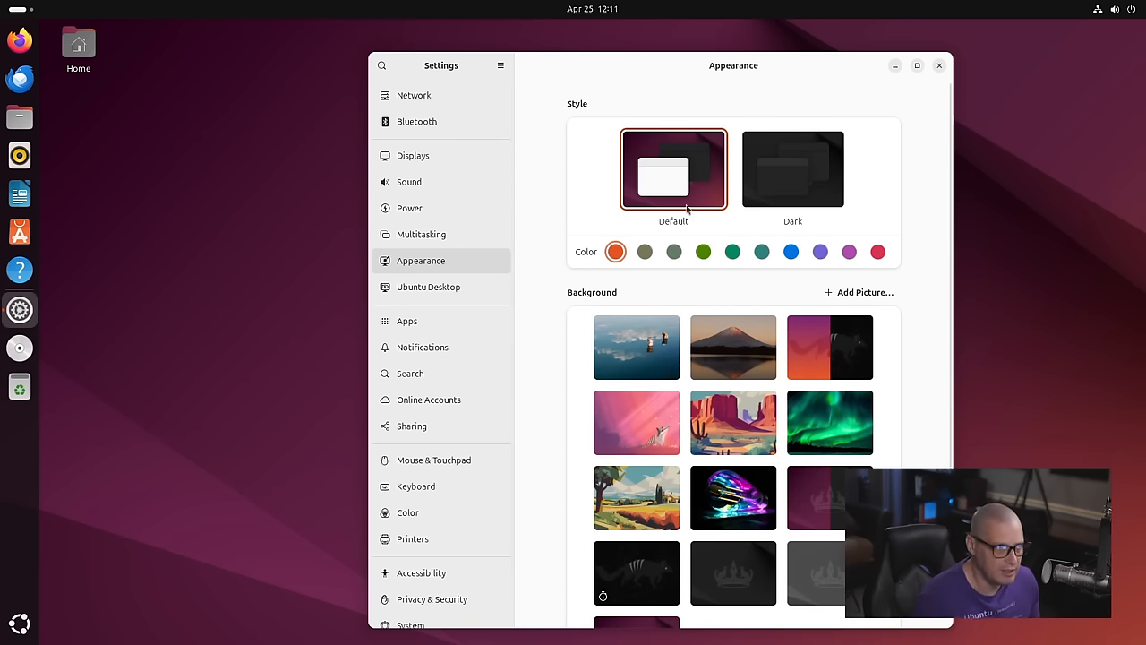
mouse_move(673, 175)
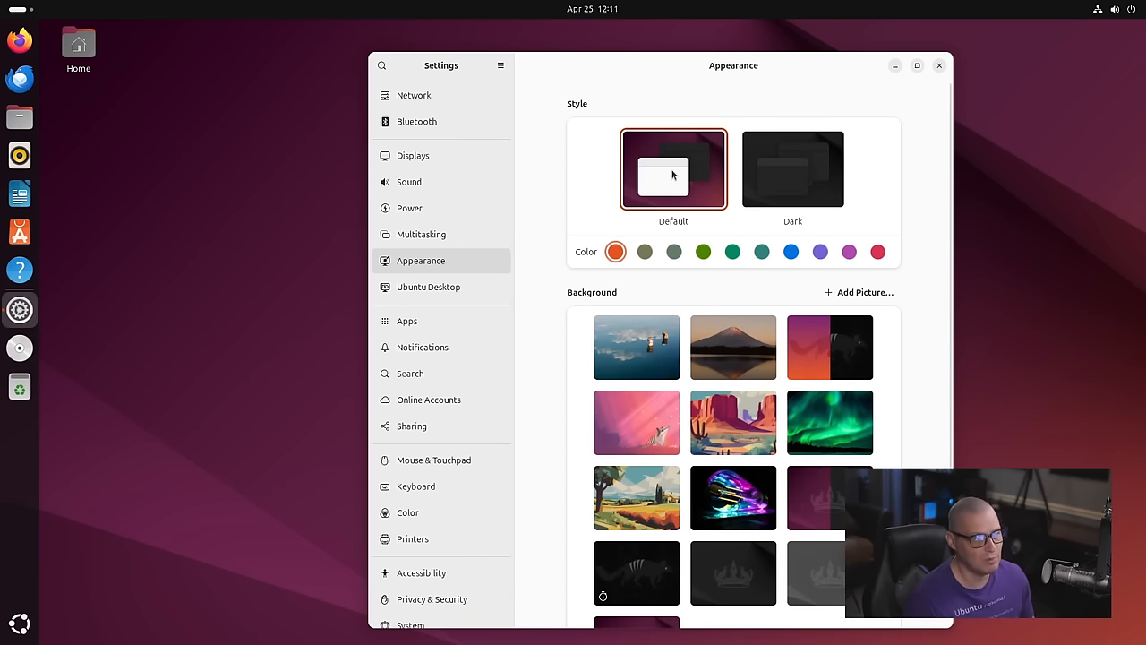
click(793, 168)
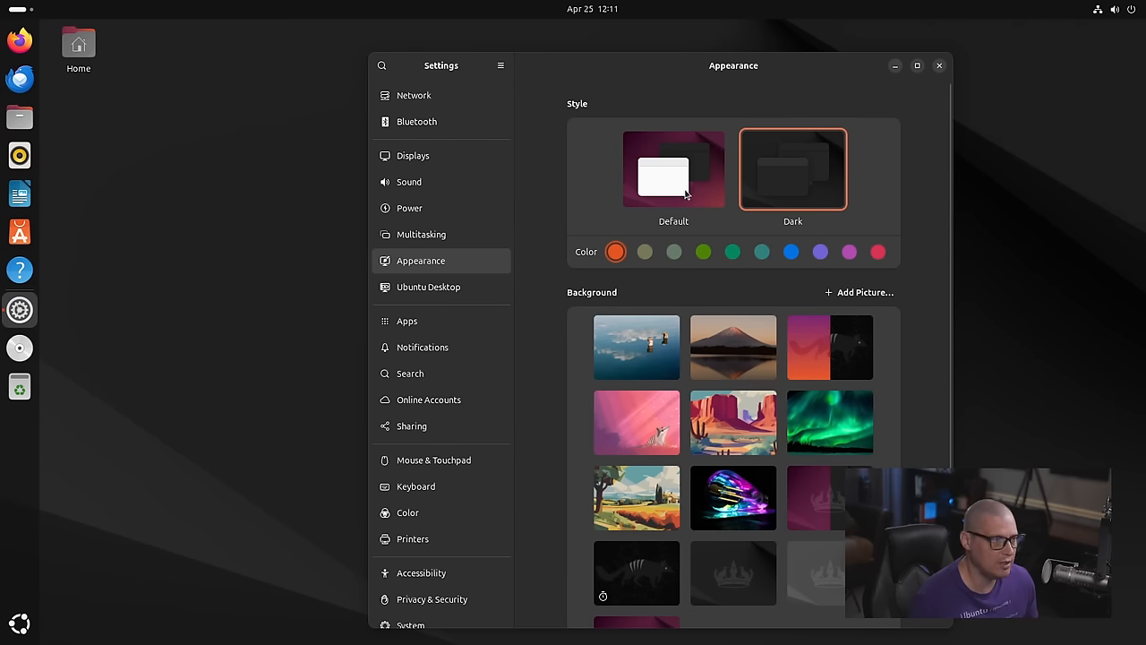
mouse_move(725, 117)
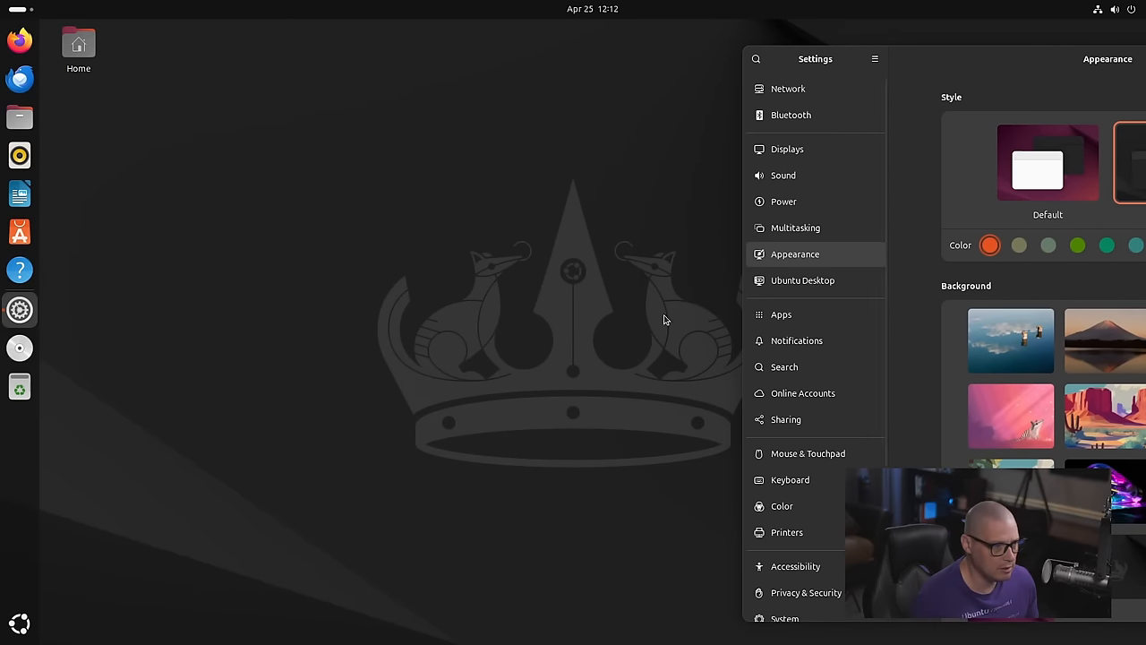
mouse_move(1017, 70)
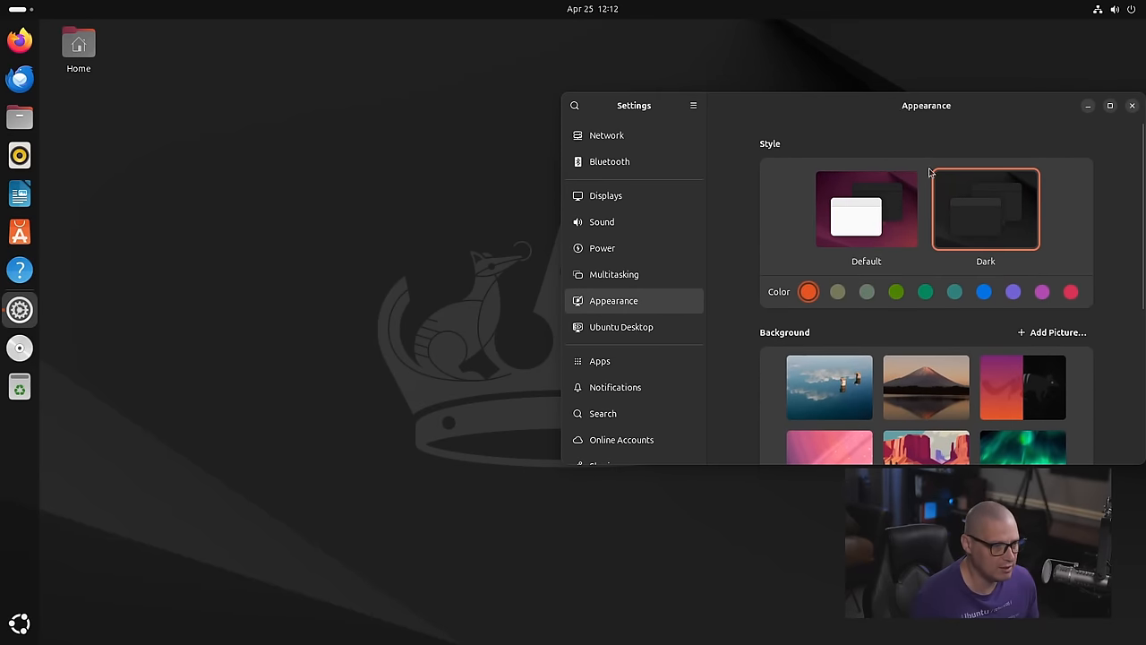
Try the lake-with-reflected-clouds and snowy sunset mountain wallpapers, repositioning the Settings window.
scroll(down, 3)
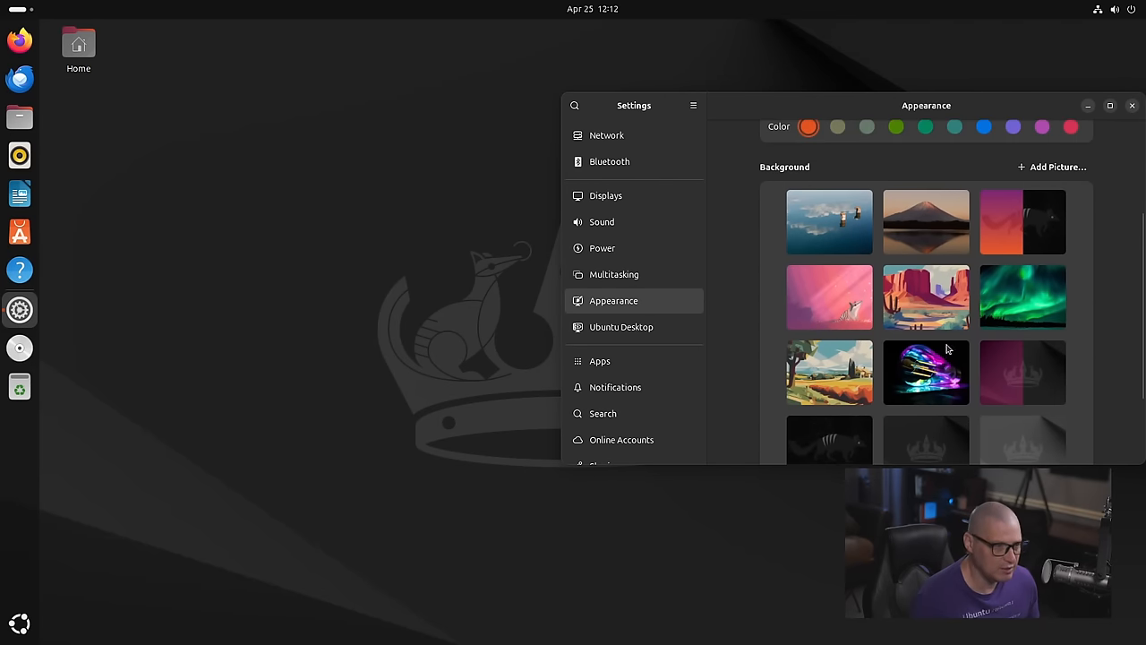
click(828, 222)
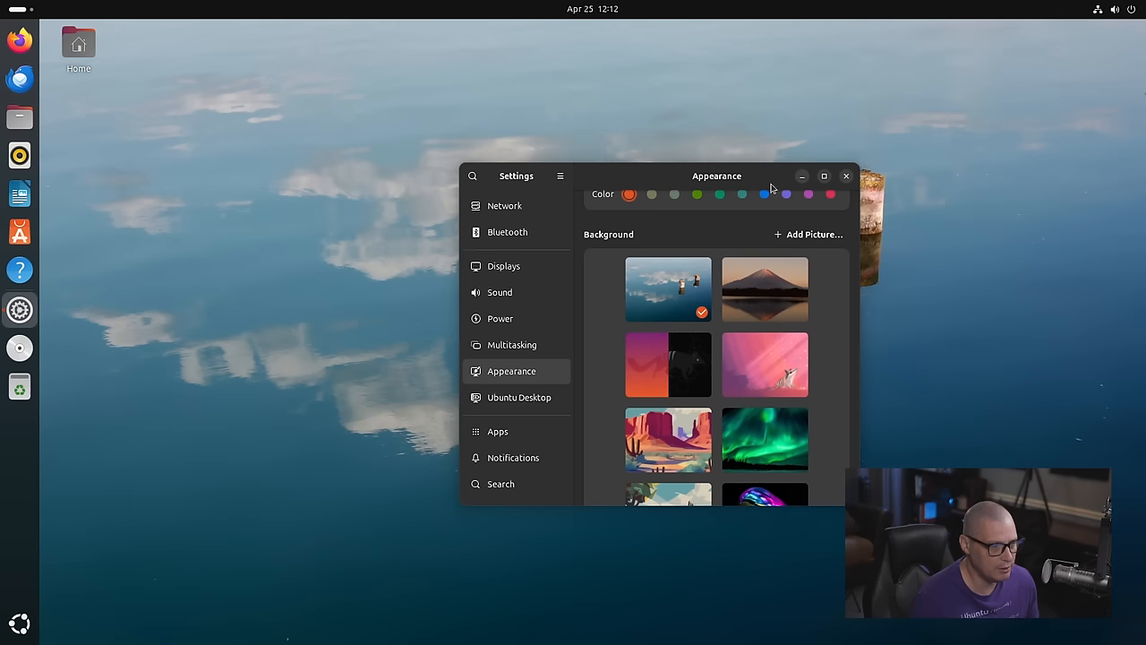
drag(716, 176, 322, 183)
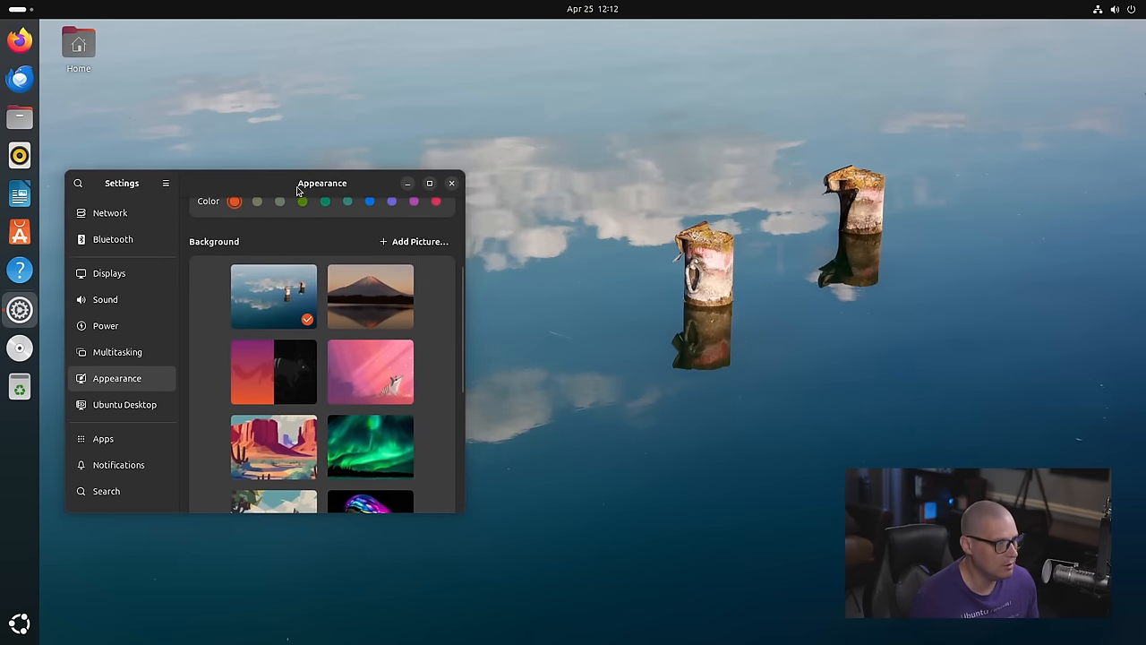
click(370, 296)
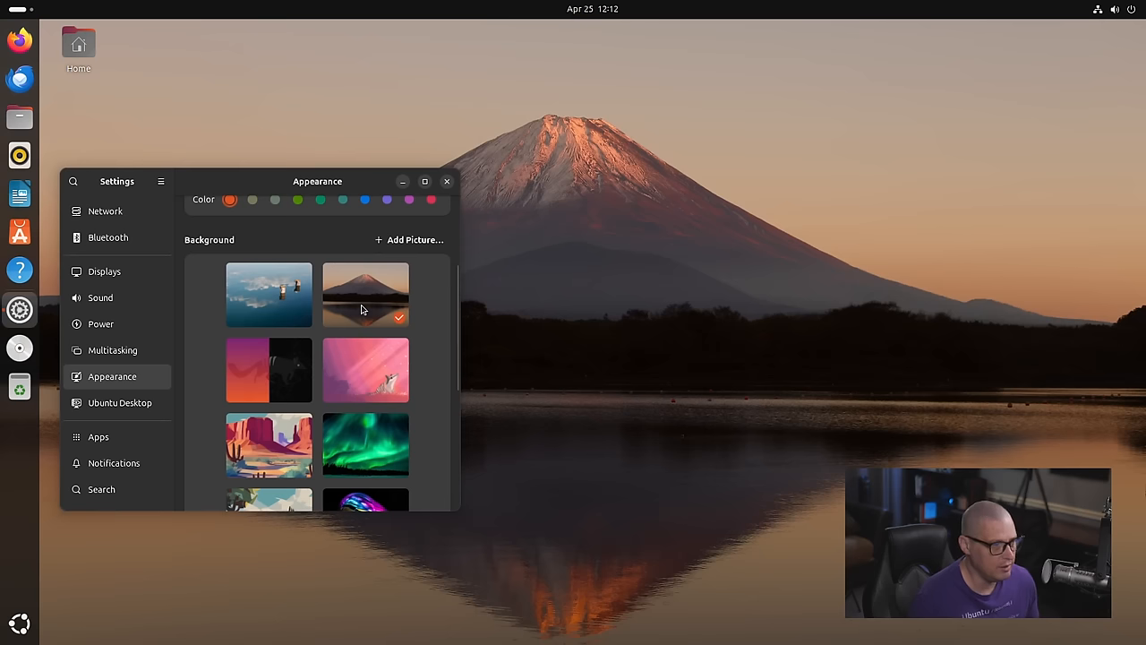
drag(317, 181, 805, 304)
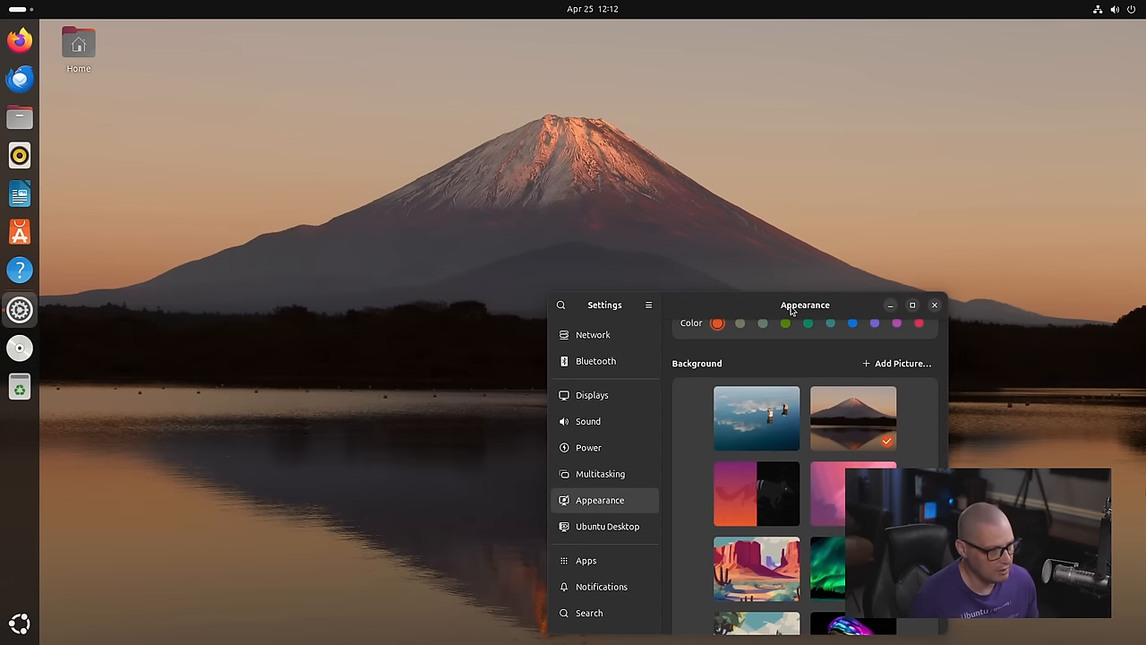
drag(805, 305, 351, 204)
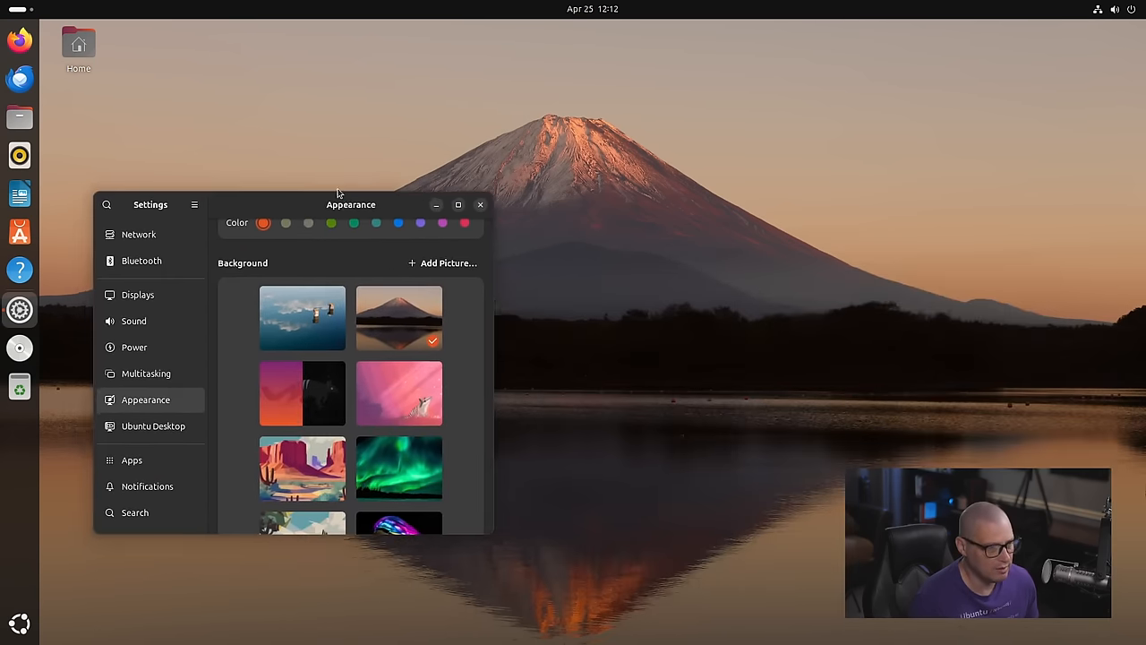
drag(351, 204, 342, 190)
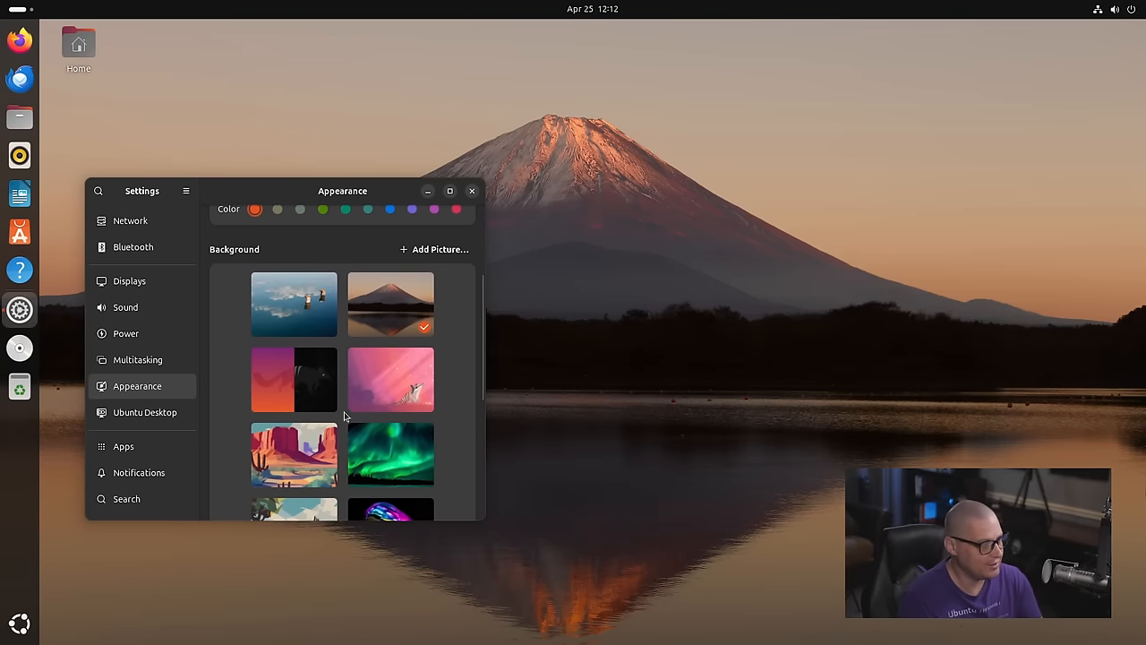
Try the pink numbat, red desert mesas, abstract tree countryside and glowing light bulb wallpapers.
scroll(down, 3)
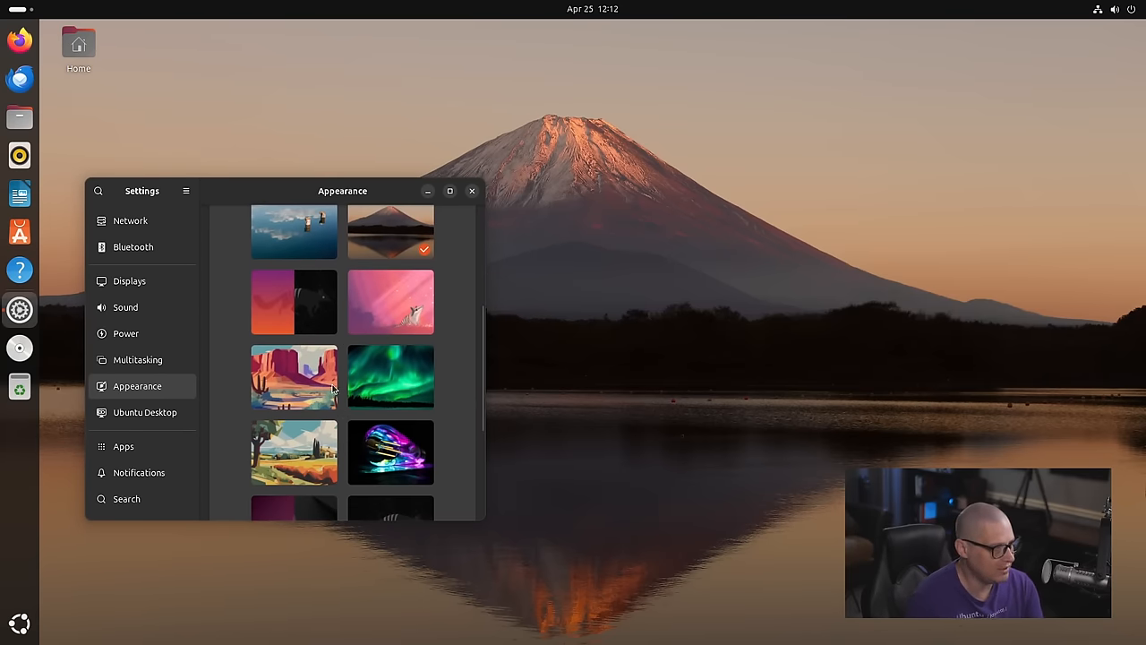
click(390, 302)
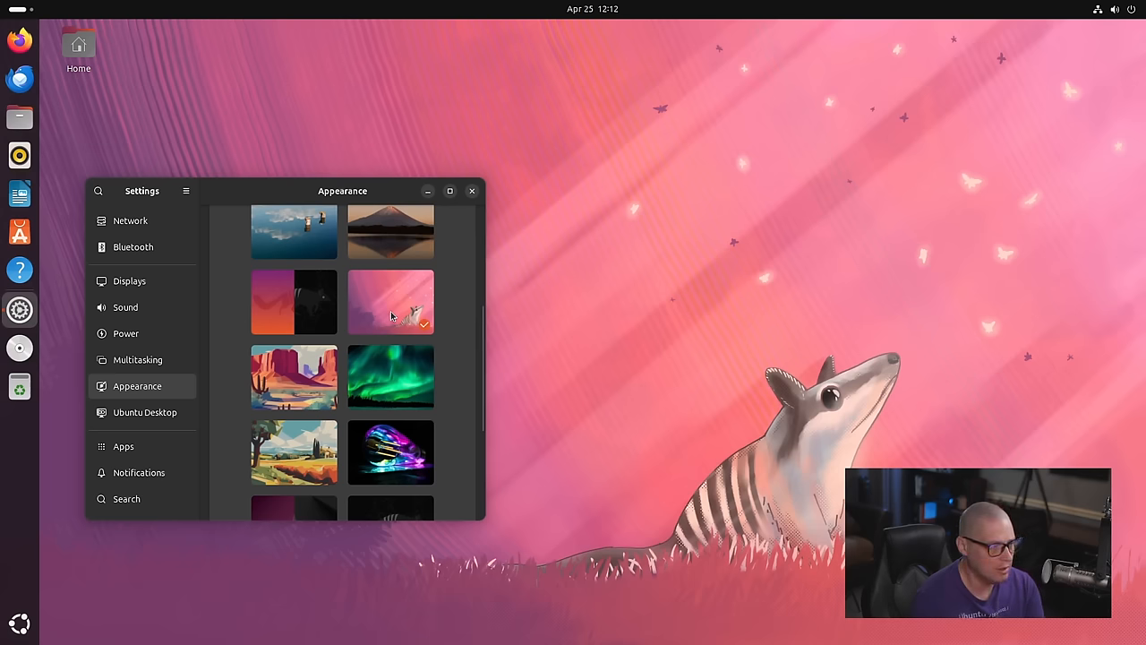
mouse_move(286, 407)
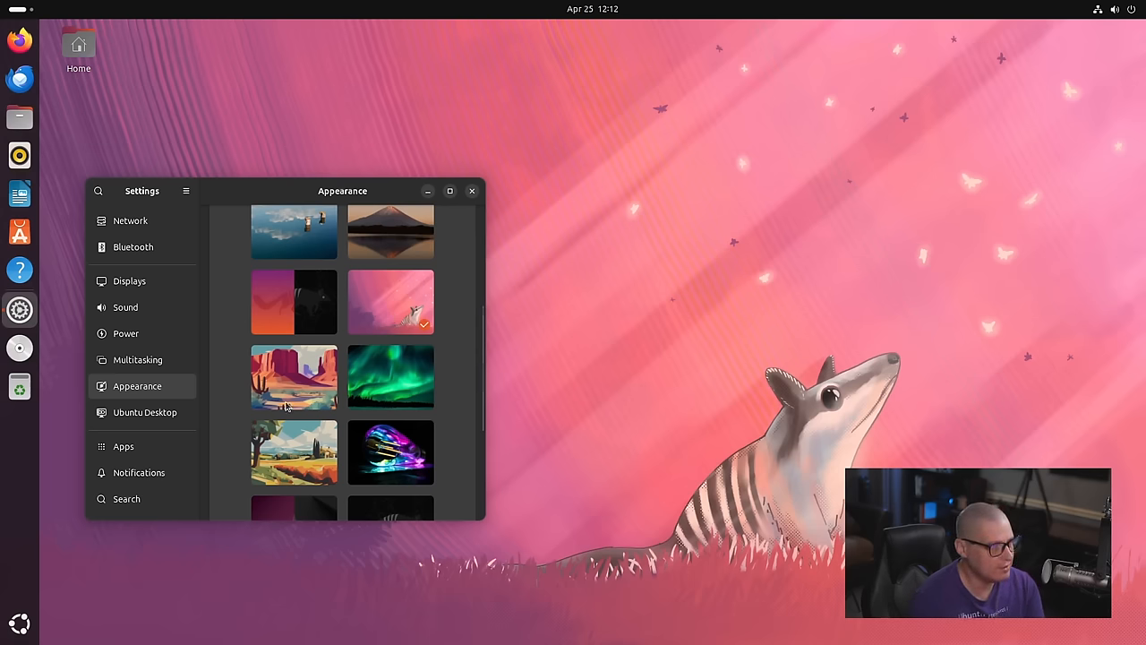
click(294, 376)
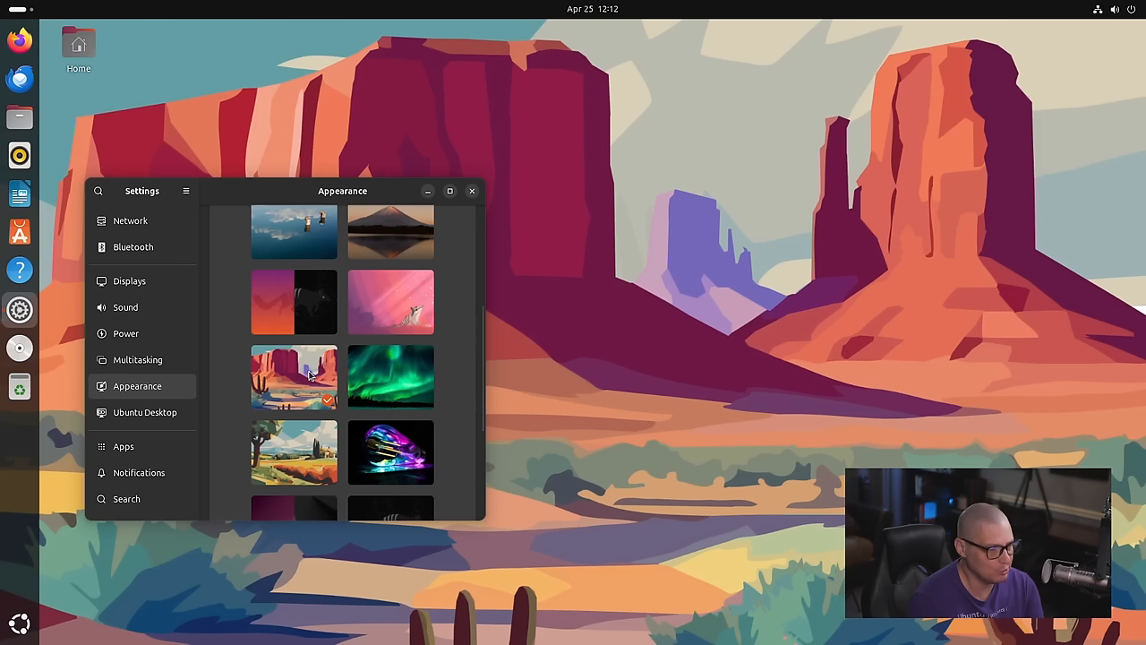
mouse_move(418, 418)
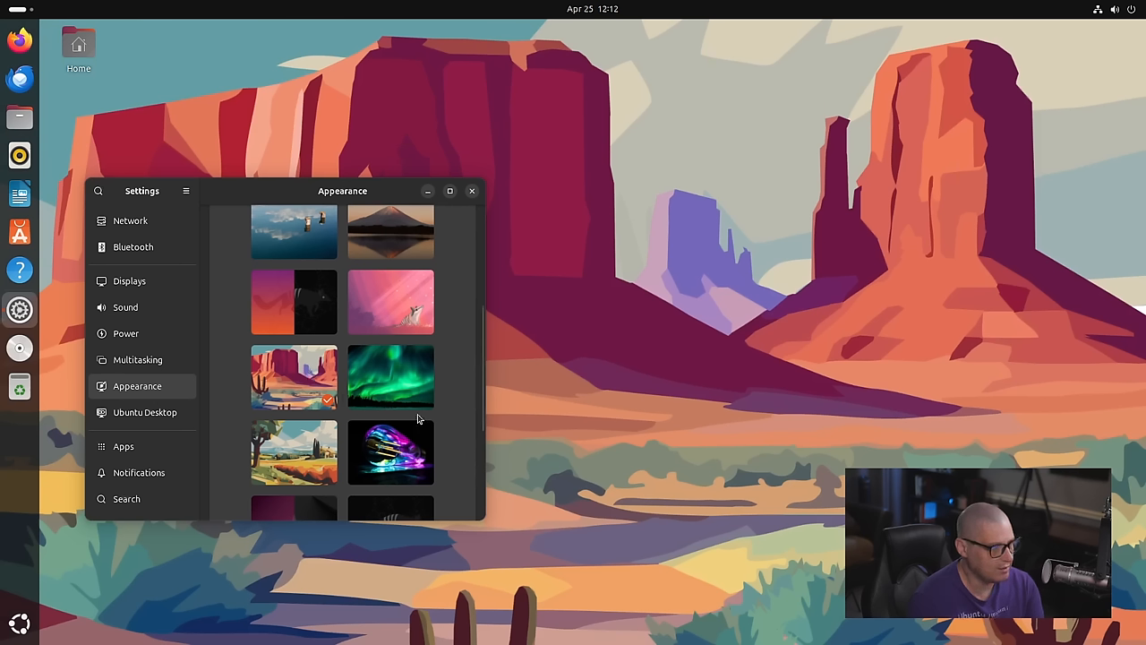
click(391, 376)
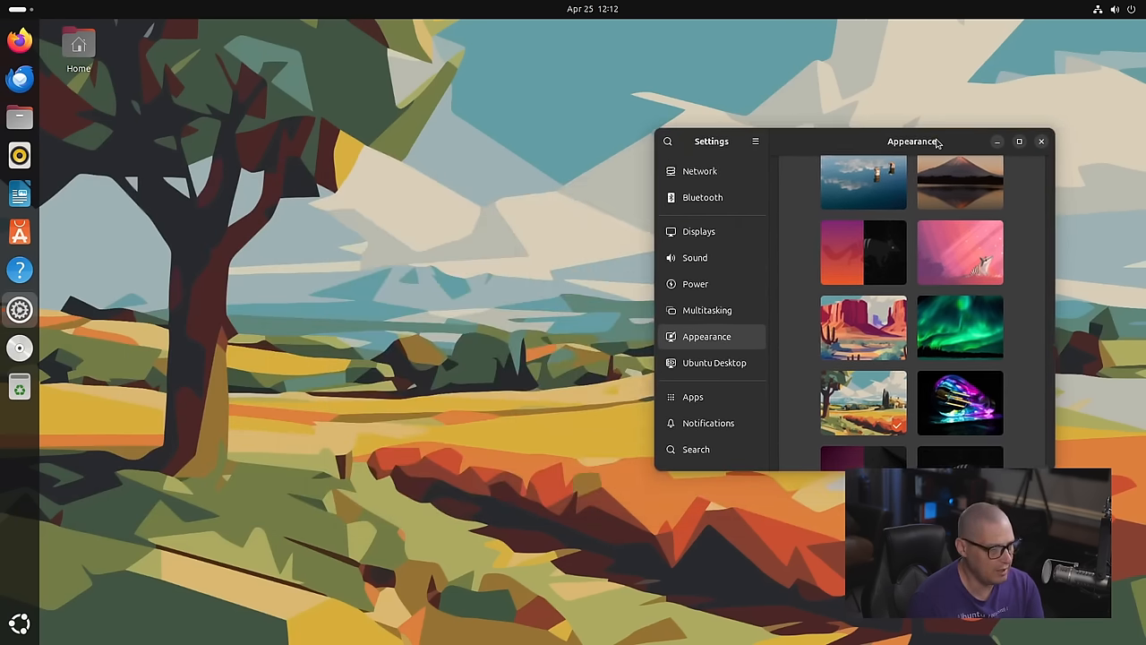
scroll(down, 3)
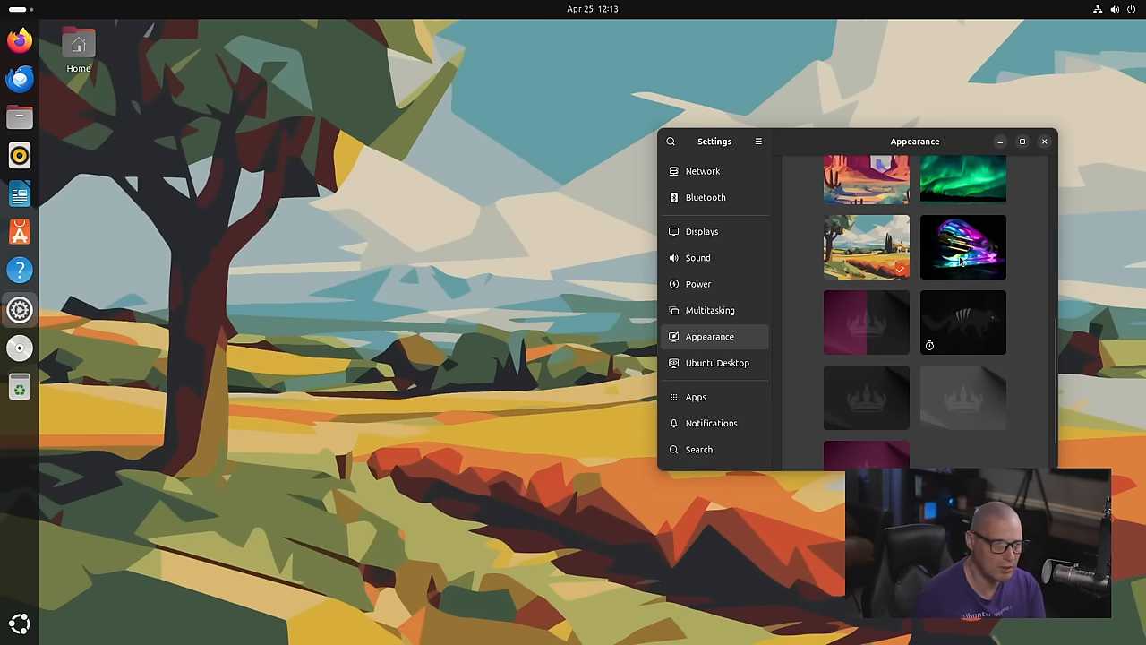
click(964, 247)
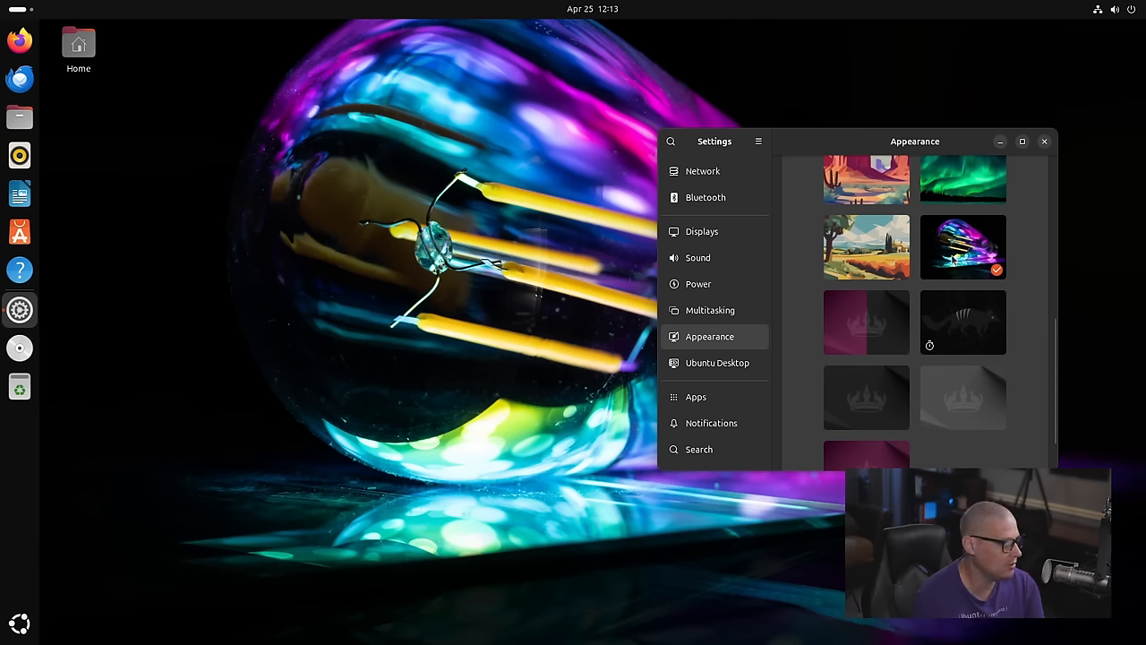
scroll(down, 3)
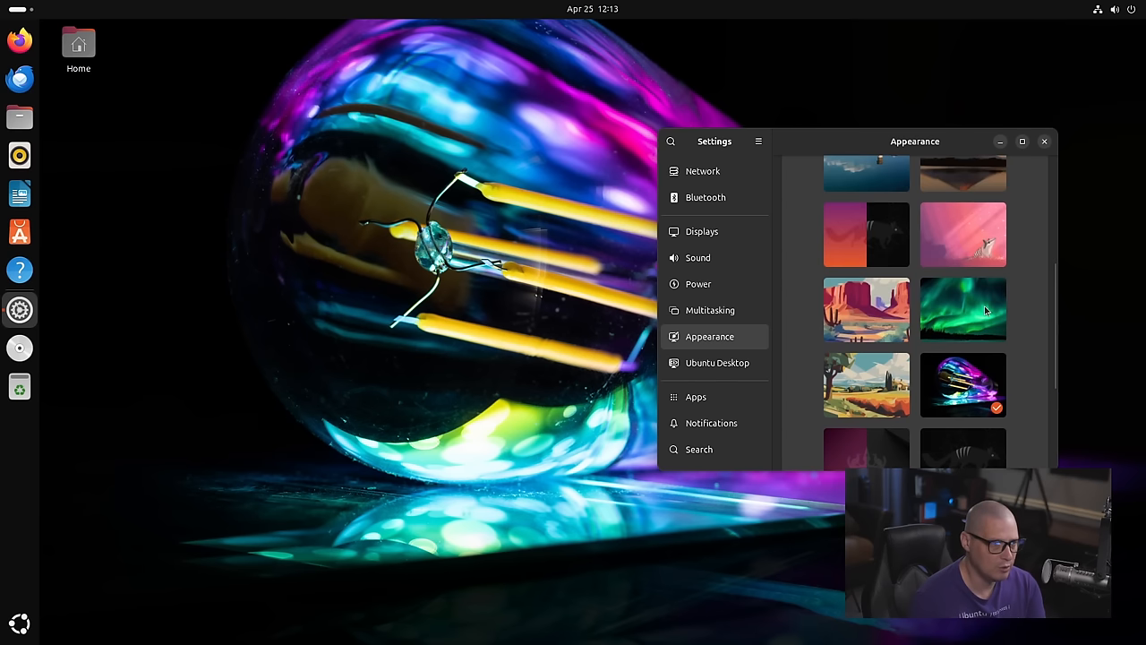
mouse_move(972, 298)
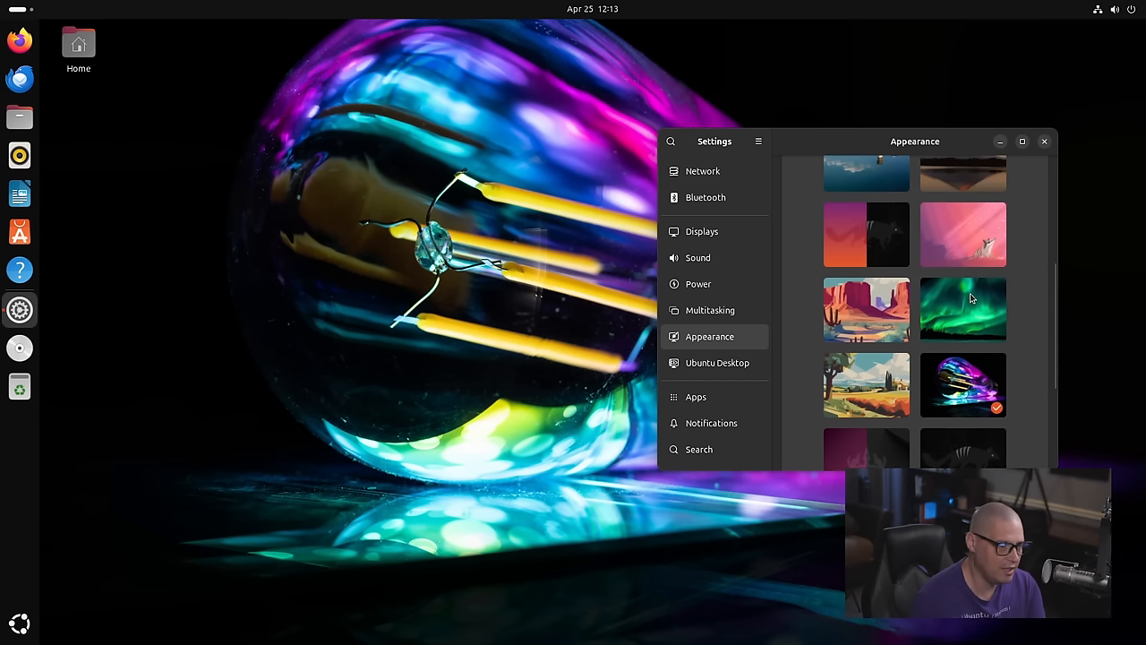
mouse_move(900, 409)
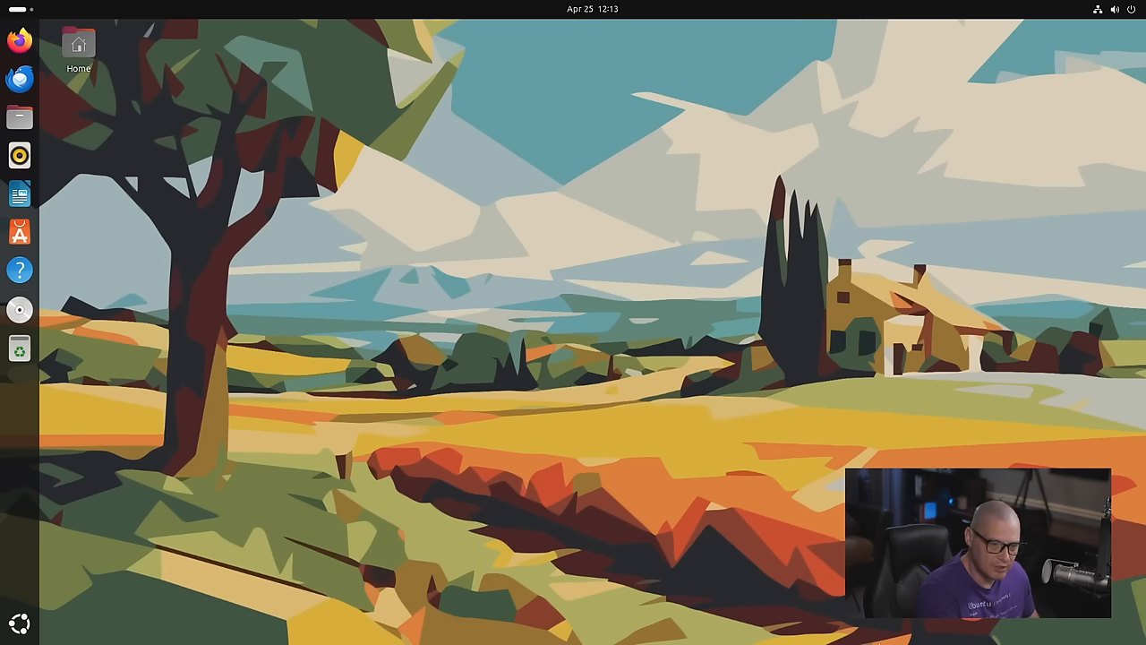
Open Terminal and run 'uname -r' (kernel 6.8.0-31-generic) and 'whereis pipewire'.
click(19, 309)
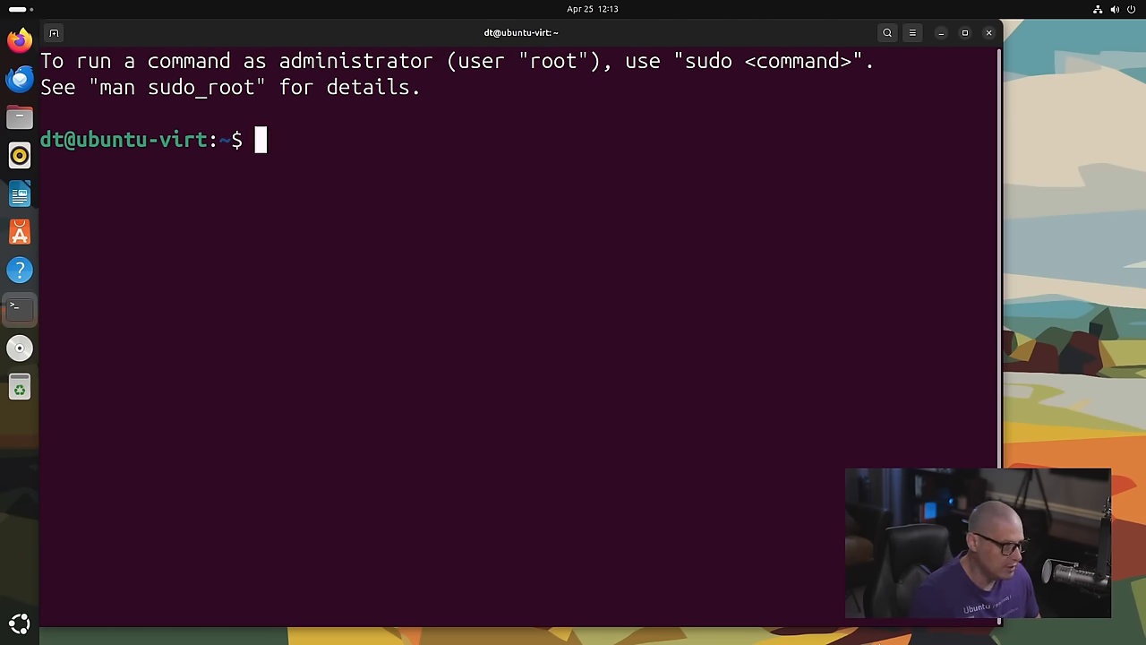
text(uname -r)
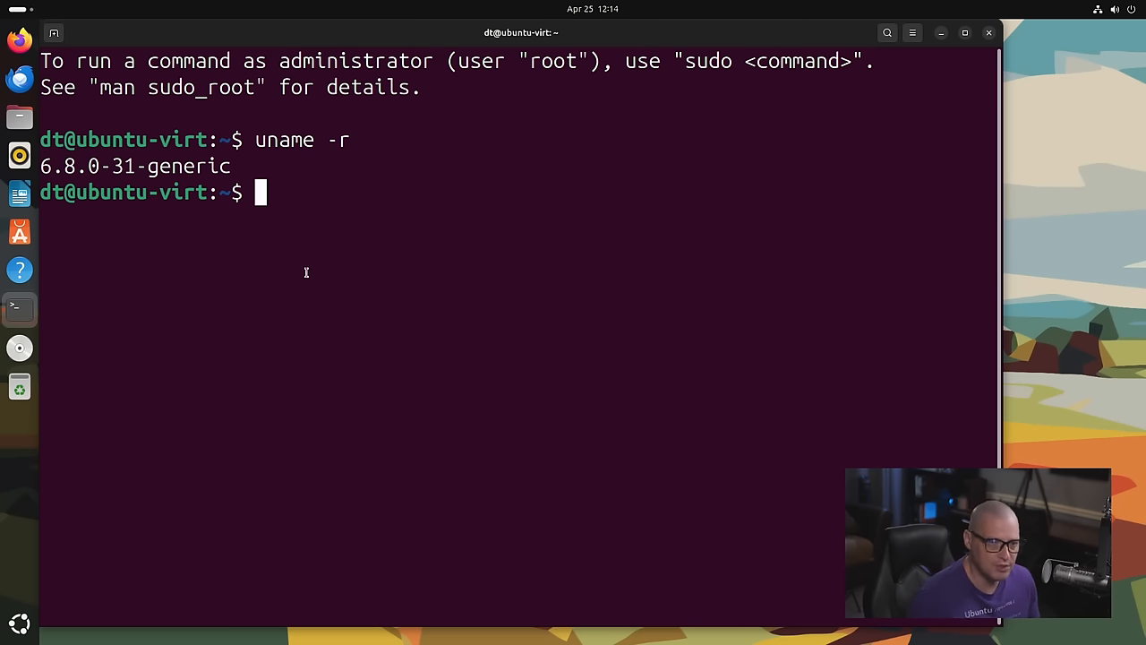
text(whereis pipewire)
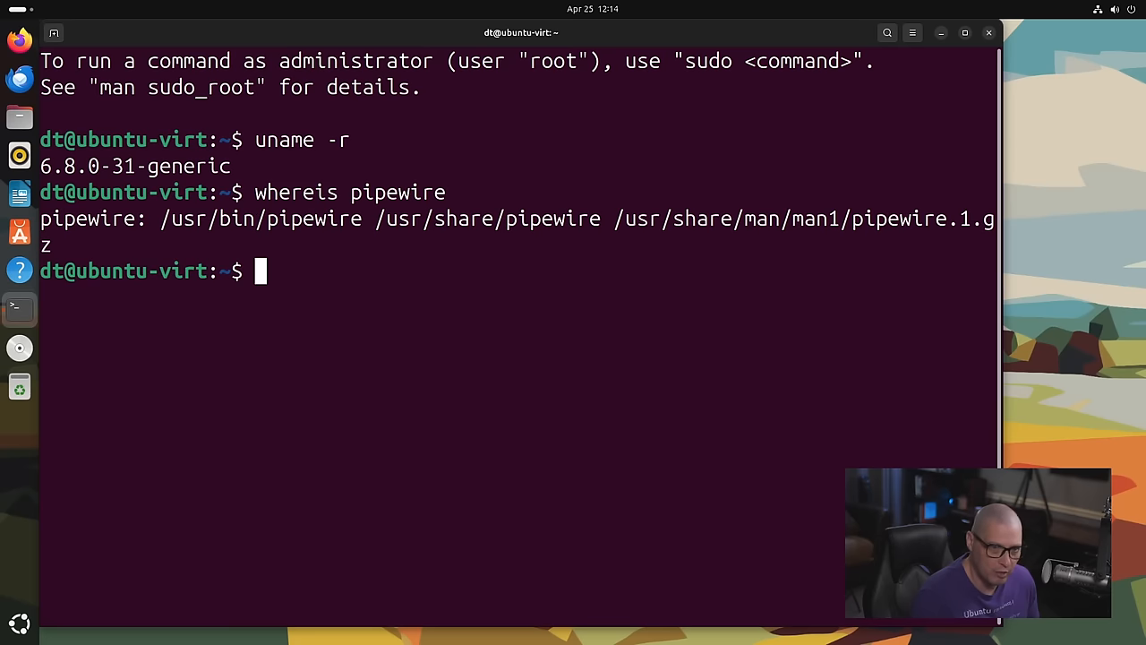
mouse_move(665, 104)
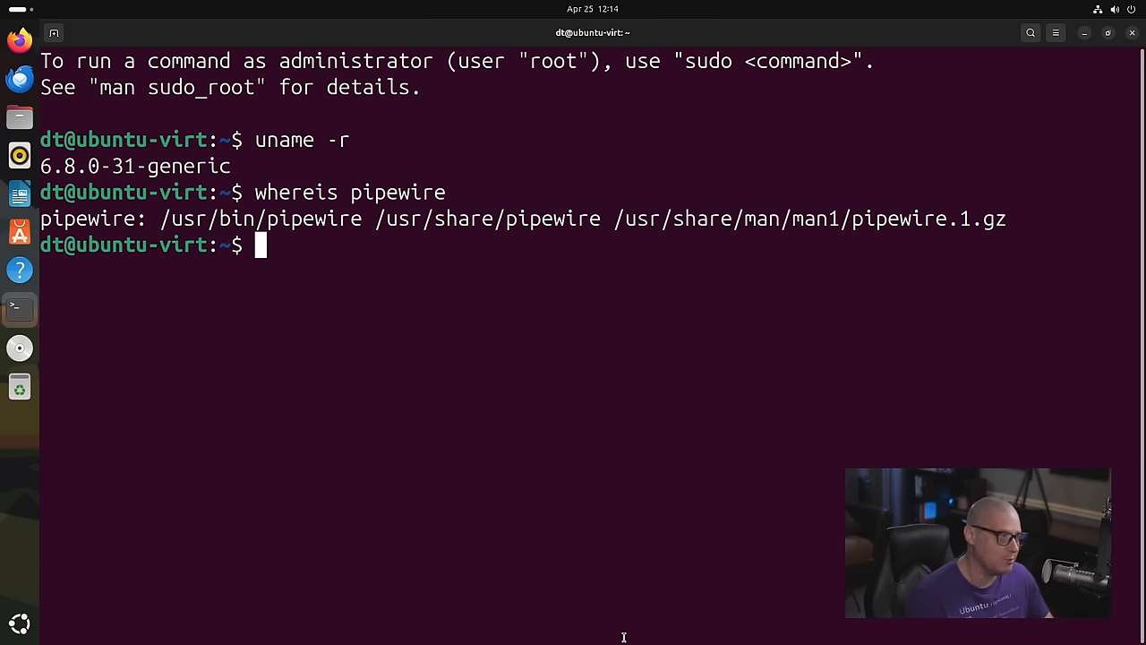
mouse_move(470, 347)
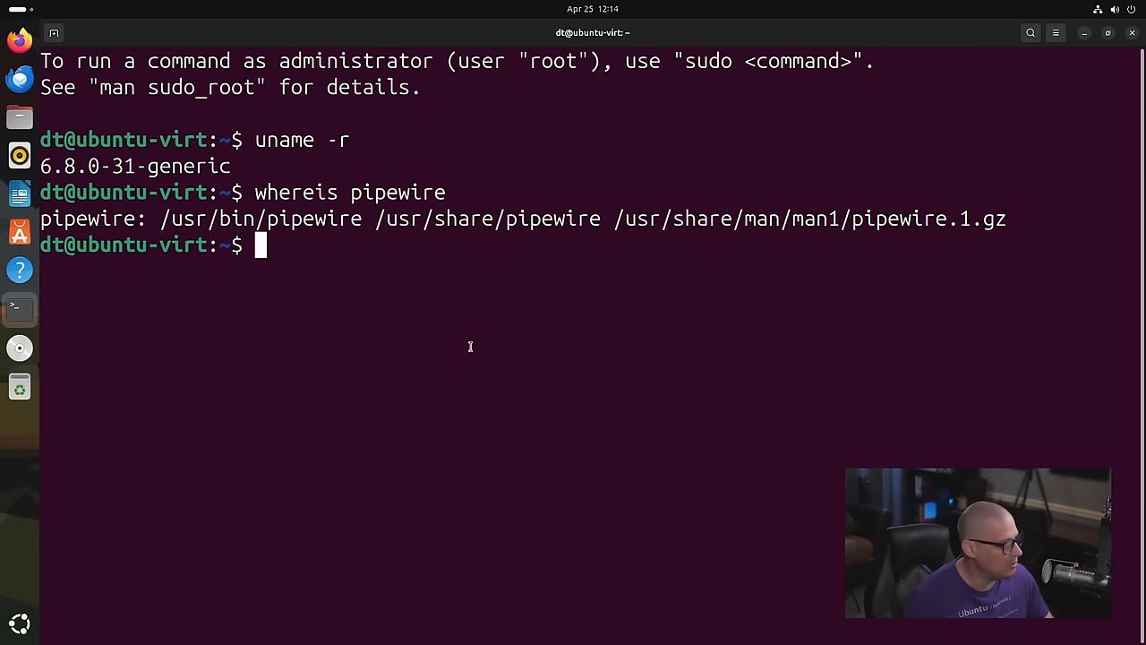
mouse_move(514, 562)
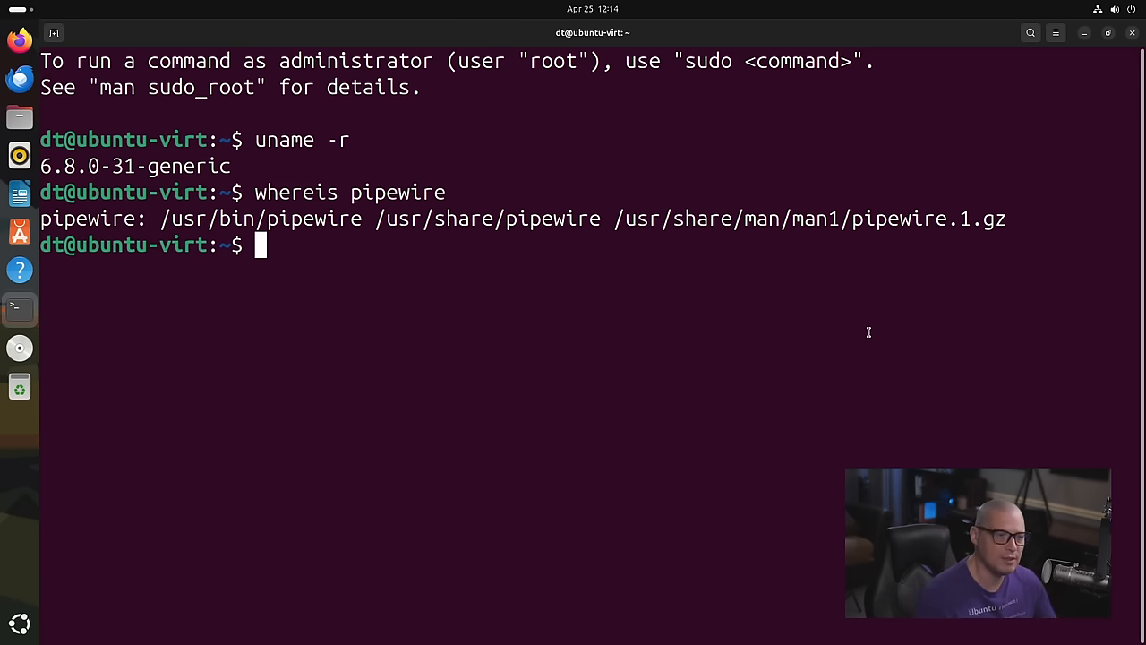
mouse_move(494, 386)
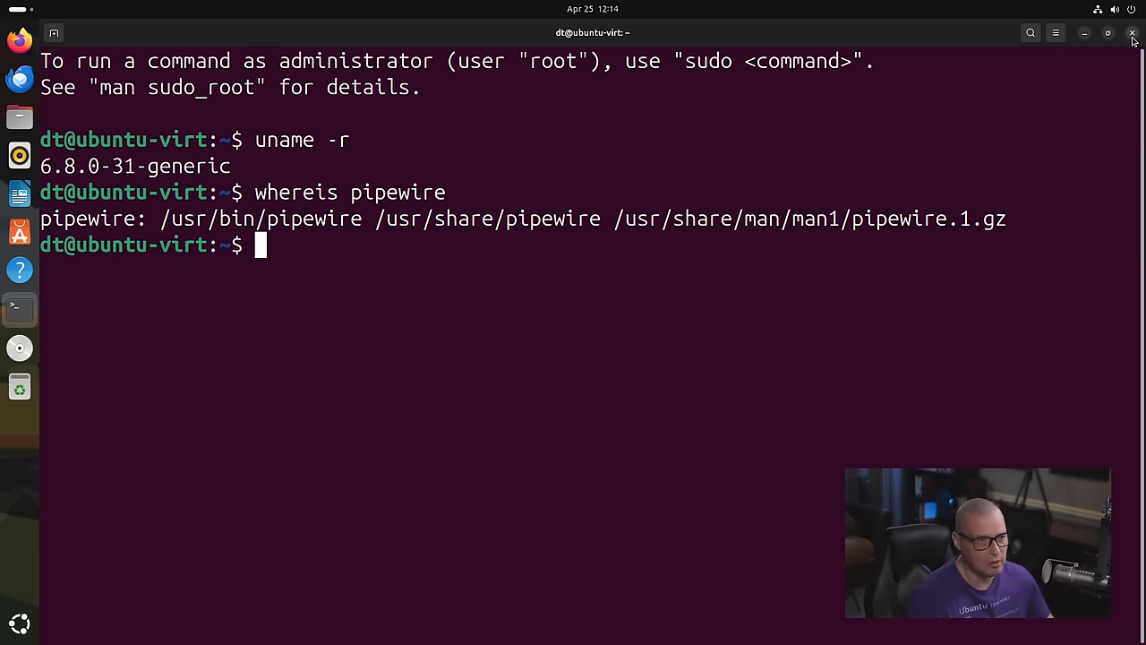
Close the Terminal window, leaving the empty countryside-painting desktop.
click(1132, 33)
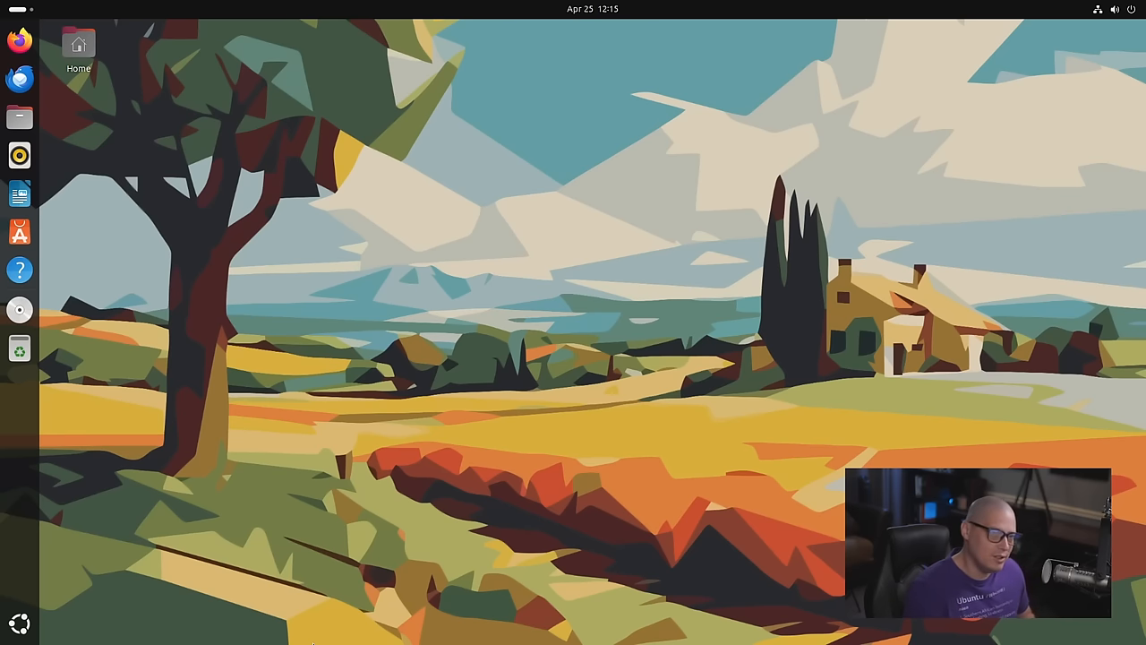
mouse_move(281, 580)
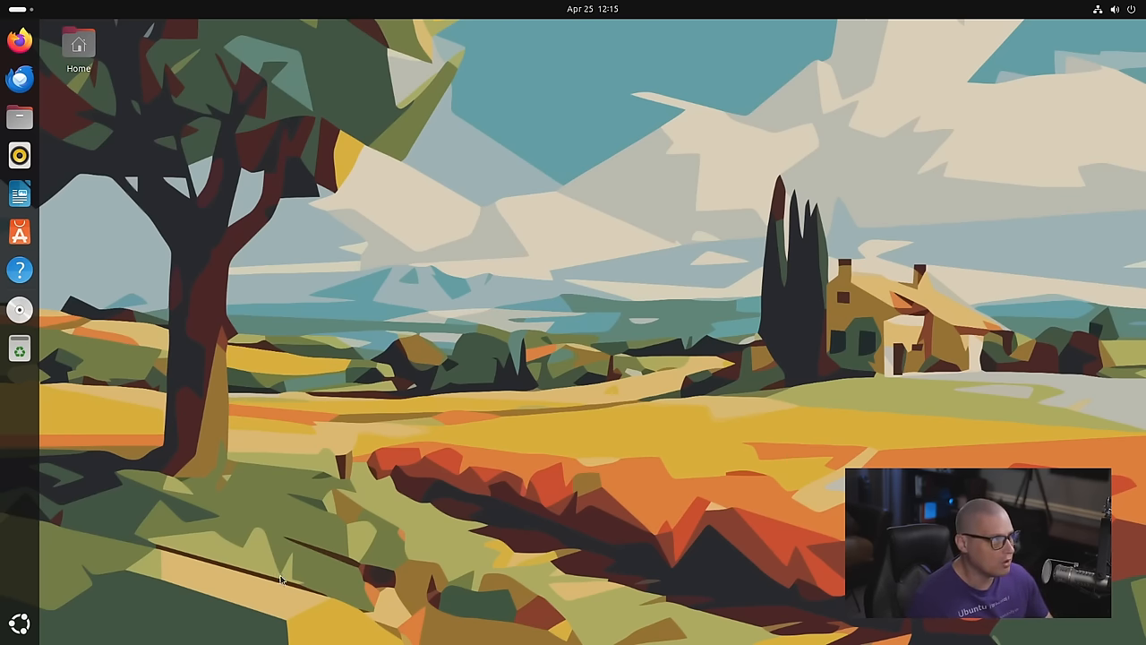